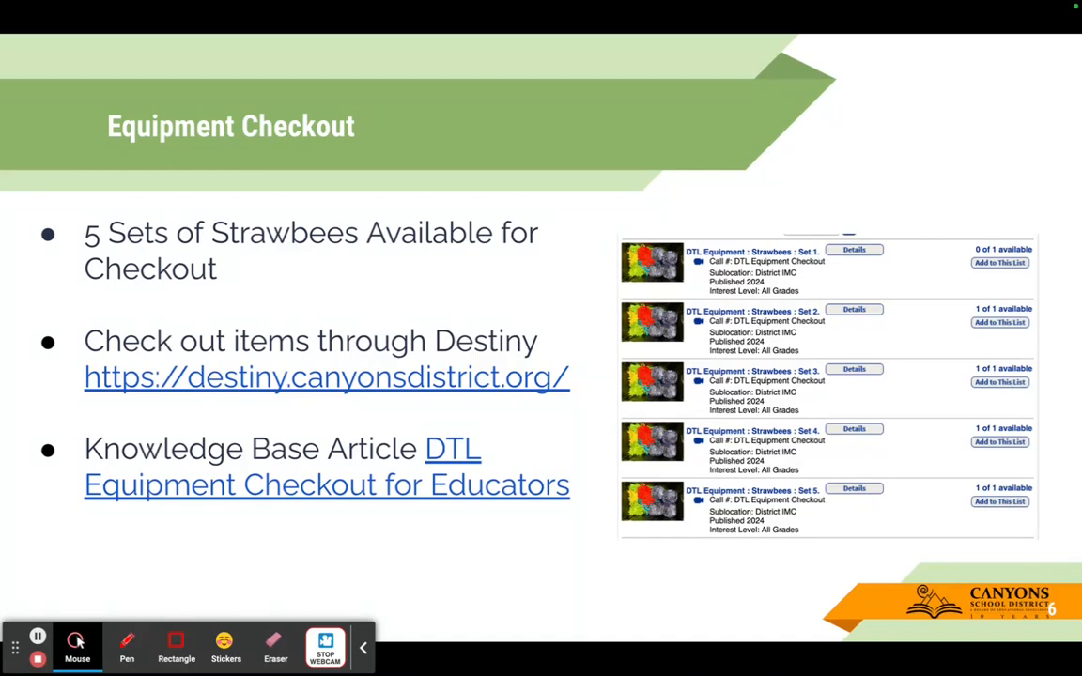
mouse_move(285, 387)
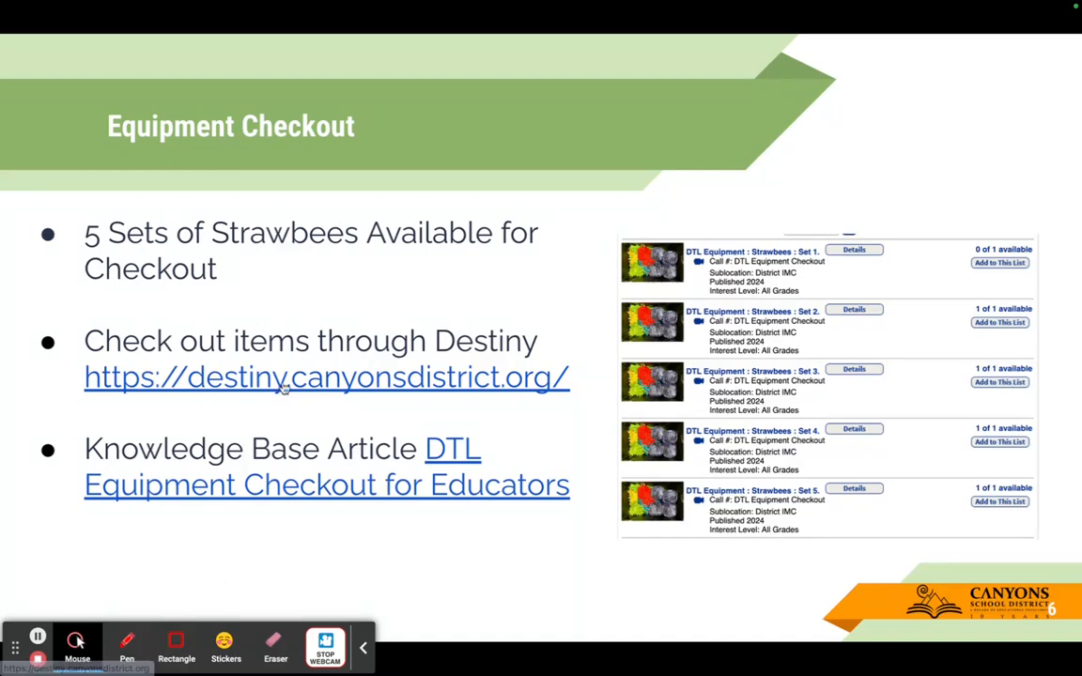
mouse_move(281, 385)
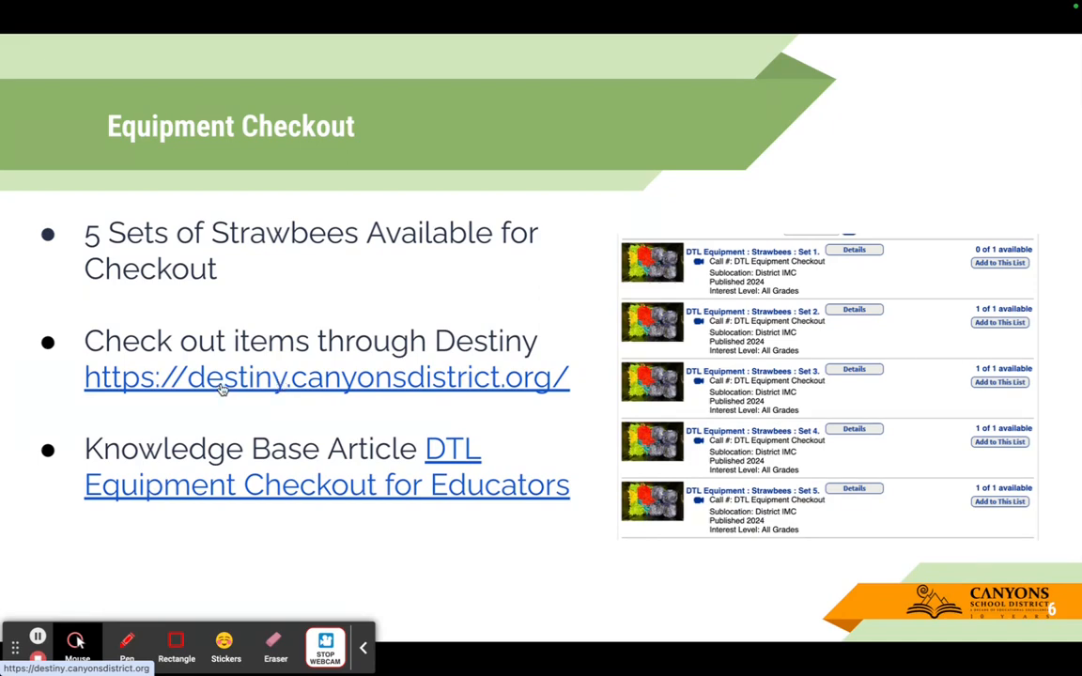
Step: Follow the destiny.canyonsdistrict.org link on the Equipment Checkout slide into Chrome
left_click(326, 376)
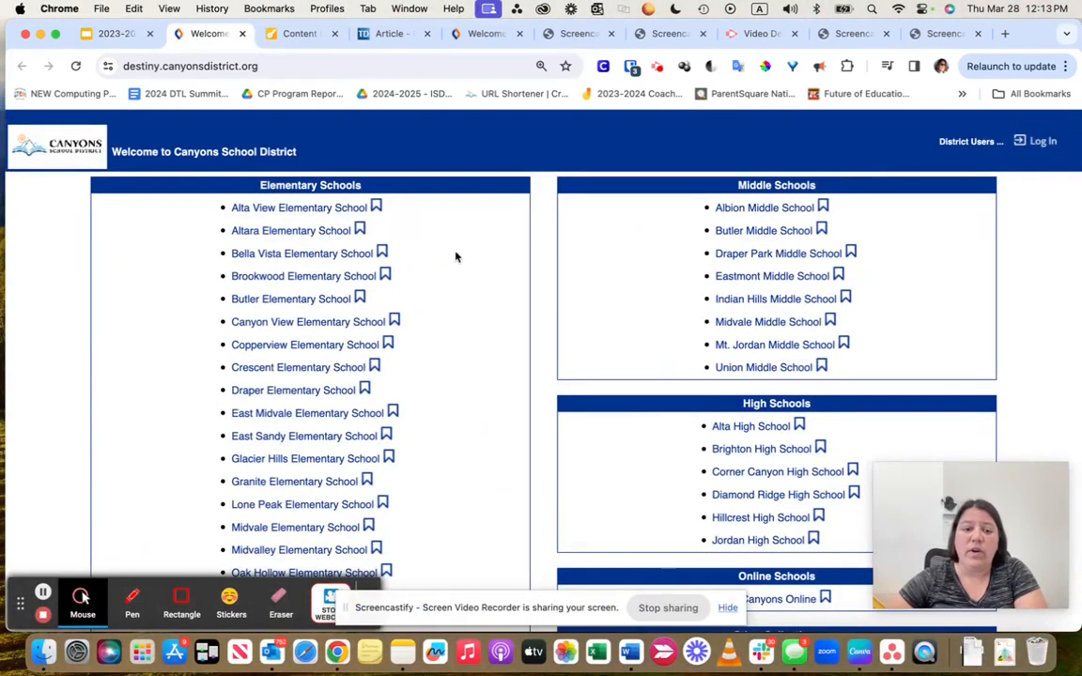
mouse_move(338, 517)
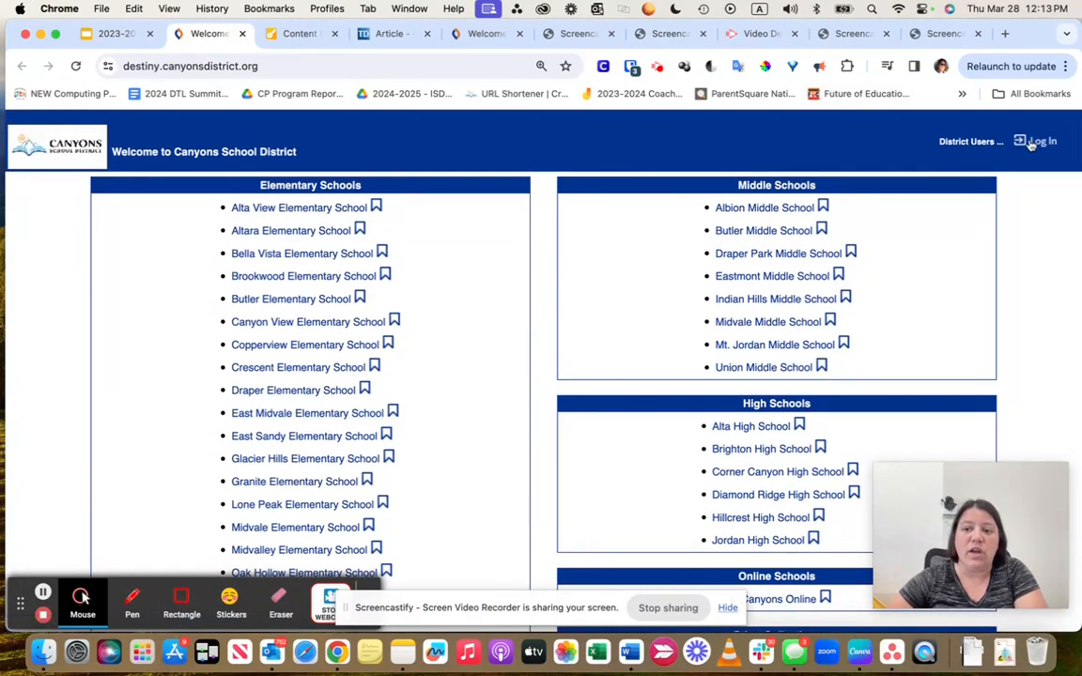
Step: Log in to Destiny with the saved district username and password via autofill
left_click(1043, 141)
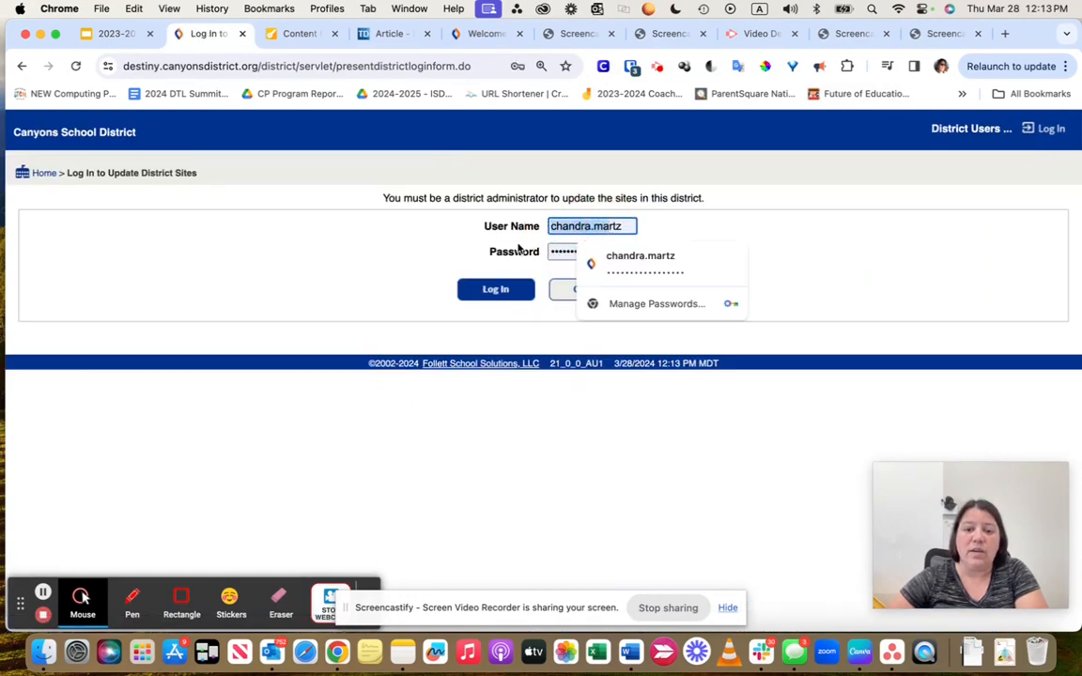
left_click(646, 263)
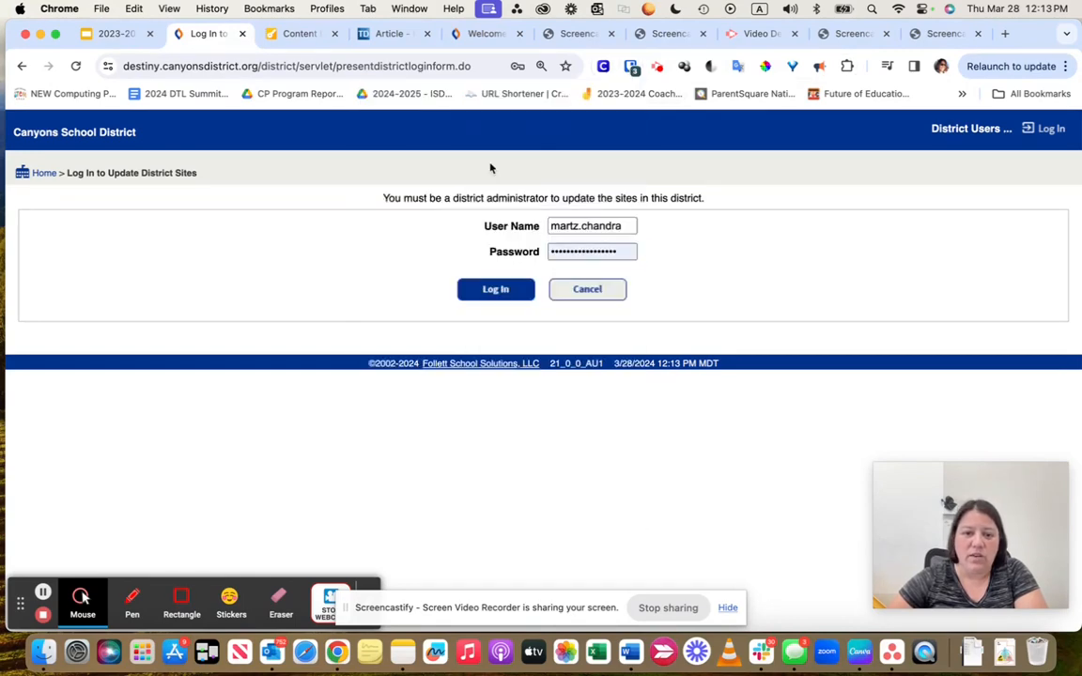
left_click(496, 290)
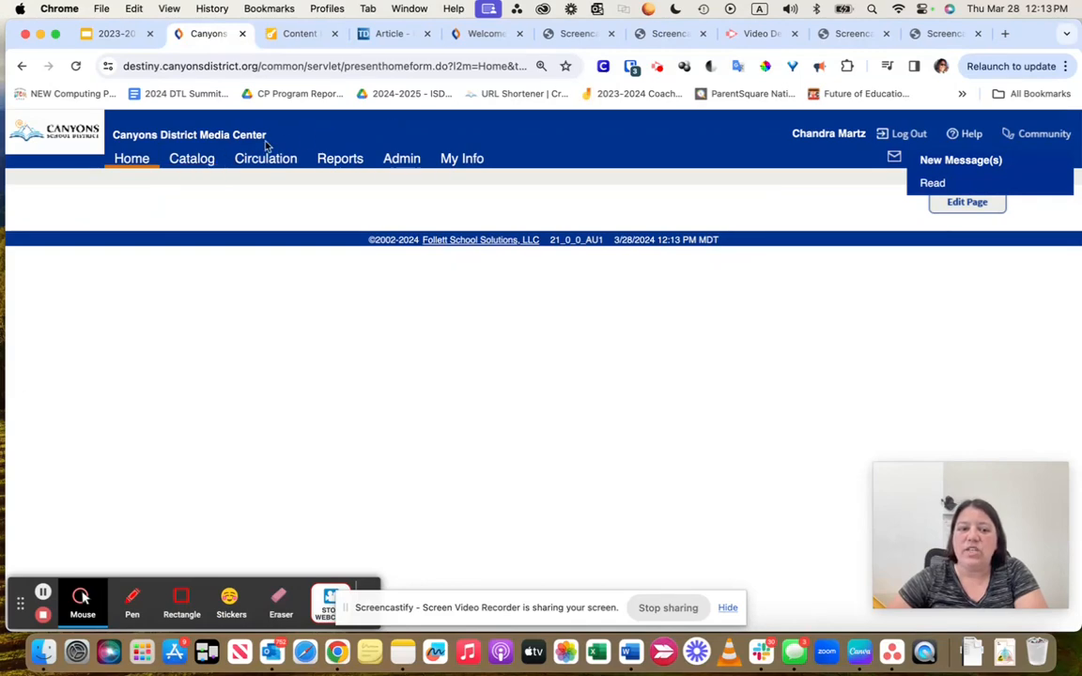
Step: Search the Destiny catalog for 'Straw' to find the Strawbees equipment sets
left_click(191, 158)
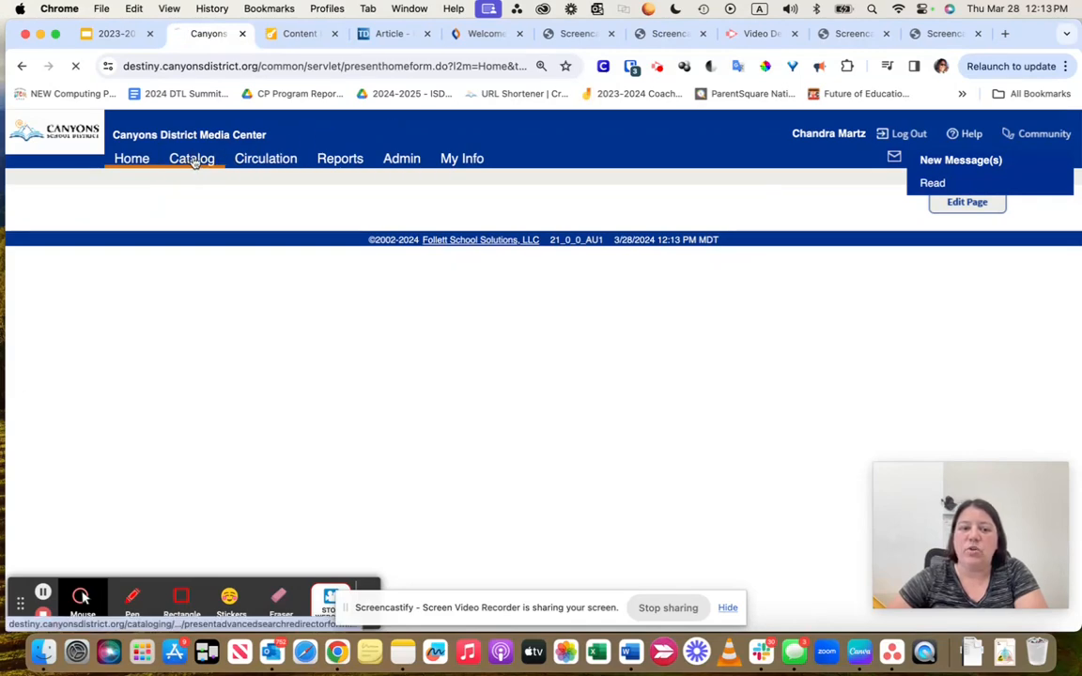
left_click(192, 158)
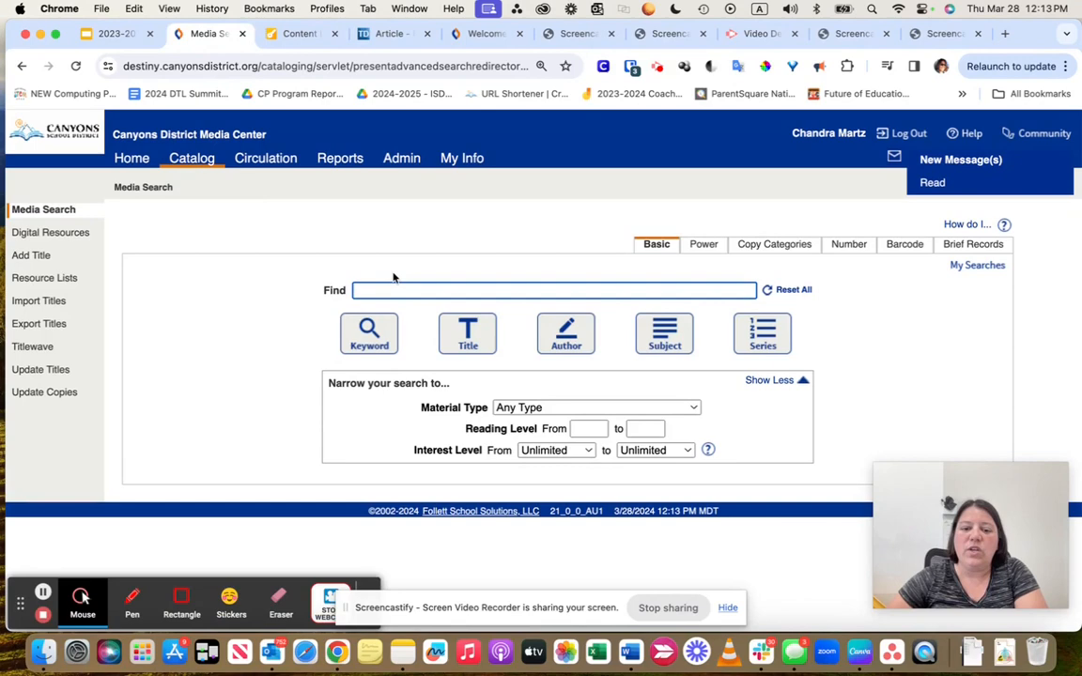
left_click(554, 290)
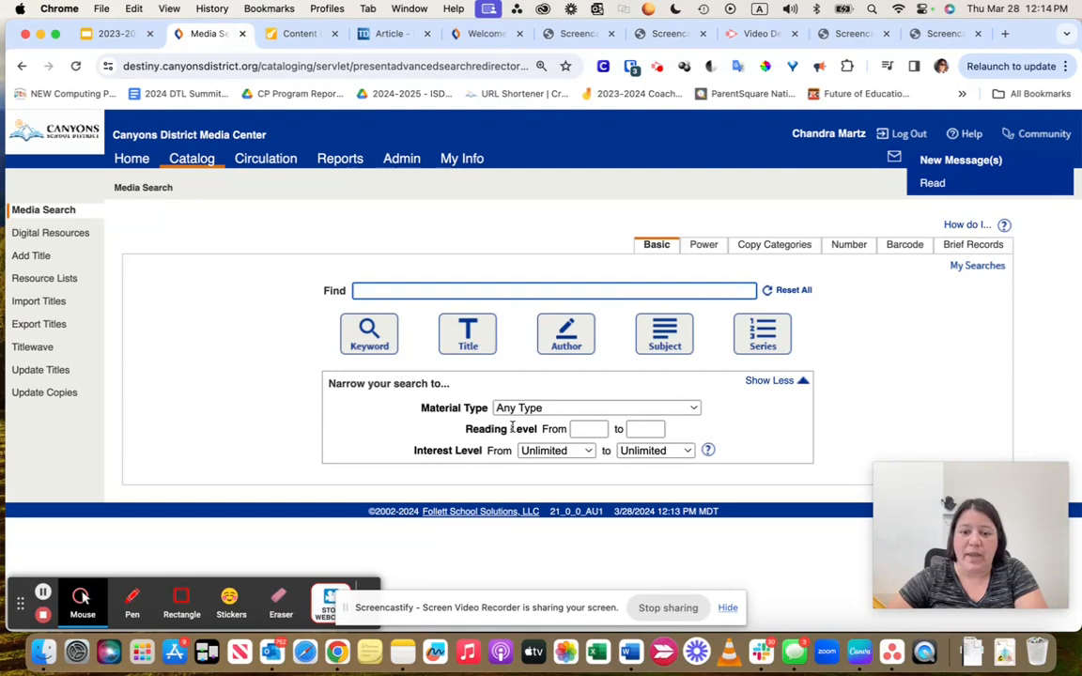
mouse_move(406, 344)
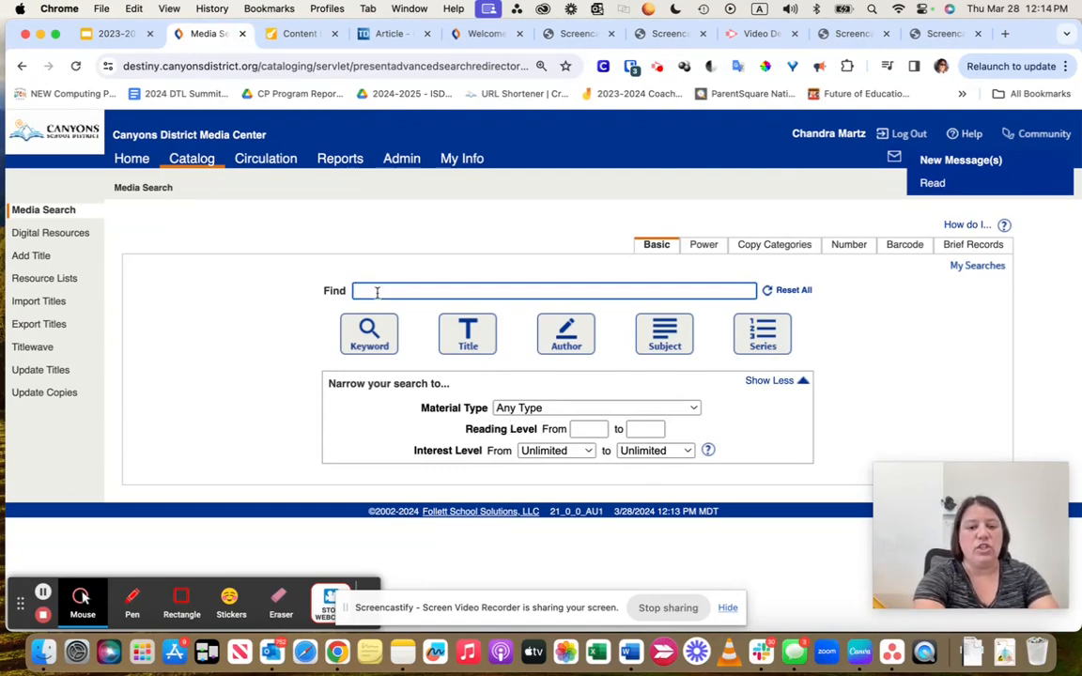
type("Straw")
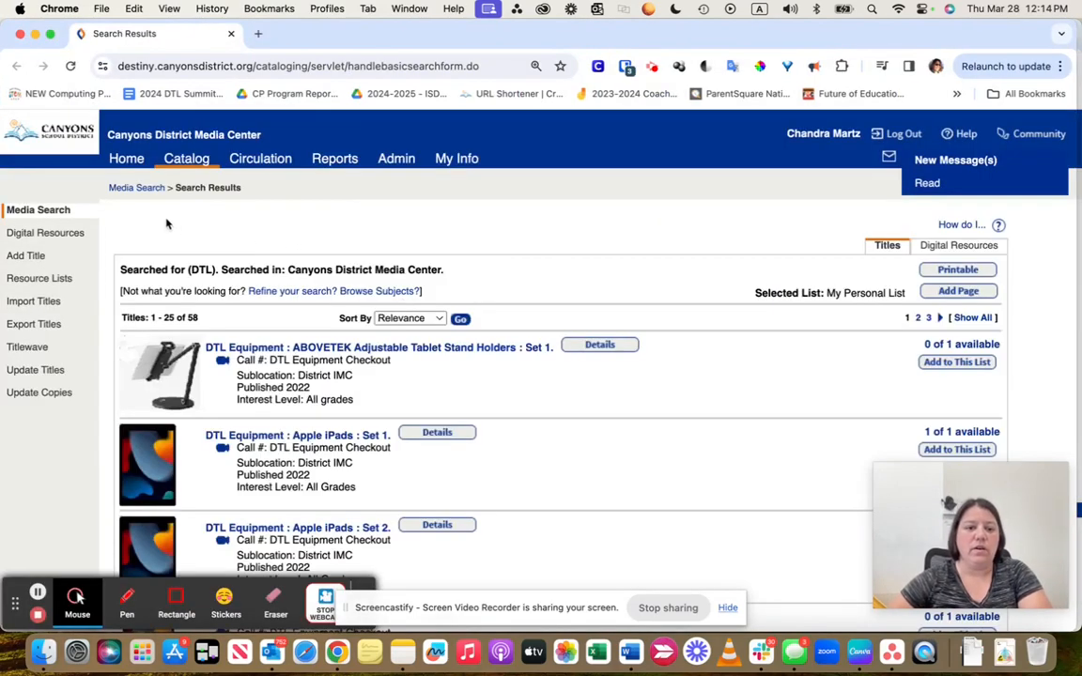
Step: Browse through the search results listing the five Strawbees sets
scroll("down", 3)
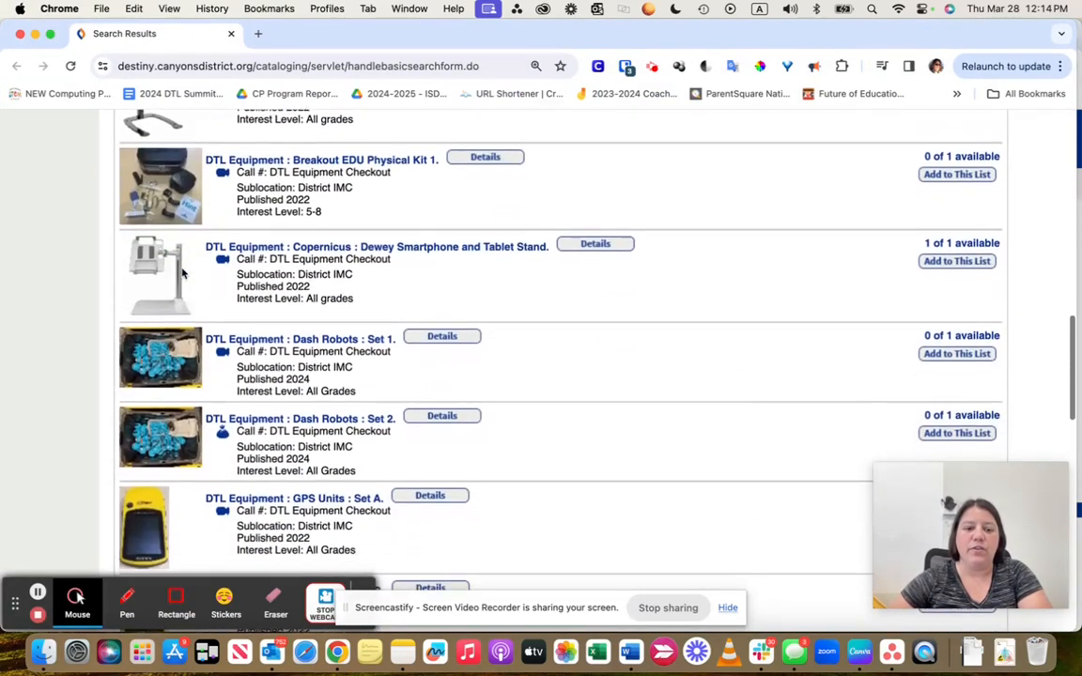
scroll("up", 3)
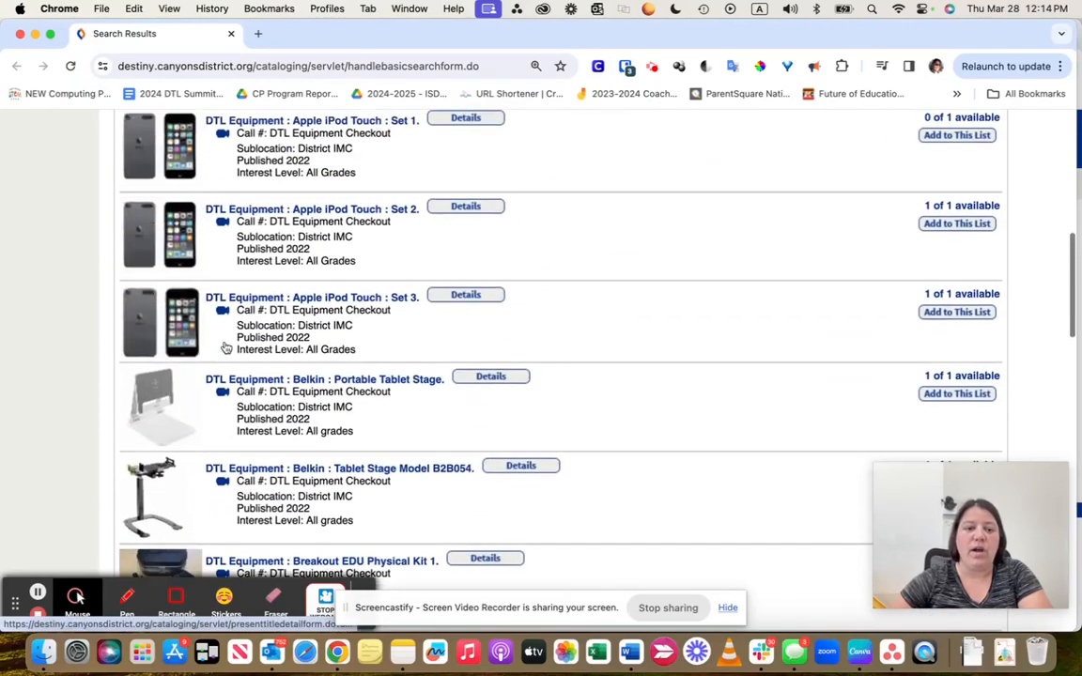
scroll("down", 3)
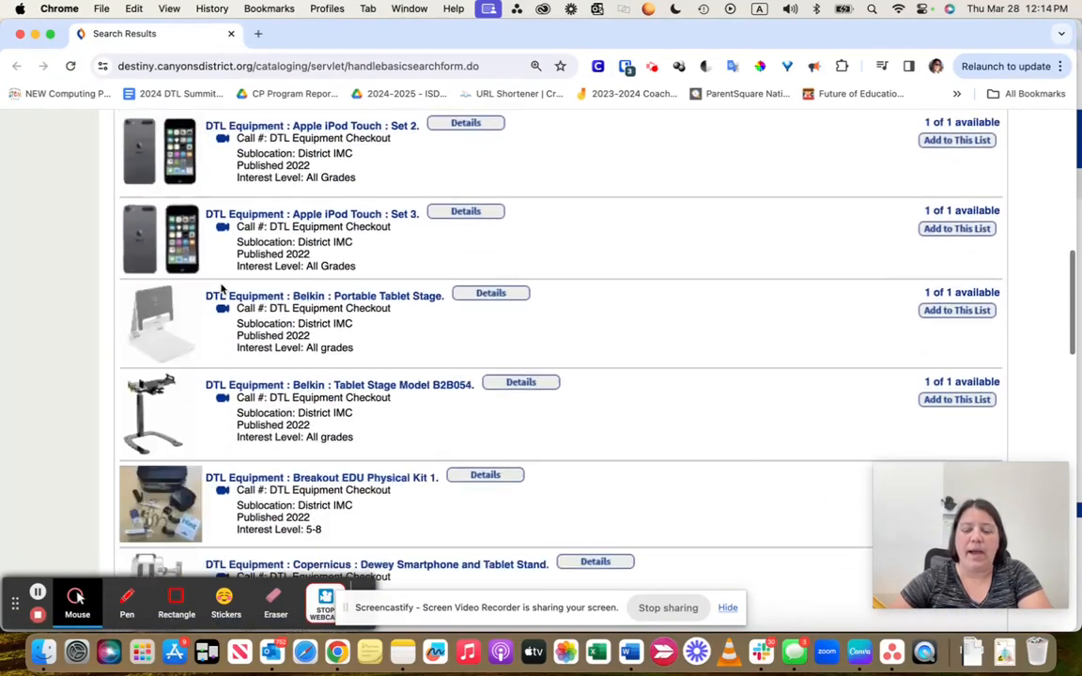
scroll("down", 3)
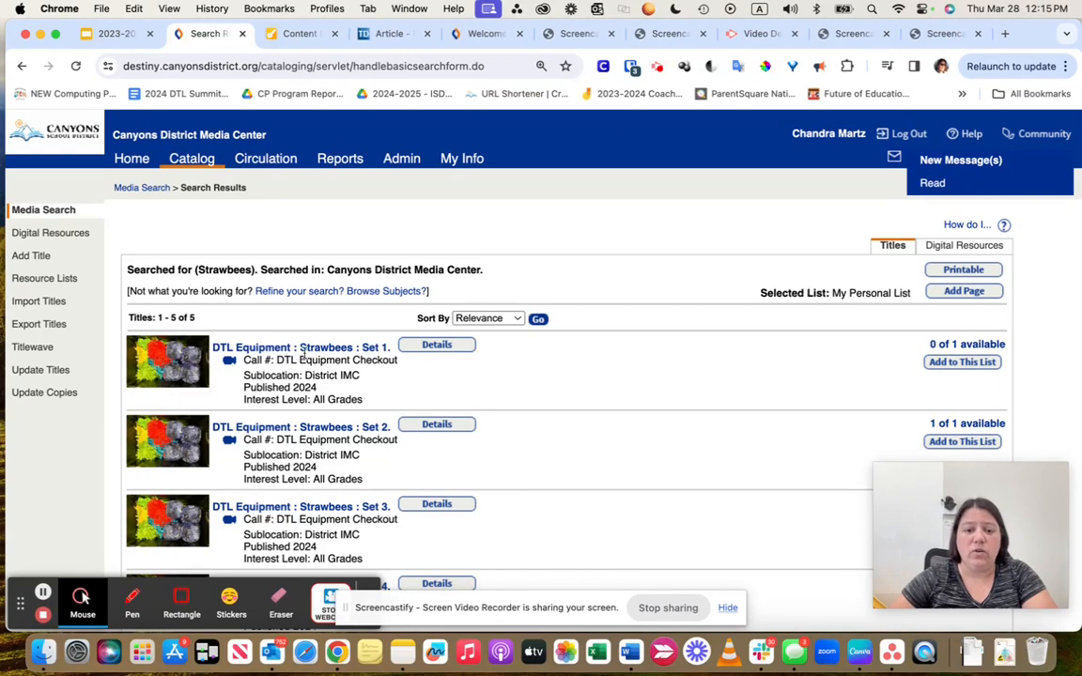
Step: View the Strawbees Set 2 details and start a Book It request for it
scroll("down", 3)
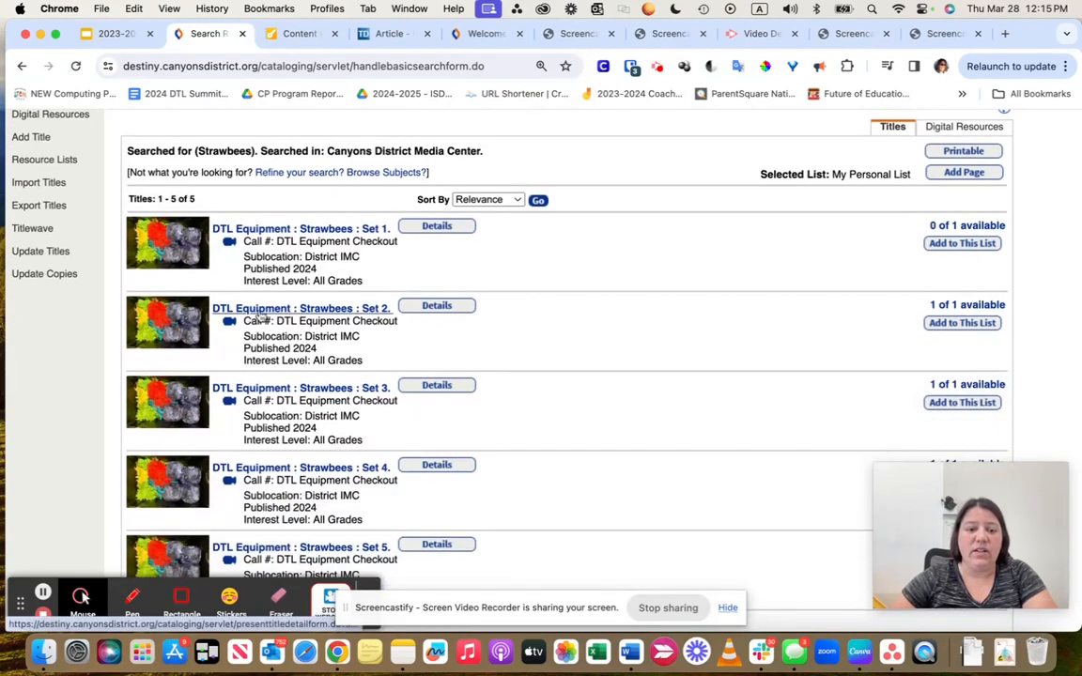
left_click(300, 308)
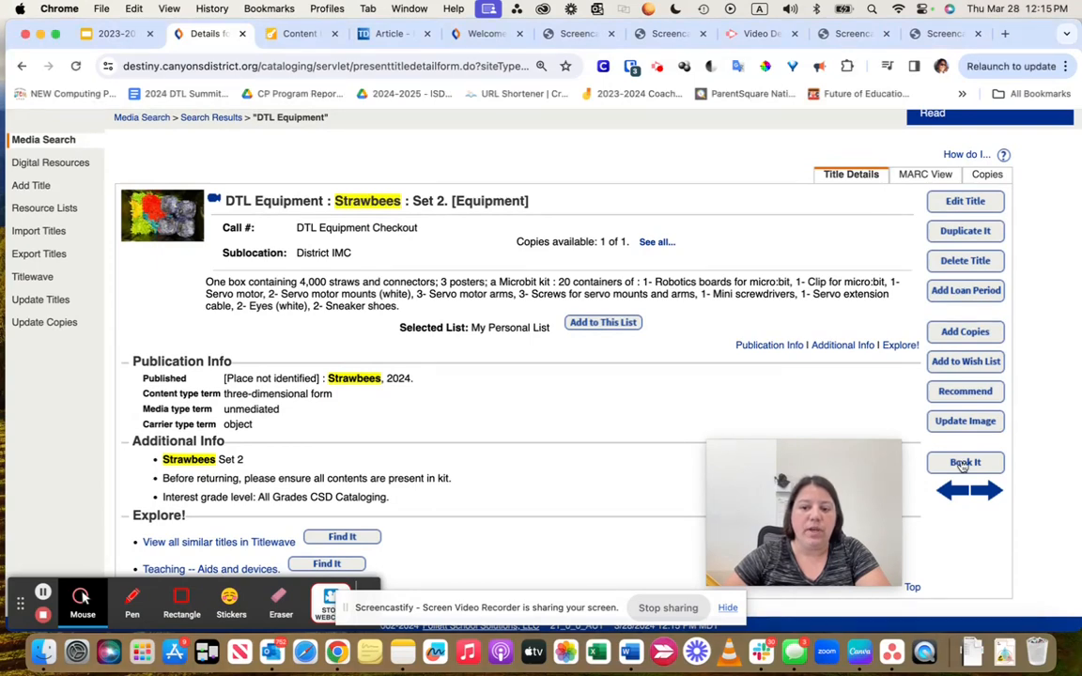
left_click(965, 462)
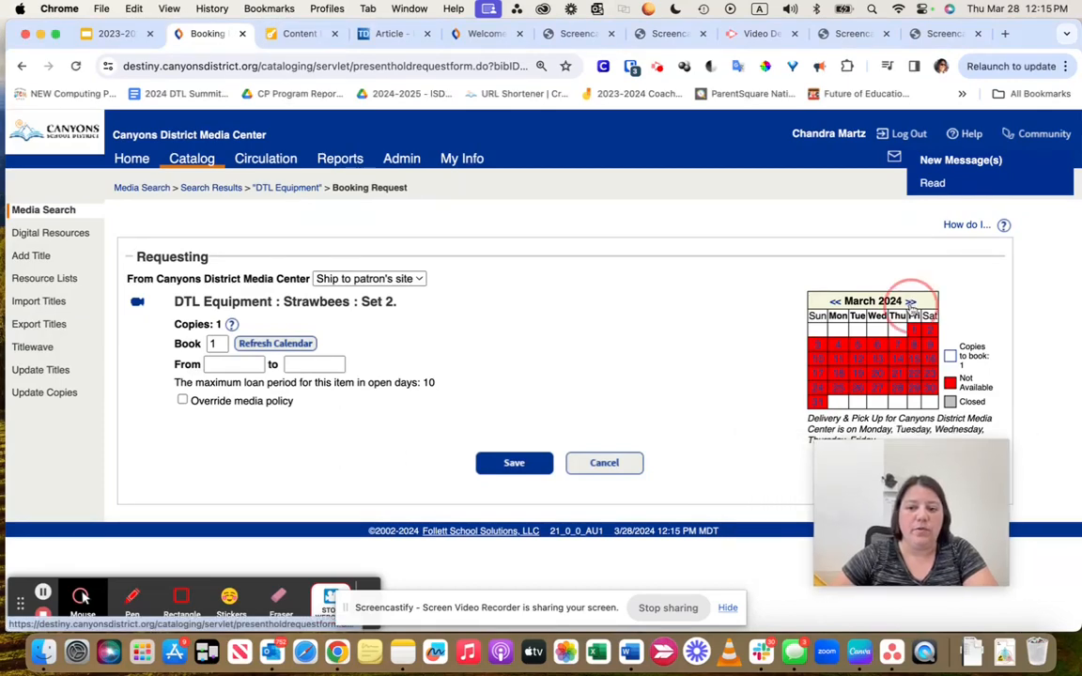
Step: Show April 2024 availability for Set 2, then switch back to the Google Slides tab
left_click(907, 301)
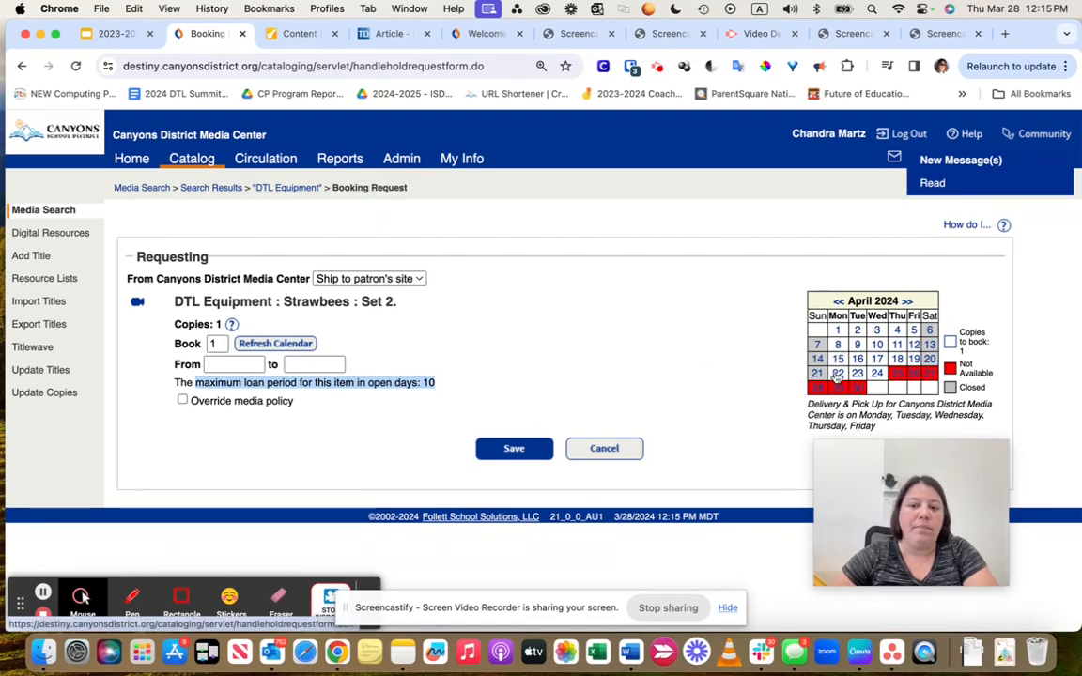
mouse_move(837, 386)
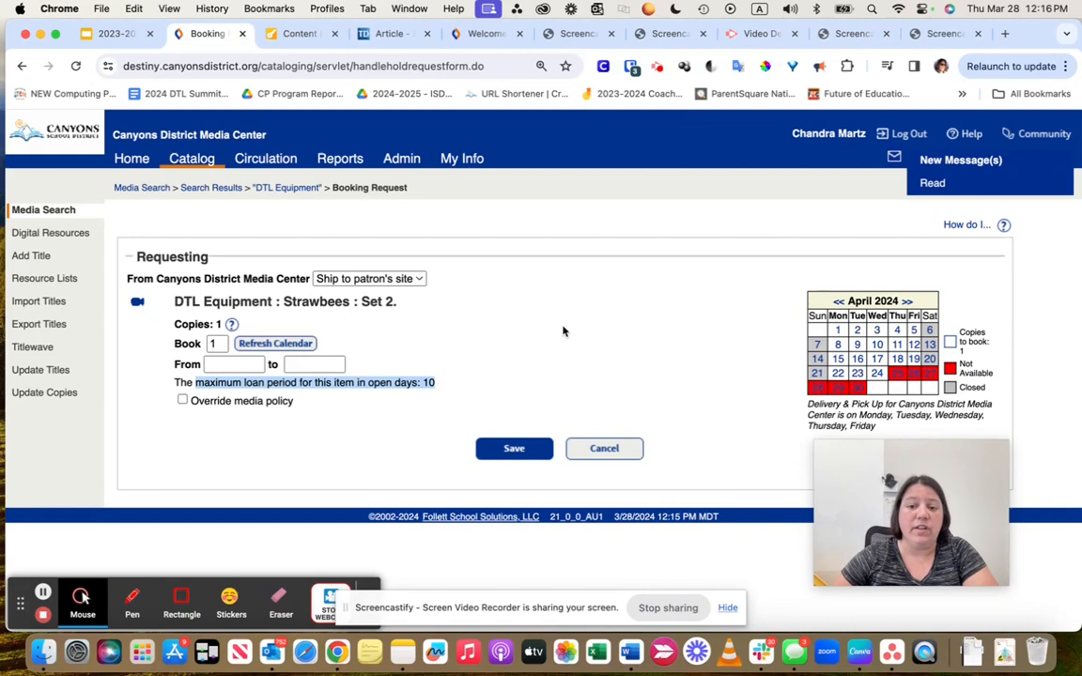
mouse_move(117, 34)
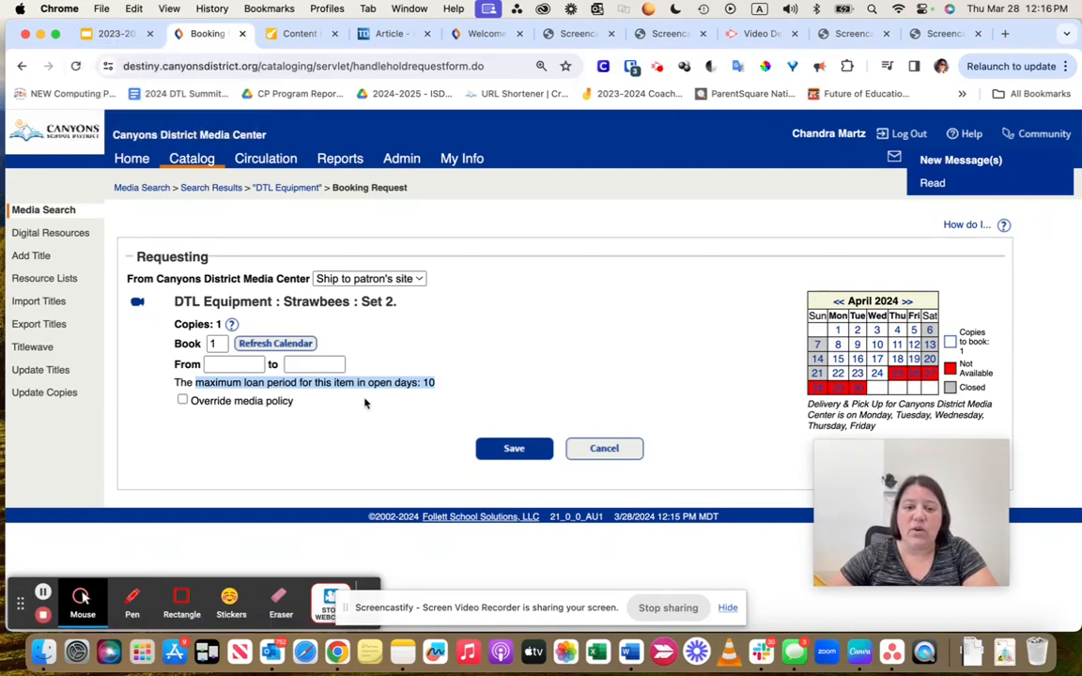
left_click(113, 34)
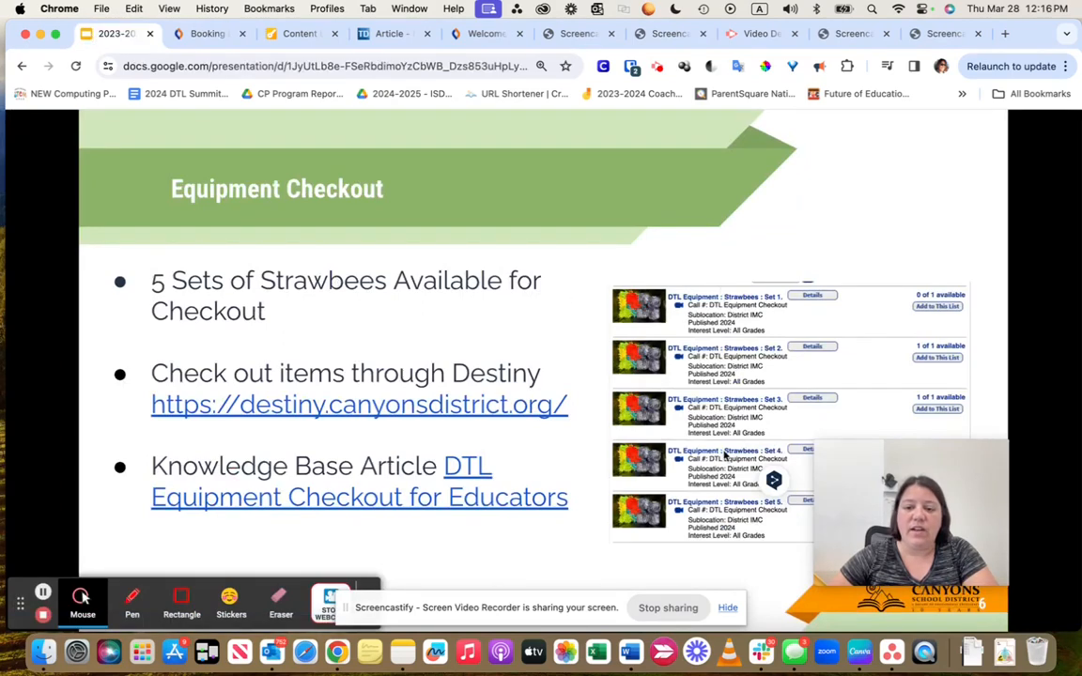
mouse_move(605, 564)
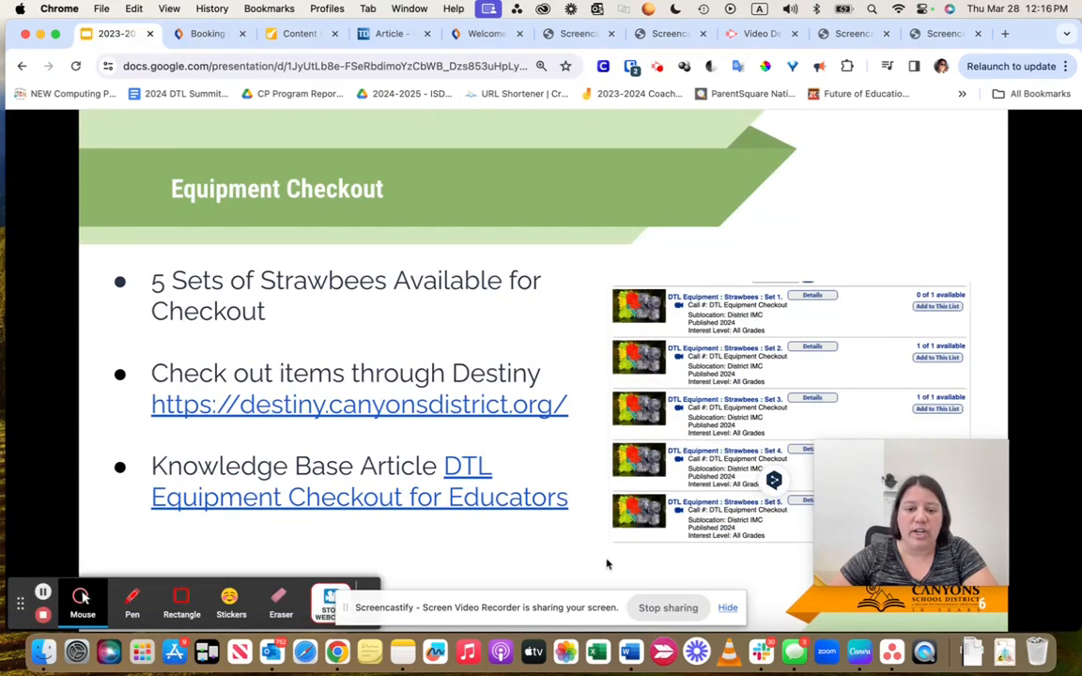
mouse_move(263, 329)
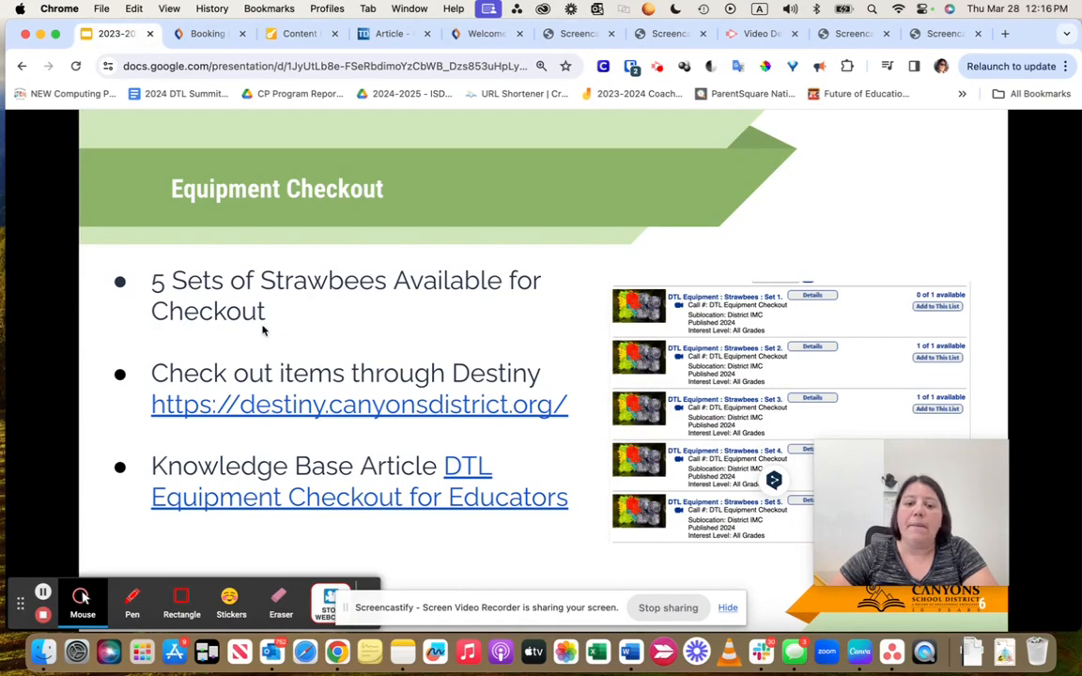
mouse_move(331, 395)
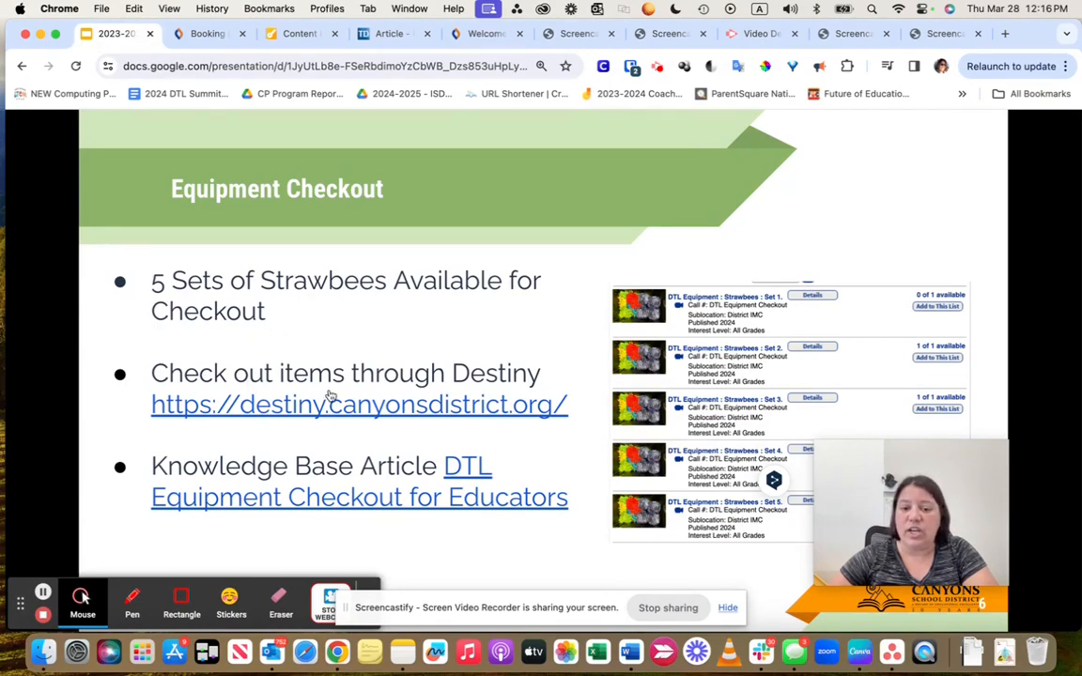
mouse_move(241, 472)
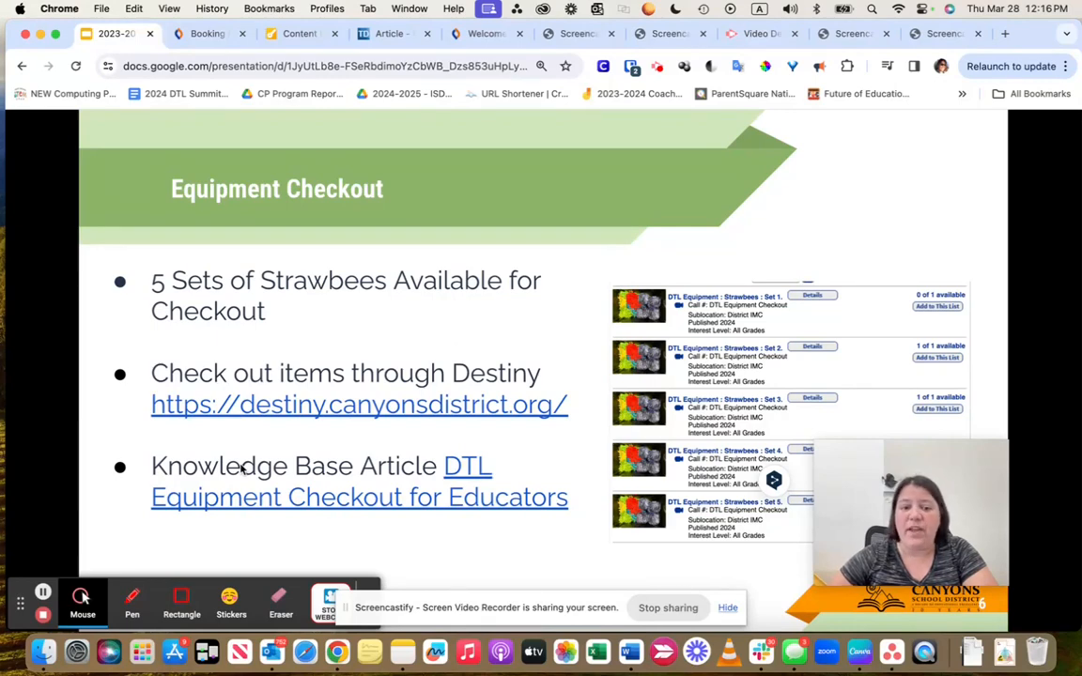
mouse_move(479, 470)
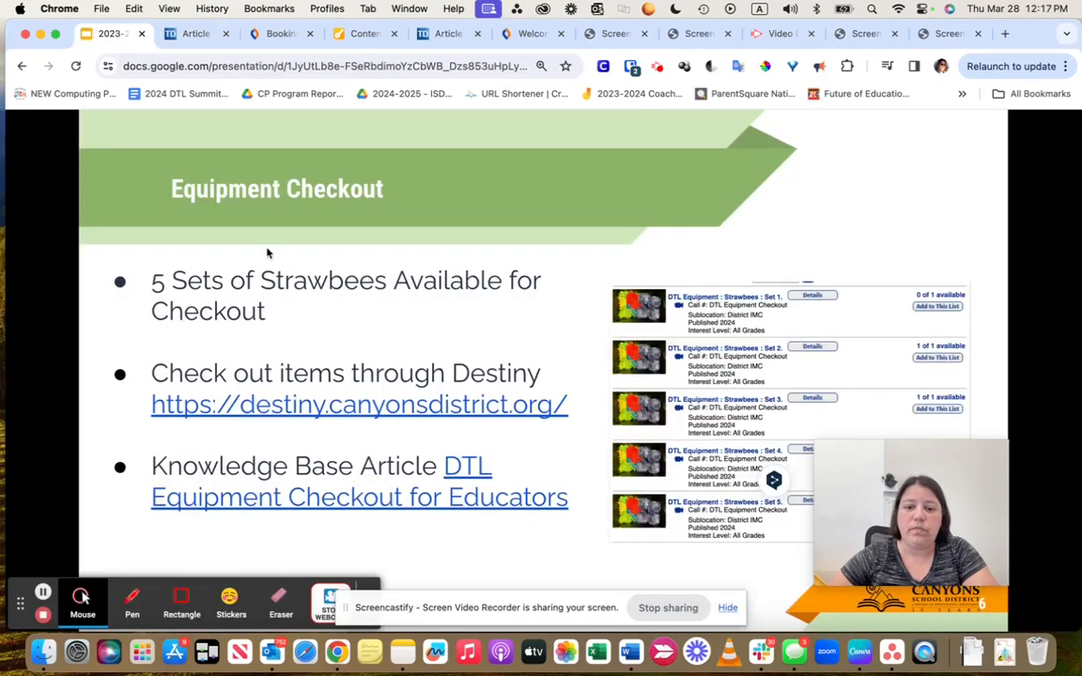
mouse_move(314, 332)
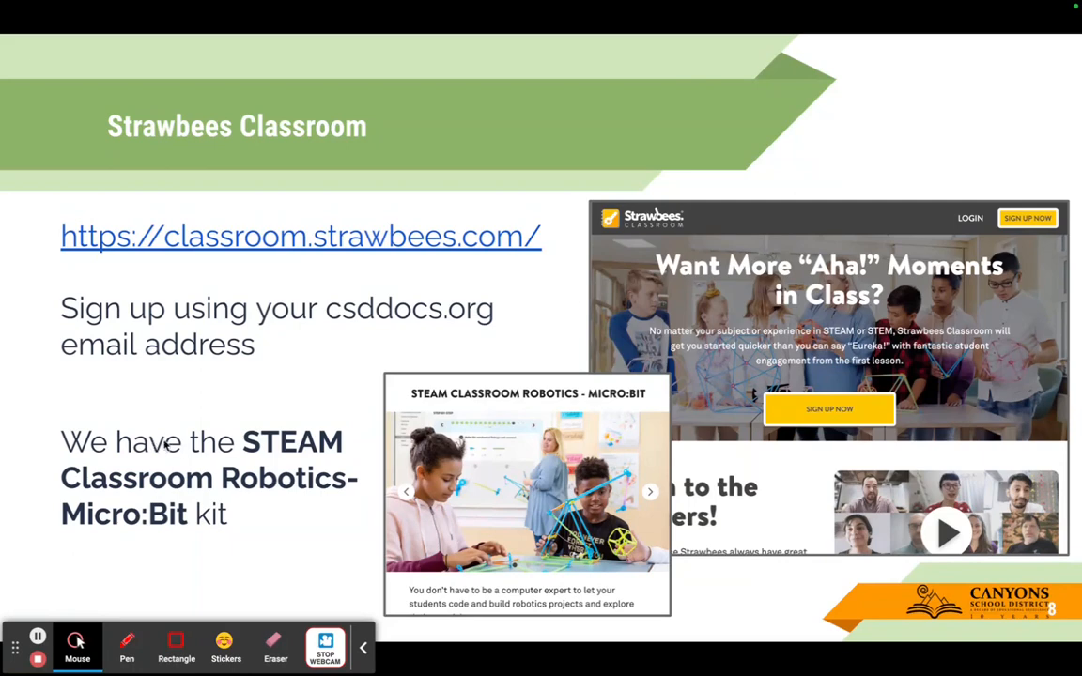
mouse_move(226, 449)
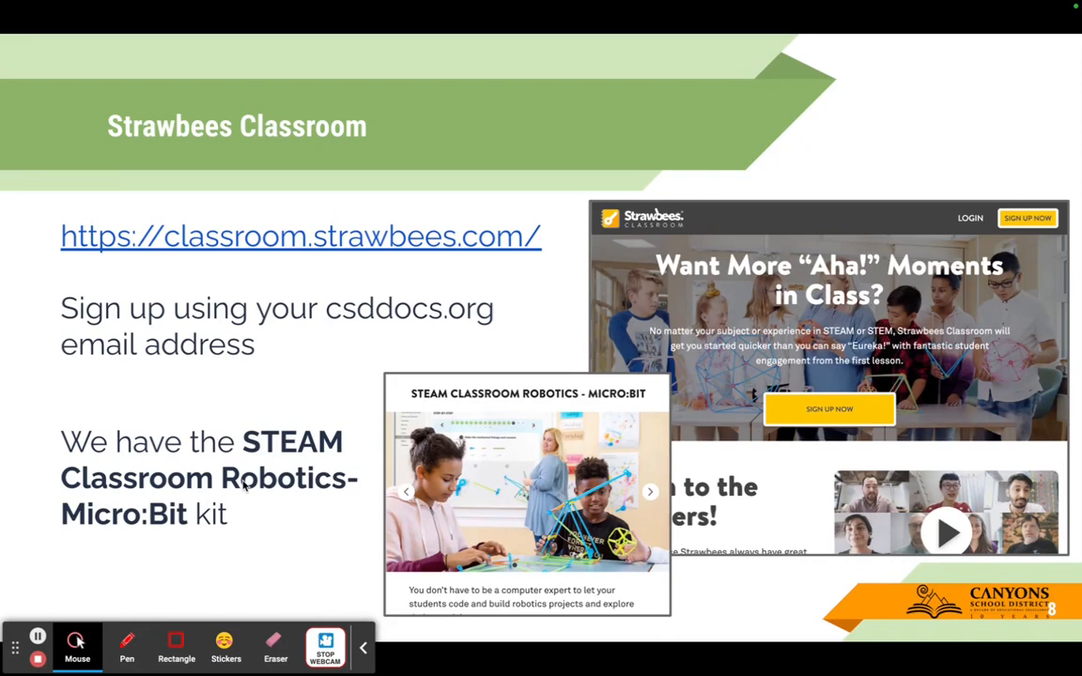
mouse_move(158, 492)
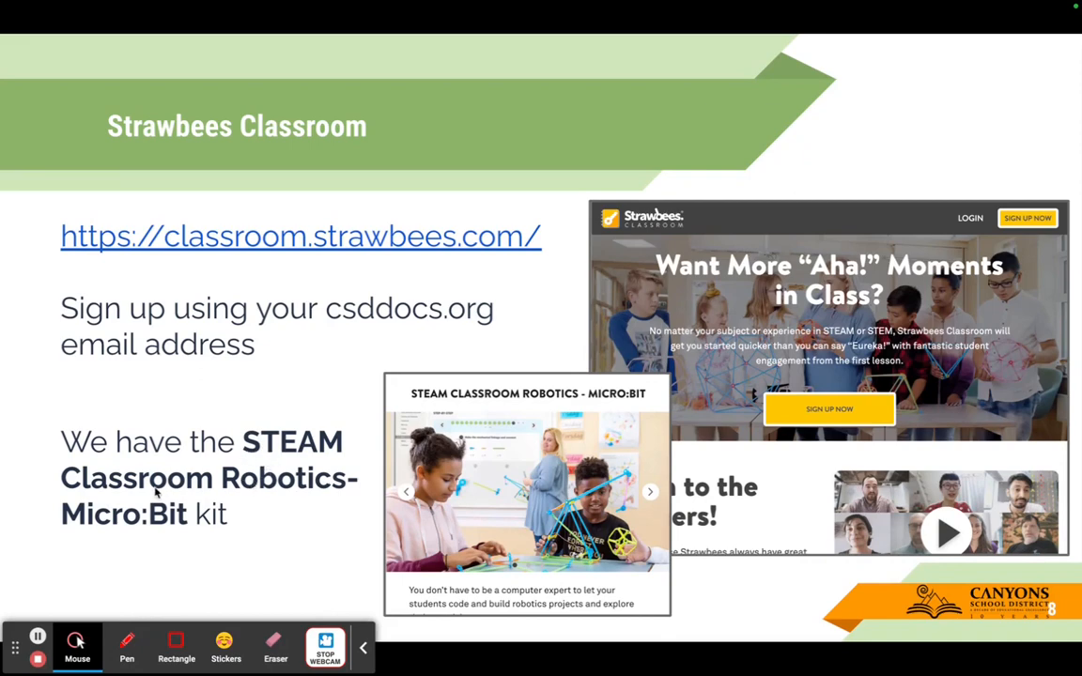
mouse_move(173, 526)
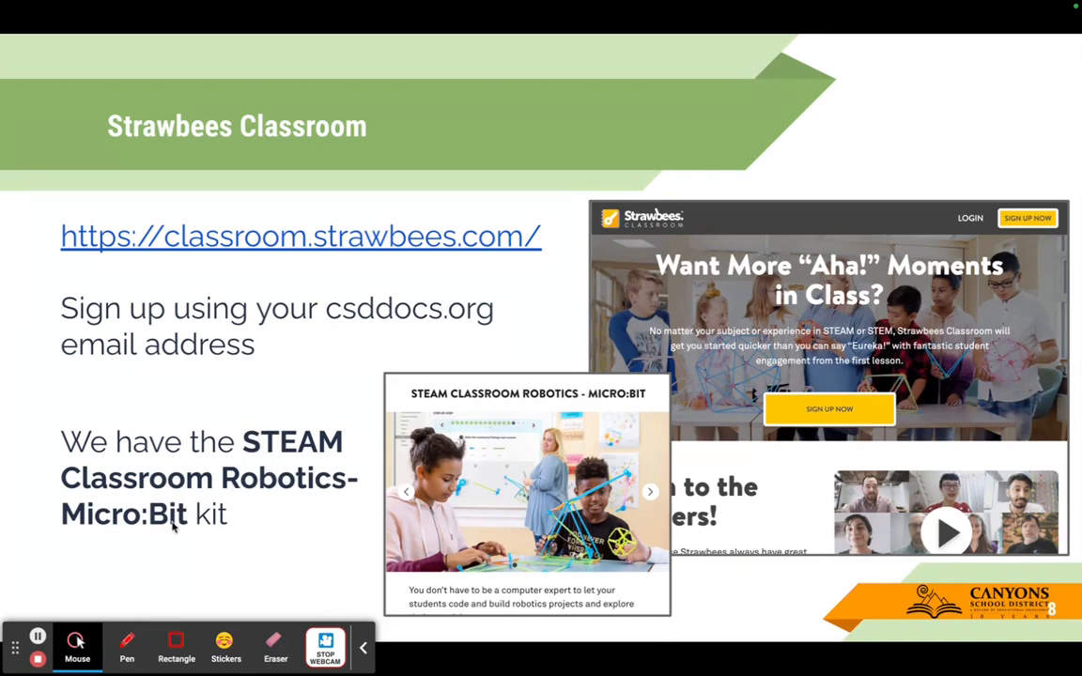
mouse_move(429, 489)
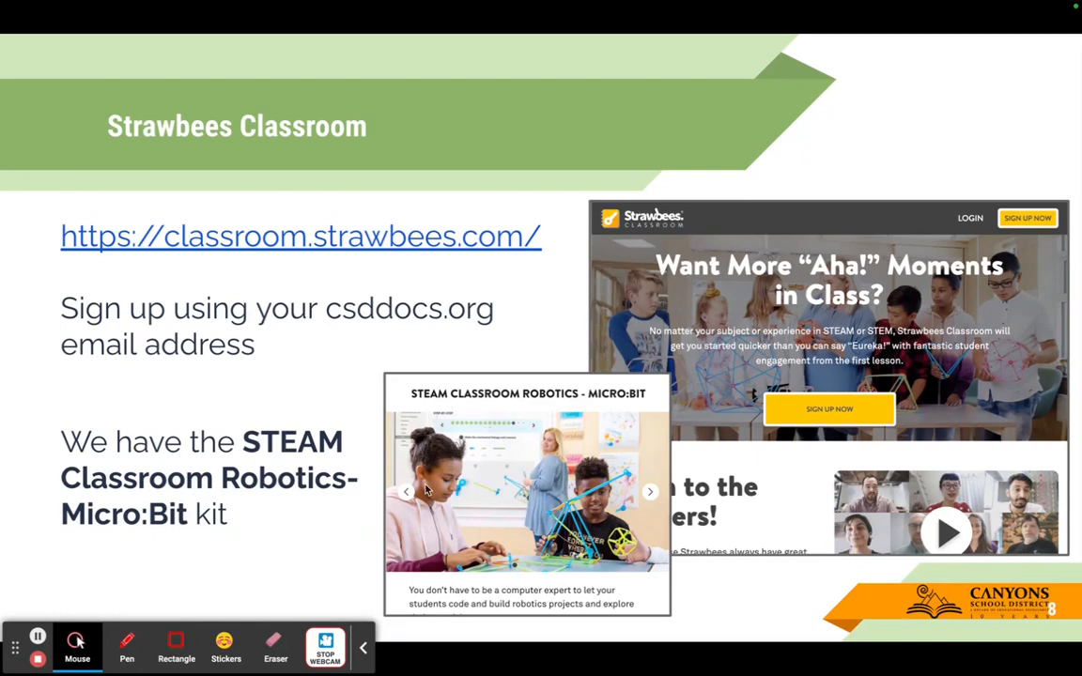
mouse_move(419, 507)
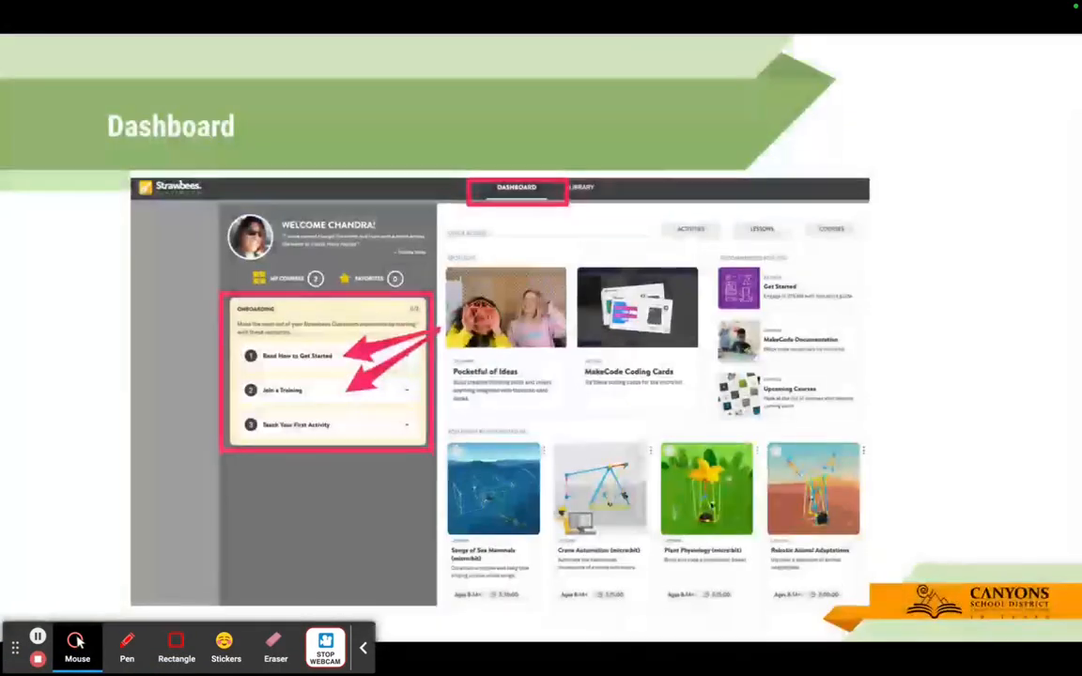
Step: Move the deck back to the Strawbees Classroom slide with the sign-up link
key("right")
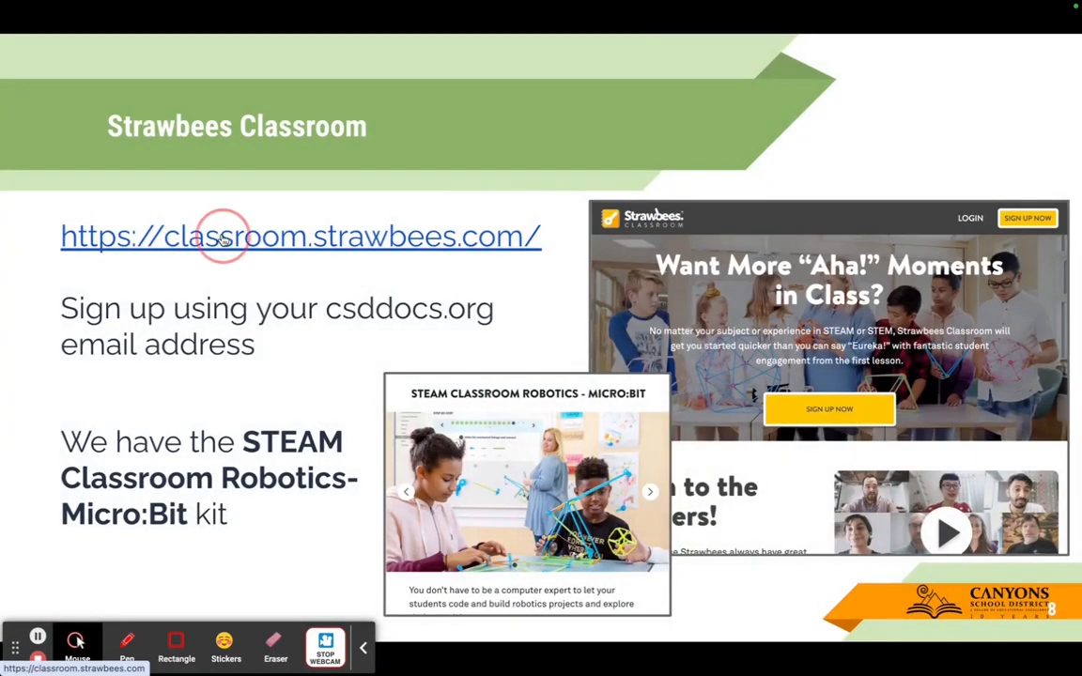
Step: Sign in to classroom.strawbees.com via Continue with Google and enter the Pocketful of Ideas channel
left_click(221, 237)
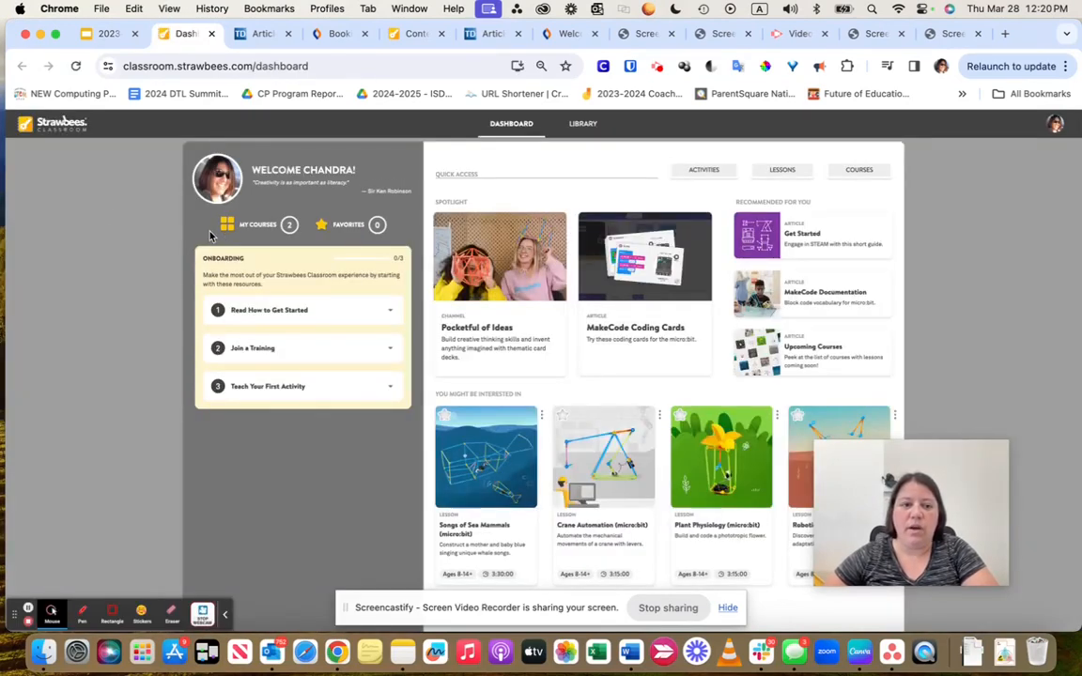
left_click(318, 65)
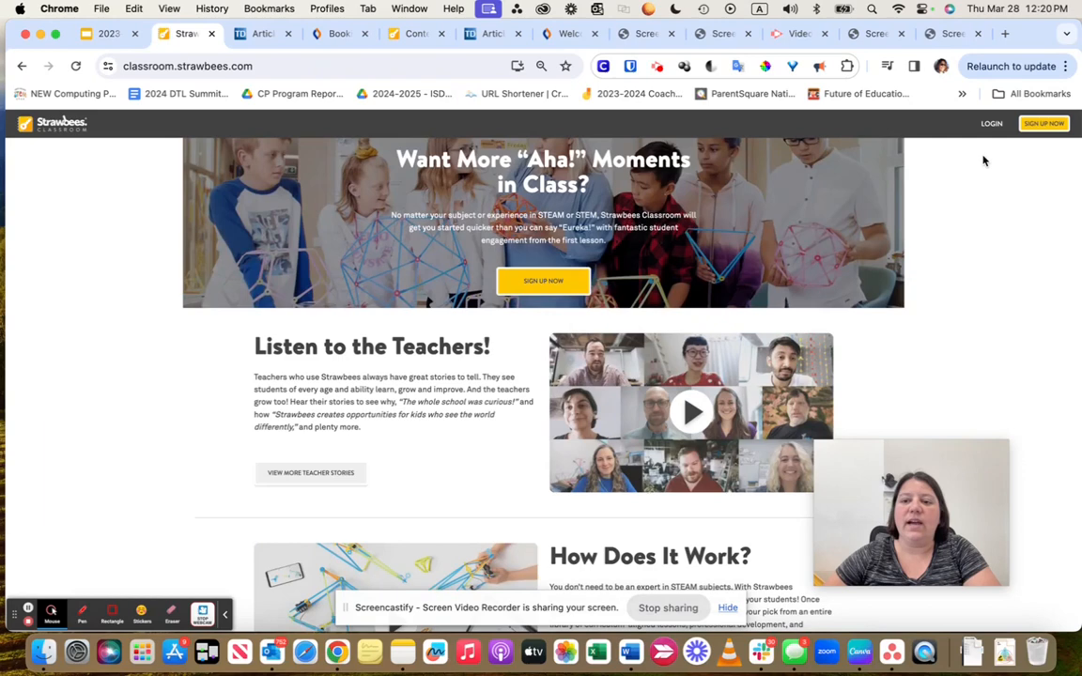
mouse_move(992, 124)
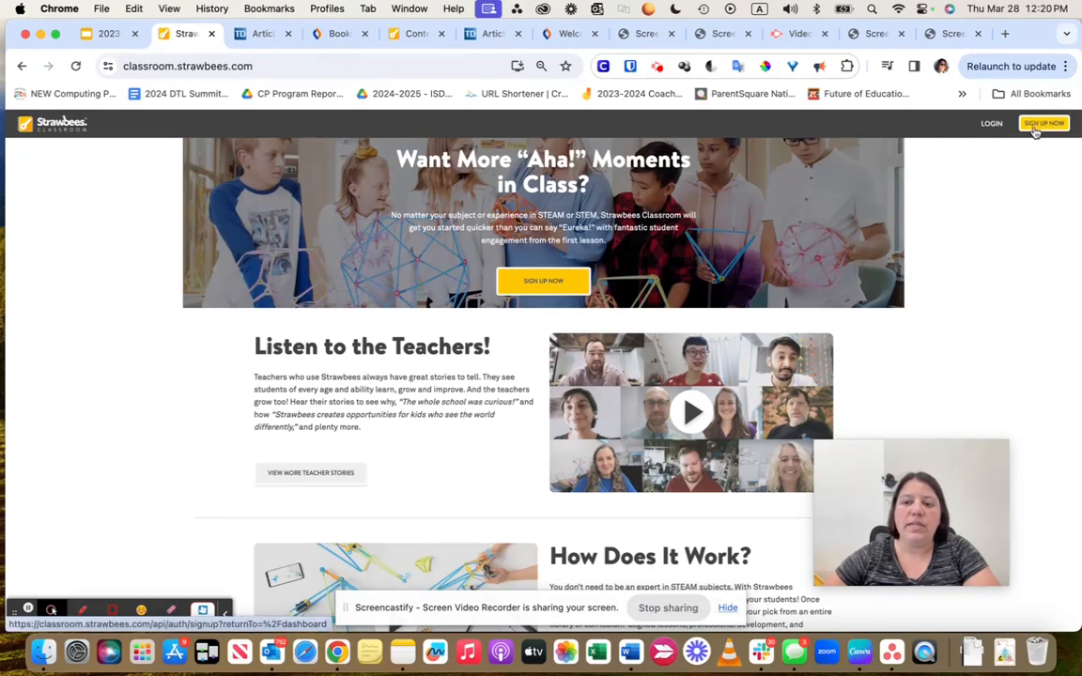
left_click(1044, 124)
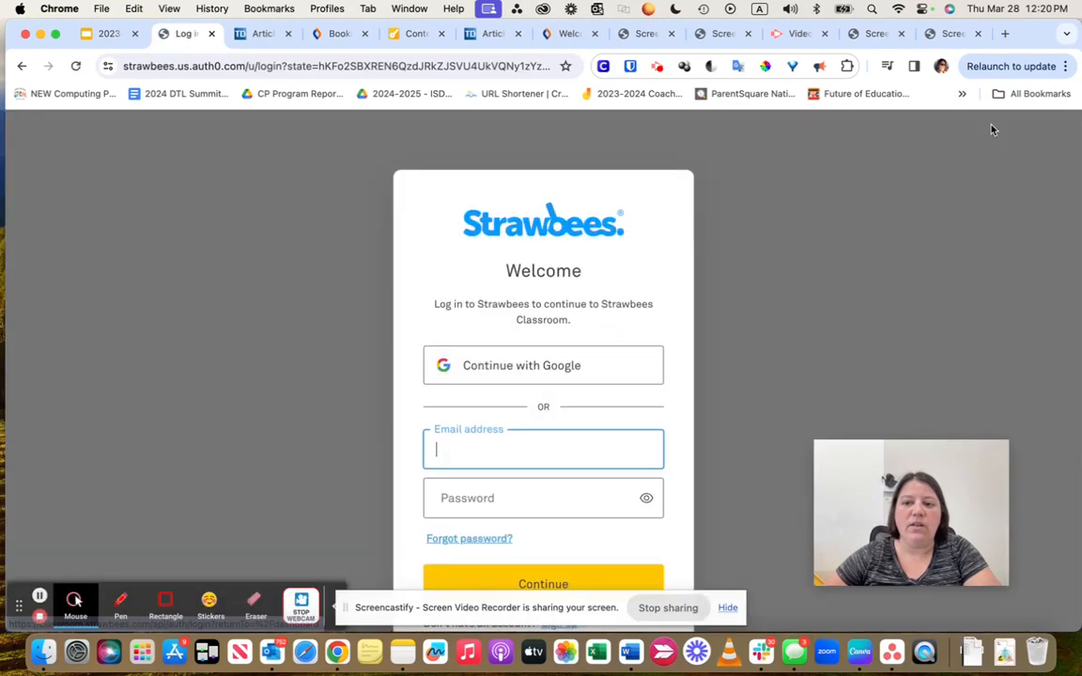
left_click(543, 365)
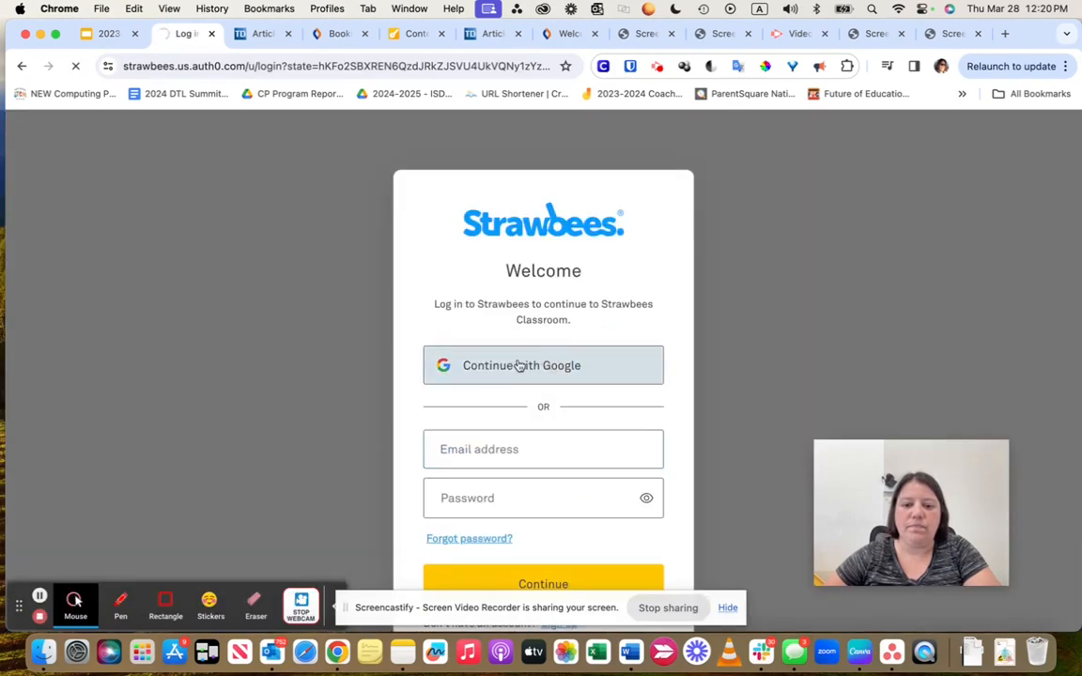
left_click(543, 364)
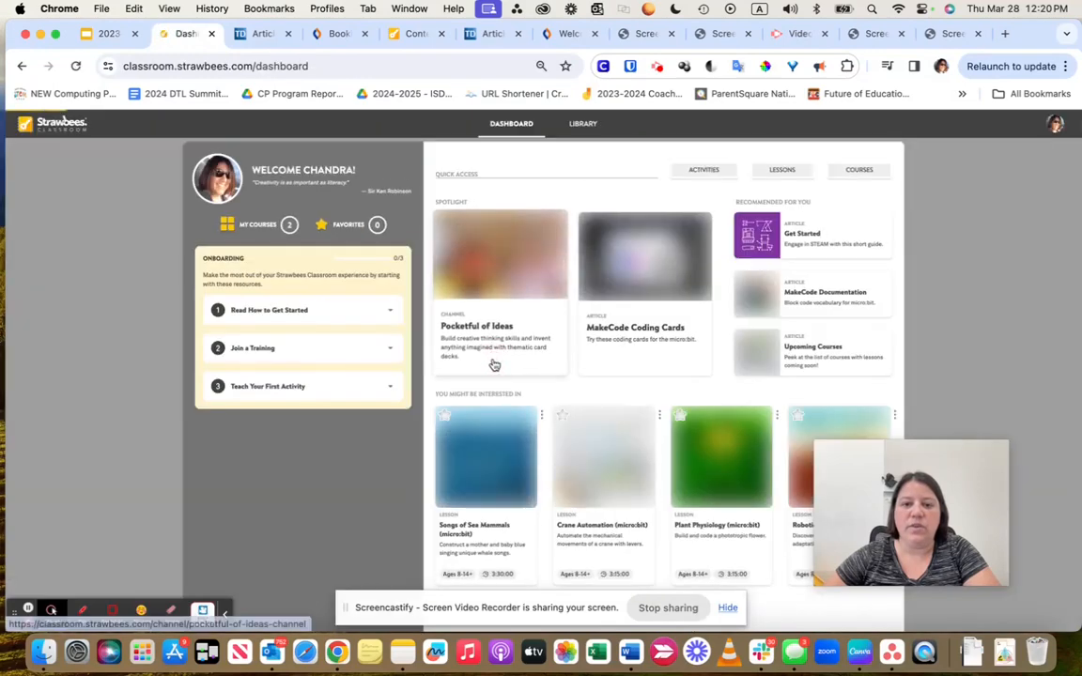
left_click(477, 327)
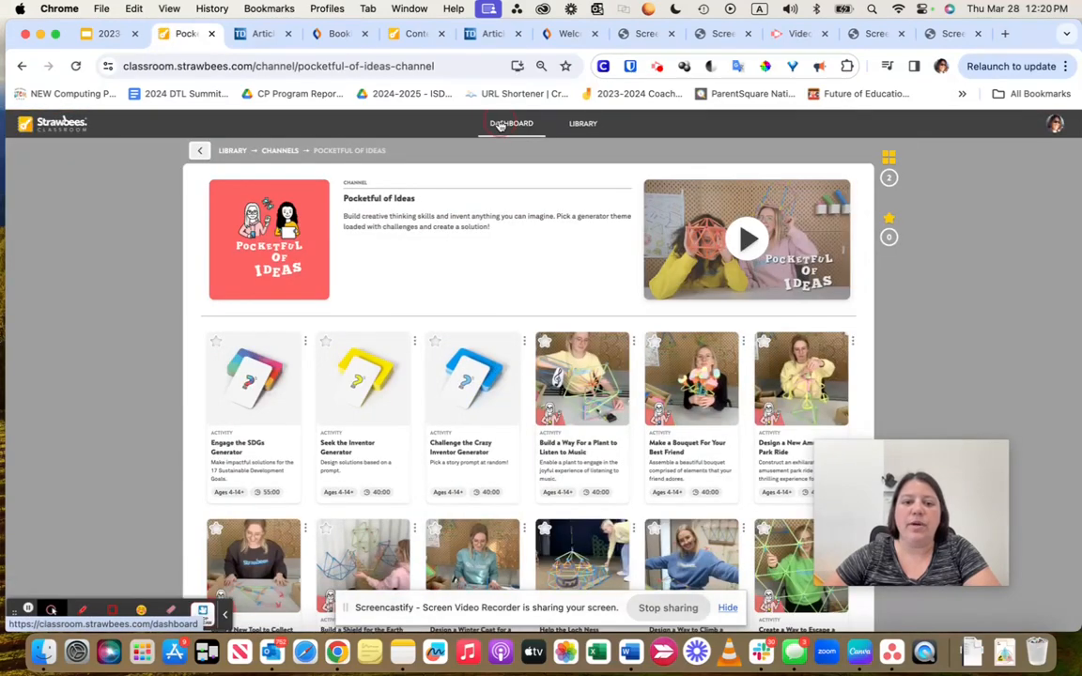
mouse_move(199, 116)
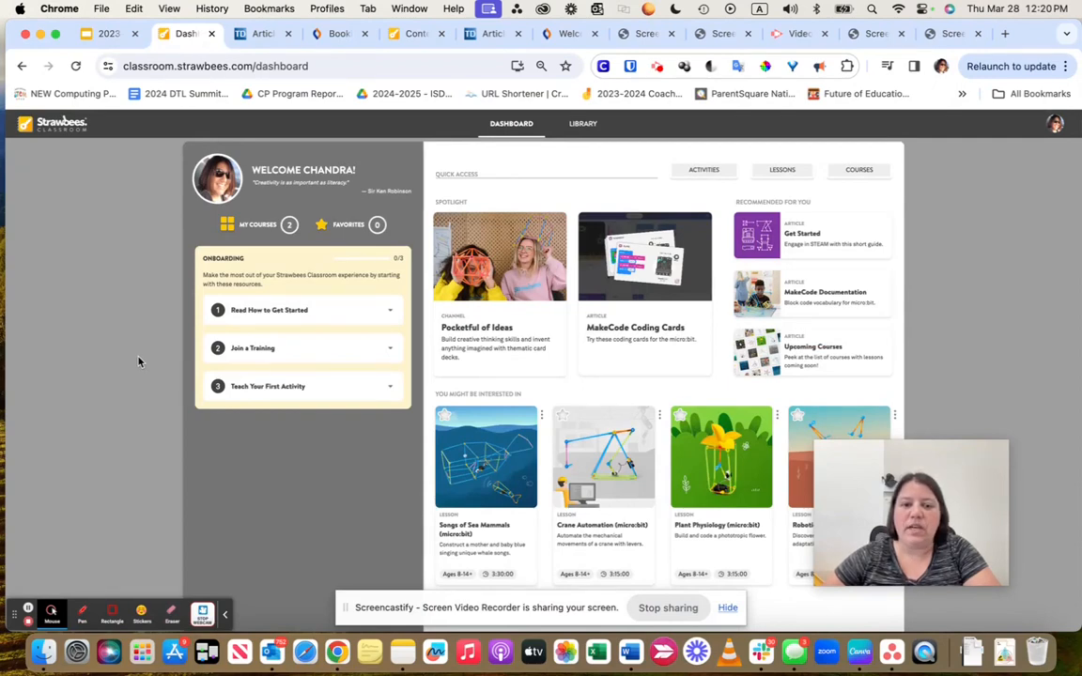
mouse_move(286, 263)
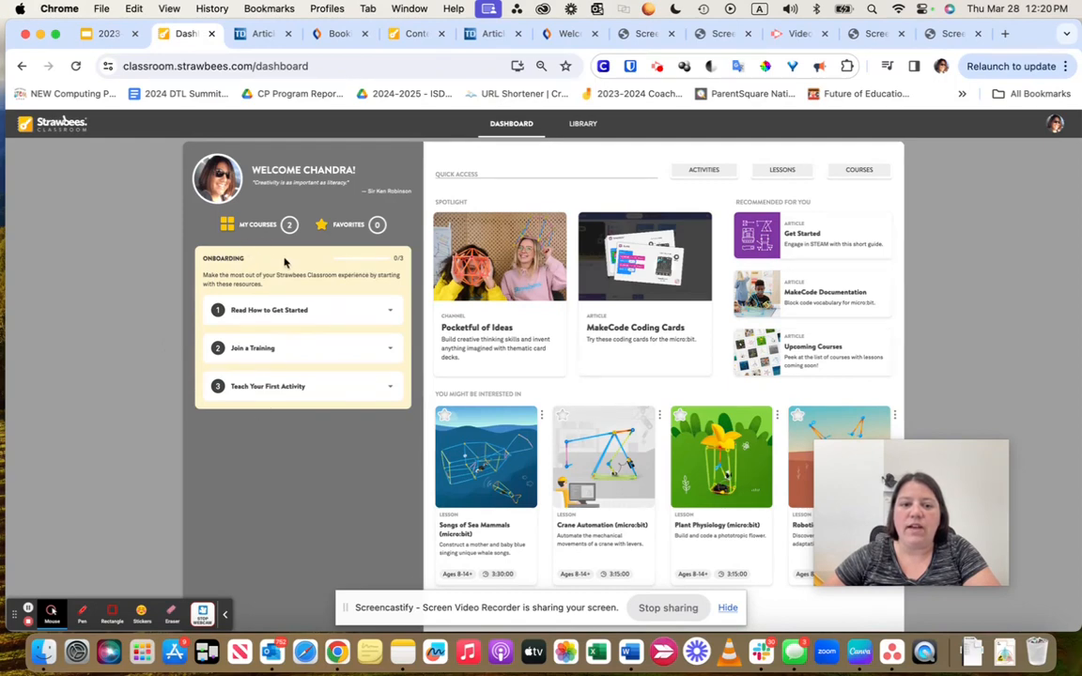
mouse_move(274, 417)
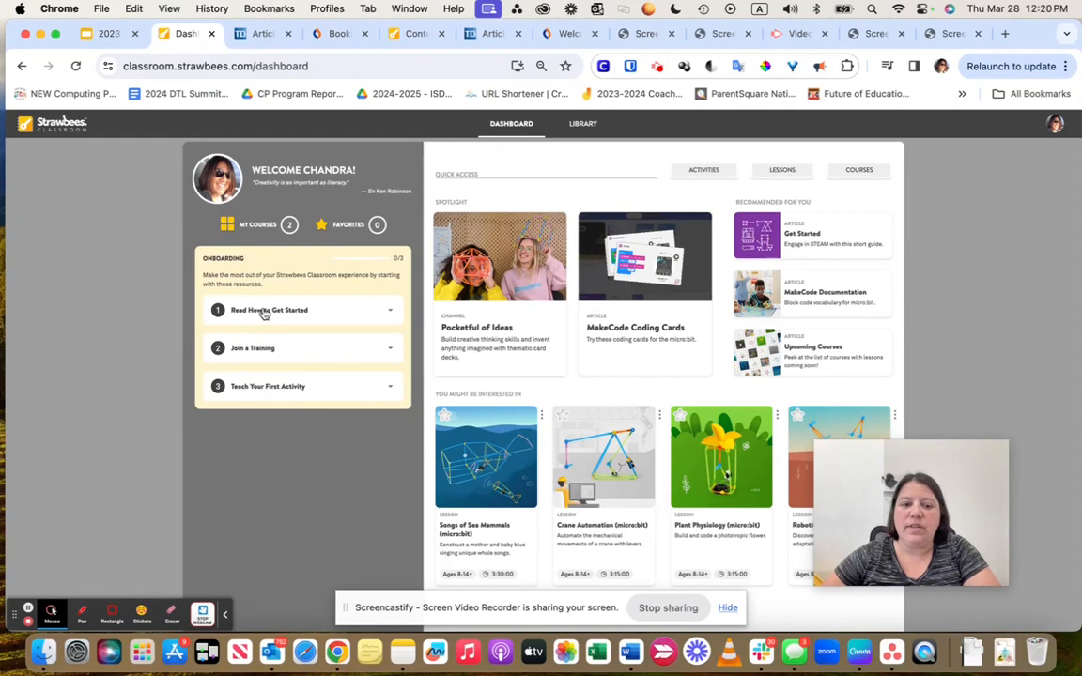
Step: Start the 'Read How to Get Started' onboarding article from the dashboard
left_click(267, 310)
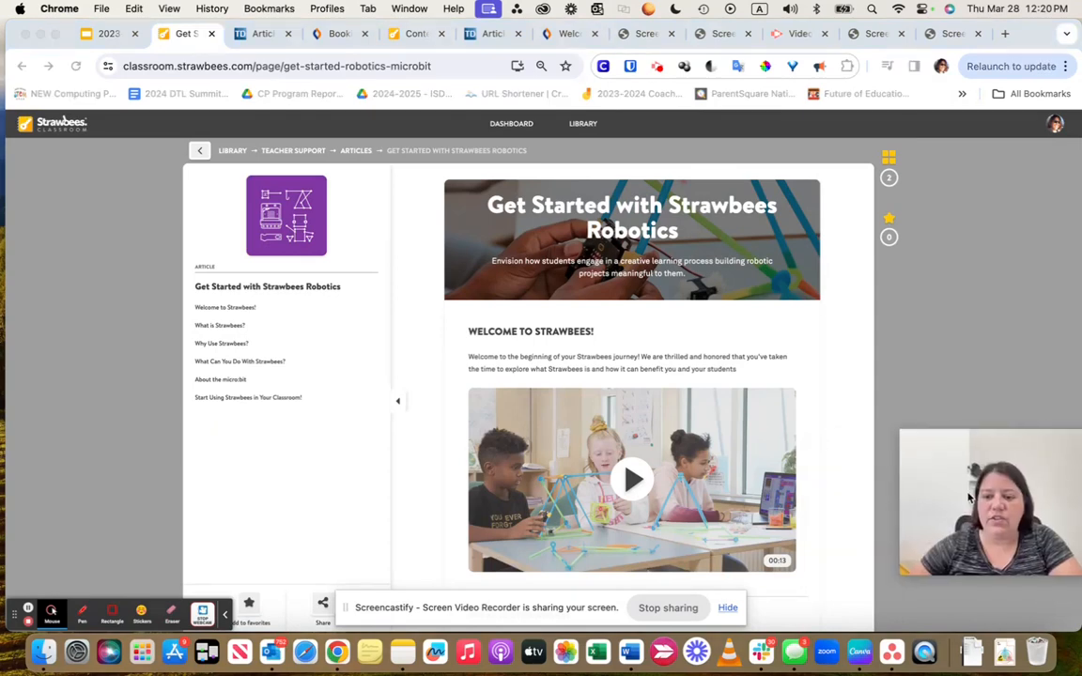
Step: Scroll the Get Started article down to its What Can You Do With Strawbees section
scroll("down", 3)
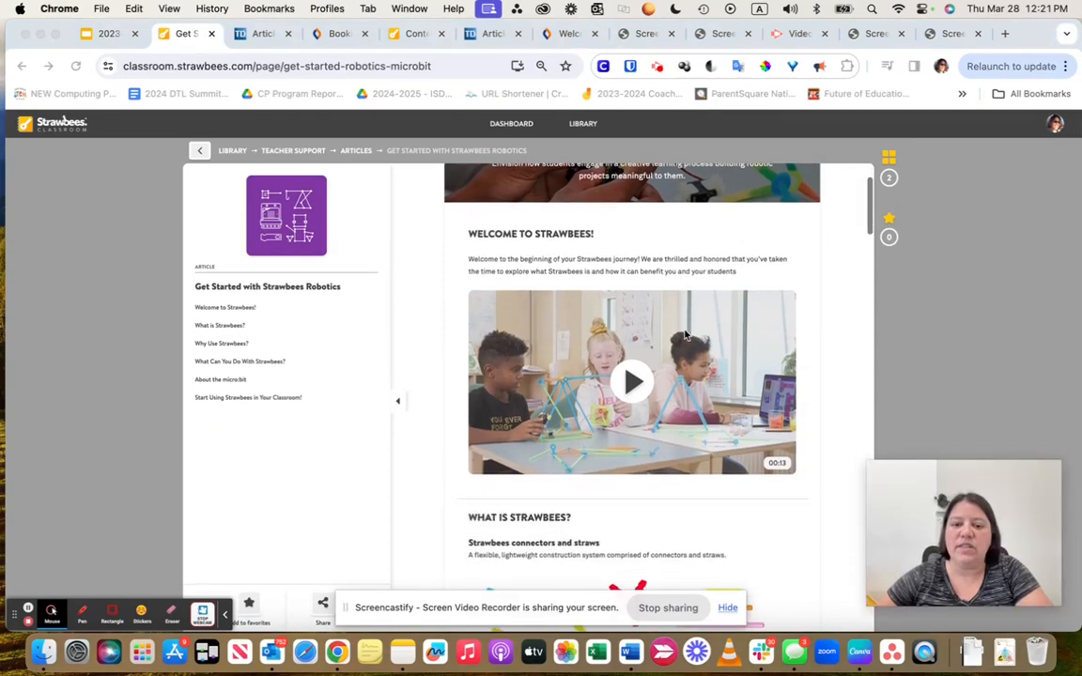
scroll("down", 3)
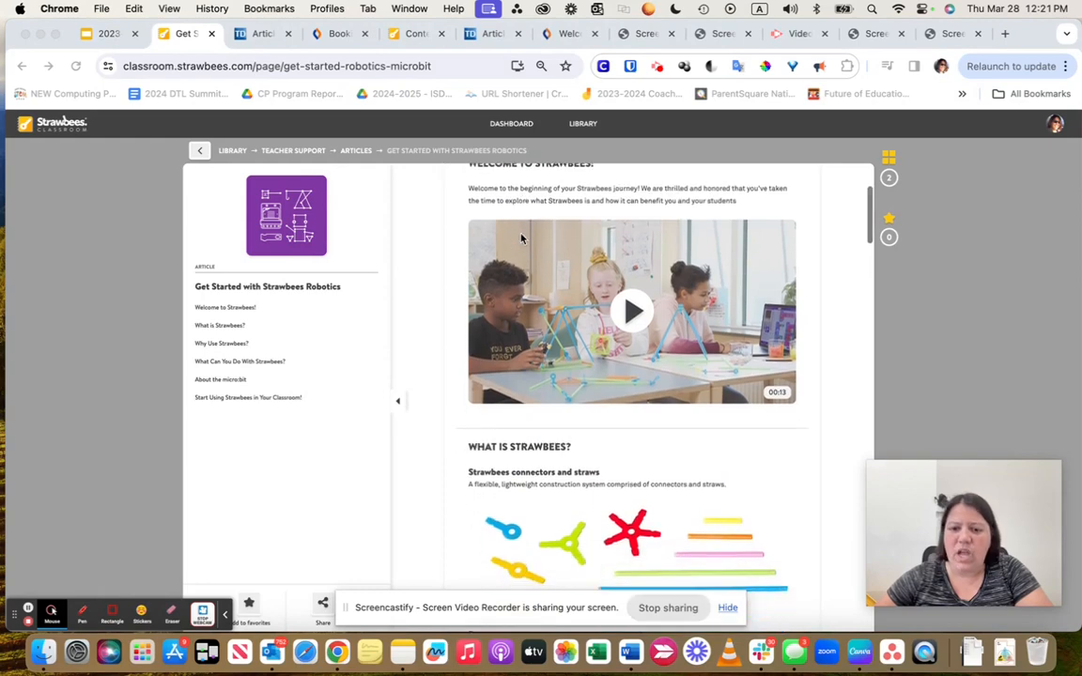
scroll("down", 3)
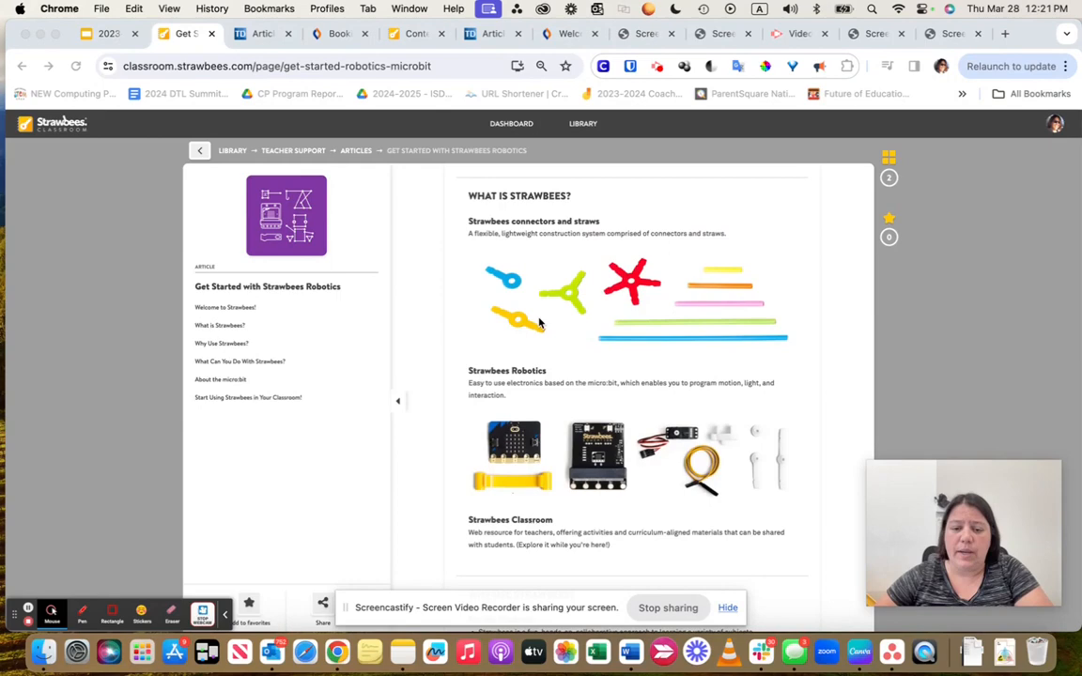
scroll("down", 3)
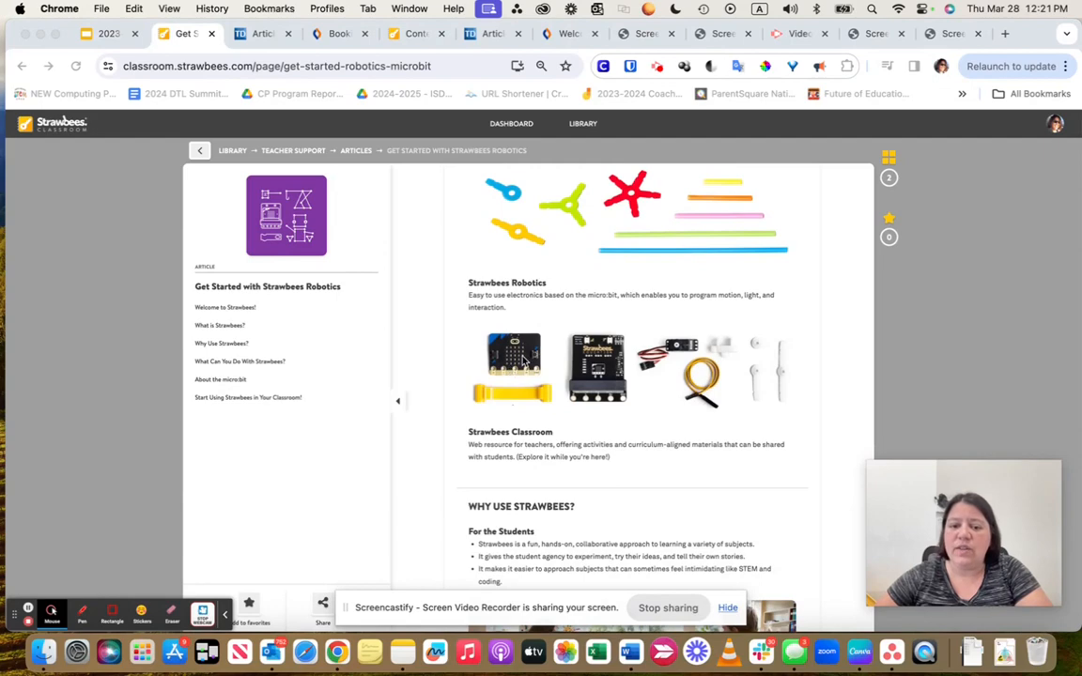
scroll("down", 3)
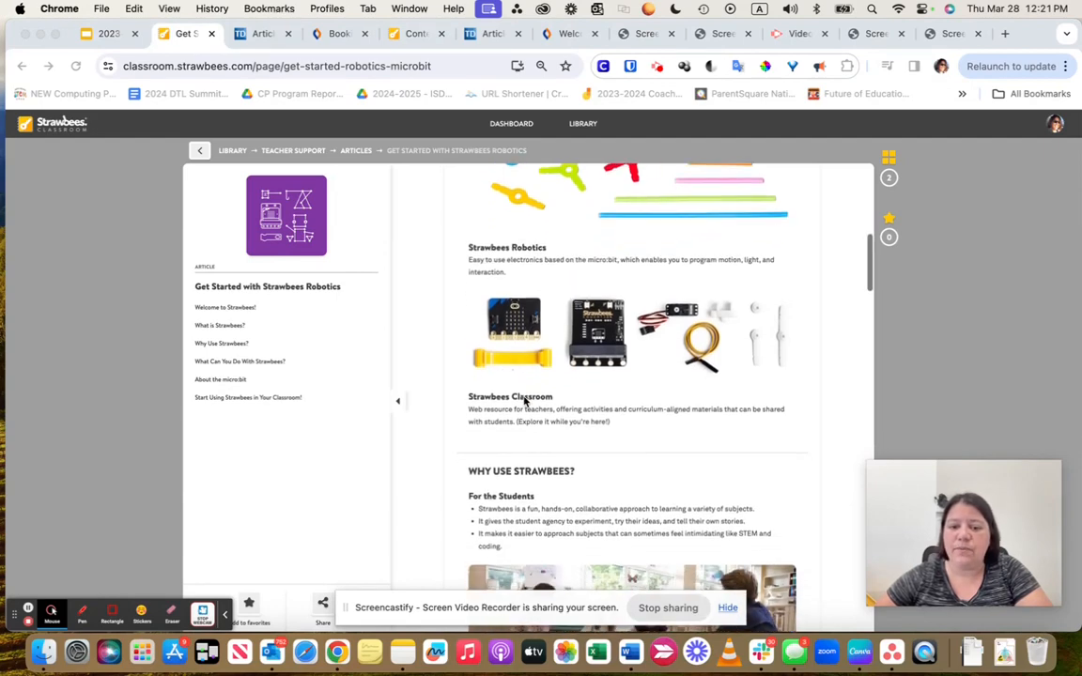
scroll("down", 3)
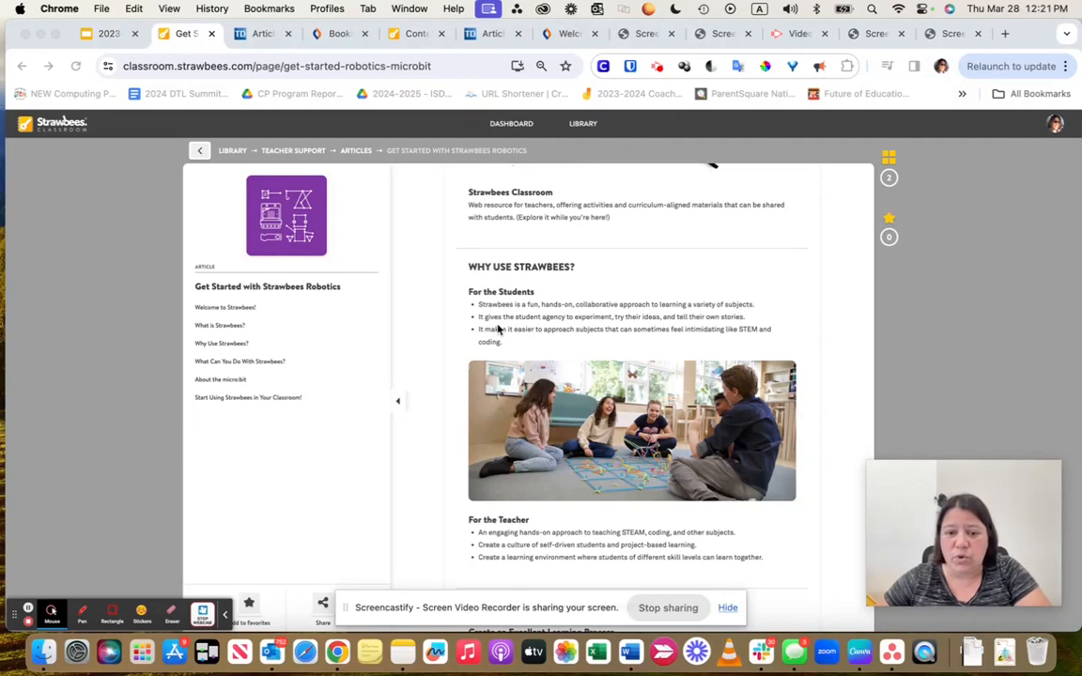
scroll("down", 3)
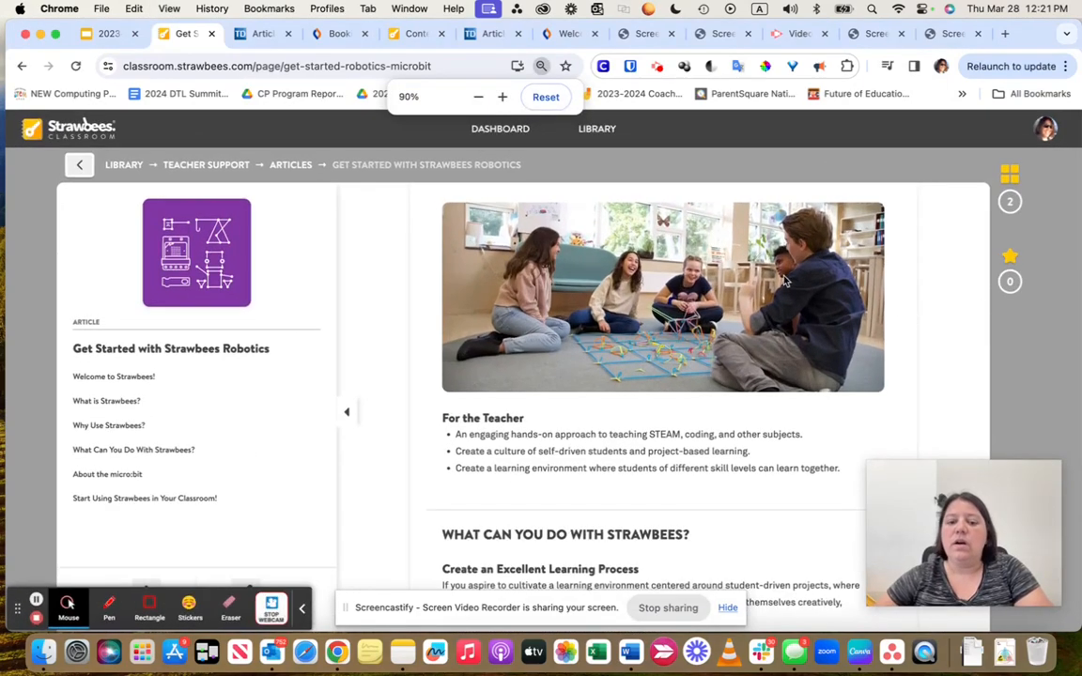
Step: Continue scrolling the article down to the About the micro:bit heading
scroll("down", 3)
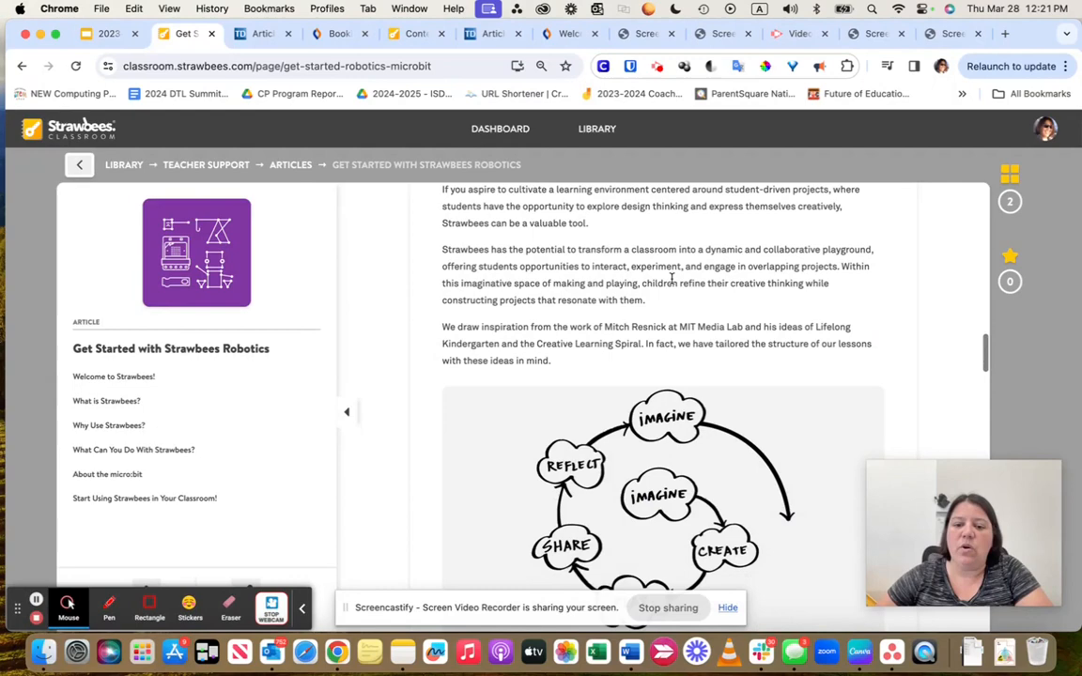
scroll("down", 3)
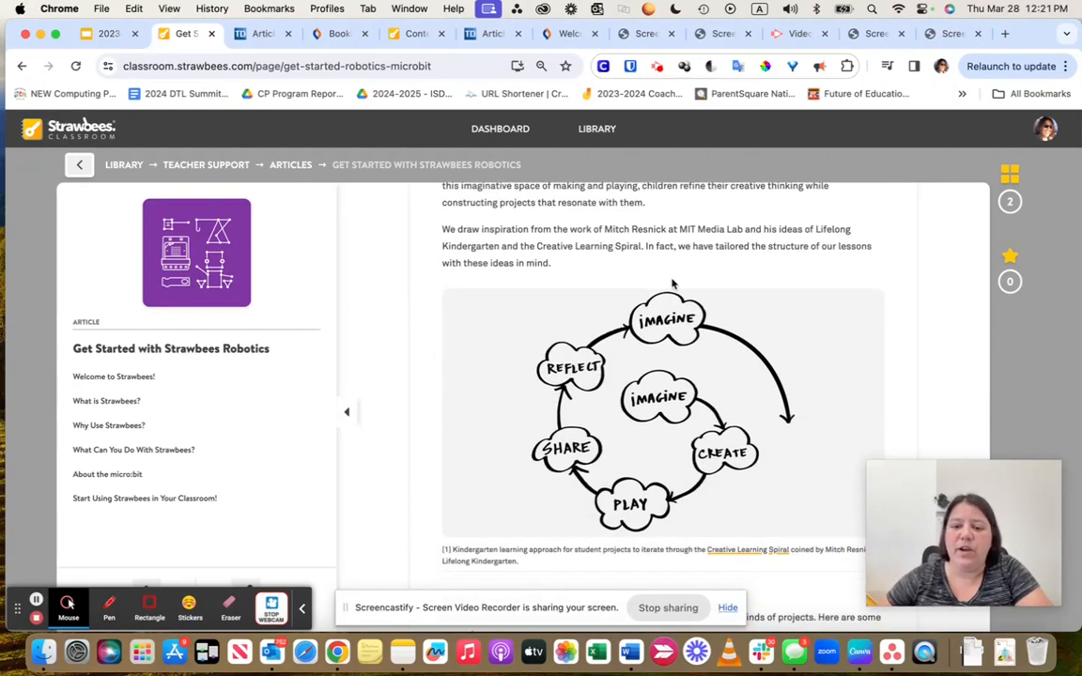
scroll("down", 3)
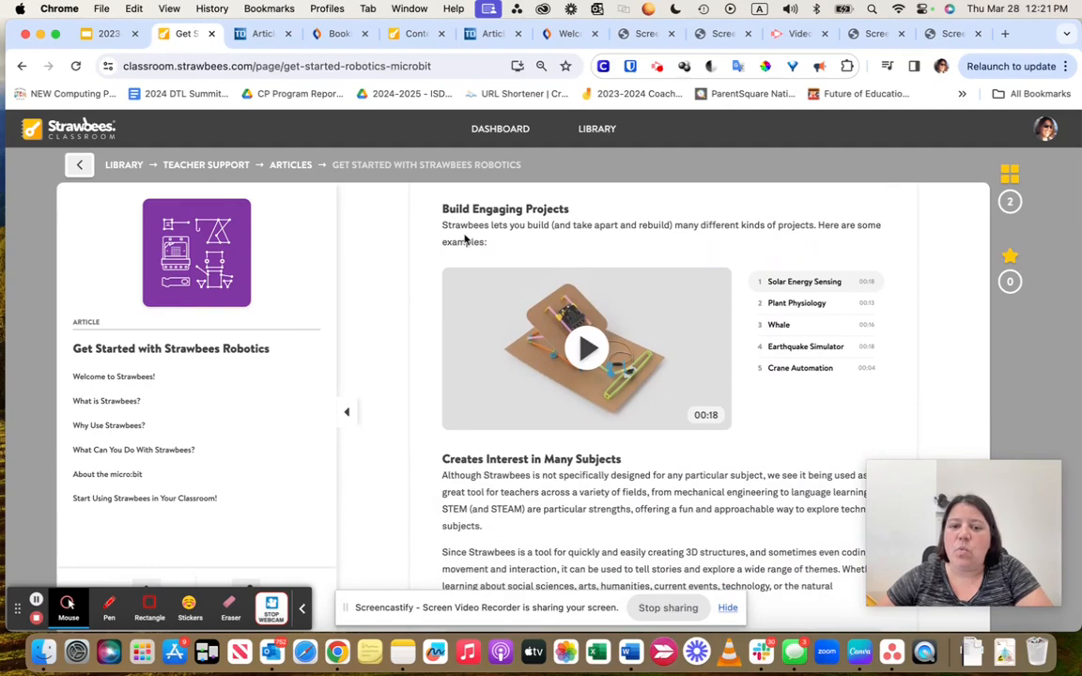
mouse_move(489, 221)
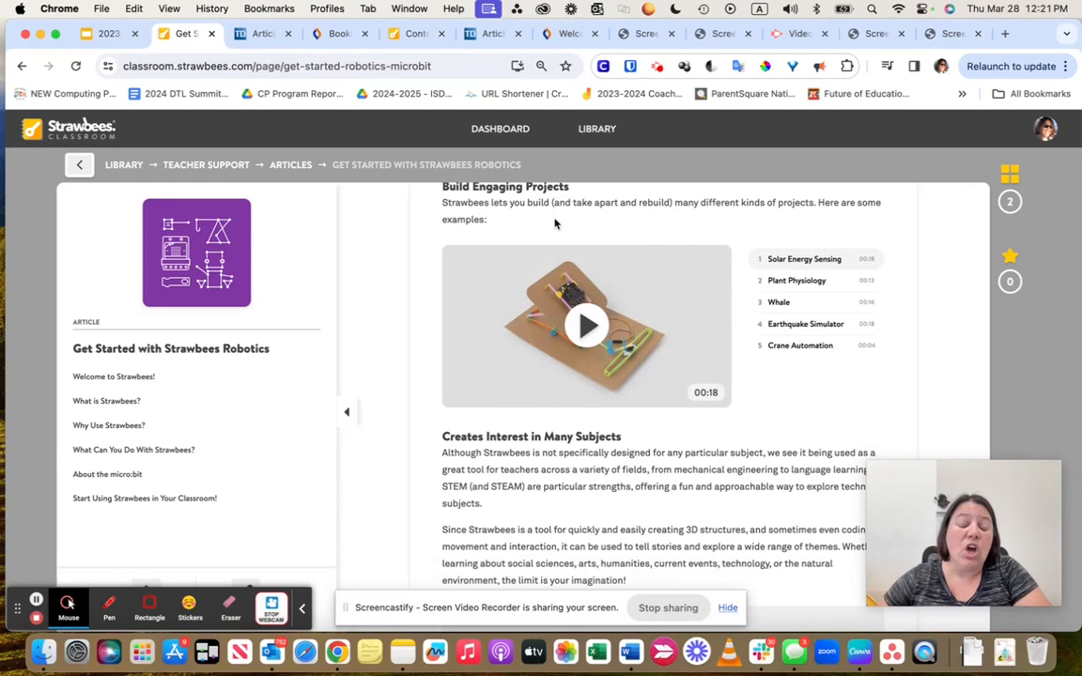
mouse_move(568, 334)
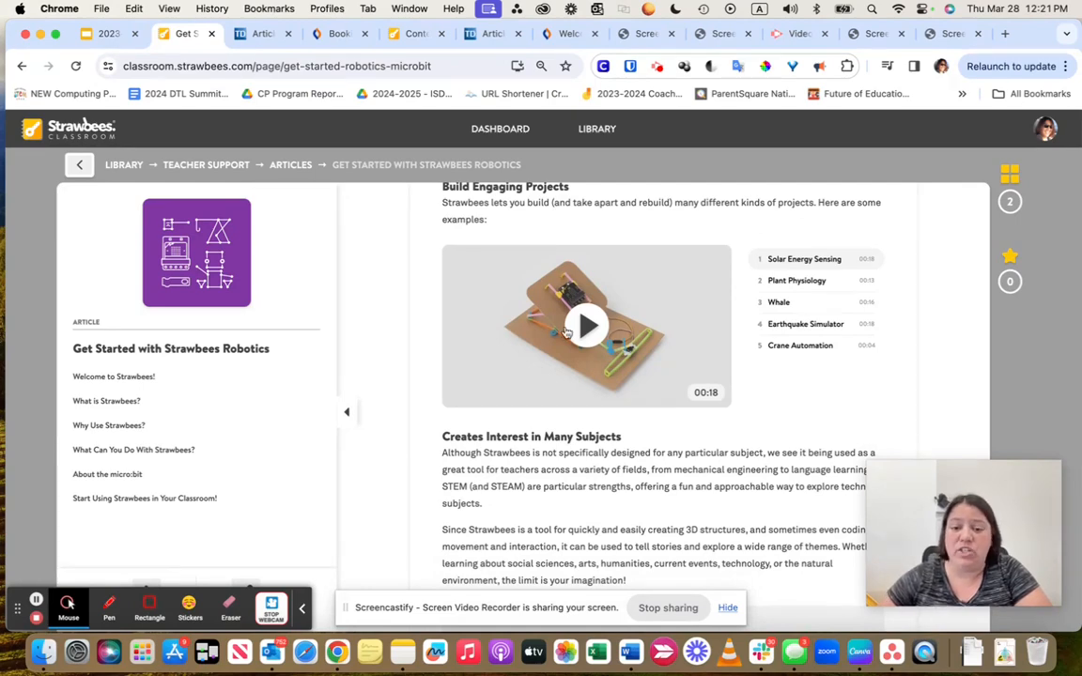
scroll("down", 3)
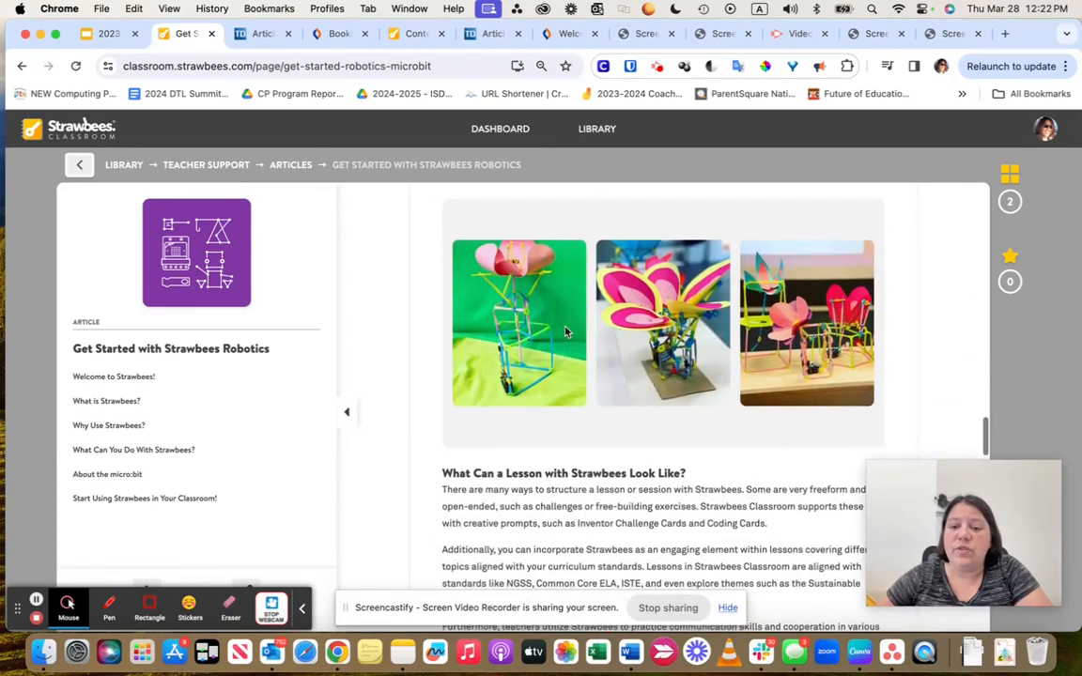
mouse_move(534, 353)
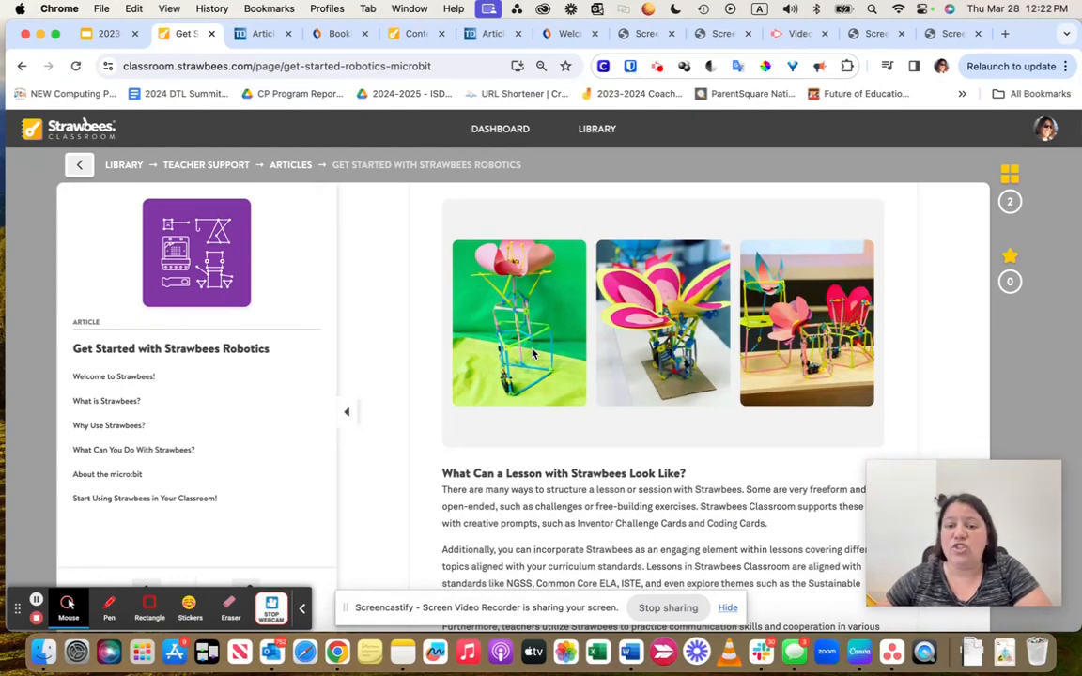
mouse_move(703, 305)
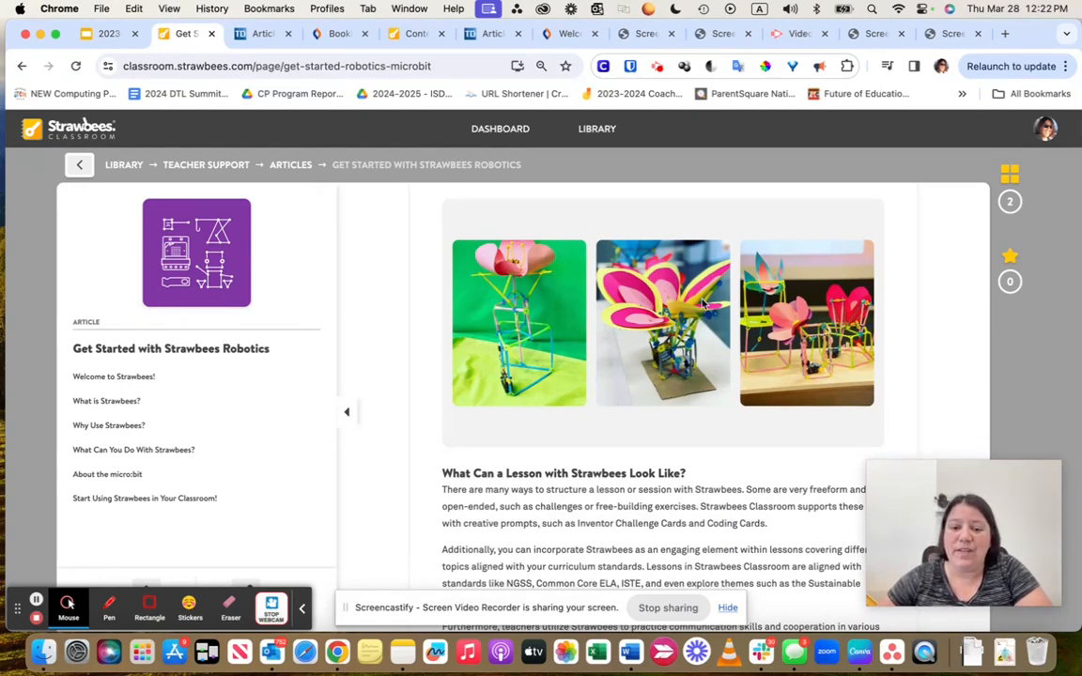
scroll("down", 3)
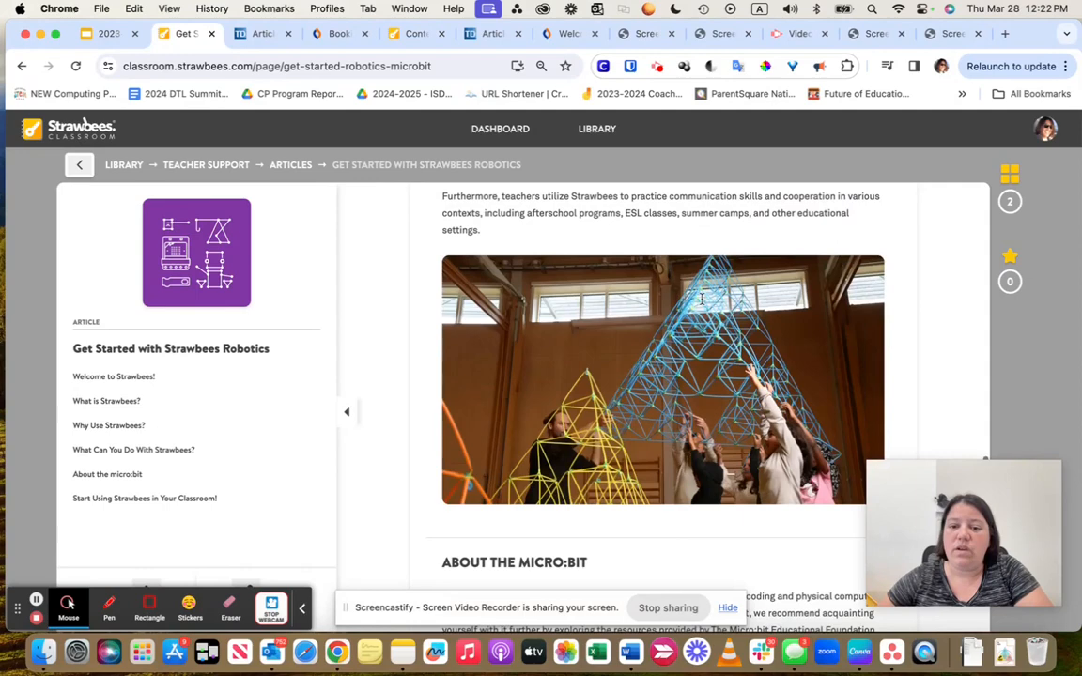
scroll("down", 3)
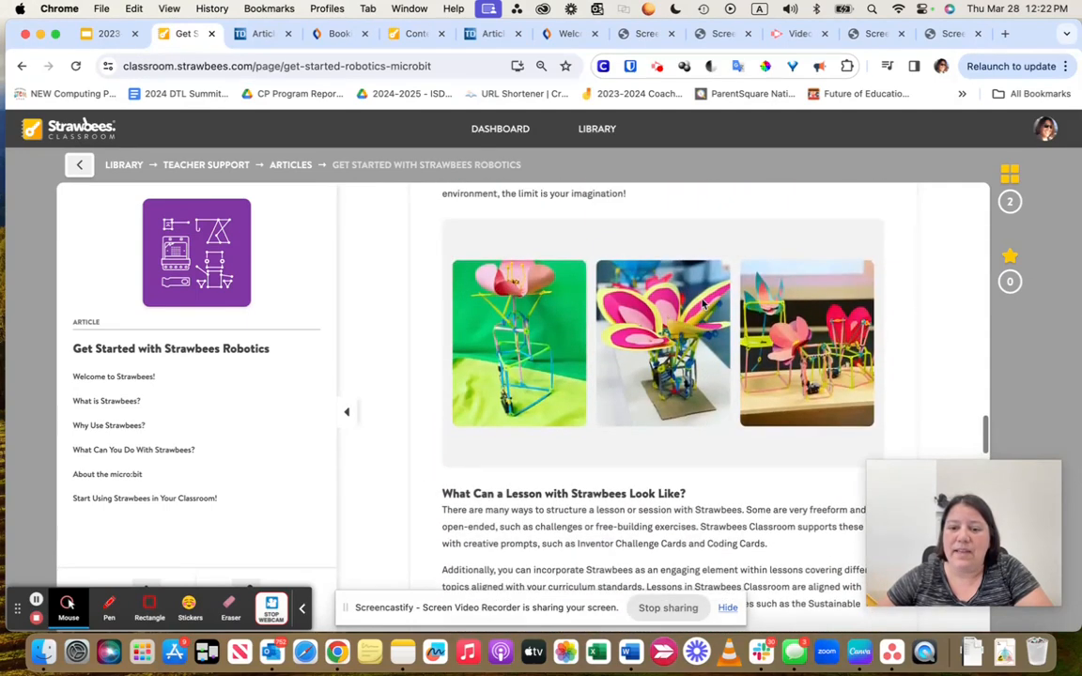
mouse_move(511, 304)
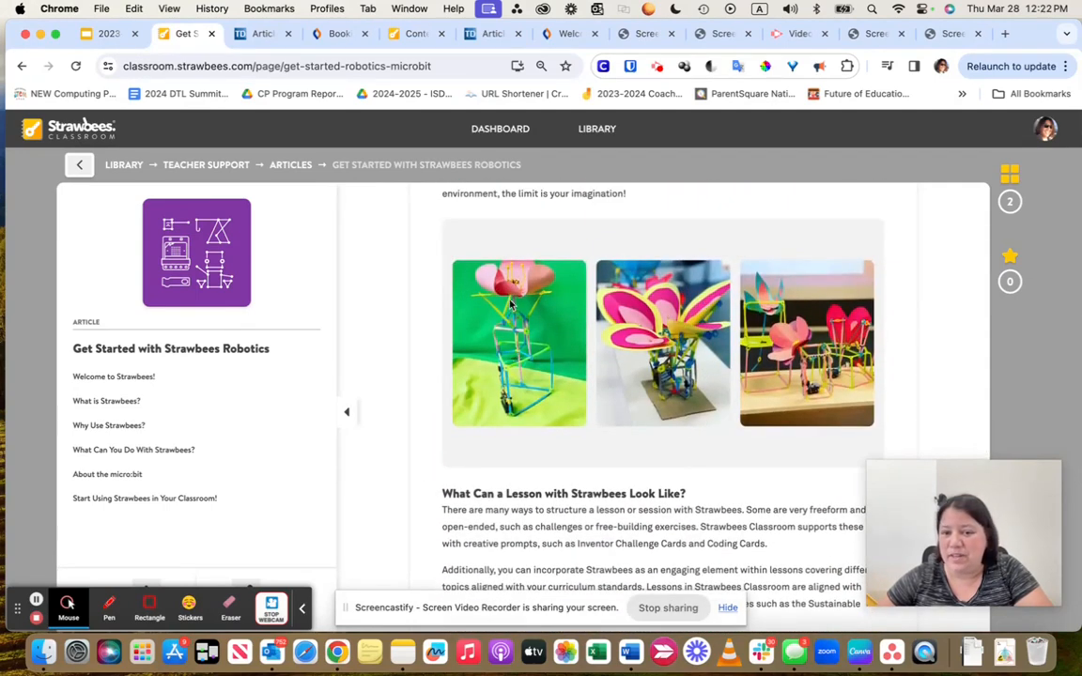
mouse_move(526, 290)
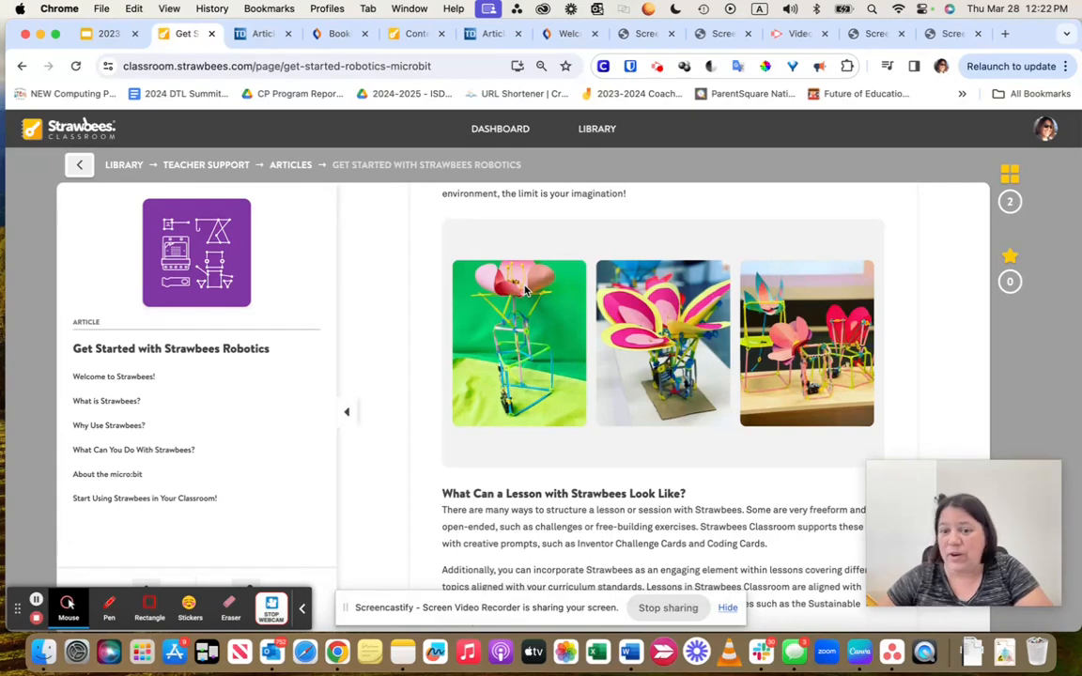
scroll("down", 3)
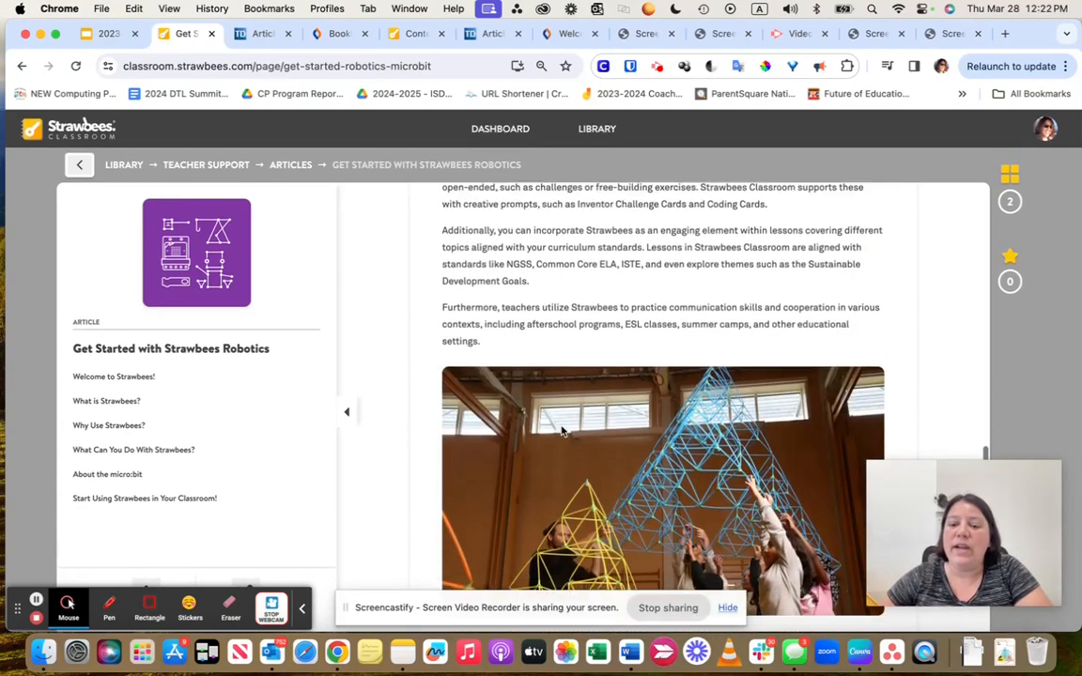
scroll("down", 3)
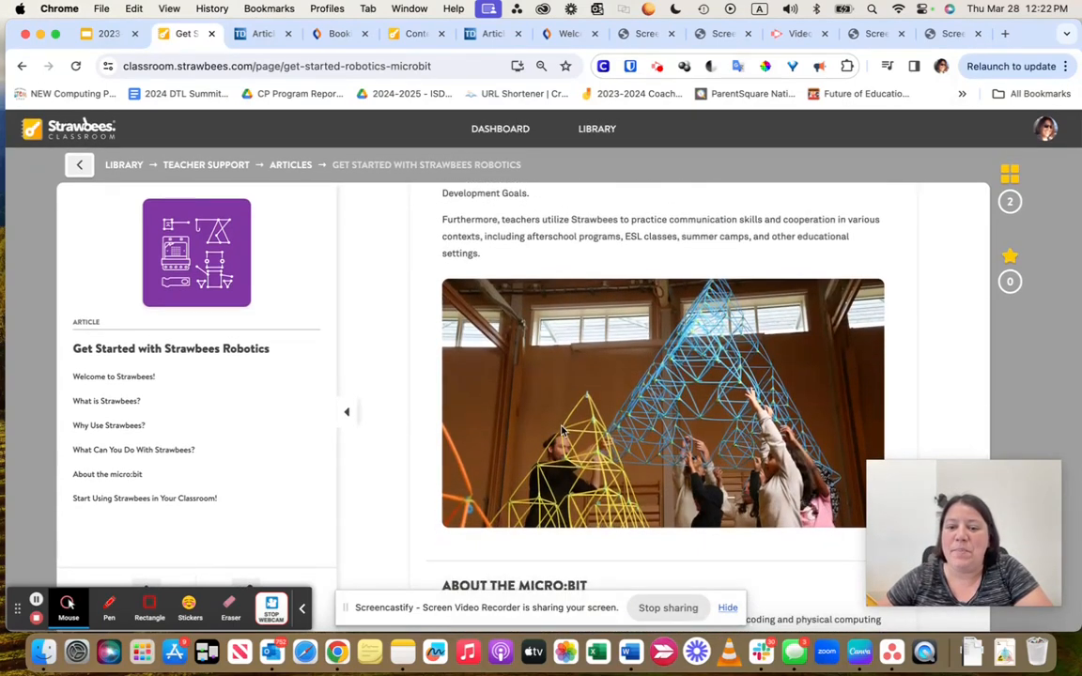
scroll("down", 3)
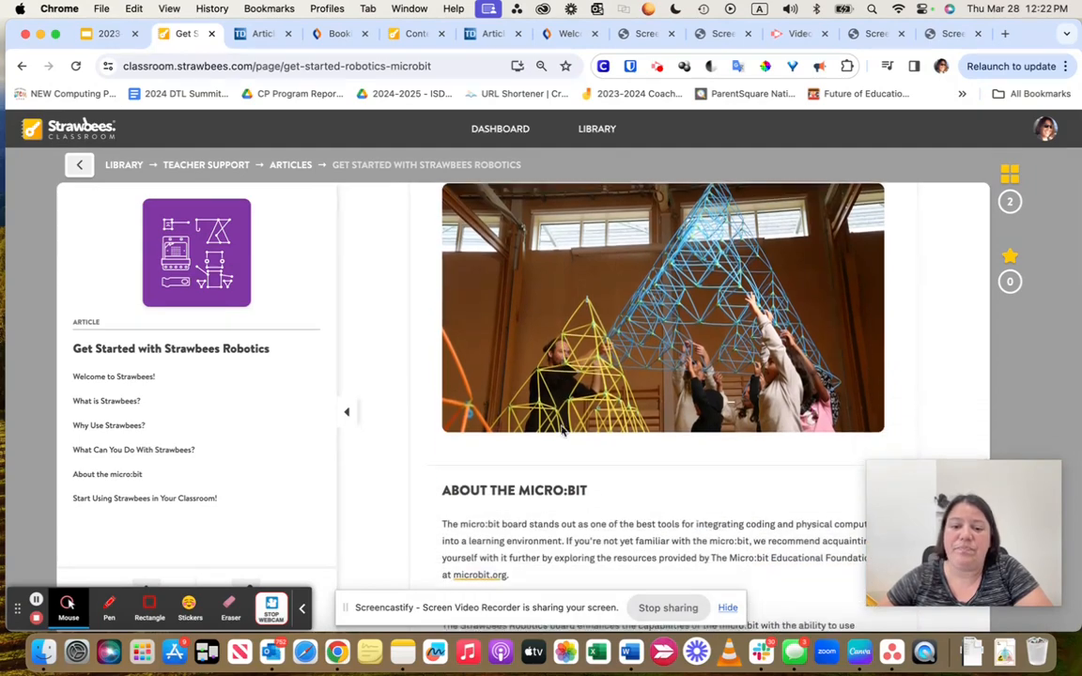
scroll("down", 3)
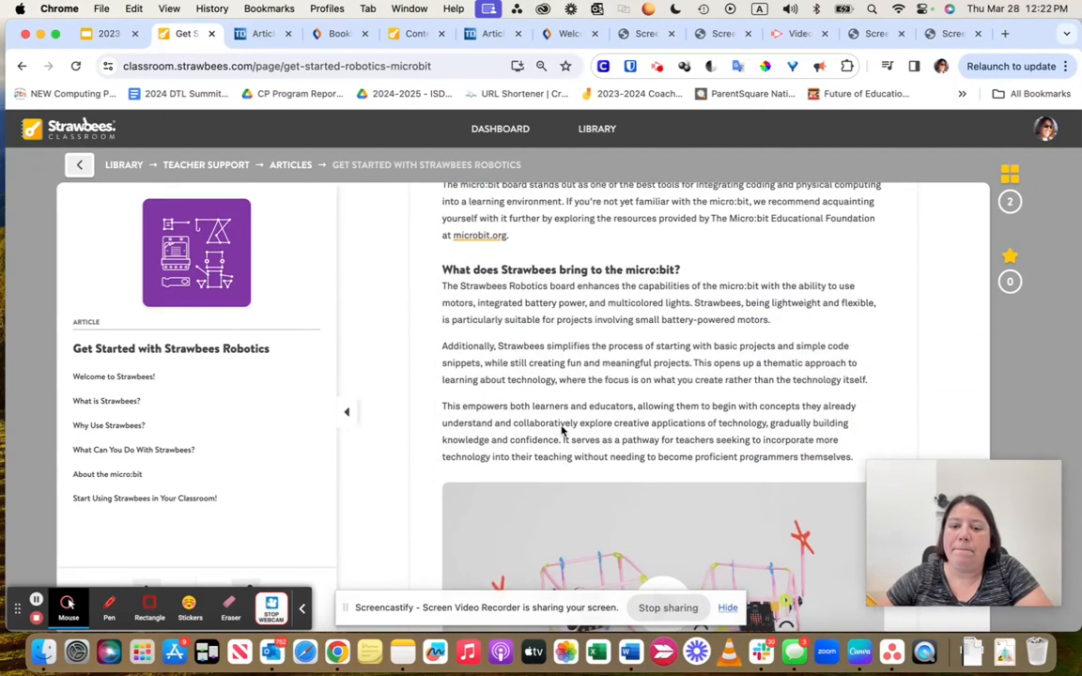
Step: Read the robotics article to its end past the video and classroom photos, then return to the Teacher Support list
scroll("down", 3)
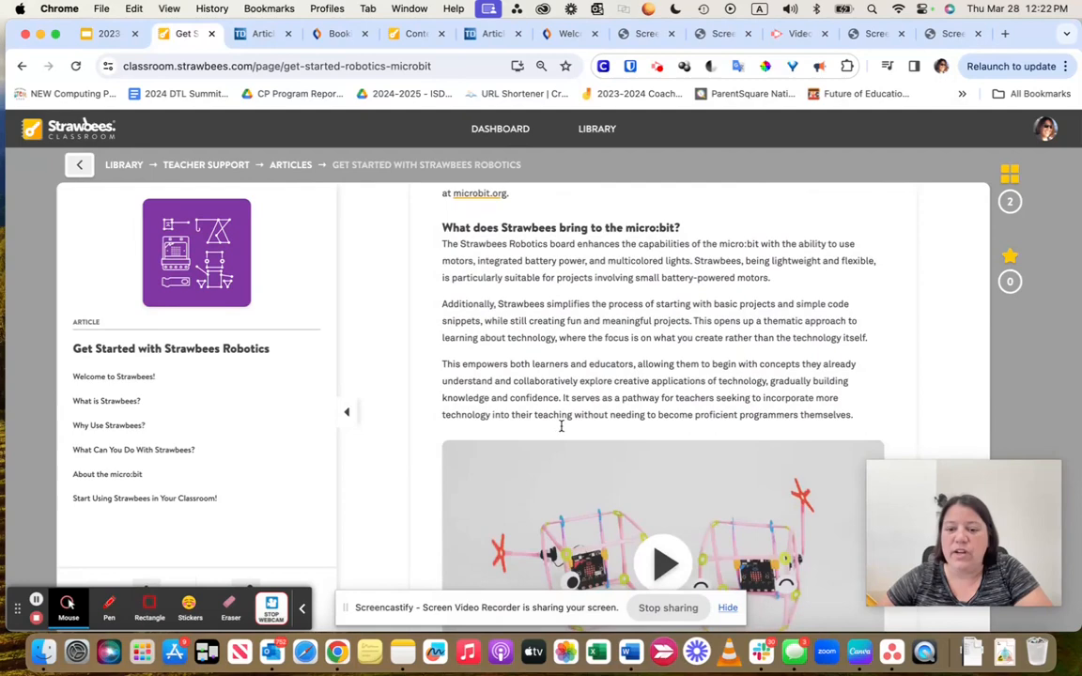
scroll("down", 3)
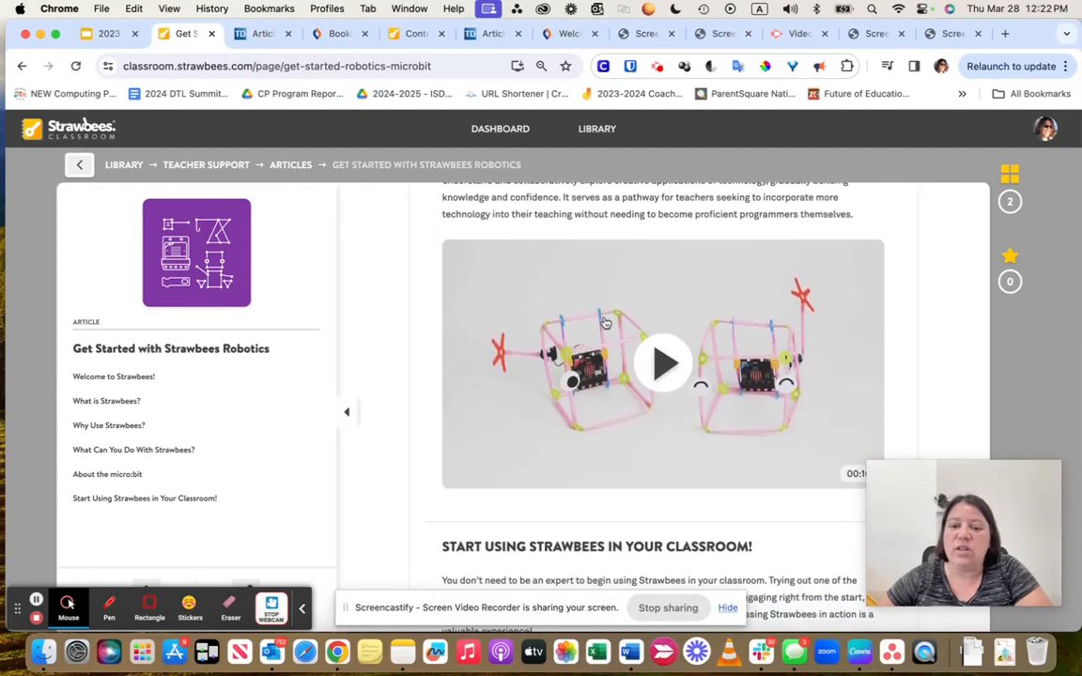
mouse_move(549, 364)
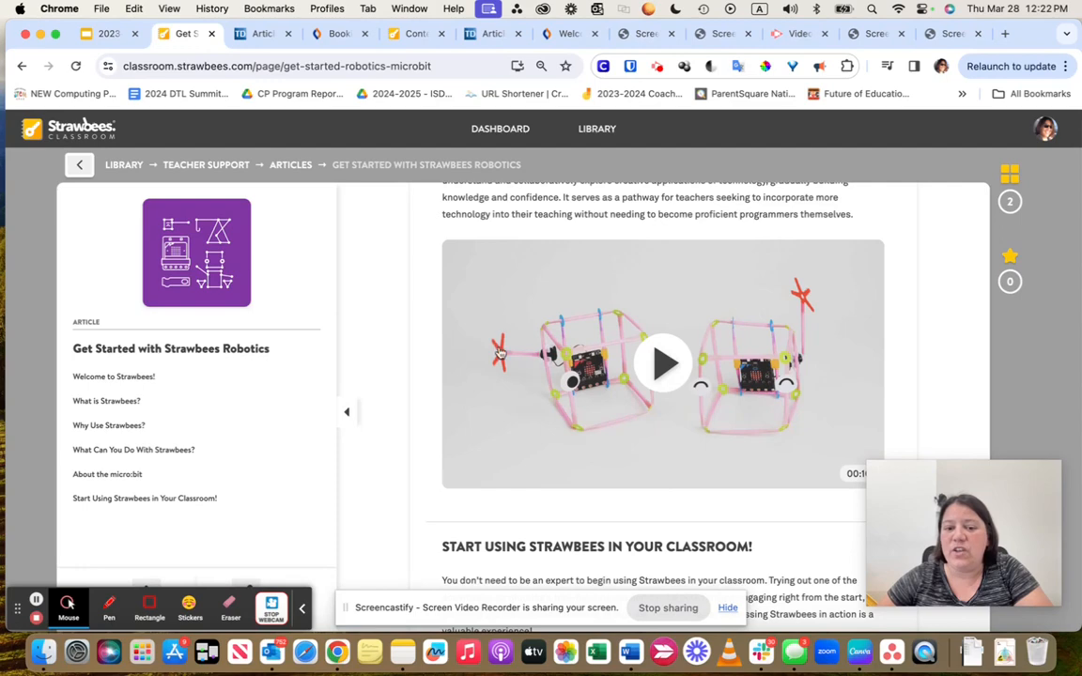
mouse_move(511, 380)
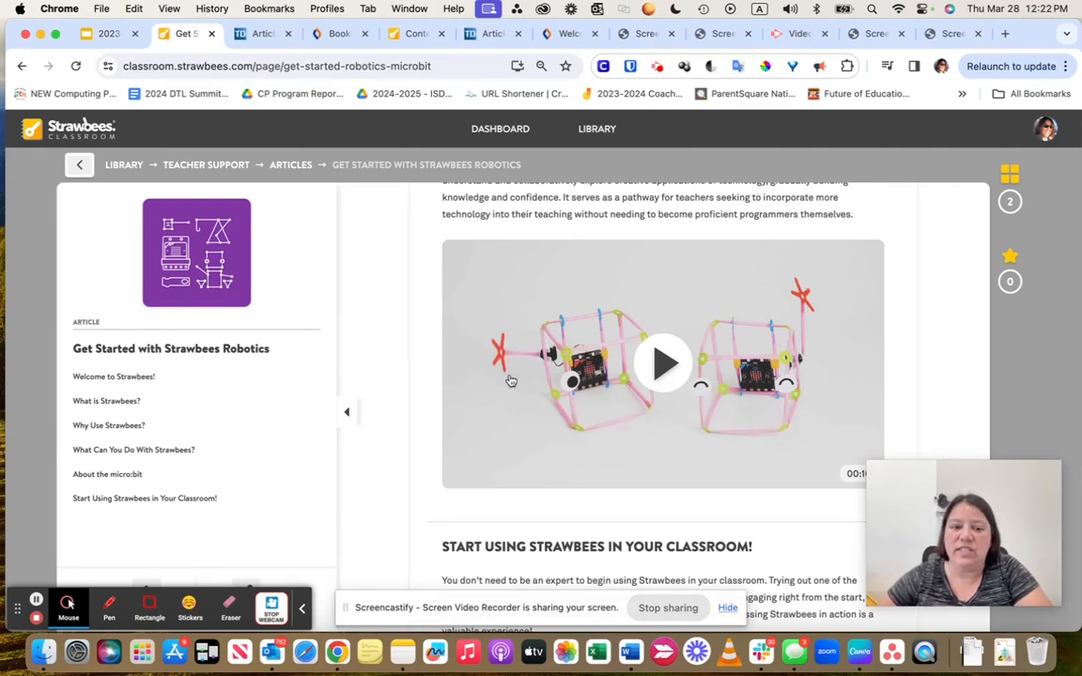
scroll("down", 3)
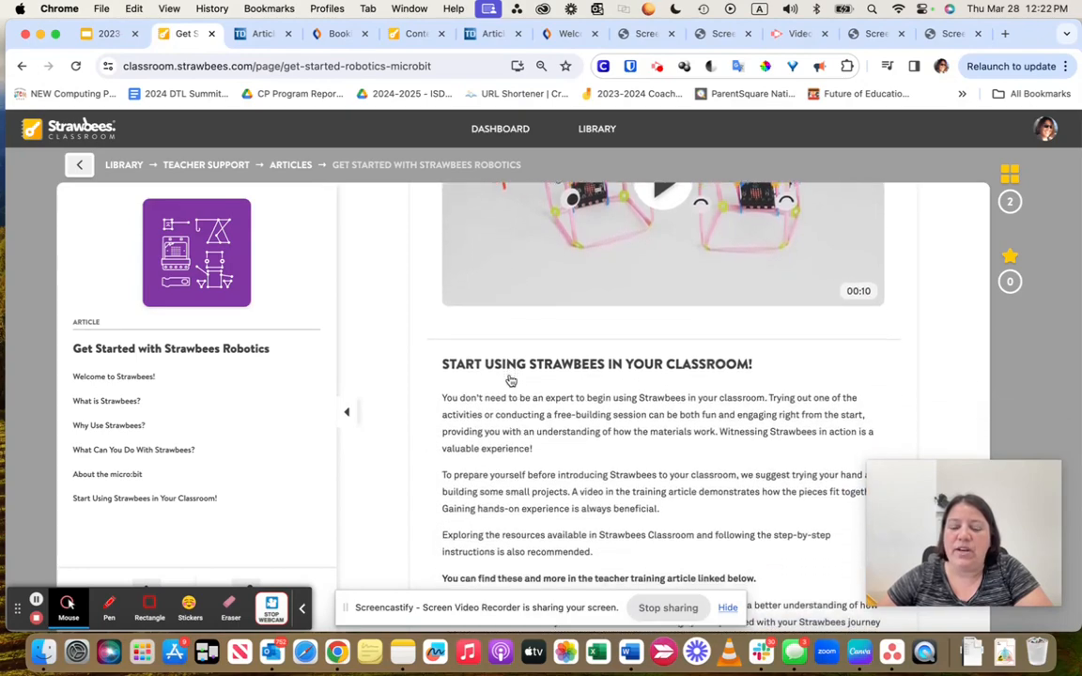
scroll("down", 3)
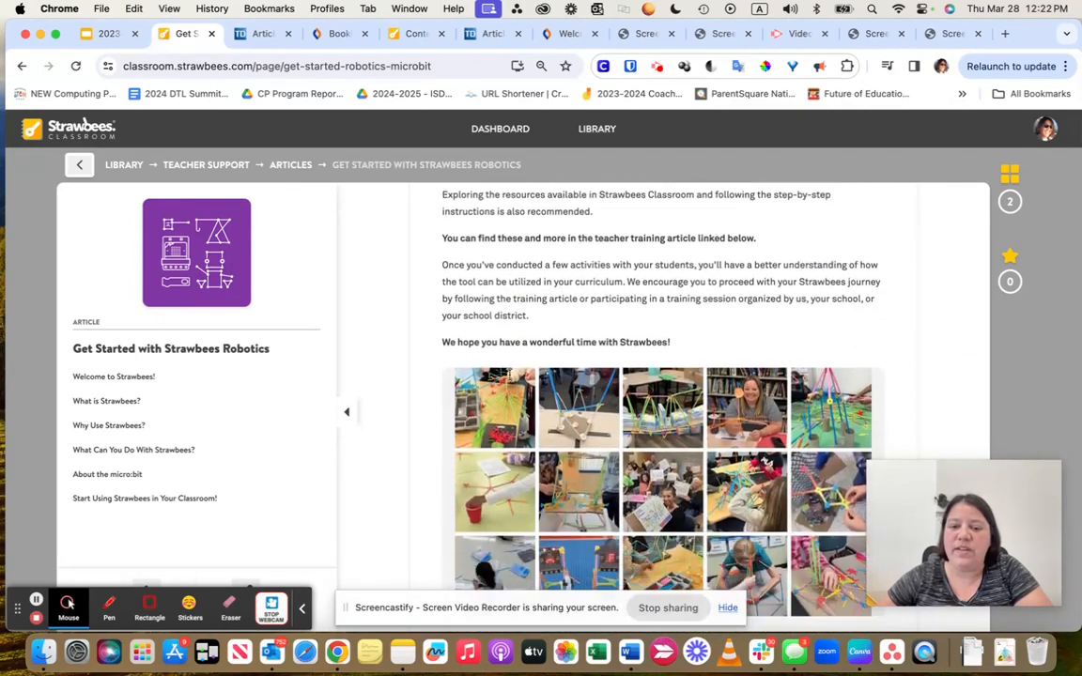
scroll("down", 3)
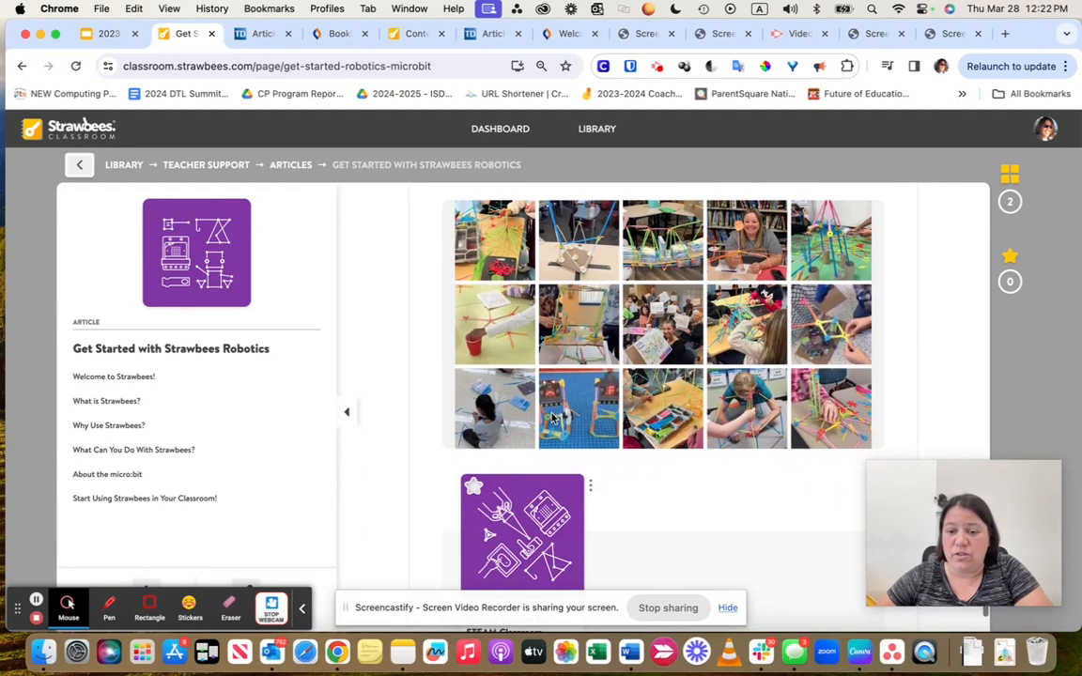
scroll("down", 3)
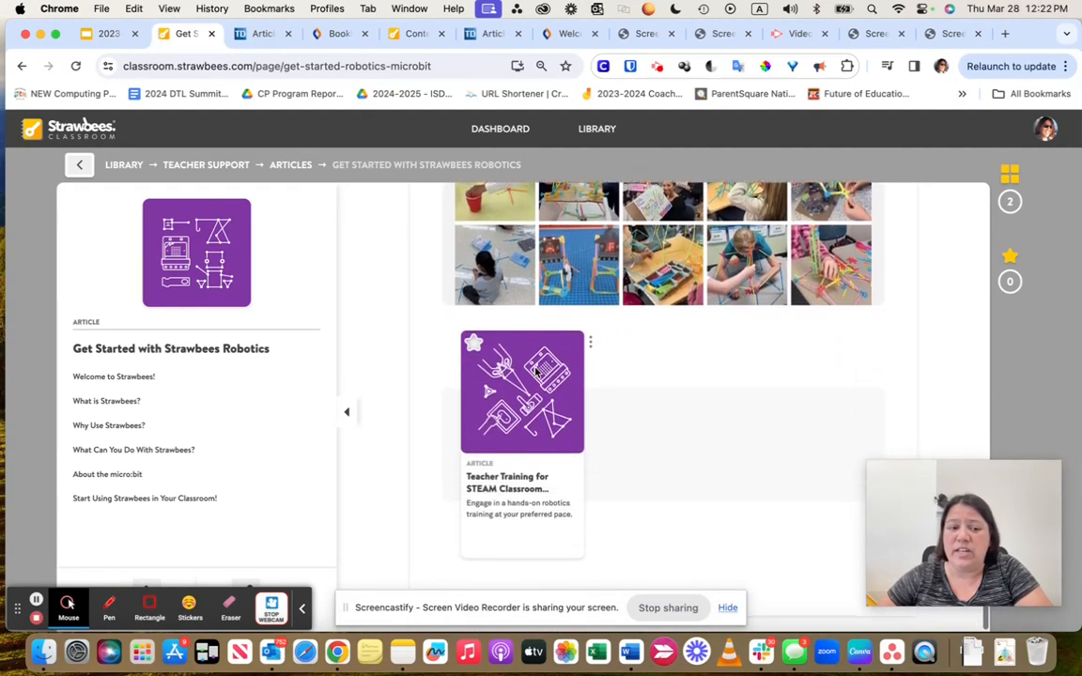
scroll("up", 3)
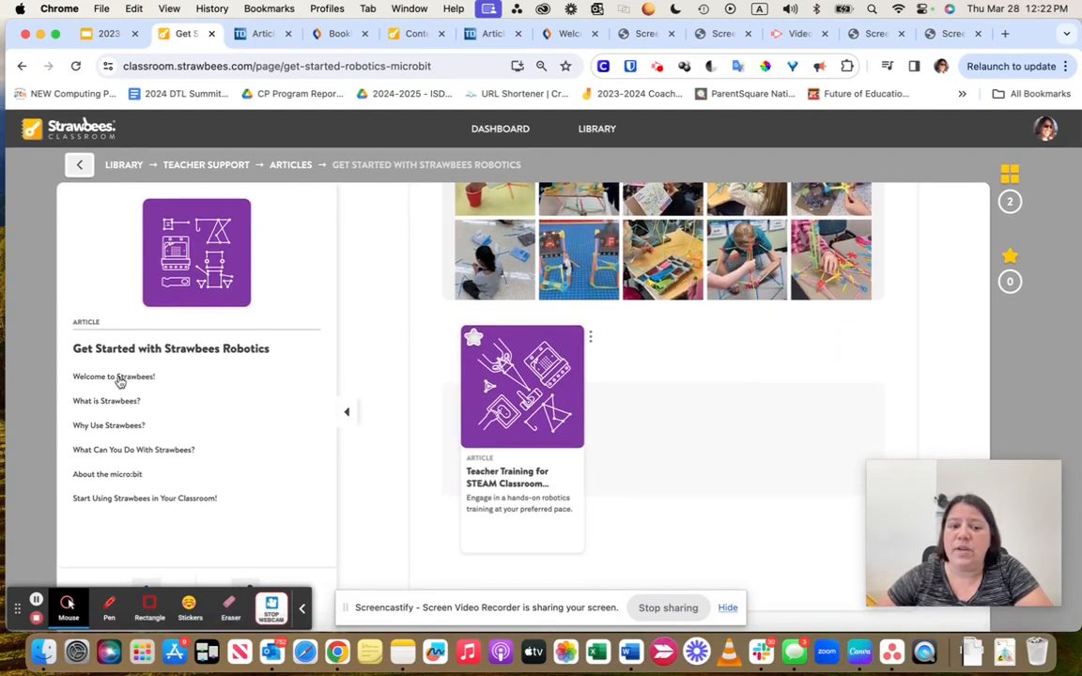
mouse_move(117, 402)
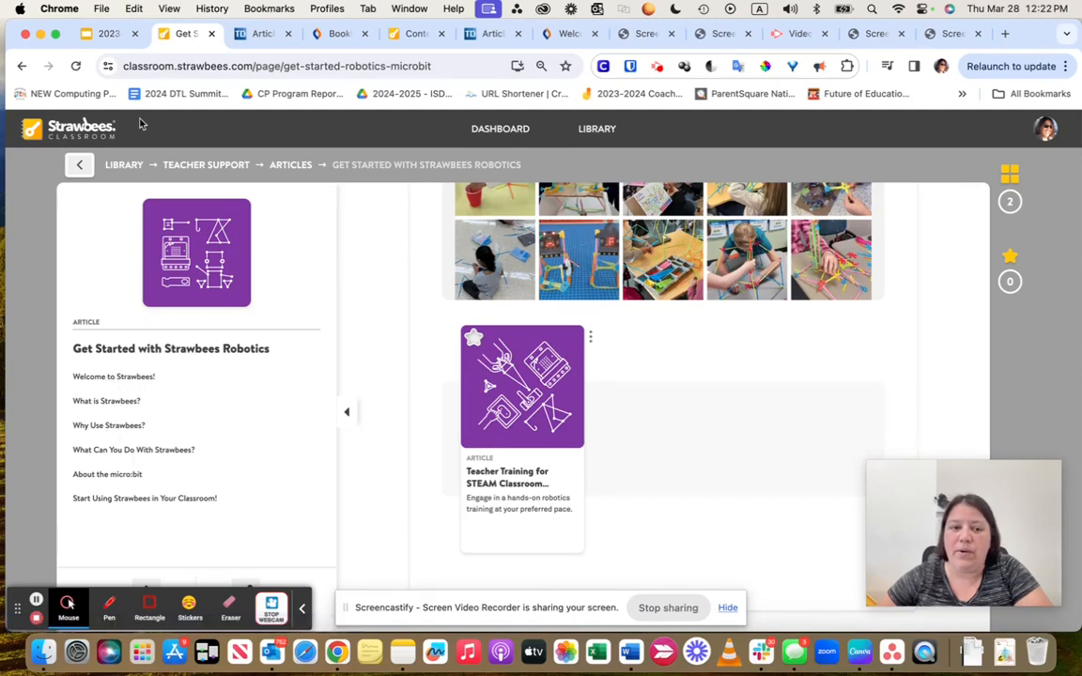
left_click(78, 165)
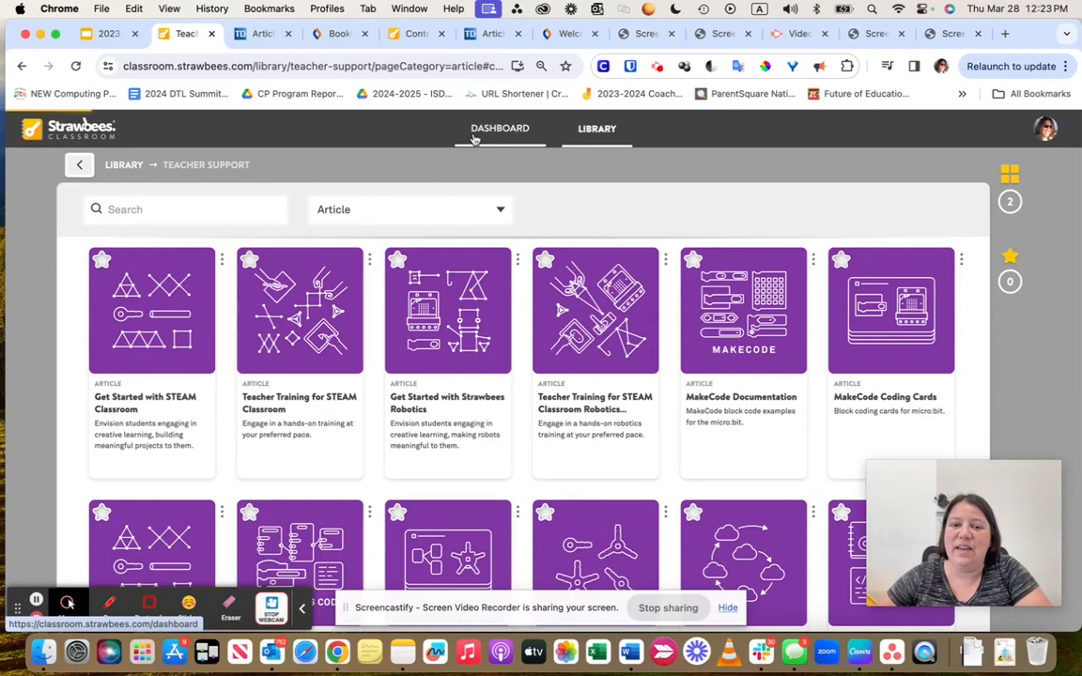
Step: Return to the dashboard with its onboarding checklist and spotlight content
left_click(499, 127)
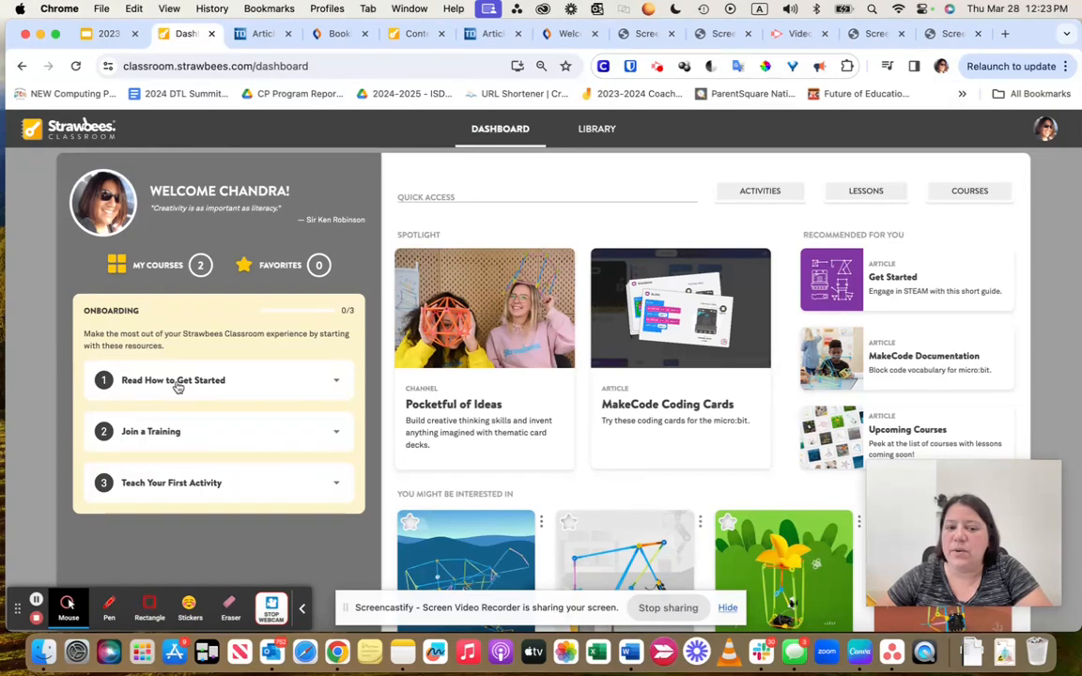
mouse_move(151, 448)
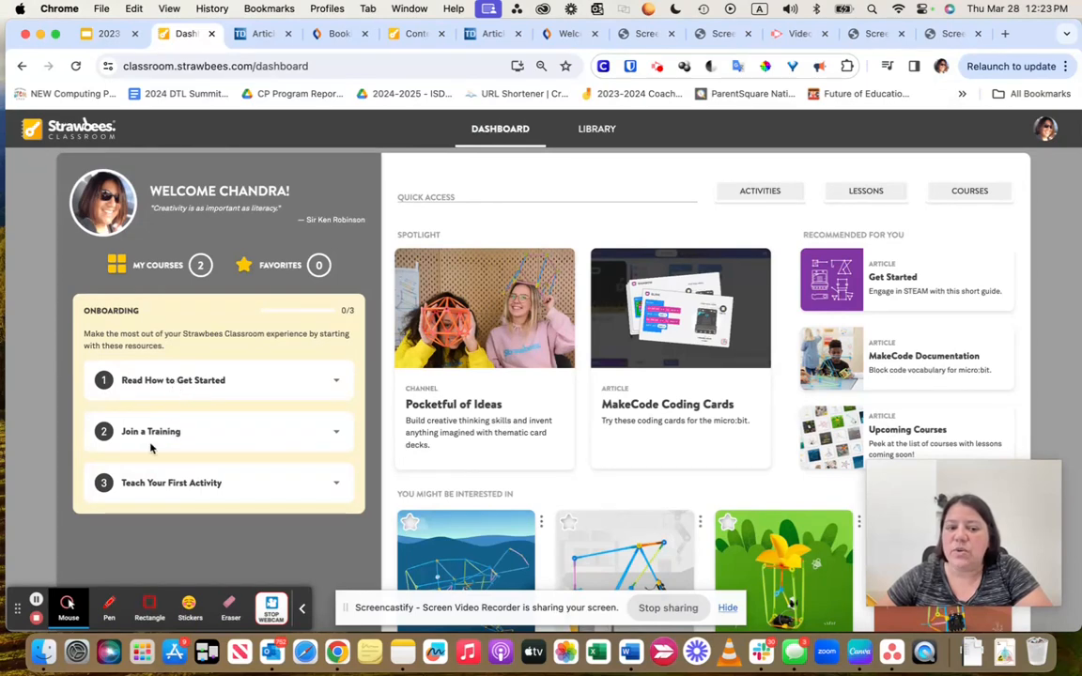
mouse_move(193, 432)
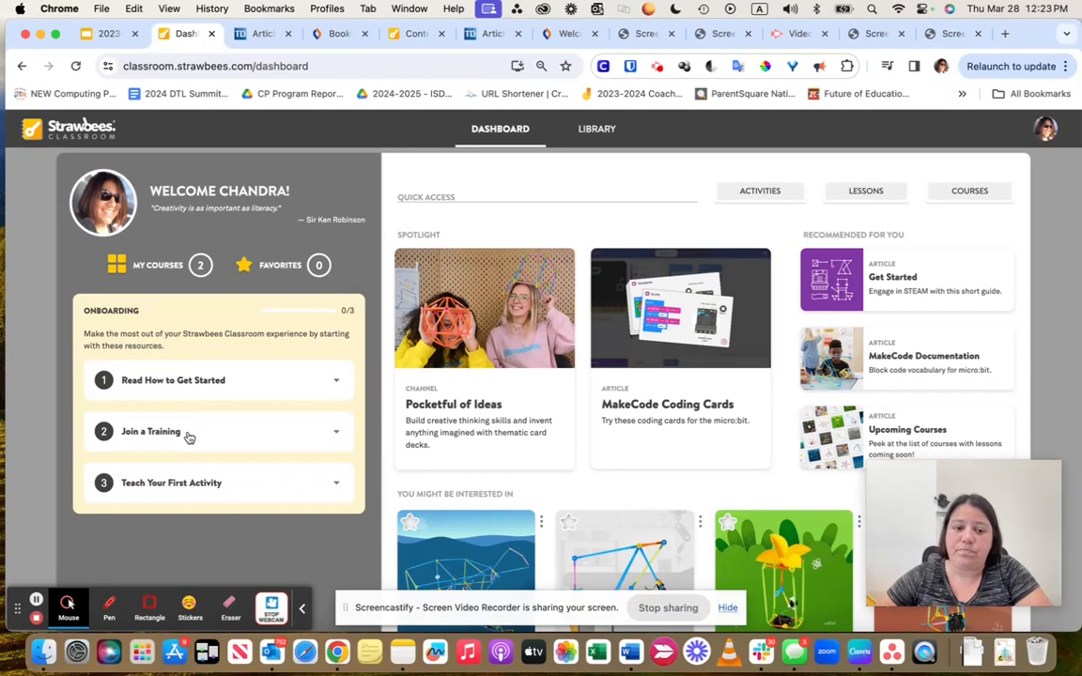
mouse_move(197, 485)
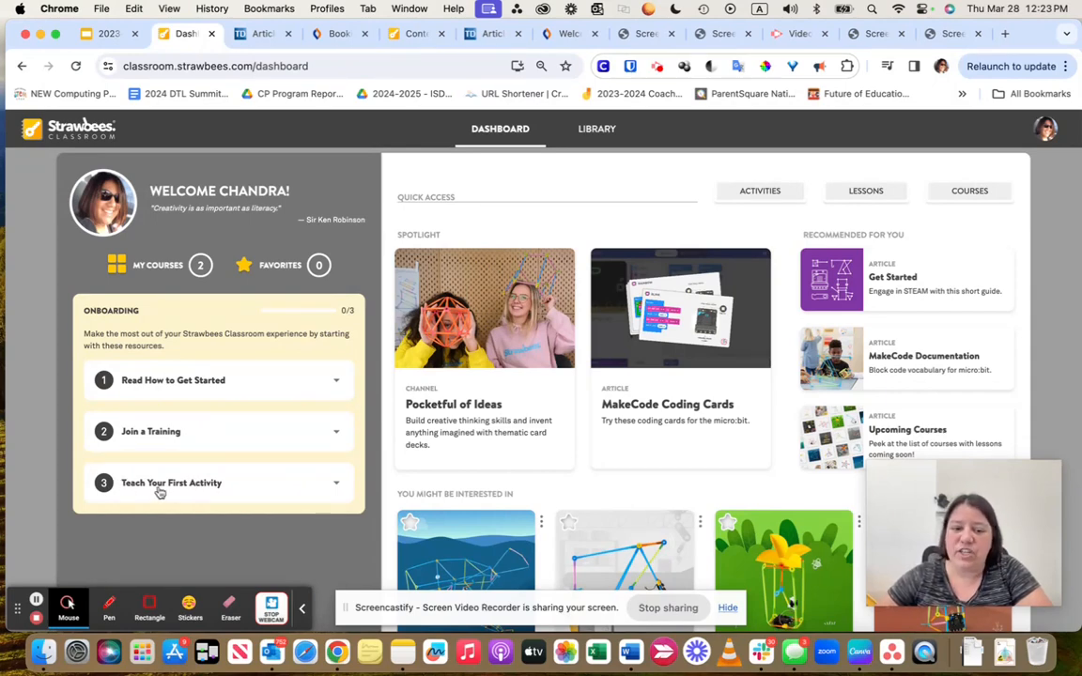
mouse_move(470, 335)
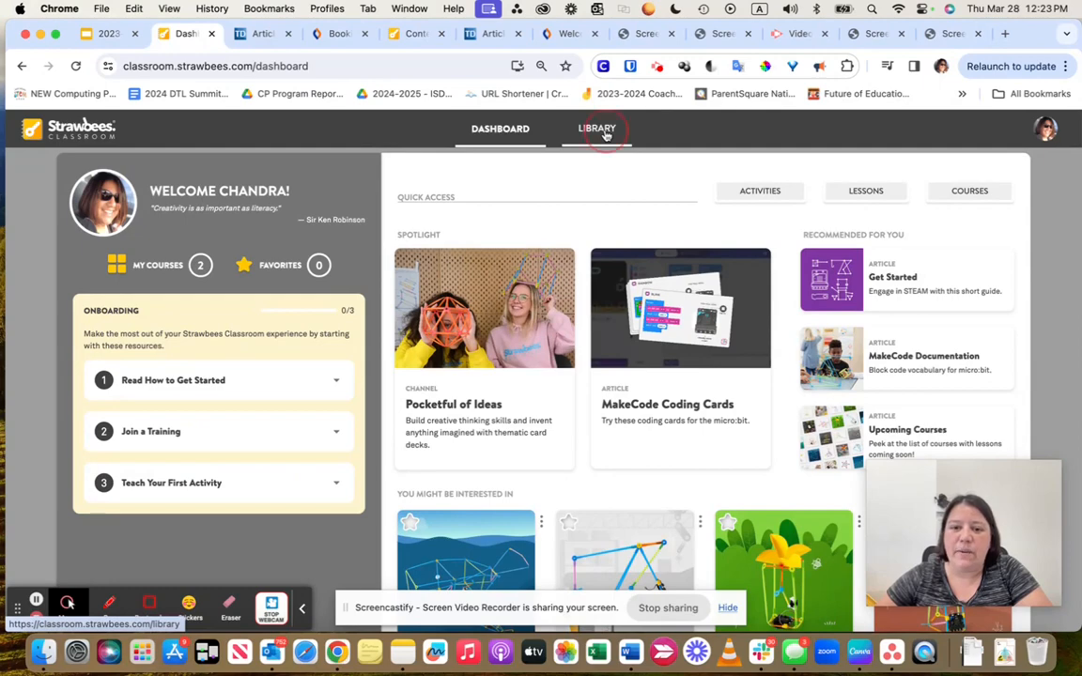
Step: Go to the Library overview and enter its Lessons collection of biome lesson cards
left_click(597, 128)
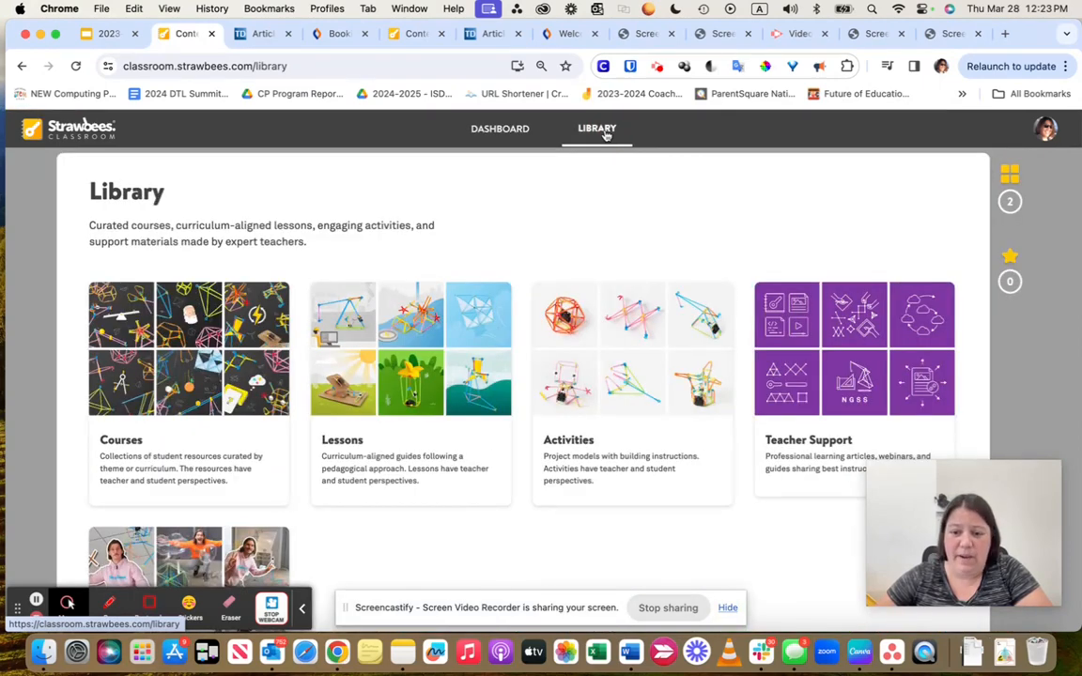
scroll("down", 3)
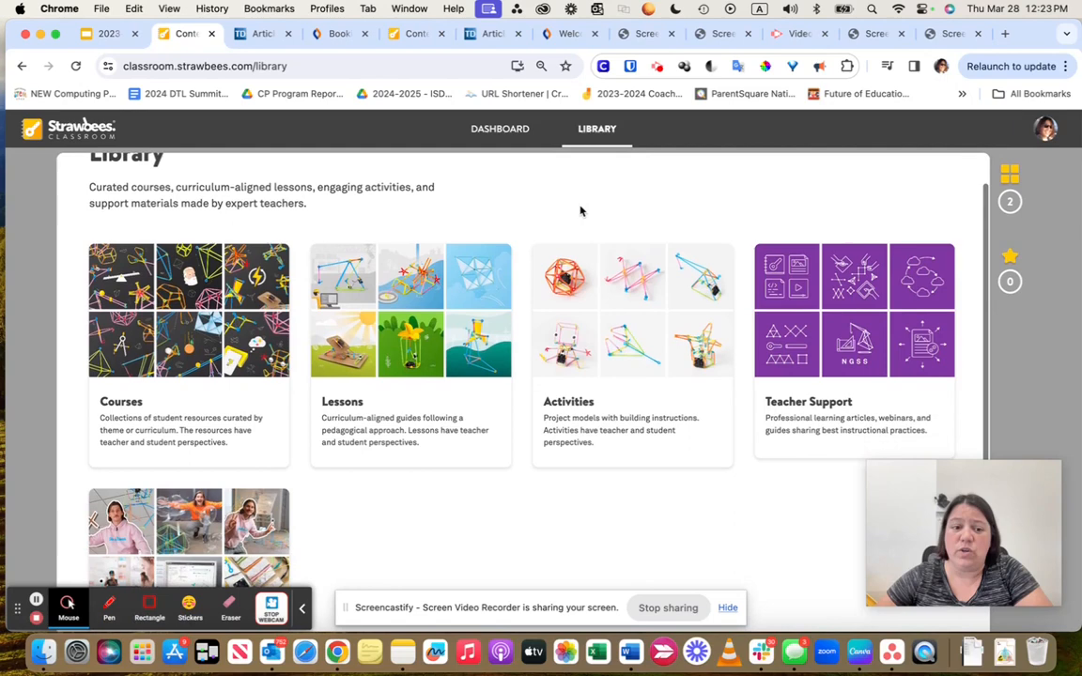
mouse_move(171, 394)
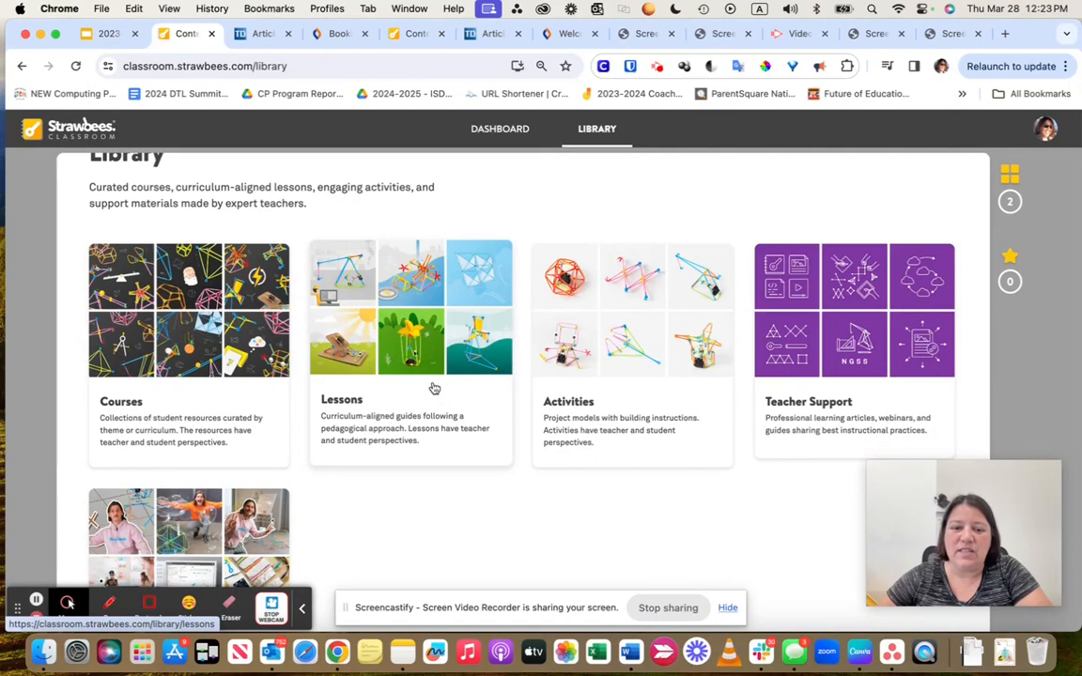
mouse_move(398, 413)
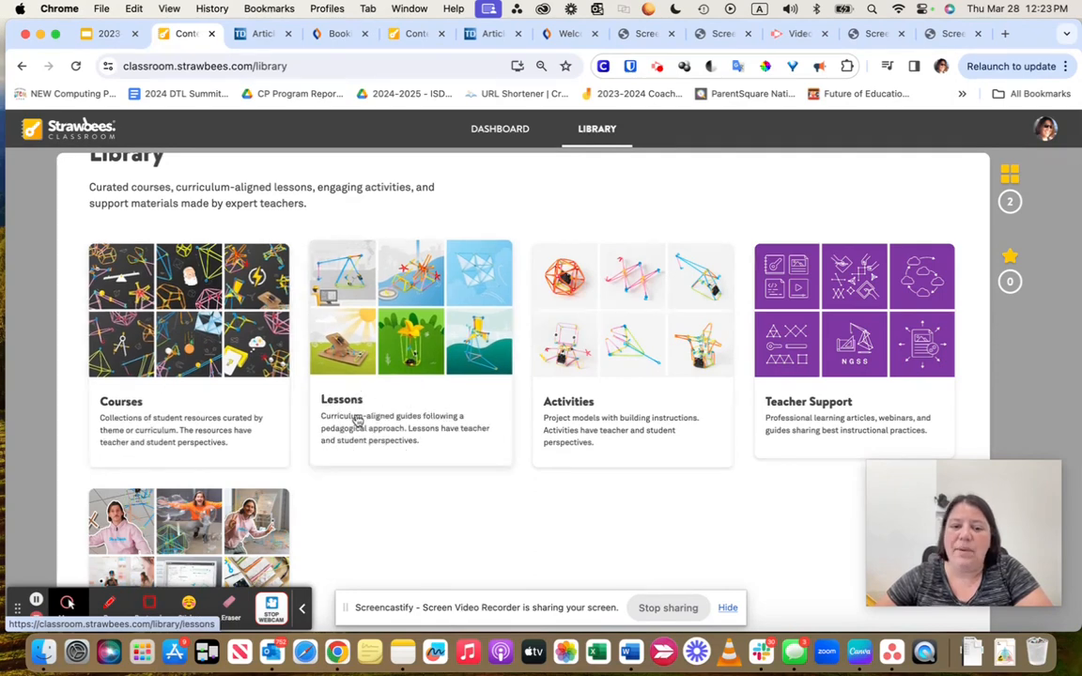
left_click(410, 357)
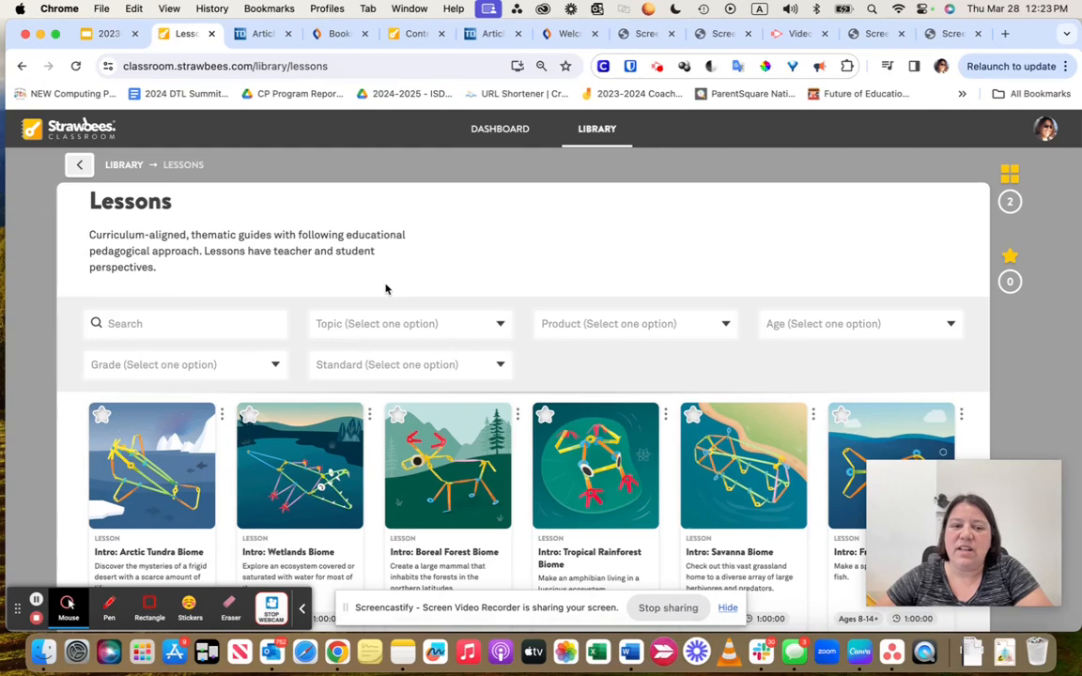
scroll("down", 3)
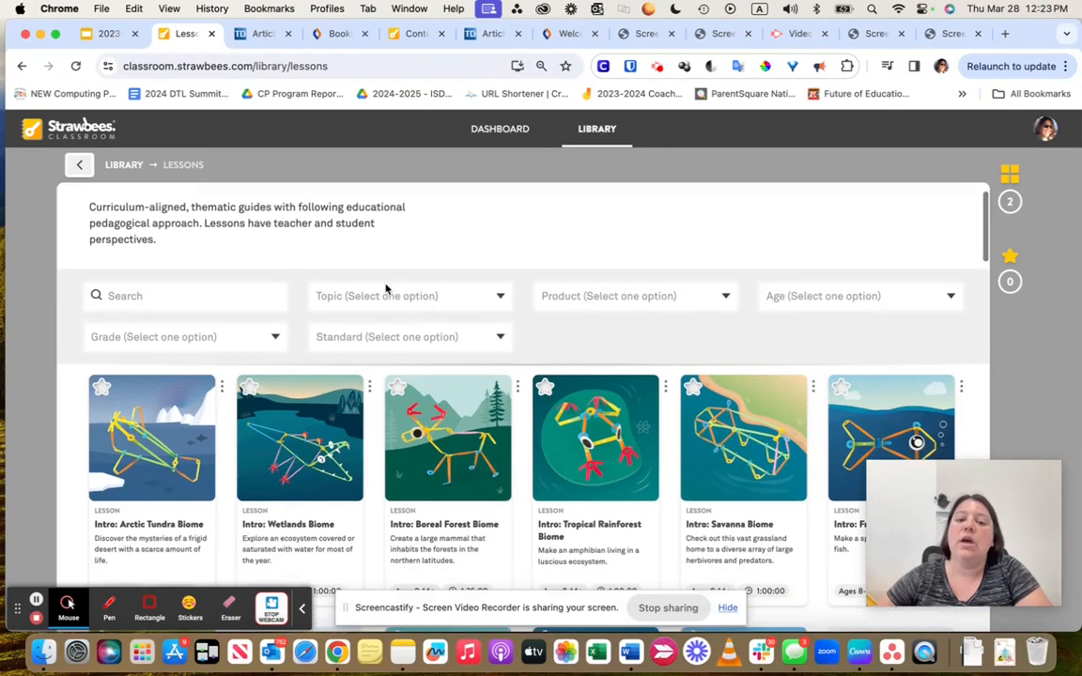
left_click(410, 295)
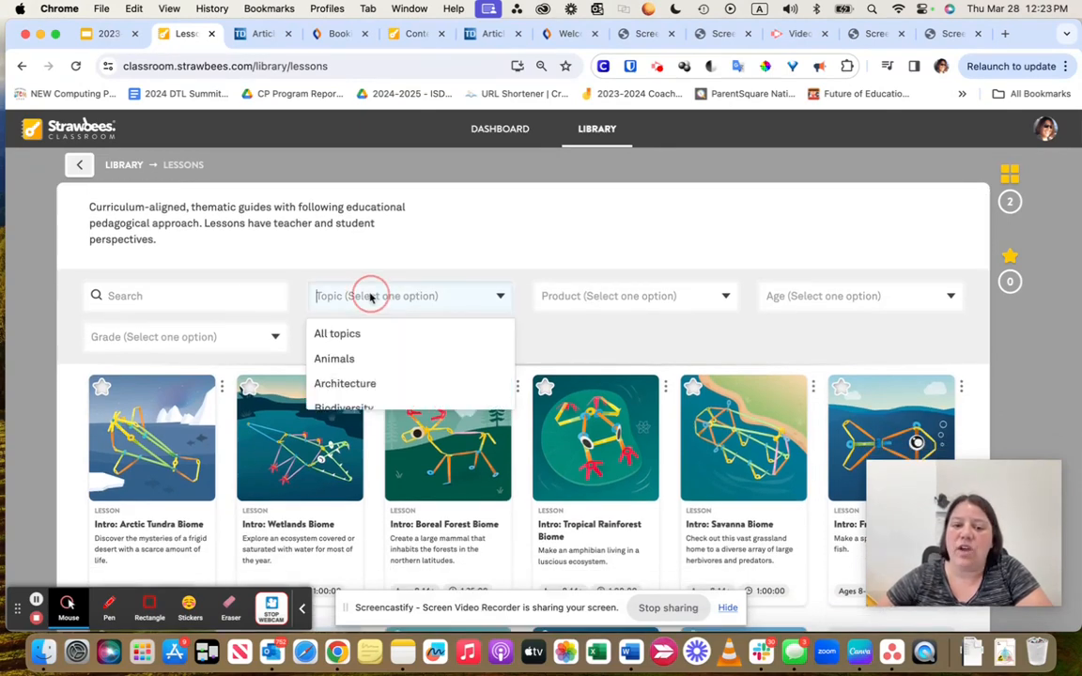
left_click(635, 295)
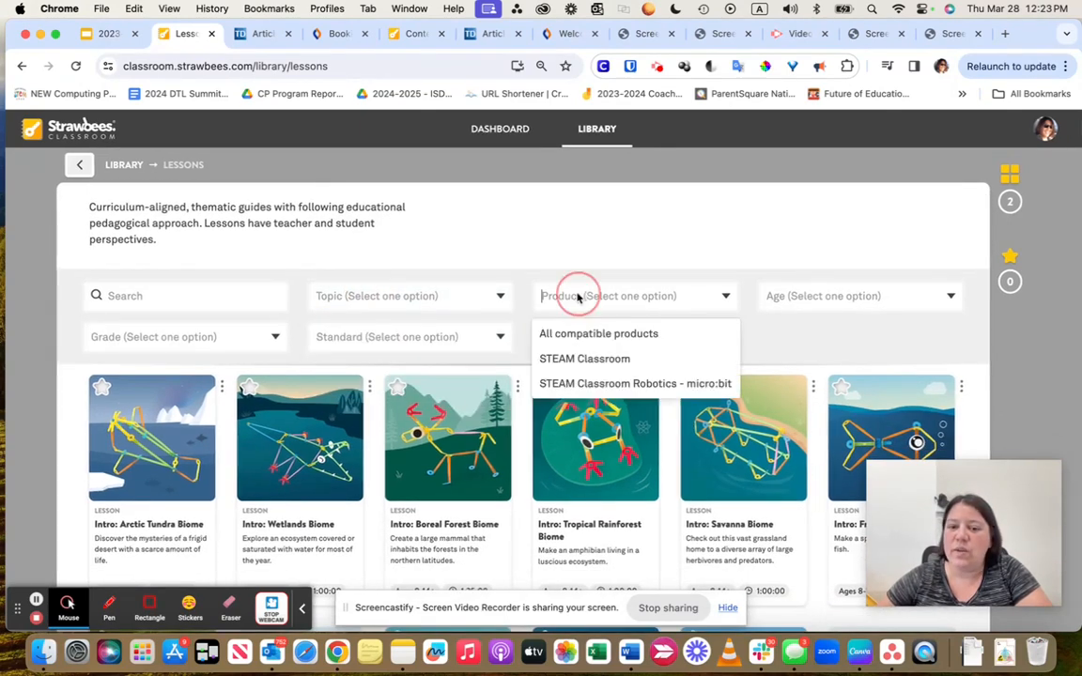
mouse_move(584, 357)
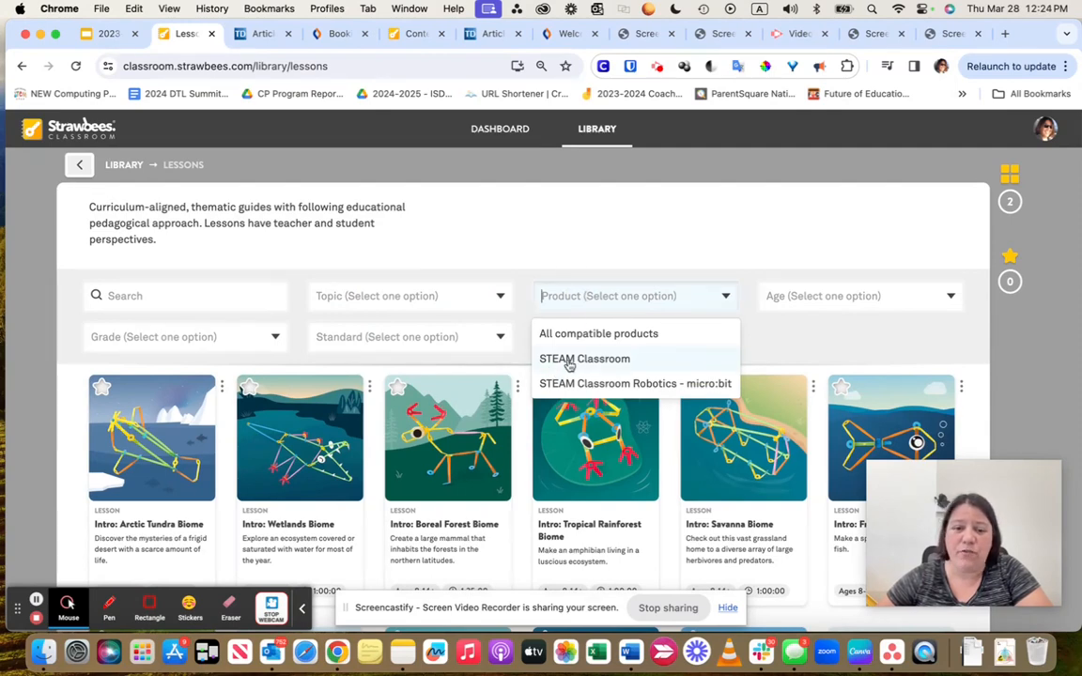
mouse_move(618, 383)
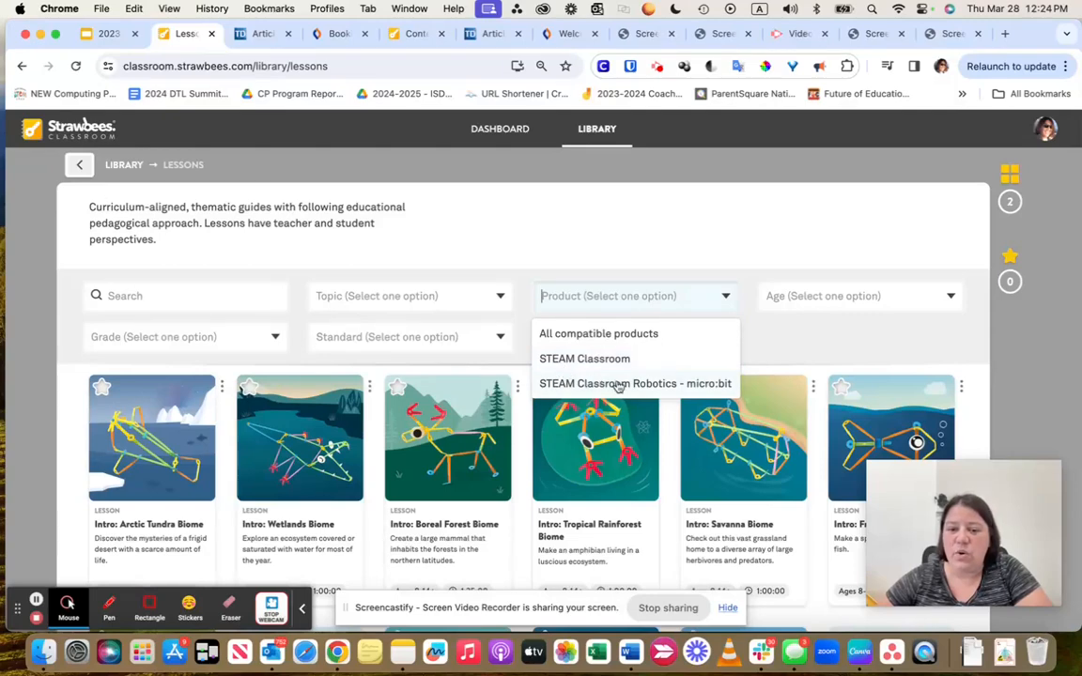
mouse_move(666, 389)
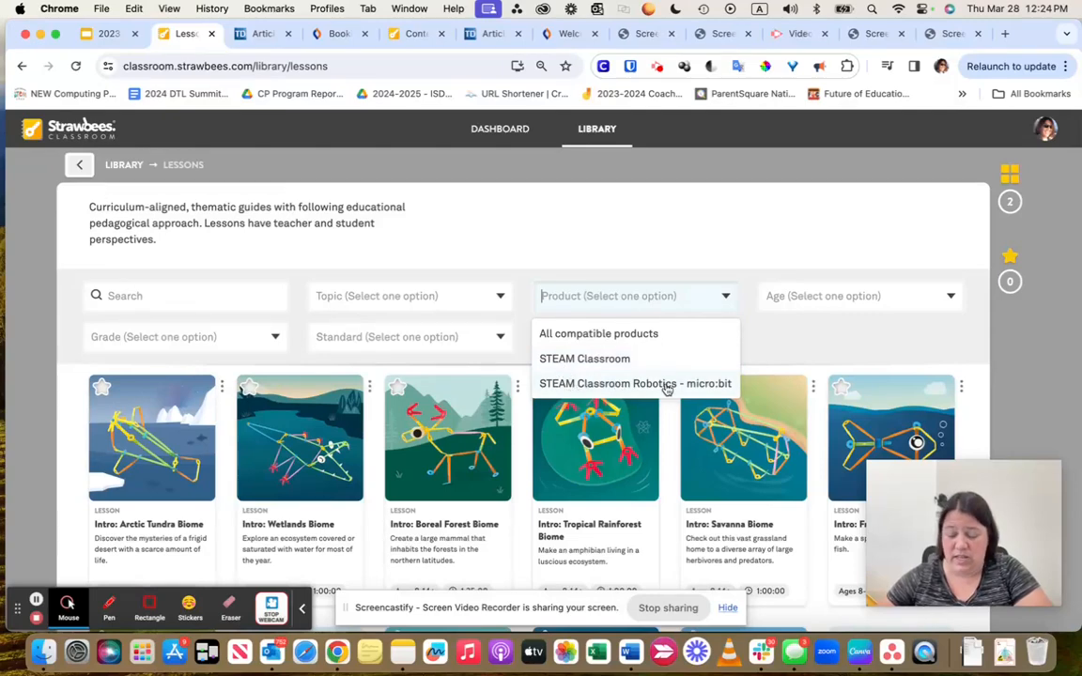
mouse_move(735, 253)
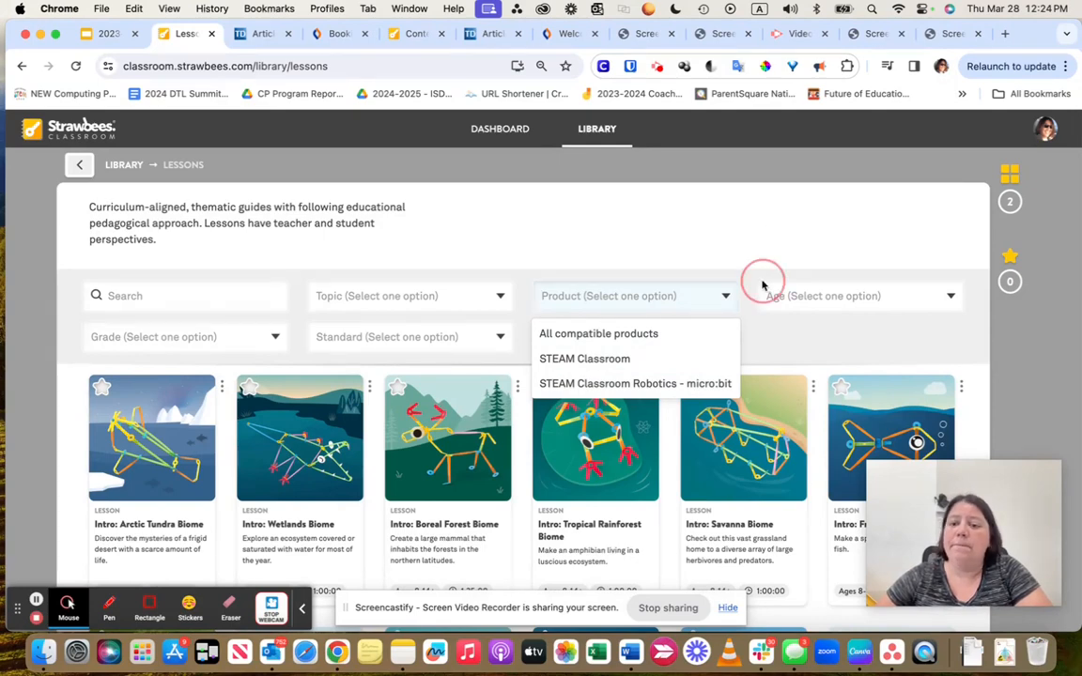
left_click(857, 297)
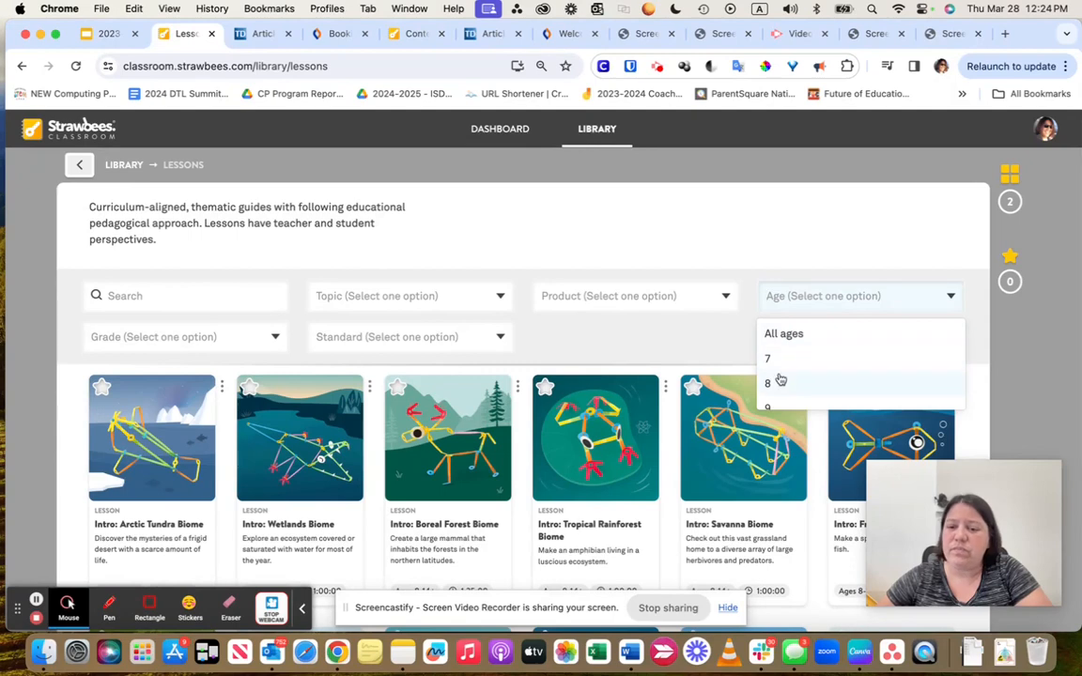
scroll("down", 3)
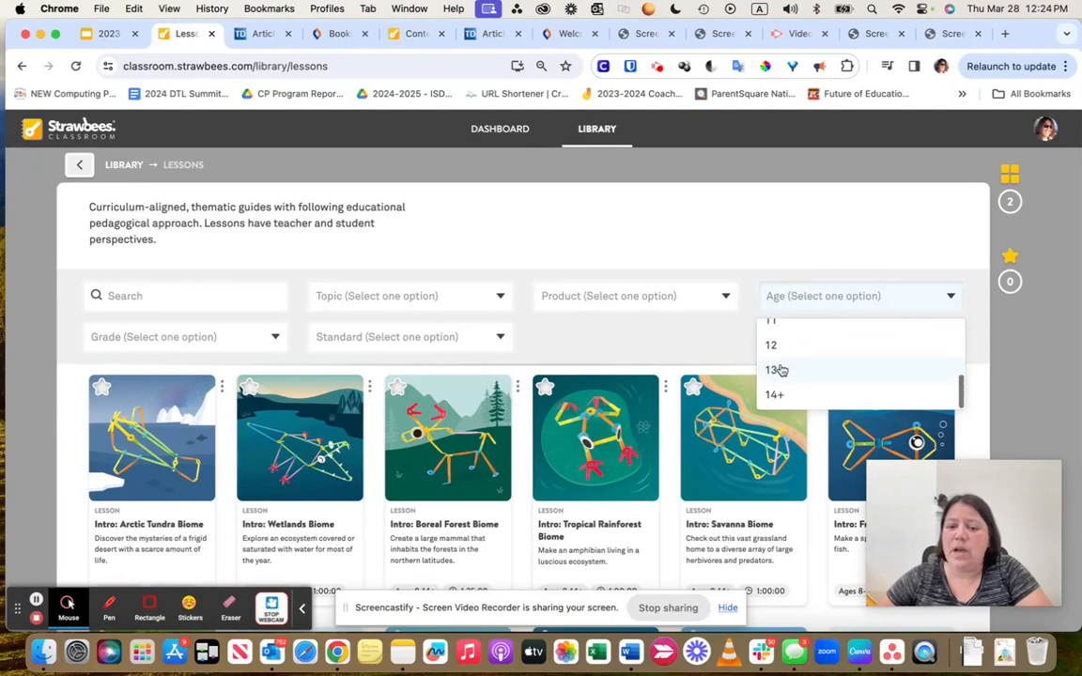
scroll("up", 3)
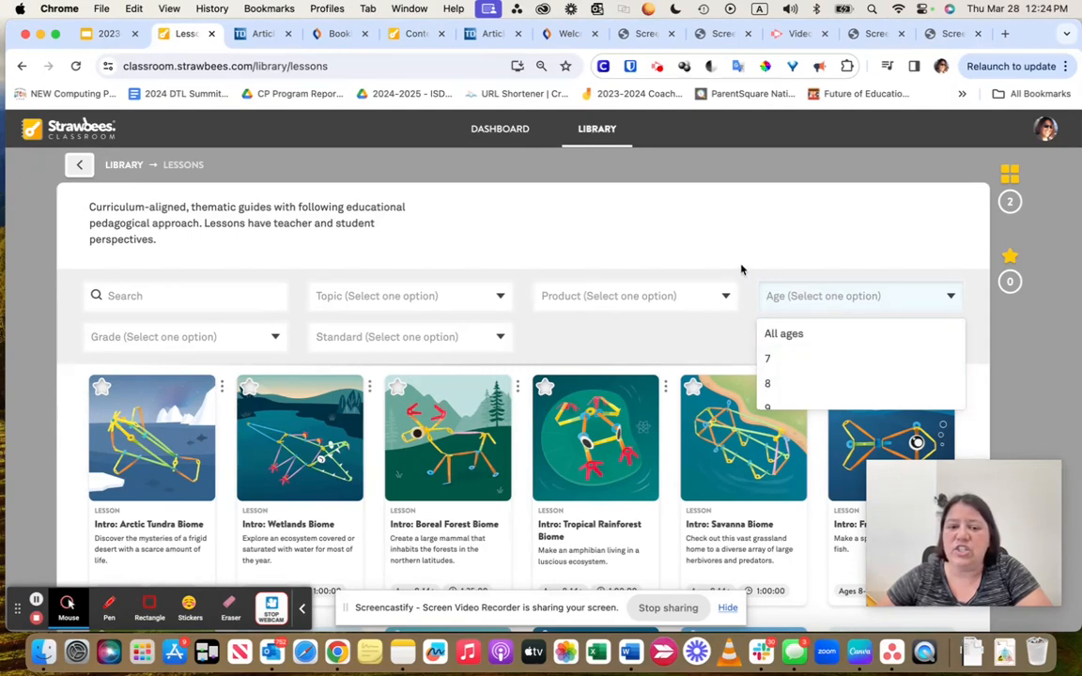
left_click(410, 336)
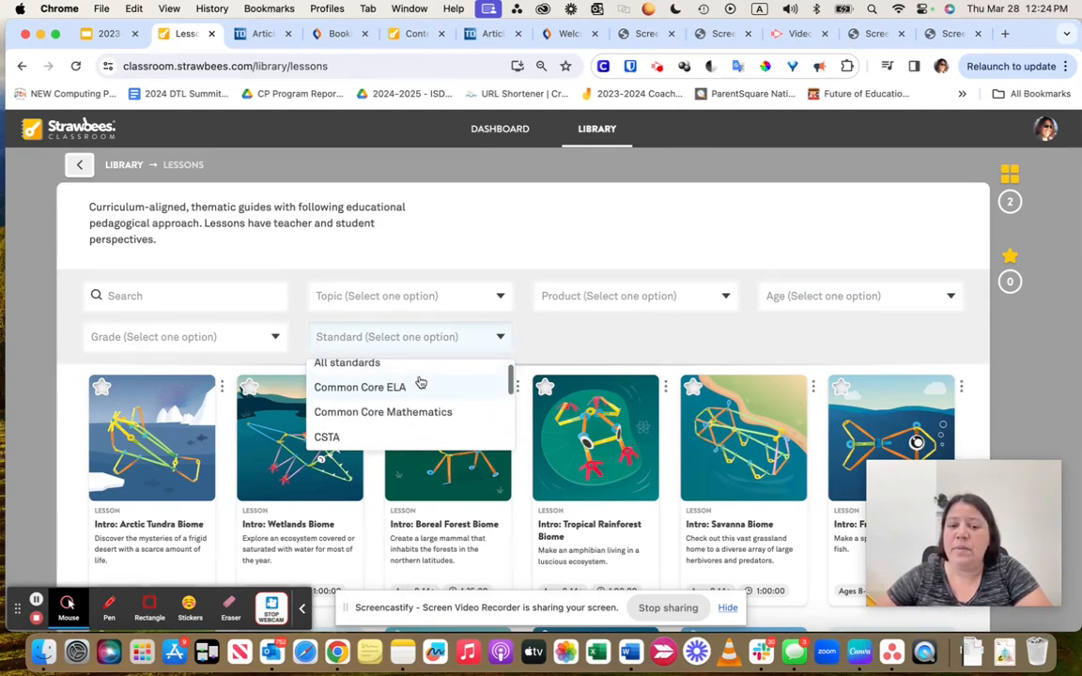
scroll("down", 3)
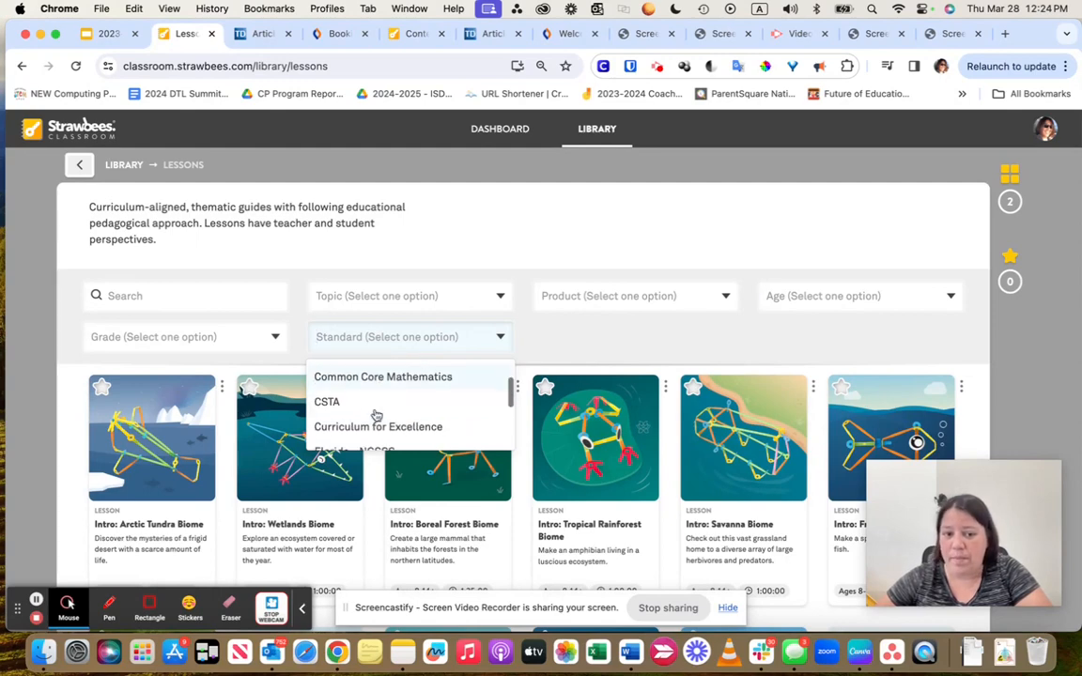
scroll("down", 3)
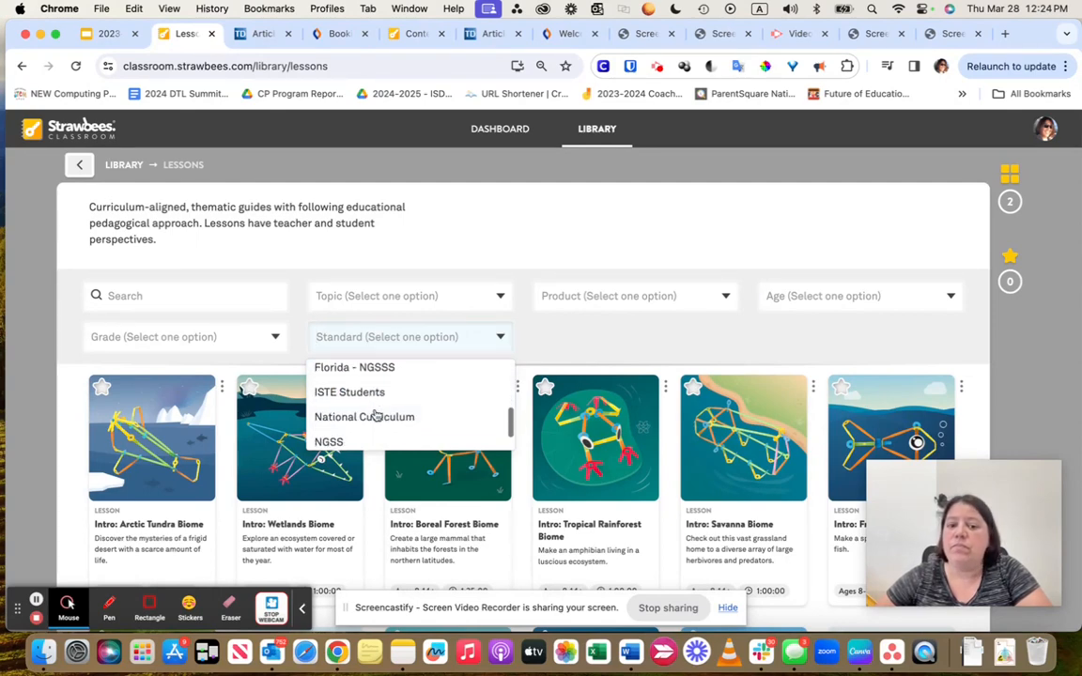
mouse_move(349, 392)
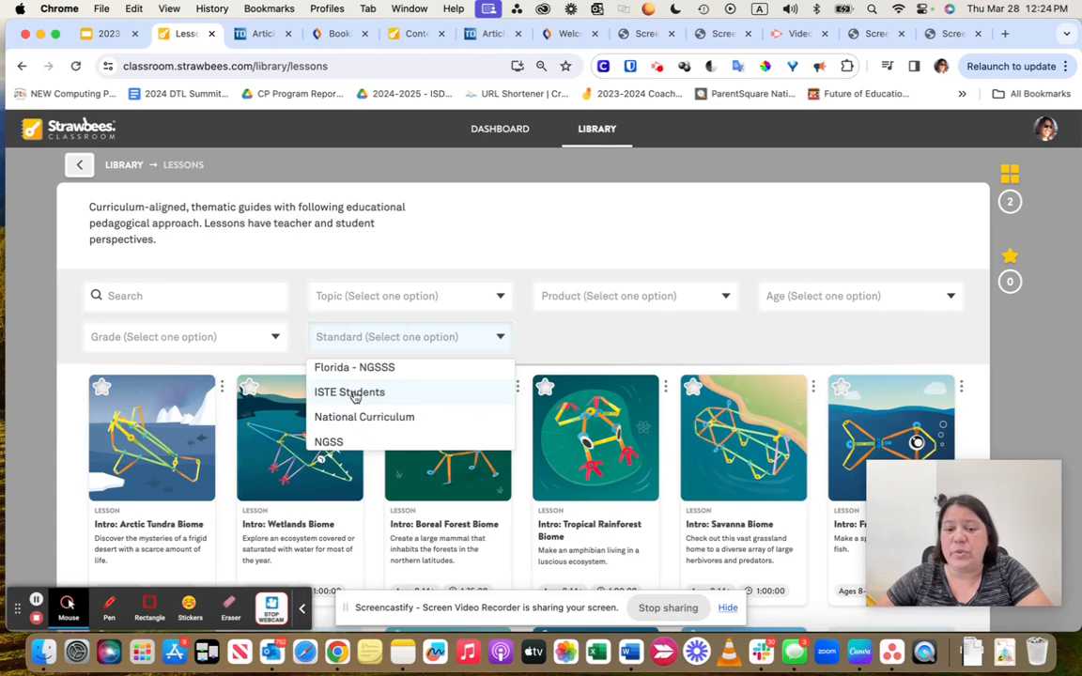
scroll("down", 3)
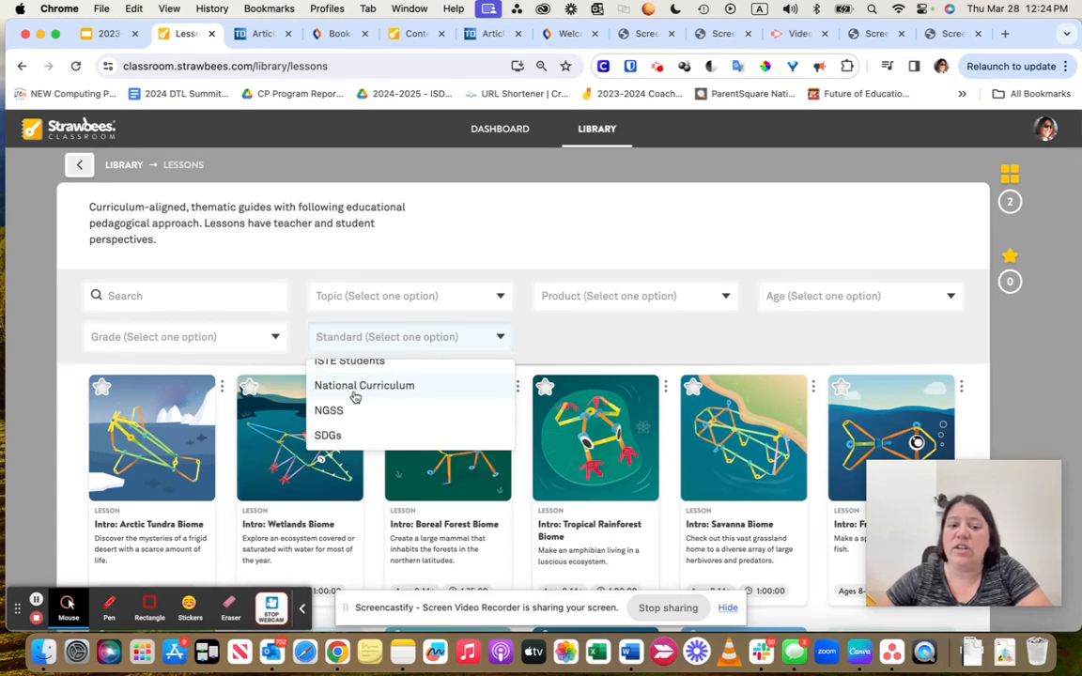
mouse_move(355, 410)
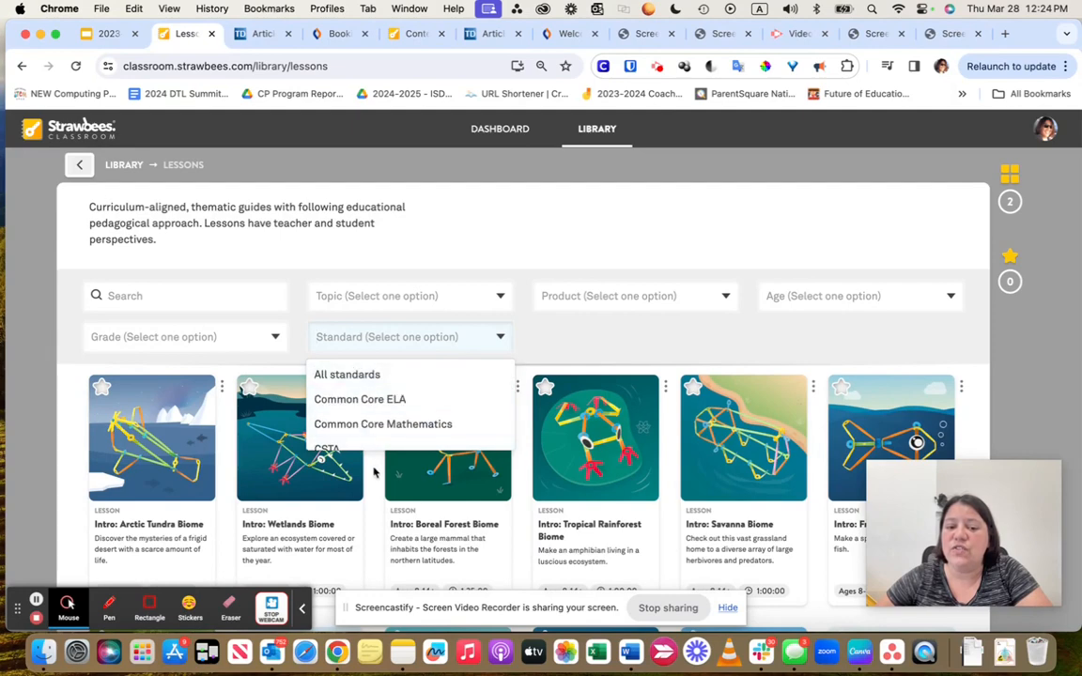
mouse_move(582, 329)
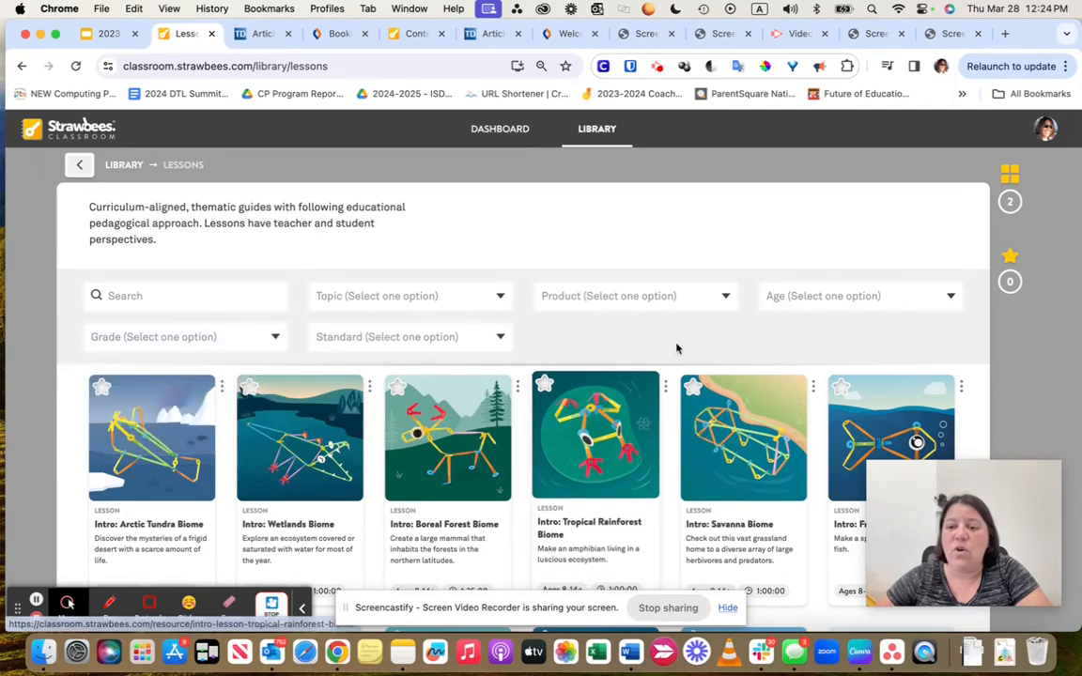
Step: Scroll the Lessons grid past the biome lessons to Trebuchet Throw and the lever and linkage cards
scroll("down", 3)
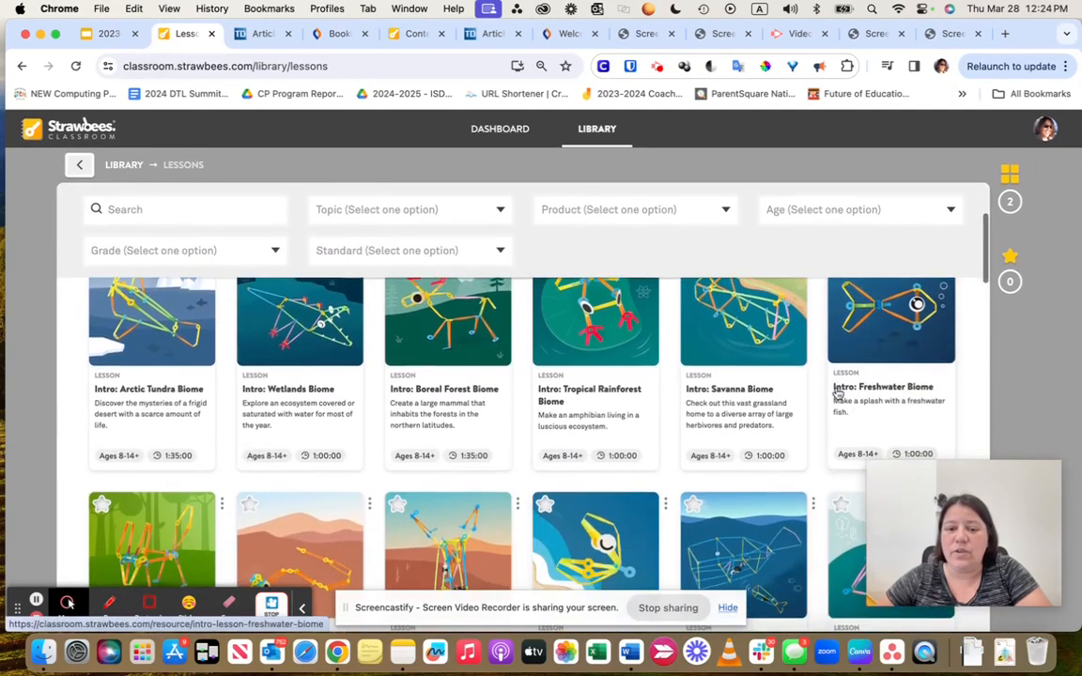
scroll("down", 3)
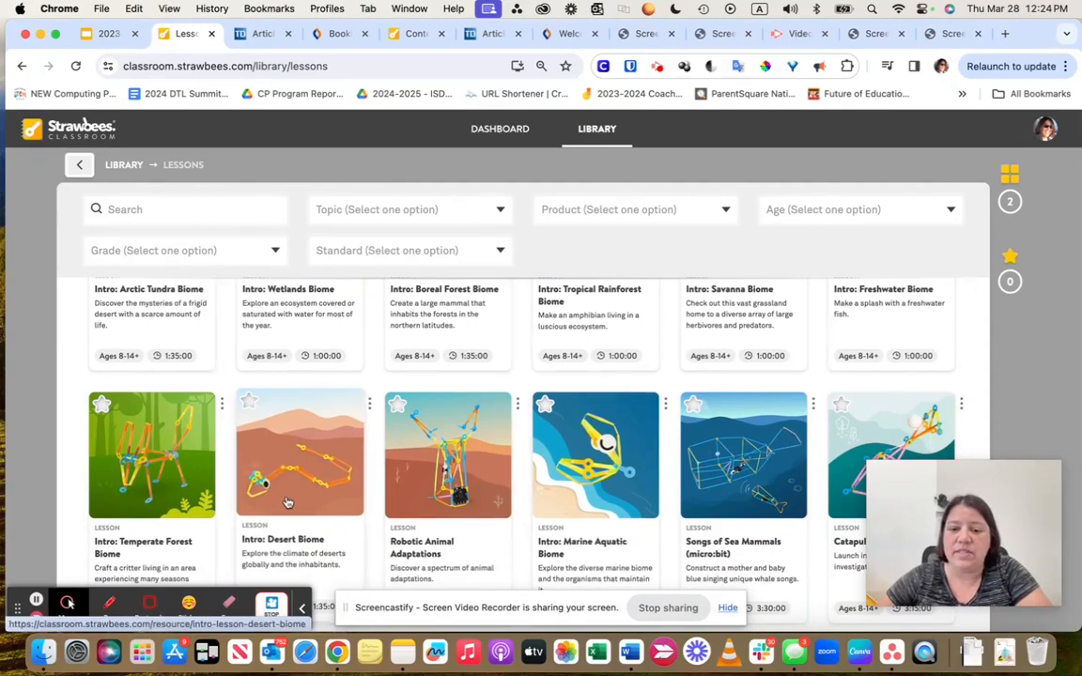
scroll("down", 3)
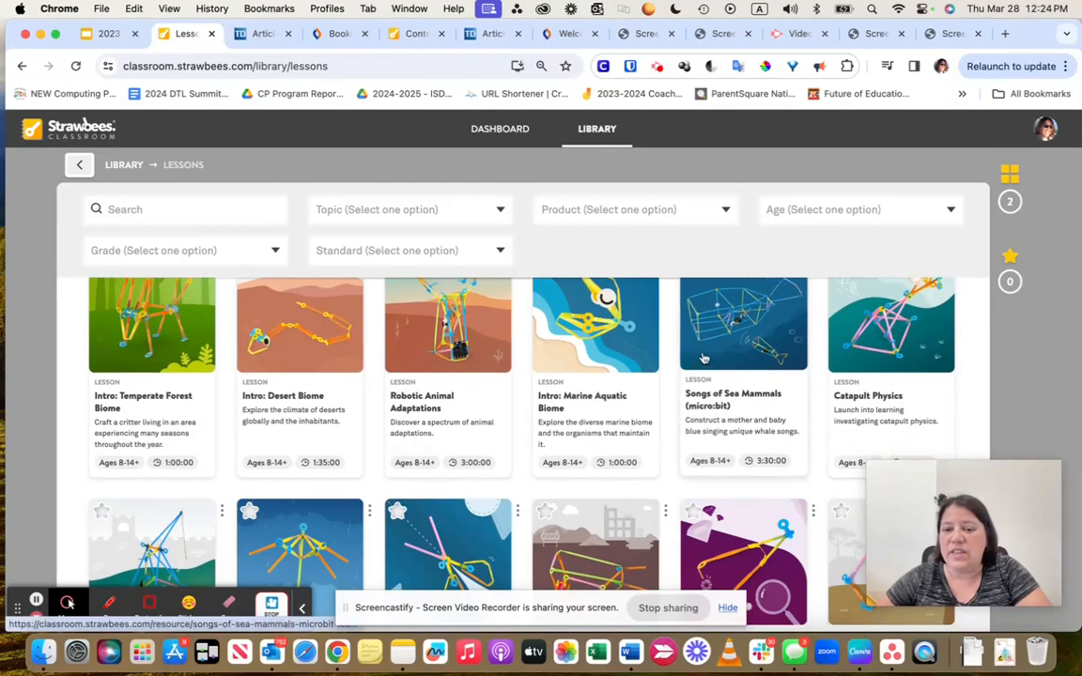
mouse_move(731, 405)
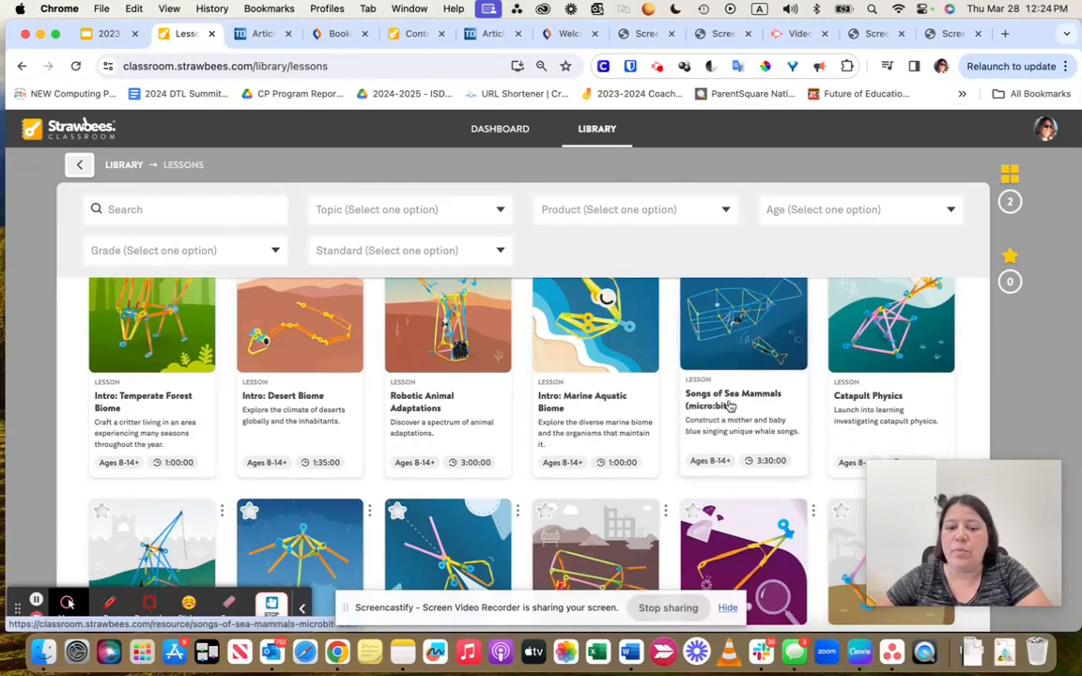
mouse_move(694, 474)
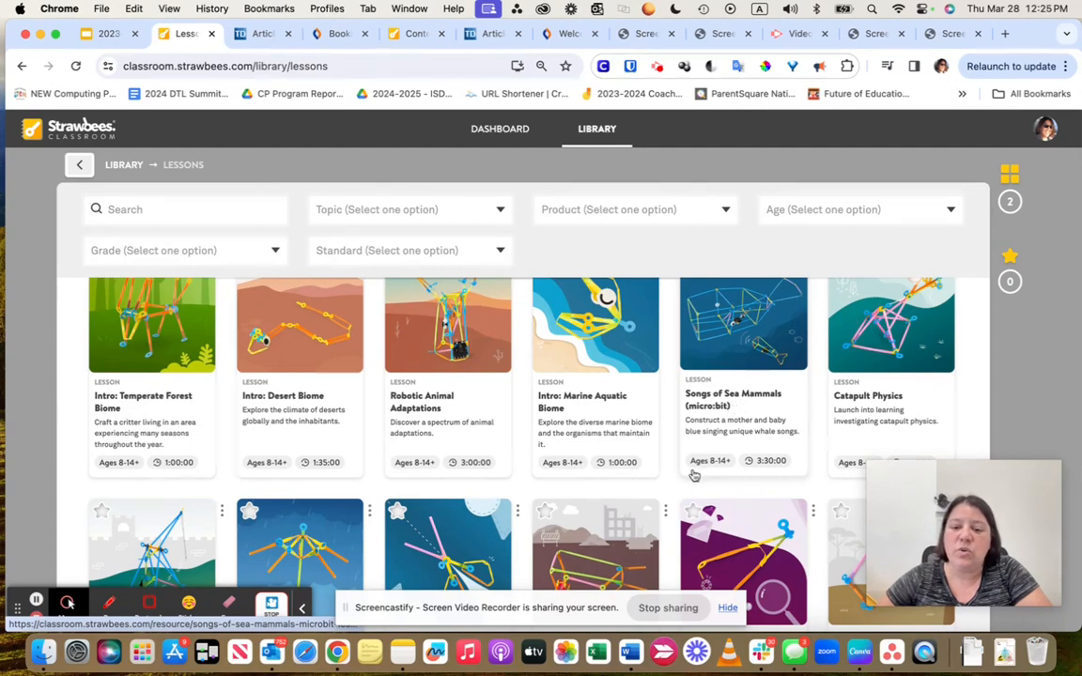
mouse_move(742, 470)
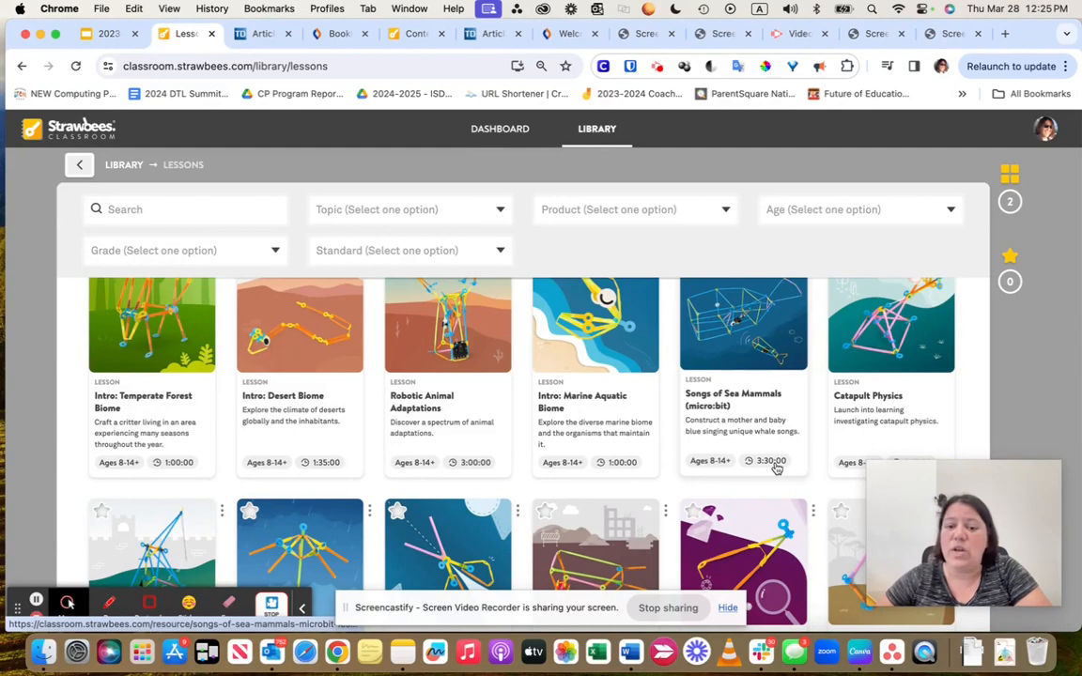
mouse_move(609, 461)
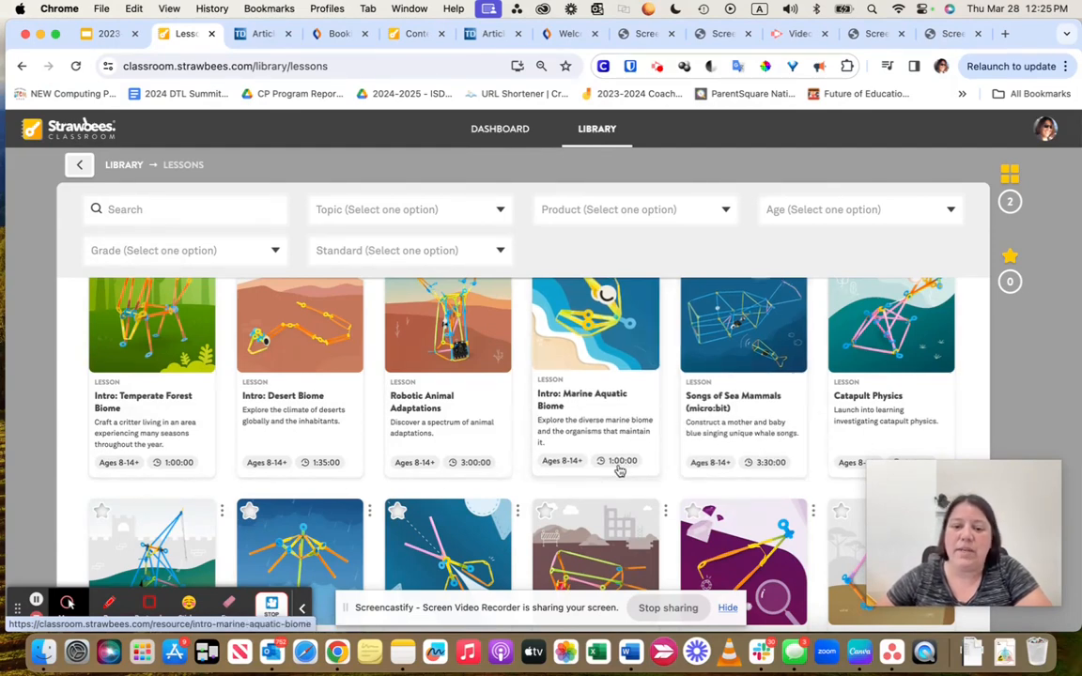
scroll("down", 3)
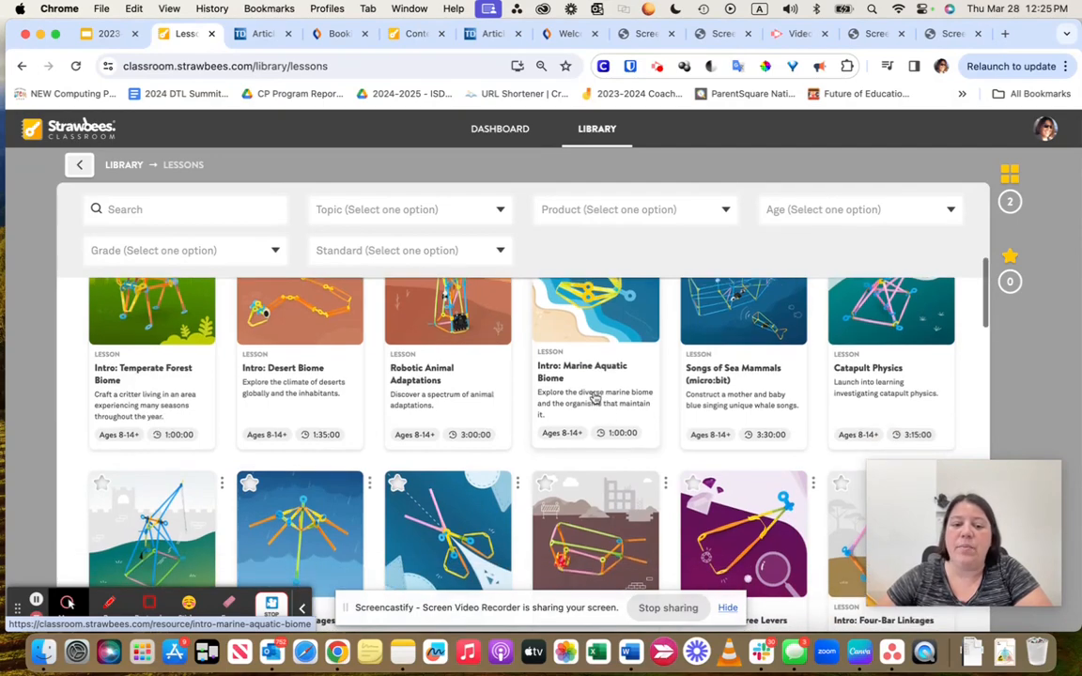
scroll("down", 3)
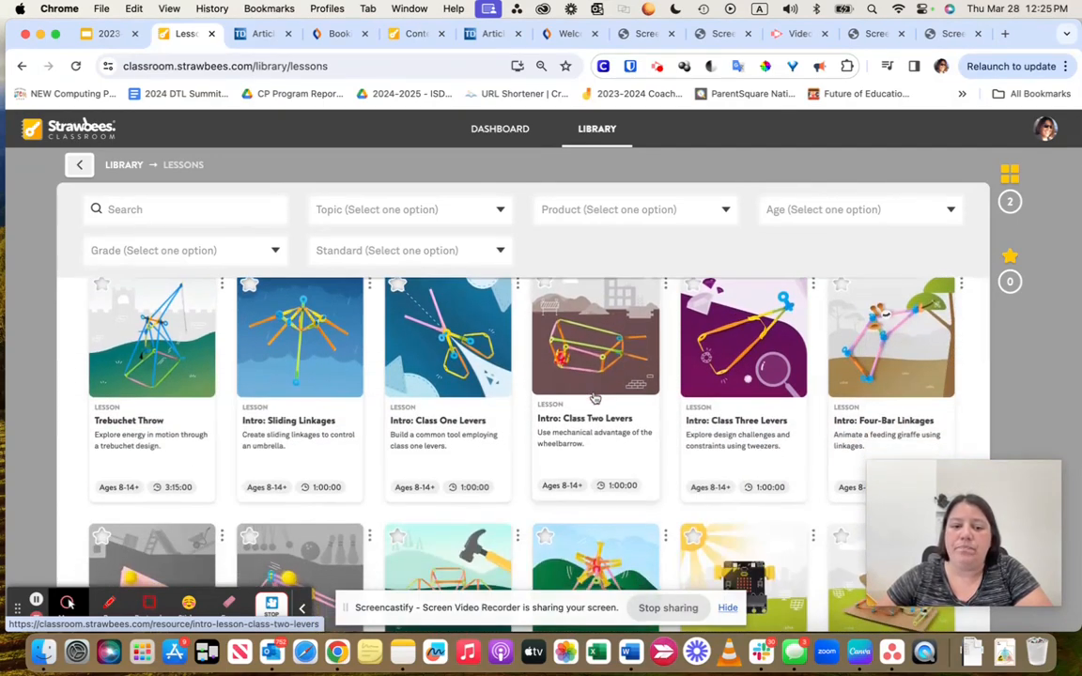
mouse_move(417, 400)
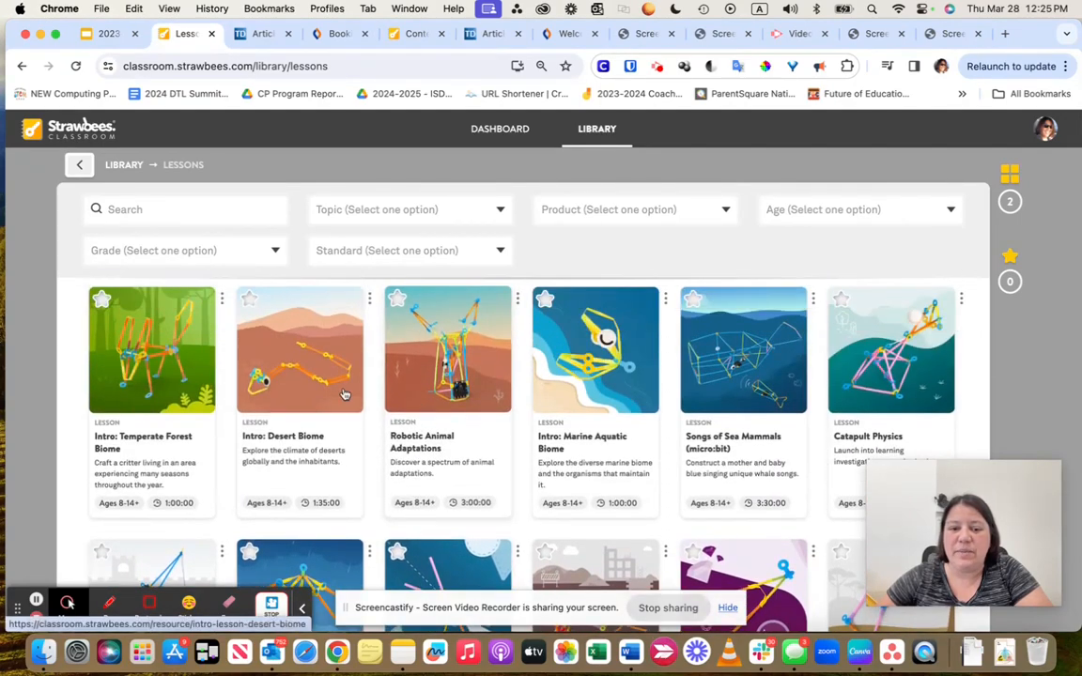
scroll("down", 3)
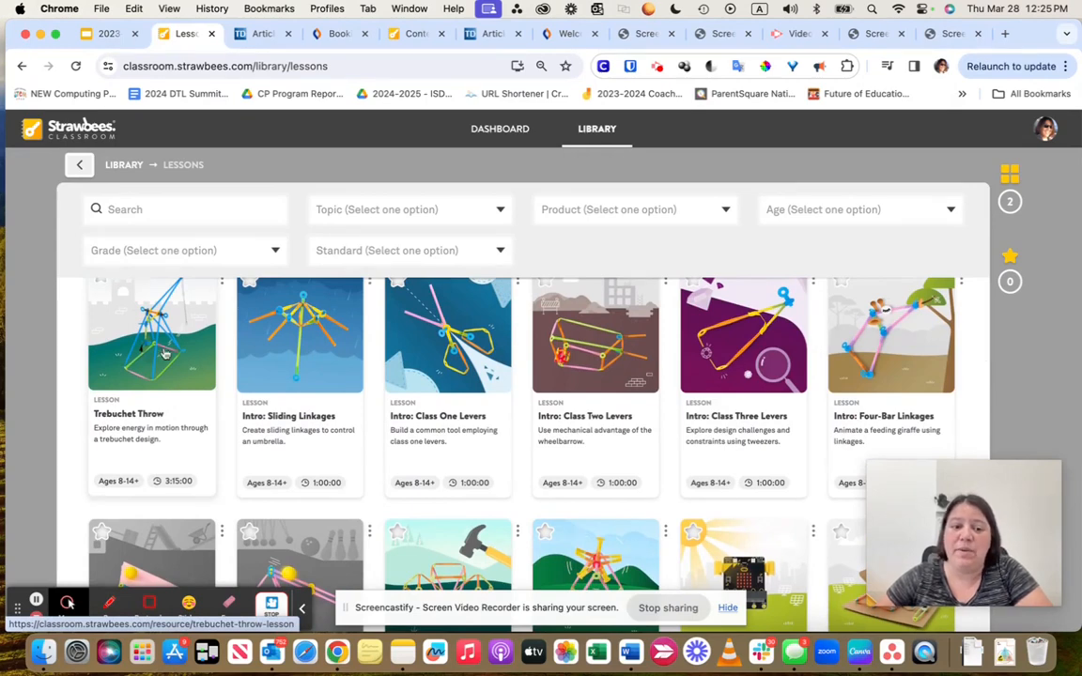
scroll("down", 3)
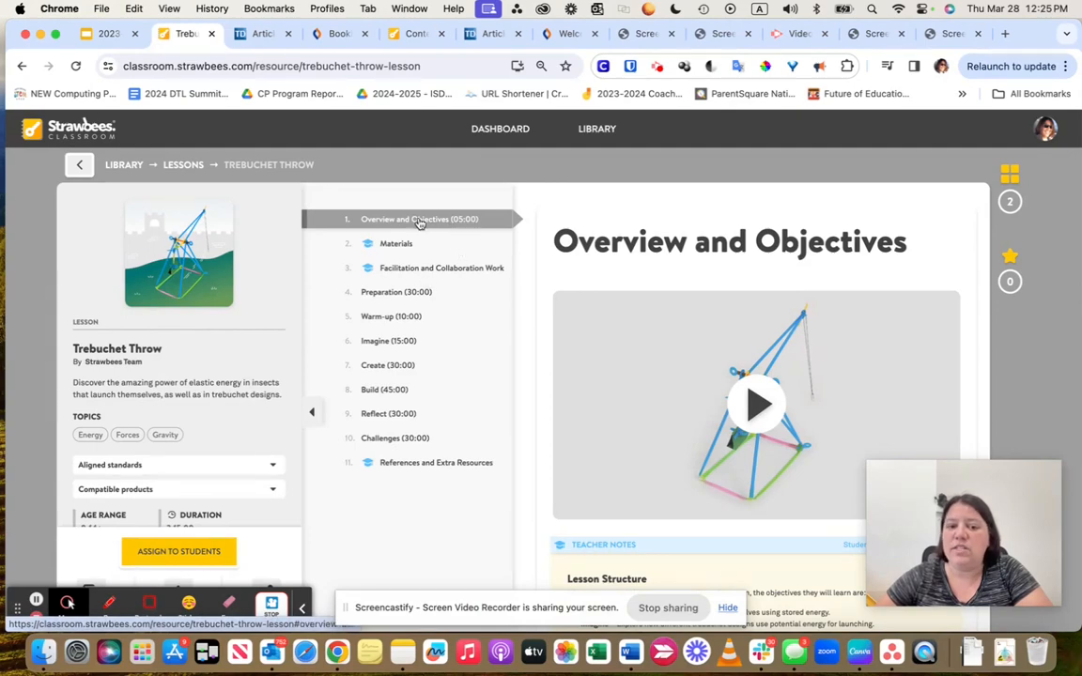
Step: Review the Trebuchet Throw lesson's Materials section and its pieces list
scroll("down", 3)
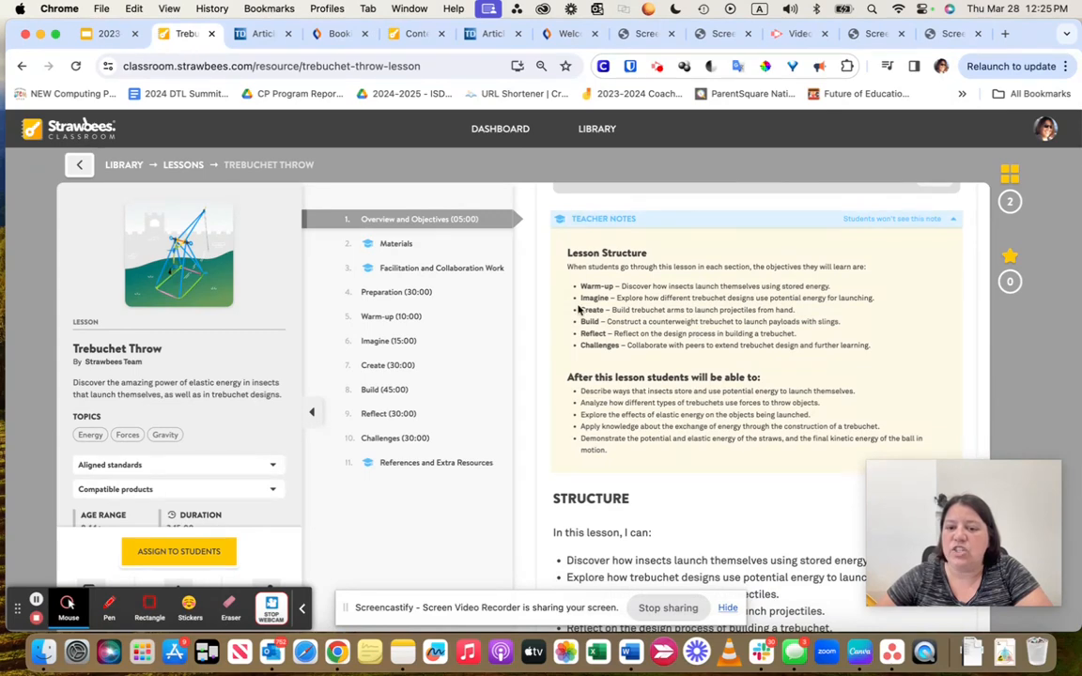
scroll("up", 3)
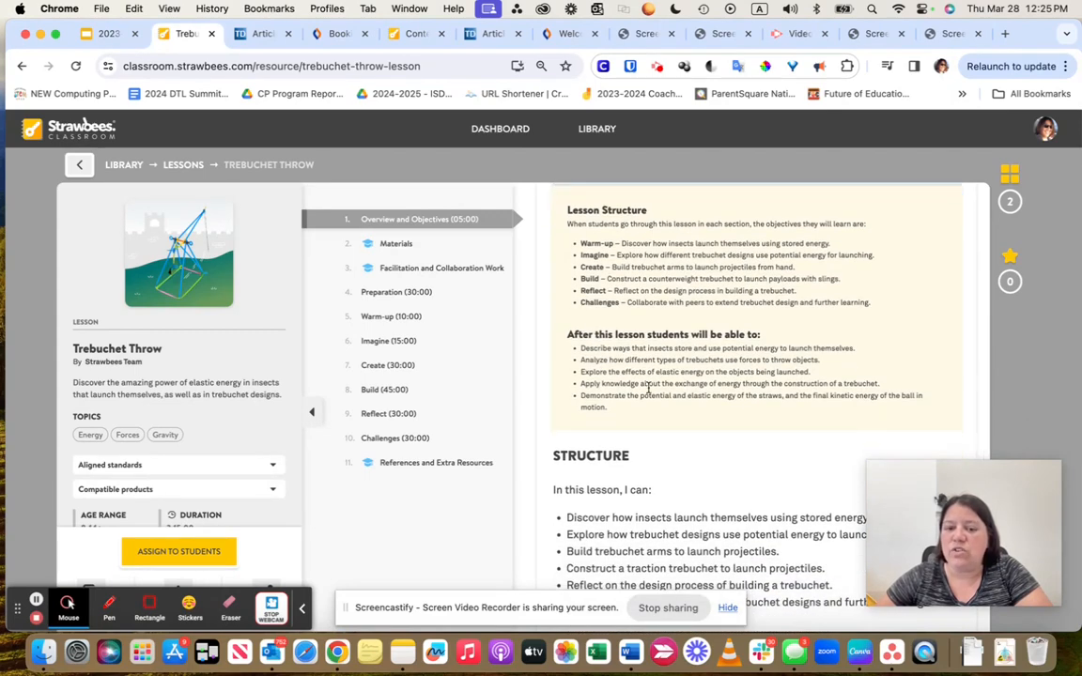
scroll("down", 3)
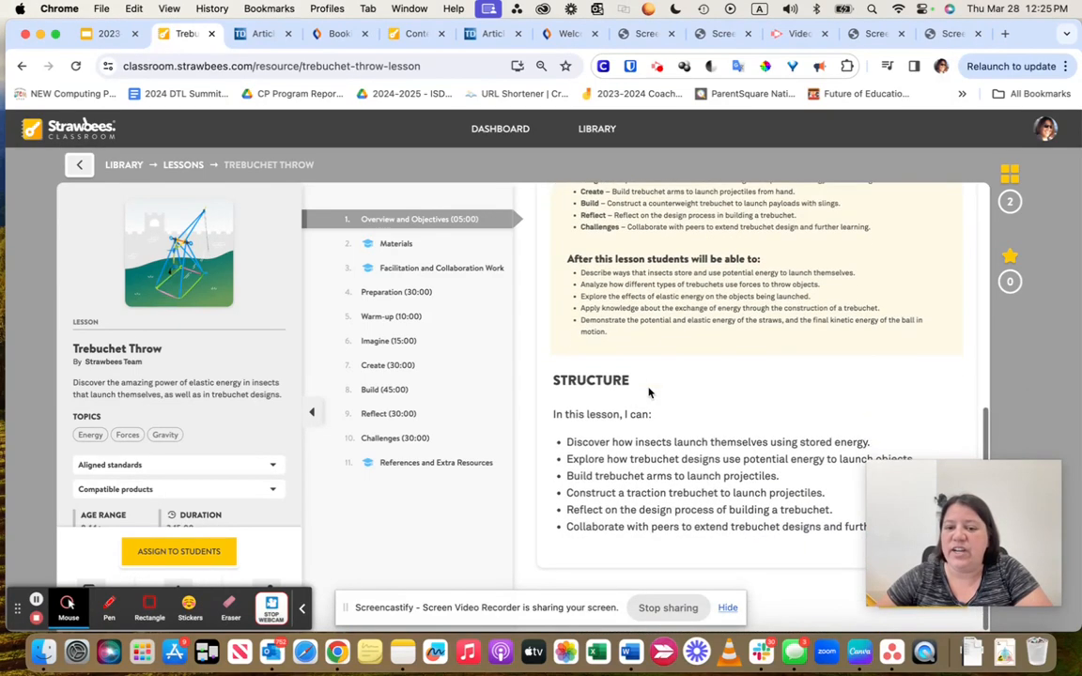
left_click(395, 244)
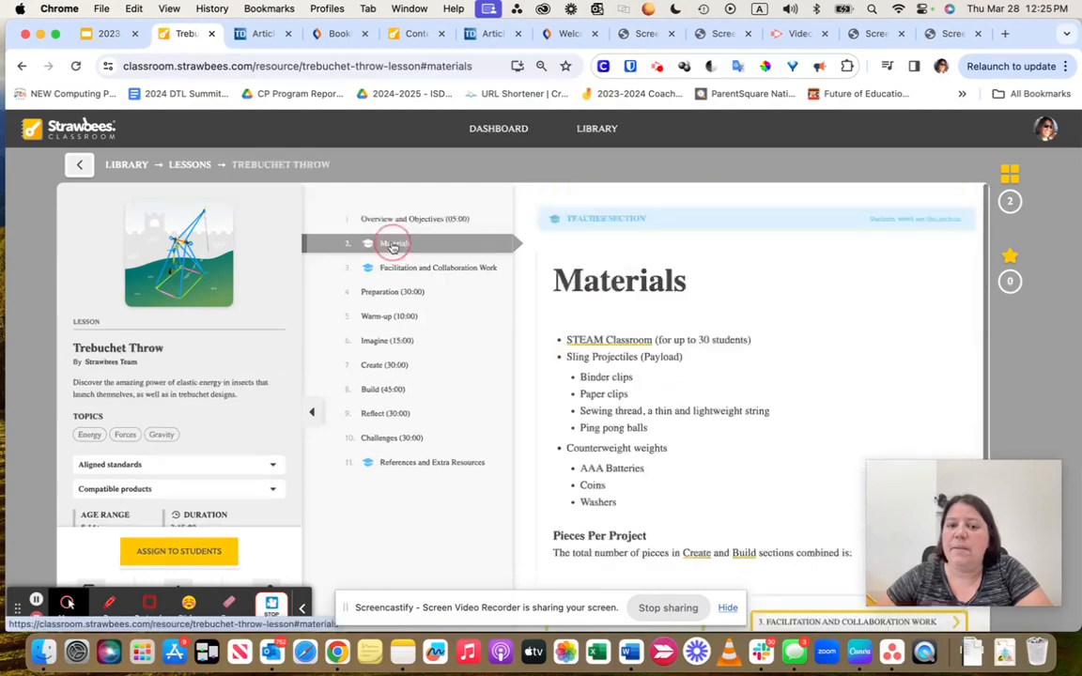
scroll("down", 3)
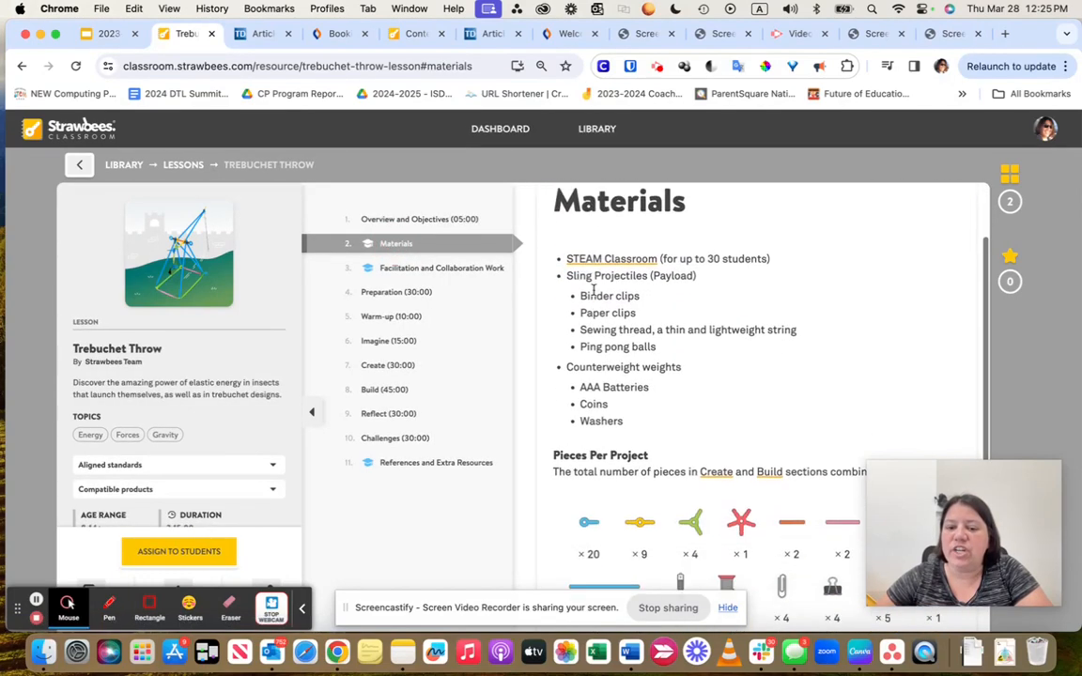
scroll("down", 3)
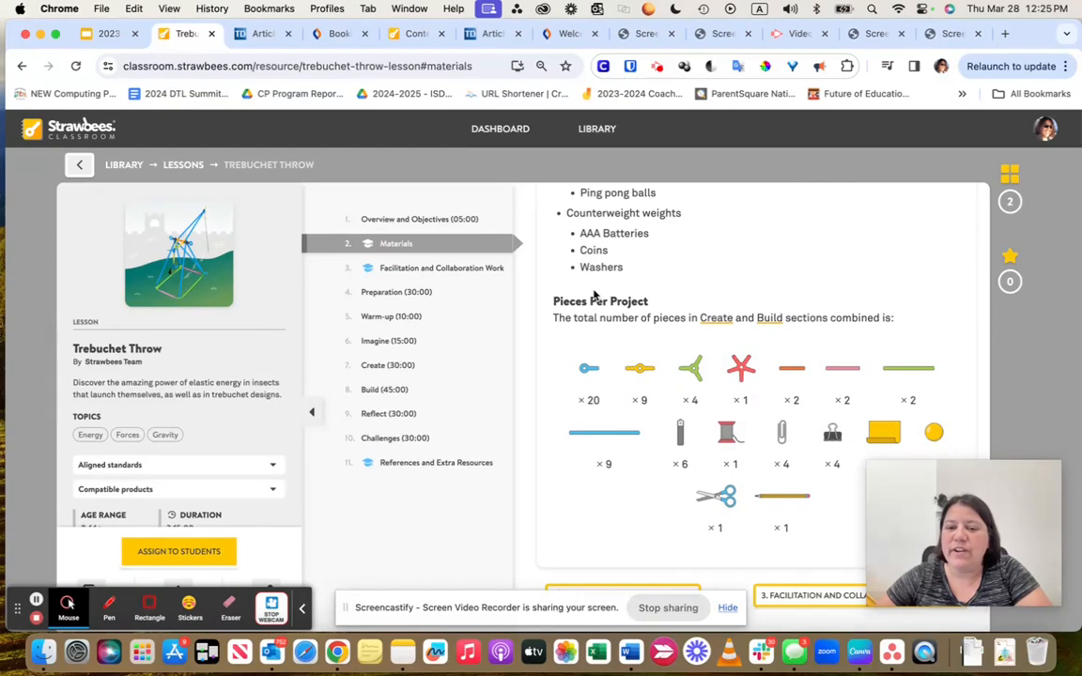
mouse_move(584, 379)
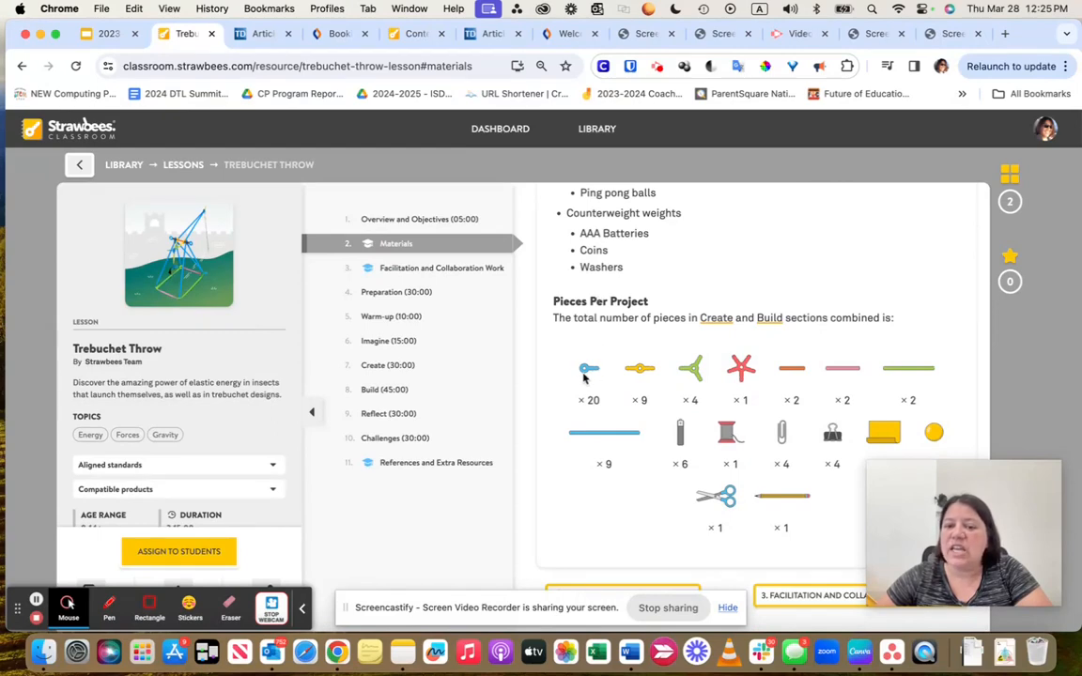
mouse_move(725, 374)
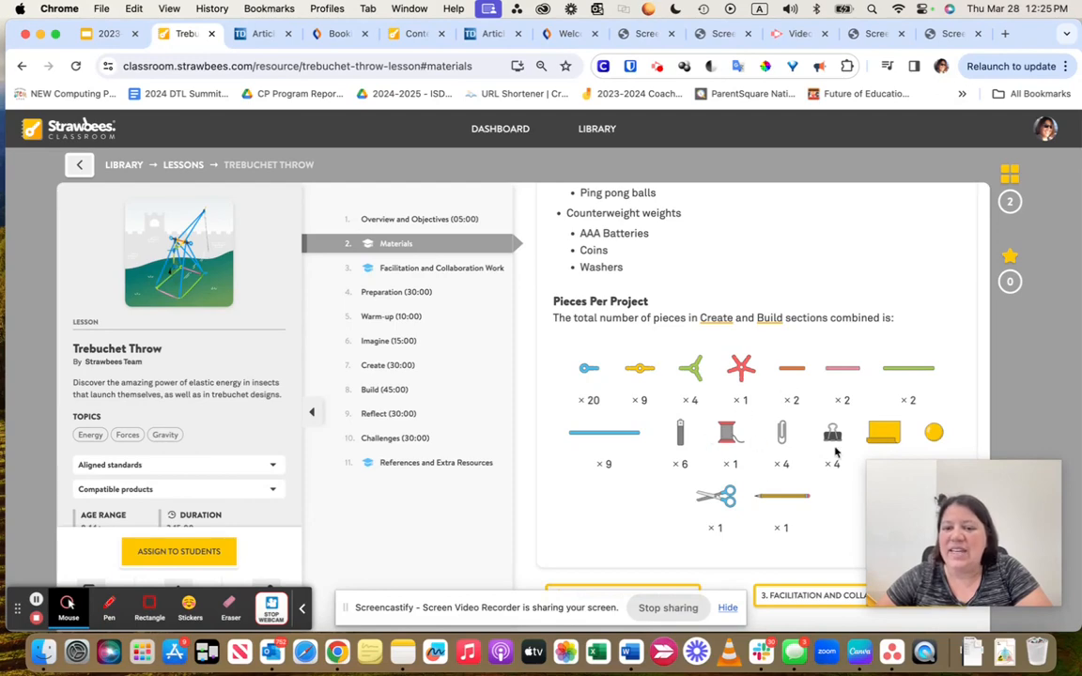
mouse_move(560, 374)
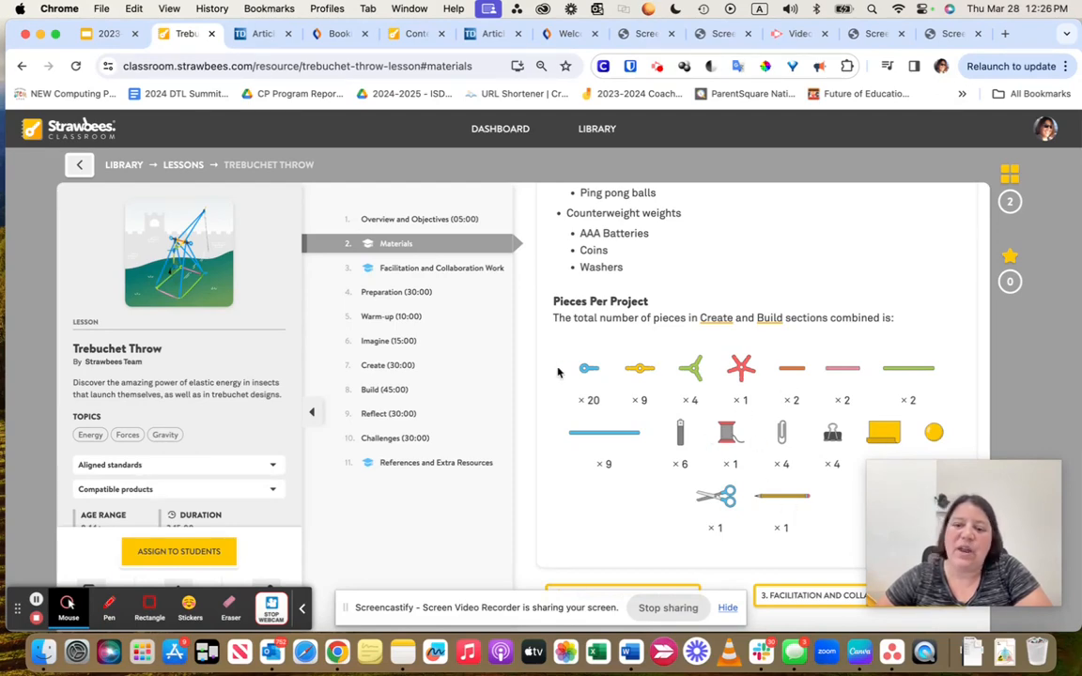
mouse_move(410, 270)
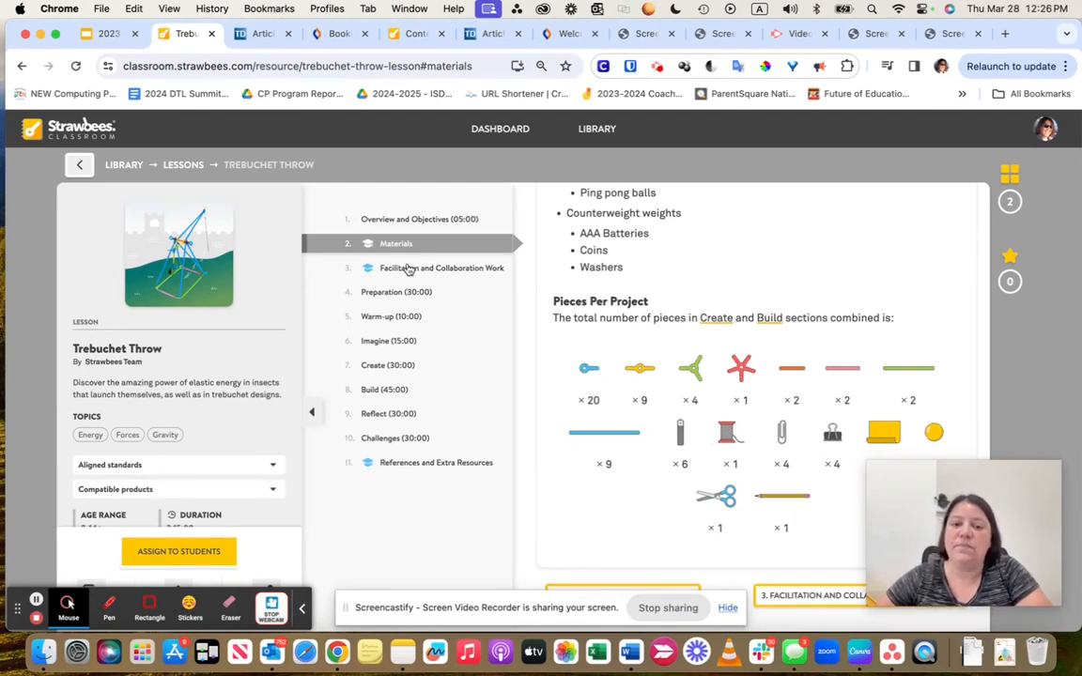
Step: Read the Facilitation and Collaboration Work guidance through Warm-up, Create & Build, Reflect and Challenges
left_click(441, 267)
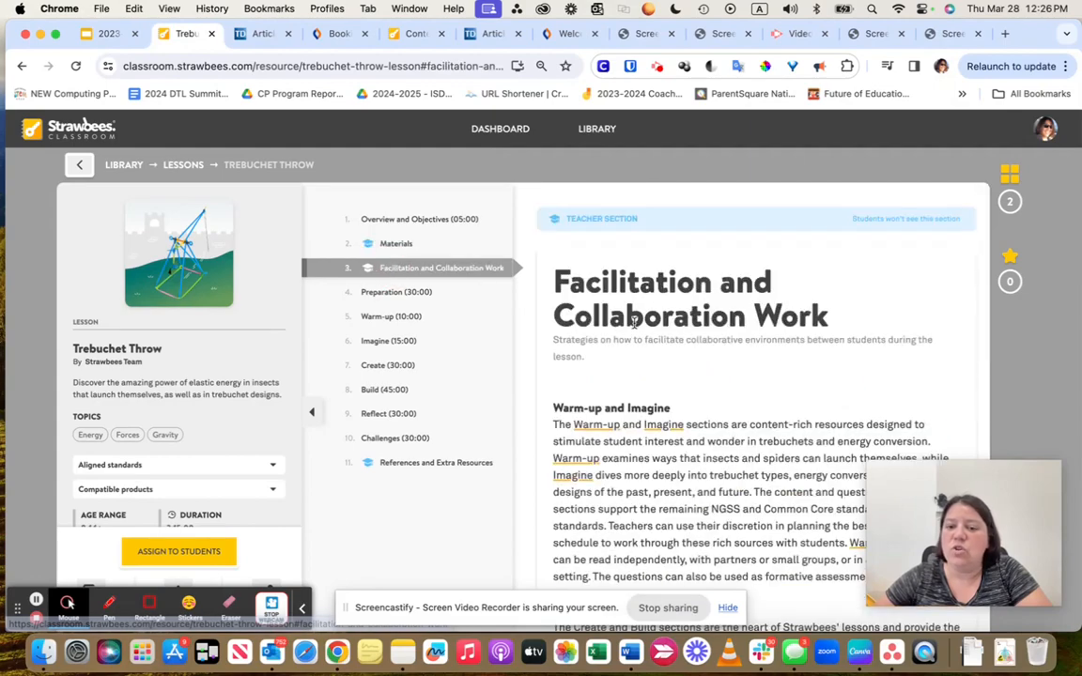
scroll("down", 3)
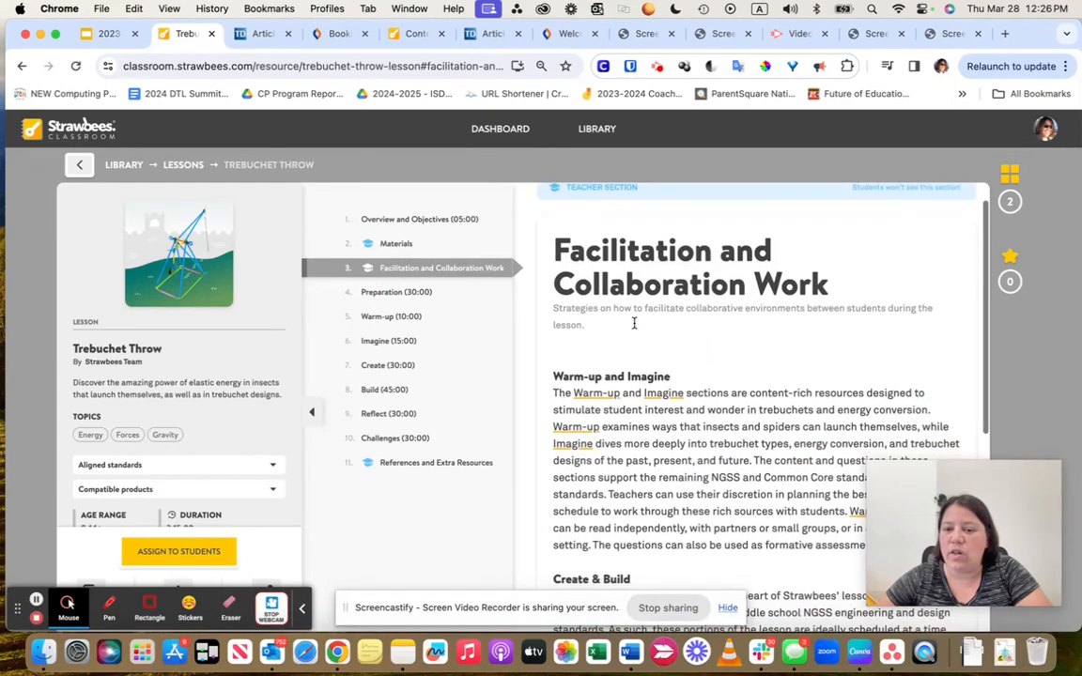
scroll("down", 3)
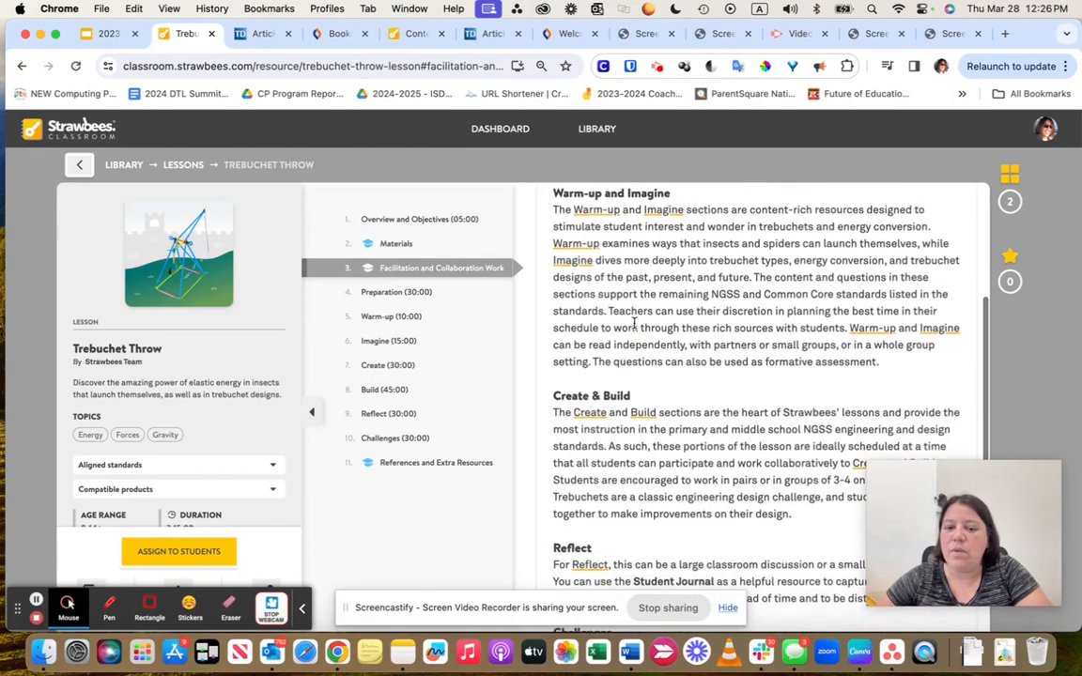
scroll("down", 3)
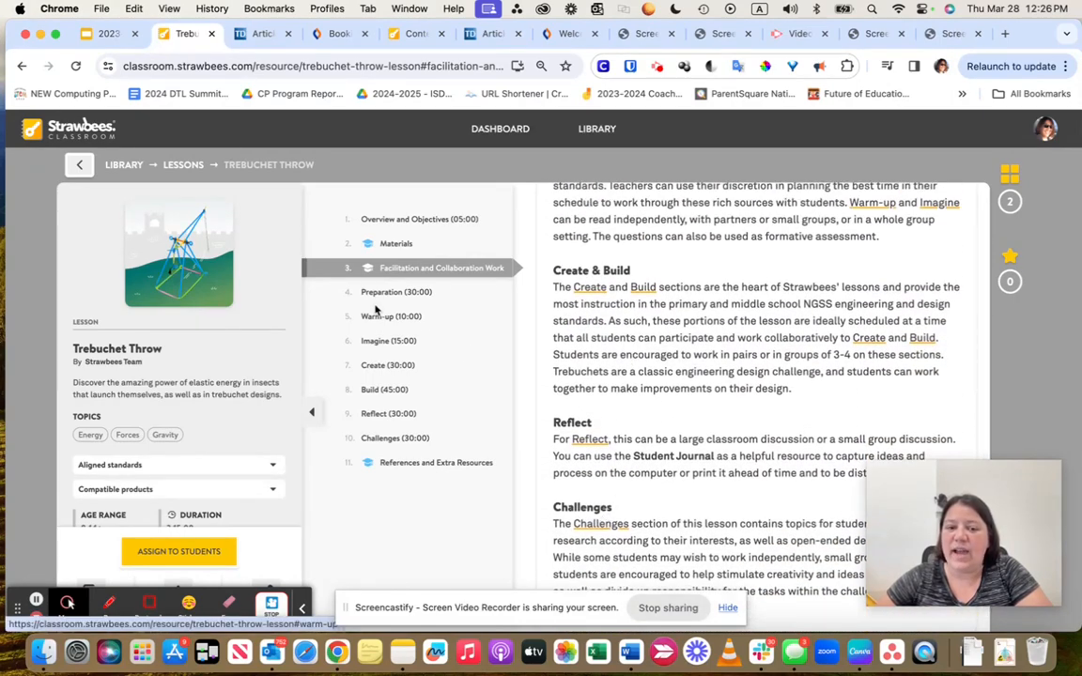
Step: Read the Preparation section from Vocabulary and Newton's Laws of Motion to Simple Machines and Linkages
left_click(394, 291)
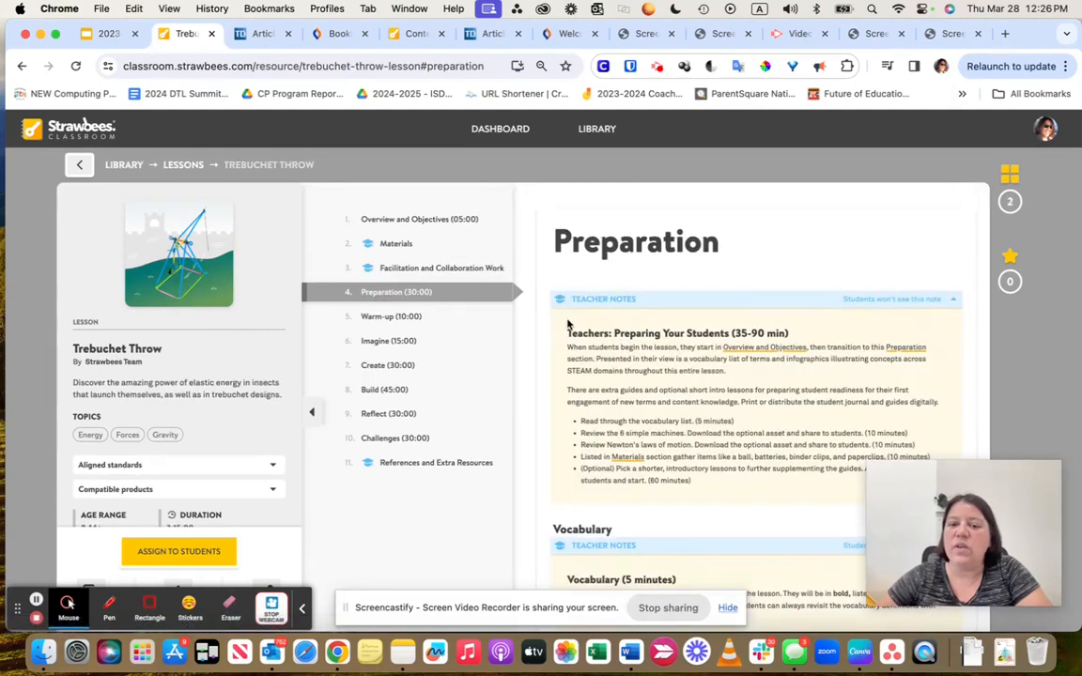
mouse_move(606, 304)
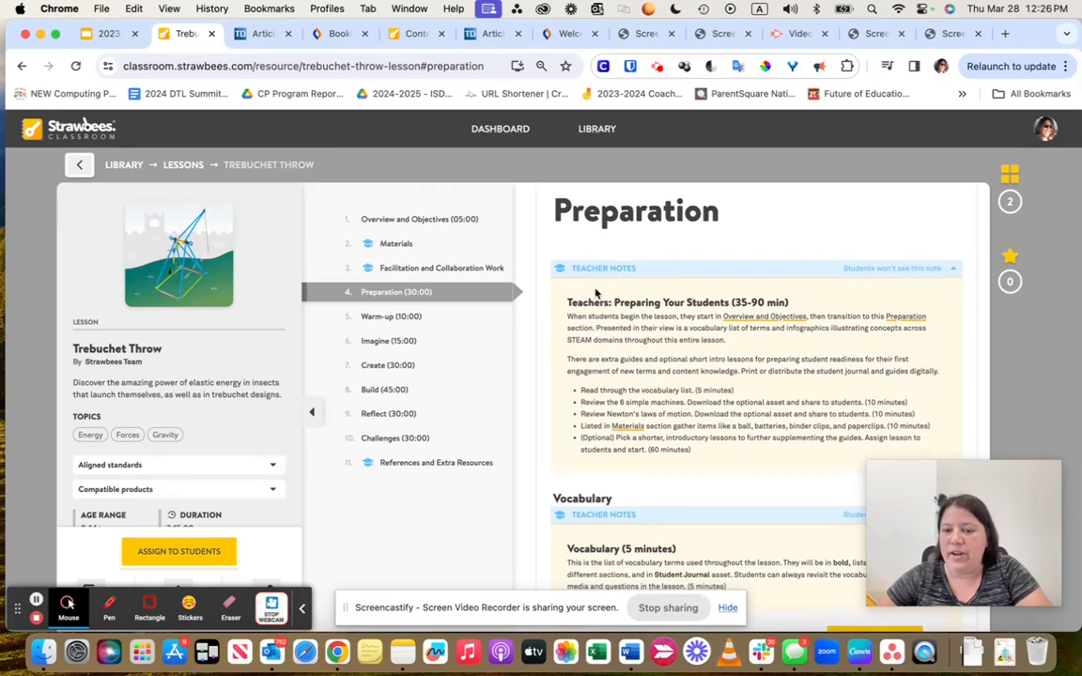
scroll("down", 3)
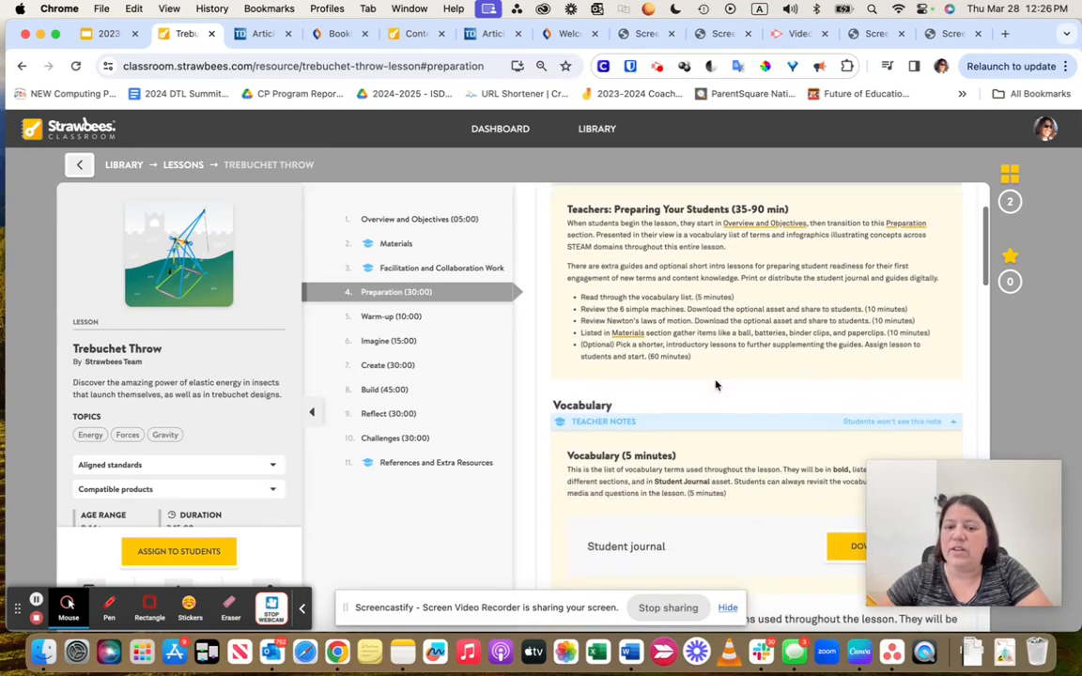
scroll("down", 3)
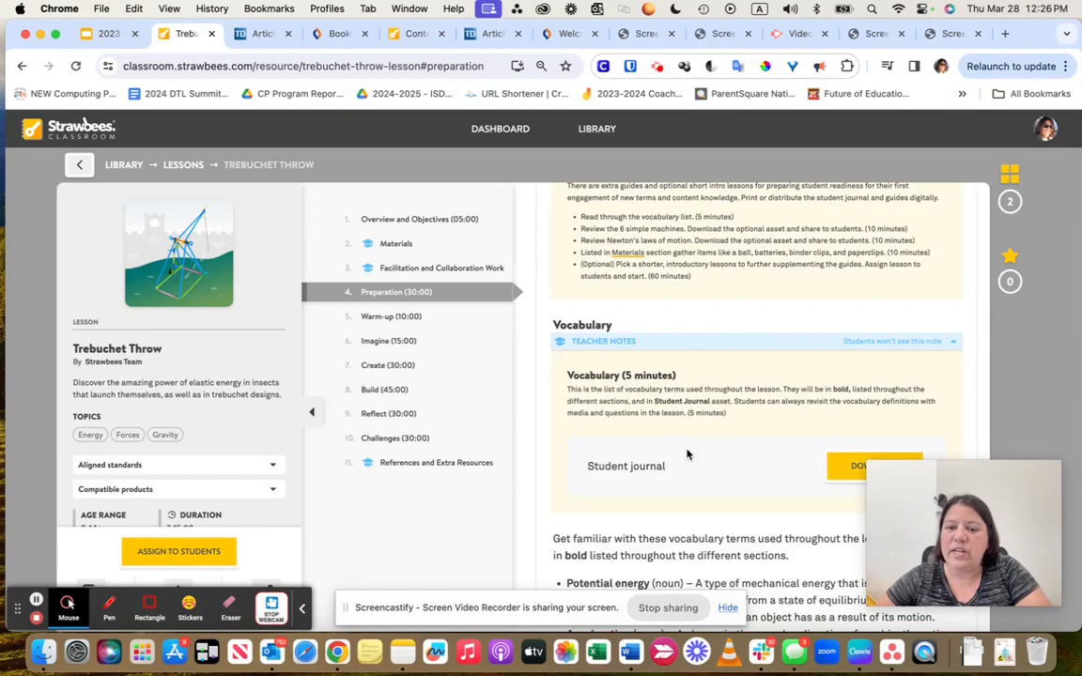
scroll("down", 3)
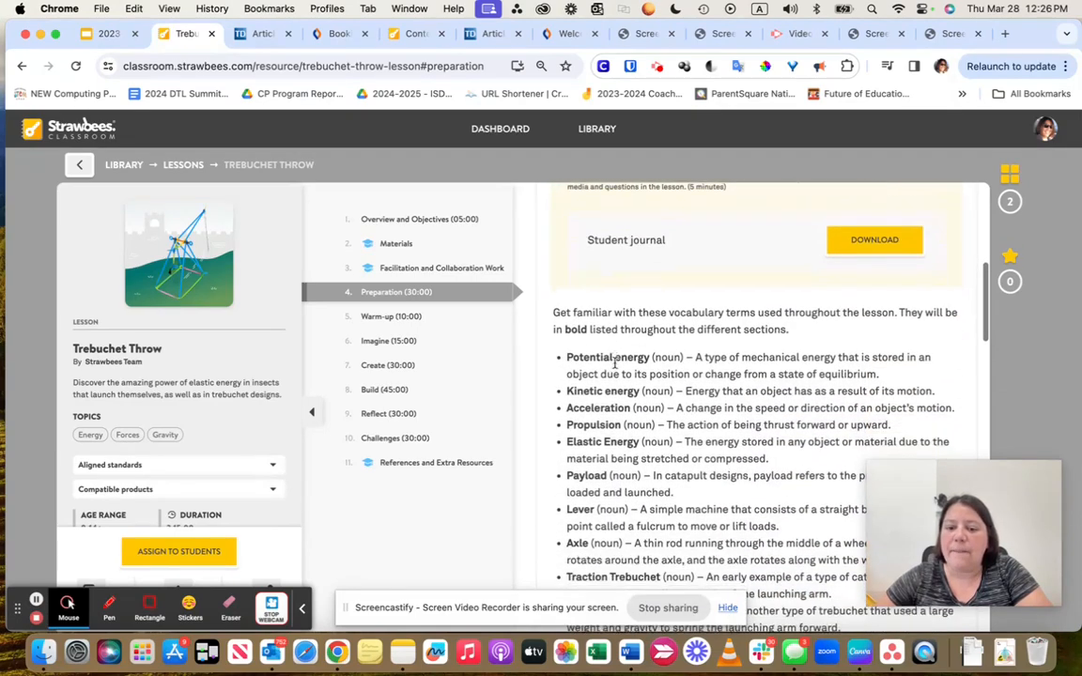
scroll("down", 3)
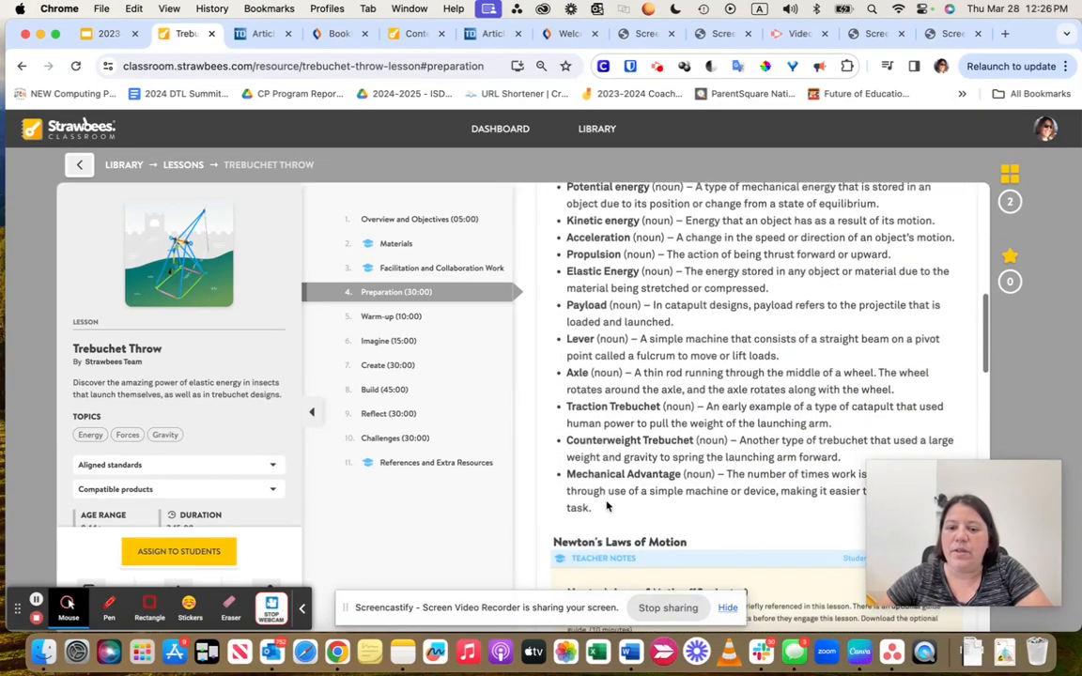
scroll("down", 3)
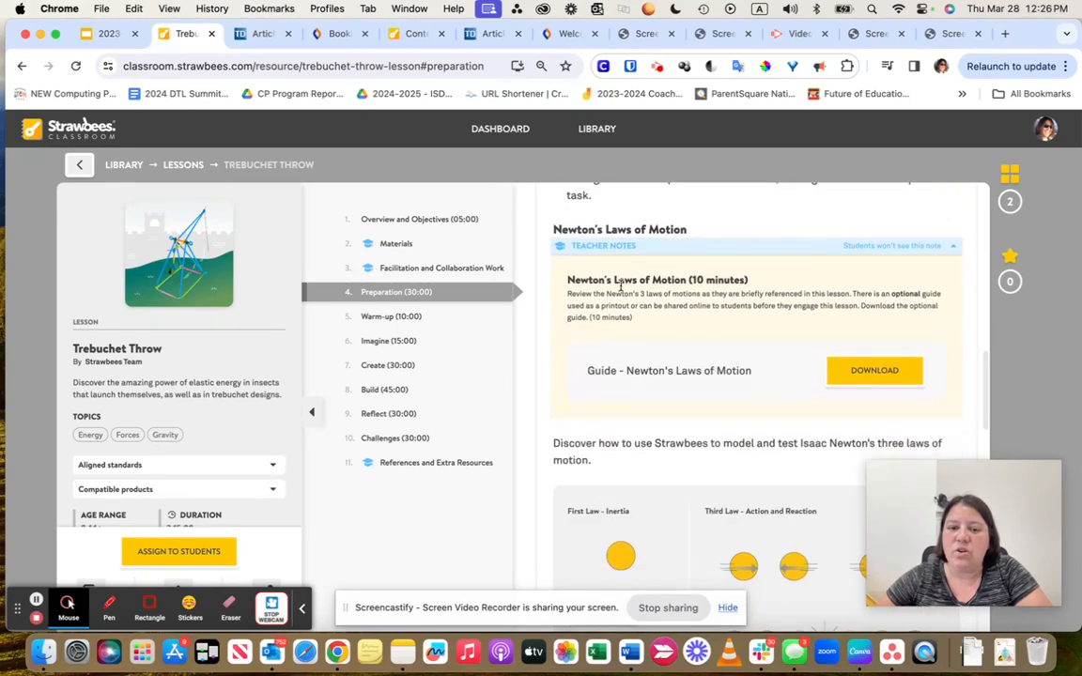
mouse_move(620, 360)
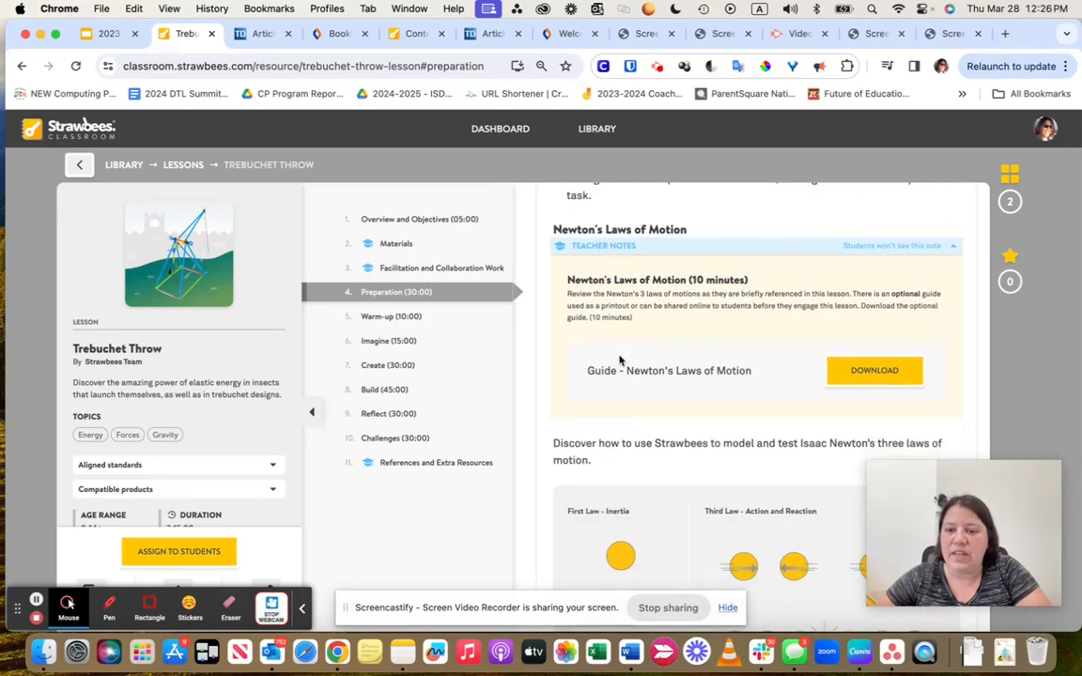
mouse_move(233, 304)
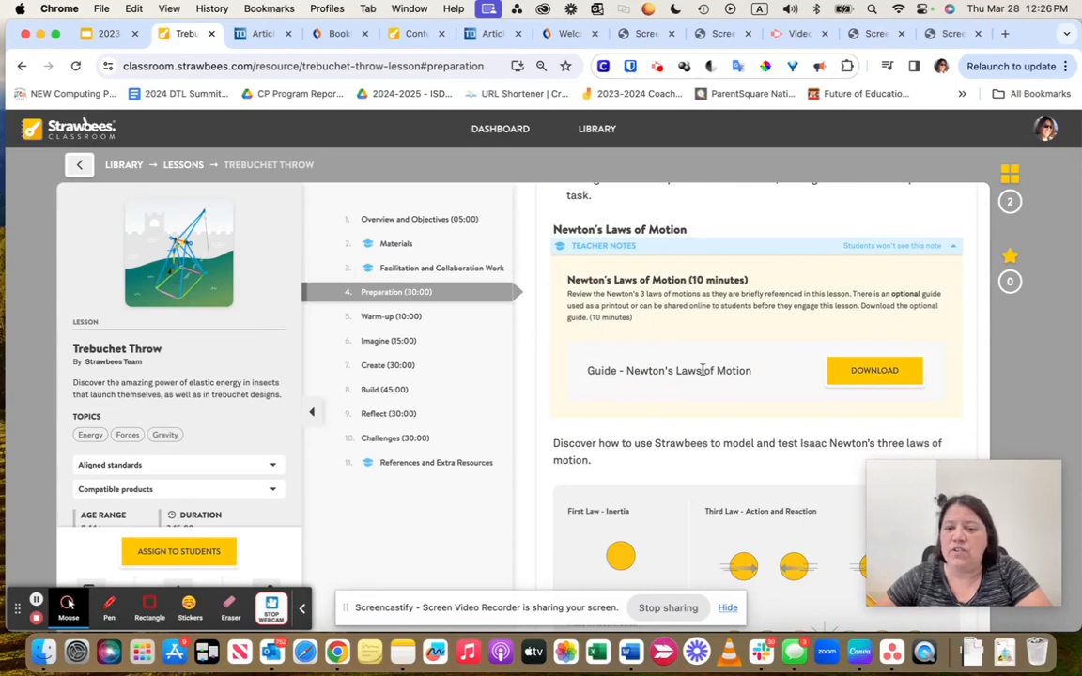
scroll("down", 3)
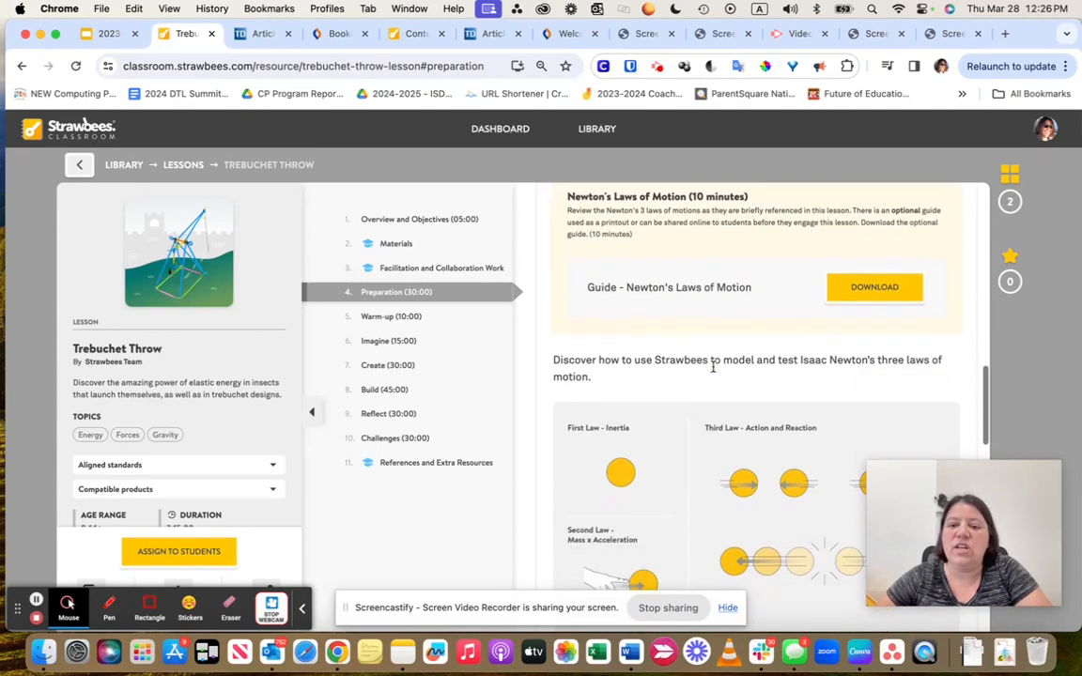
scroll("down", 3)
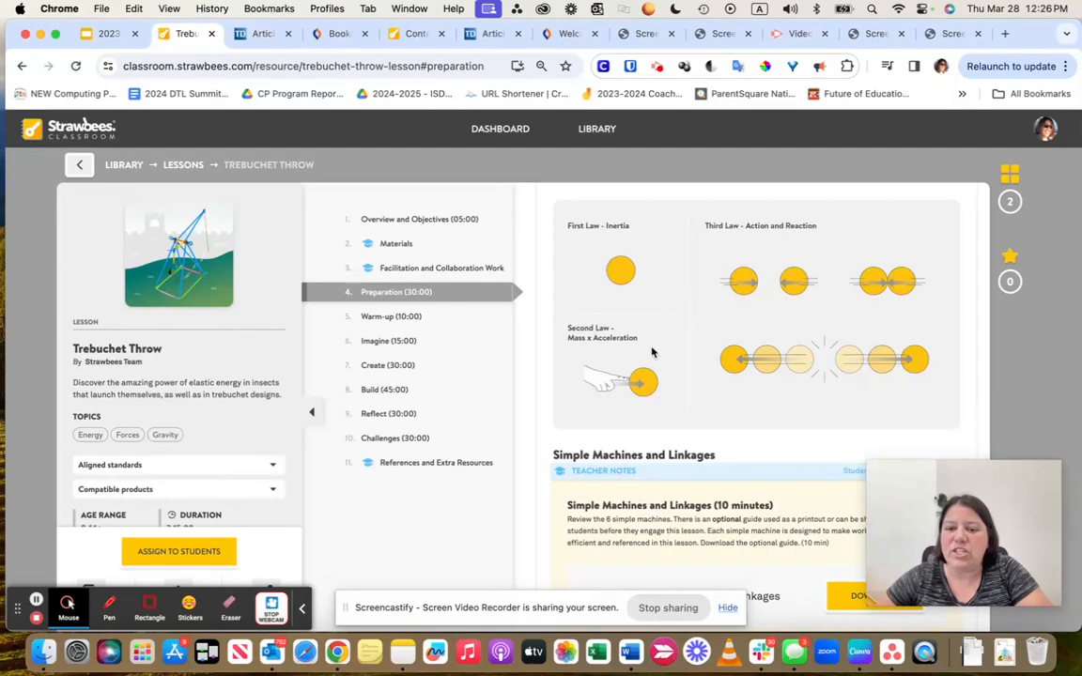
scroll("down", 3)
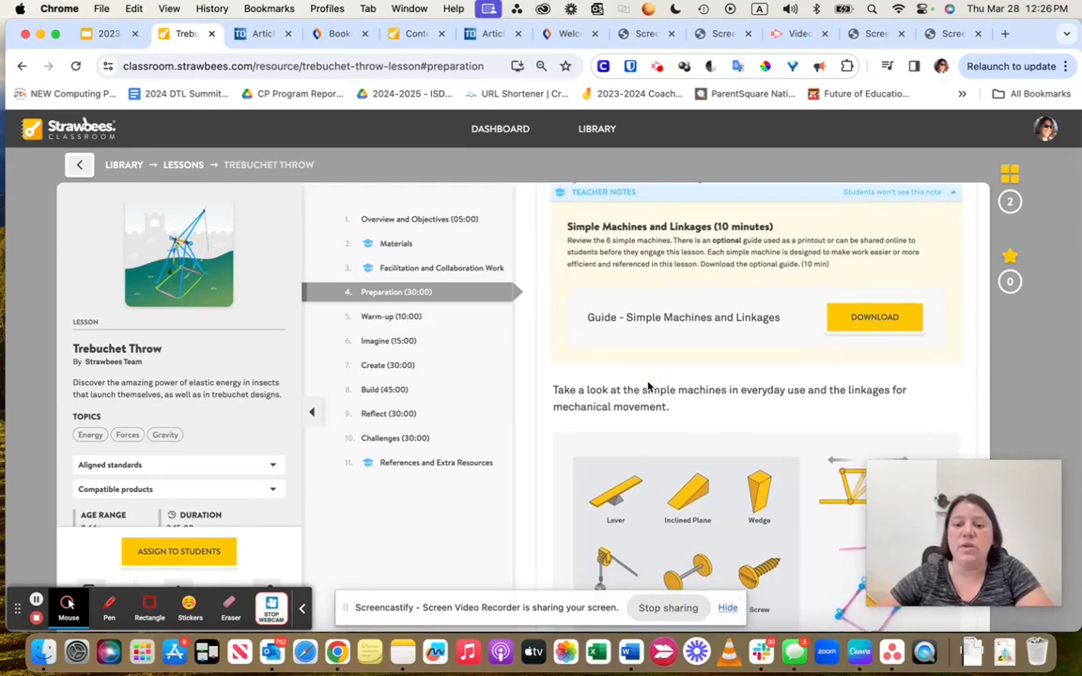
scroll("down", 3)
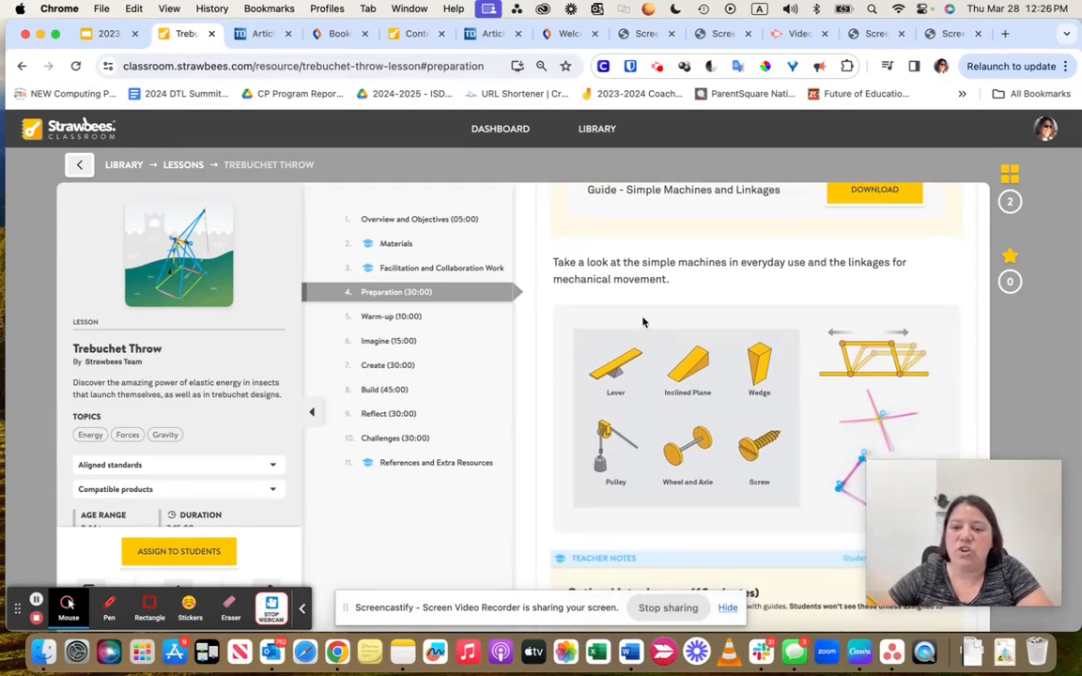
scroll("down", 3)
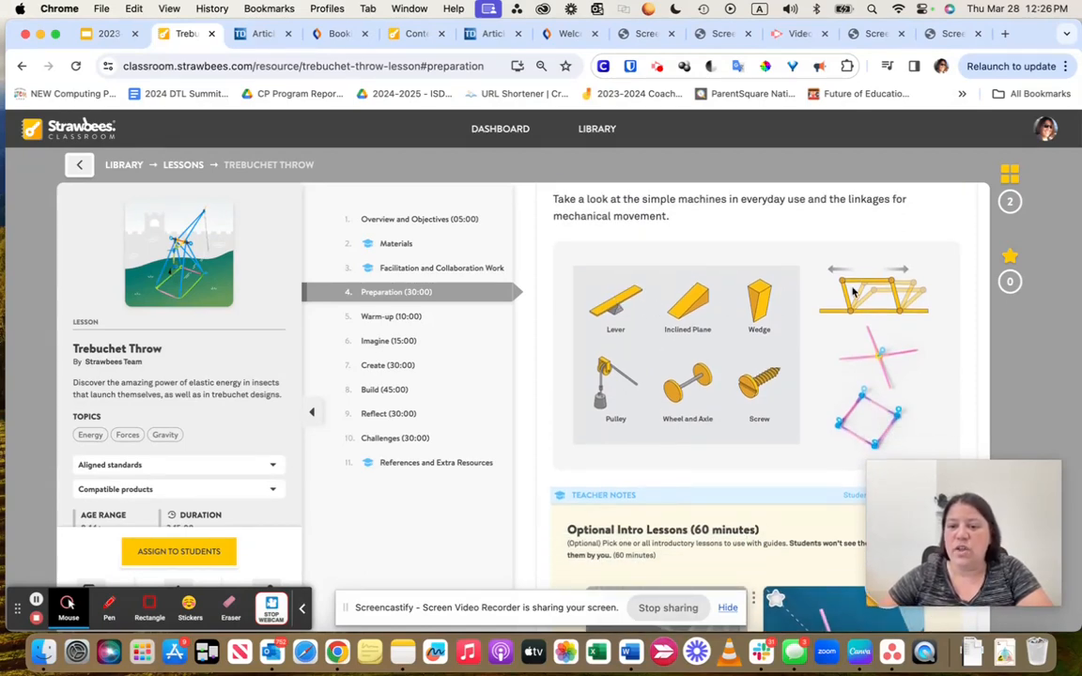
mouse_move(846, 342)
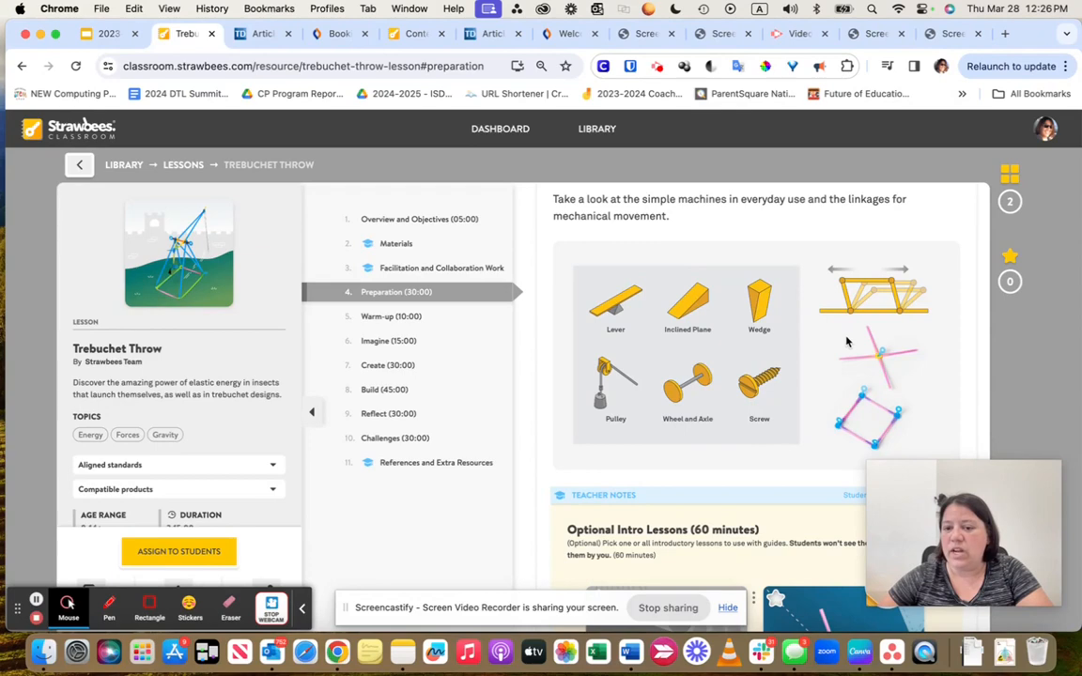
scroll("down", 3)
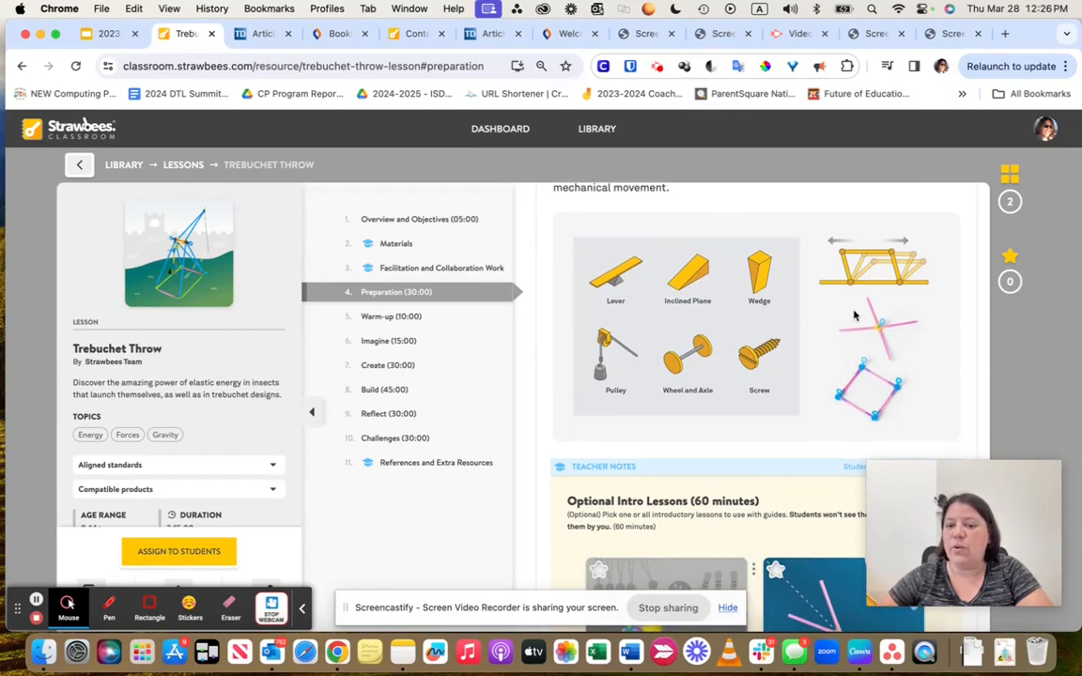
scroll("down", 3)
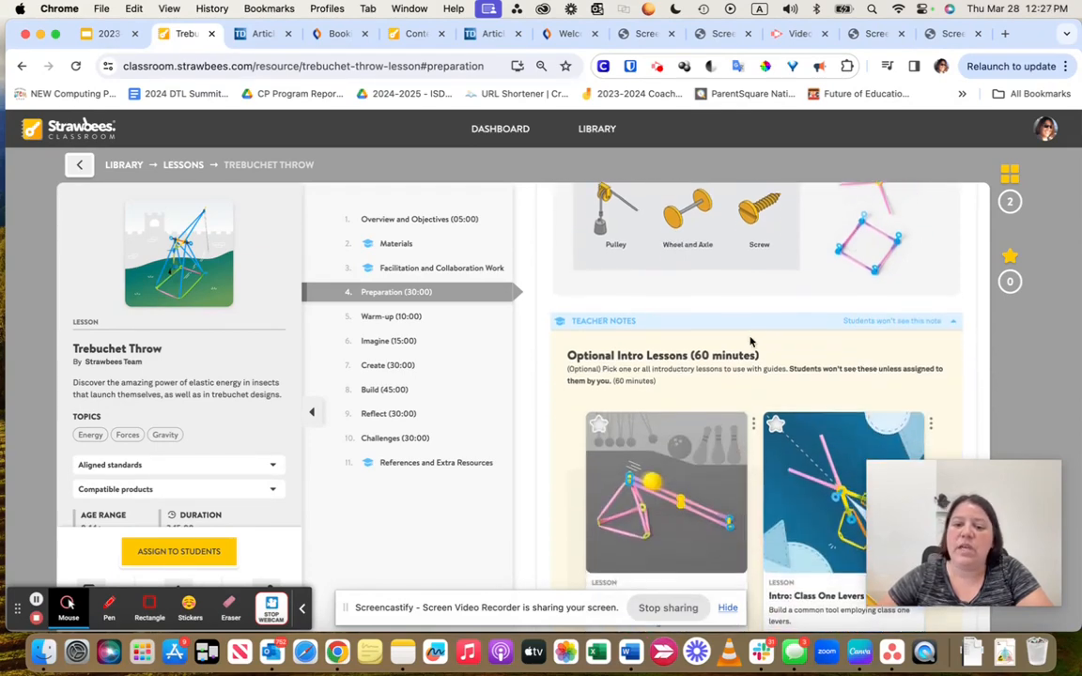
scroll("down", 3)
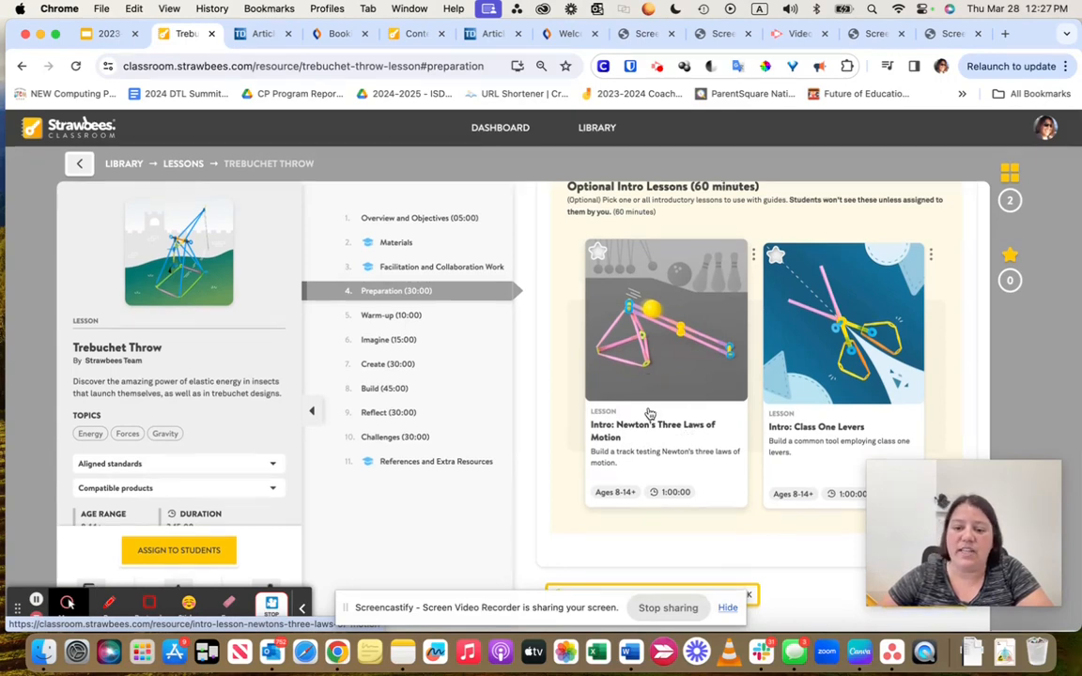
Step: Skim the Warm-up section, then jump through Imagine to the Create section
left_click(390, 315)
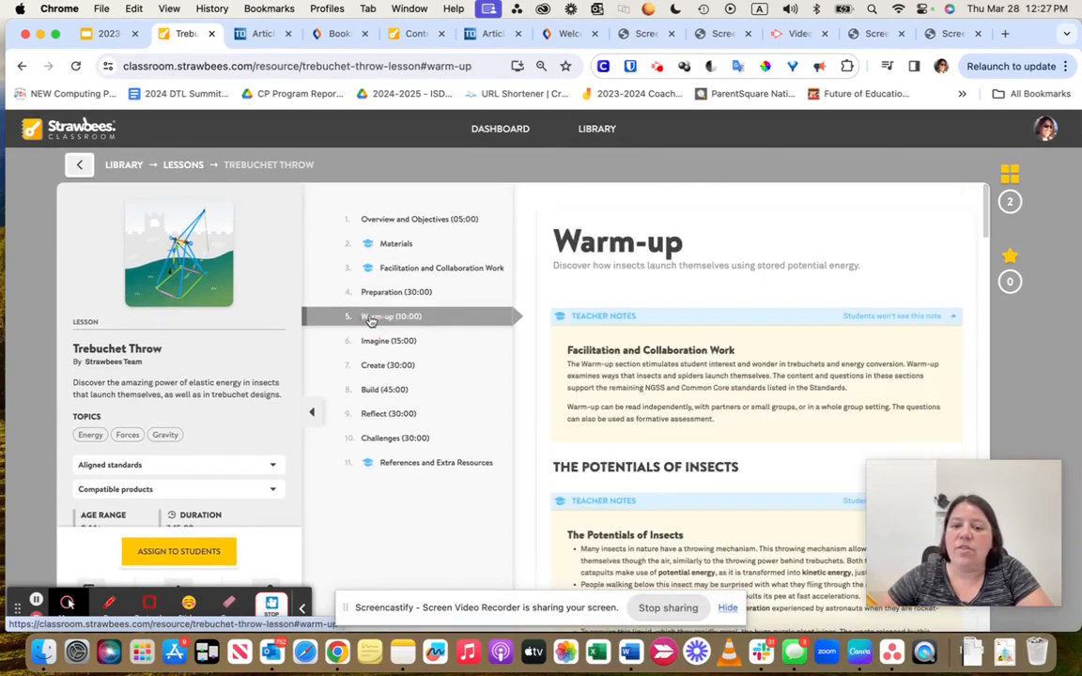
scroll("down", 3)
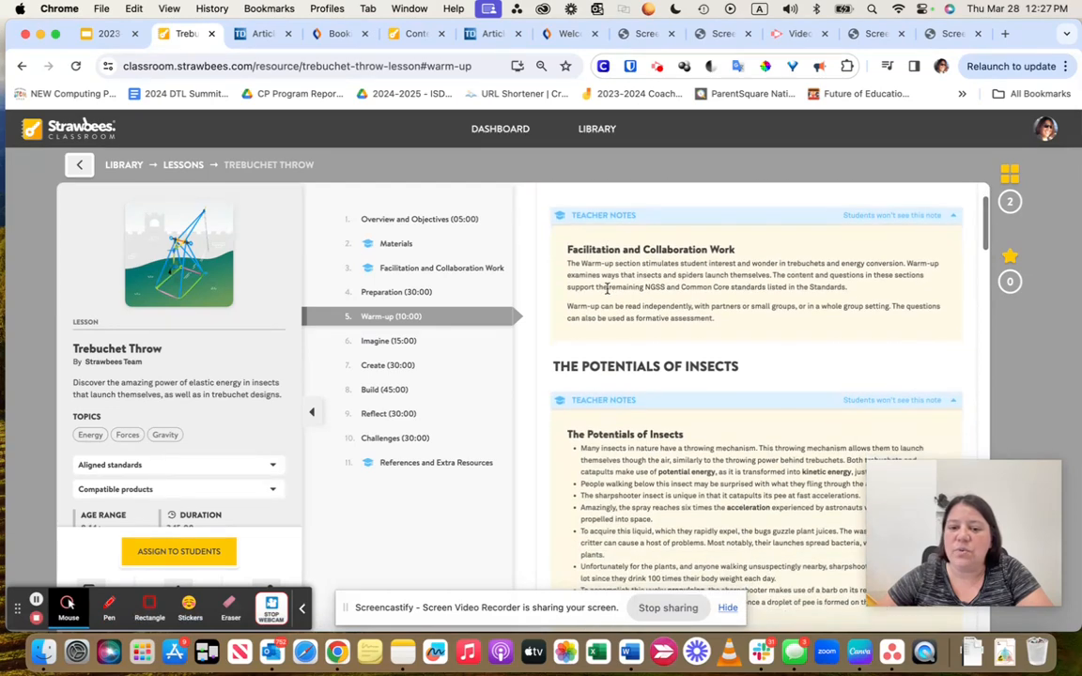
mouse_move(620, 316)
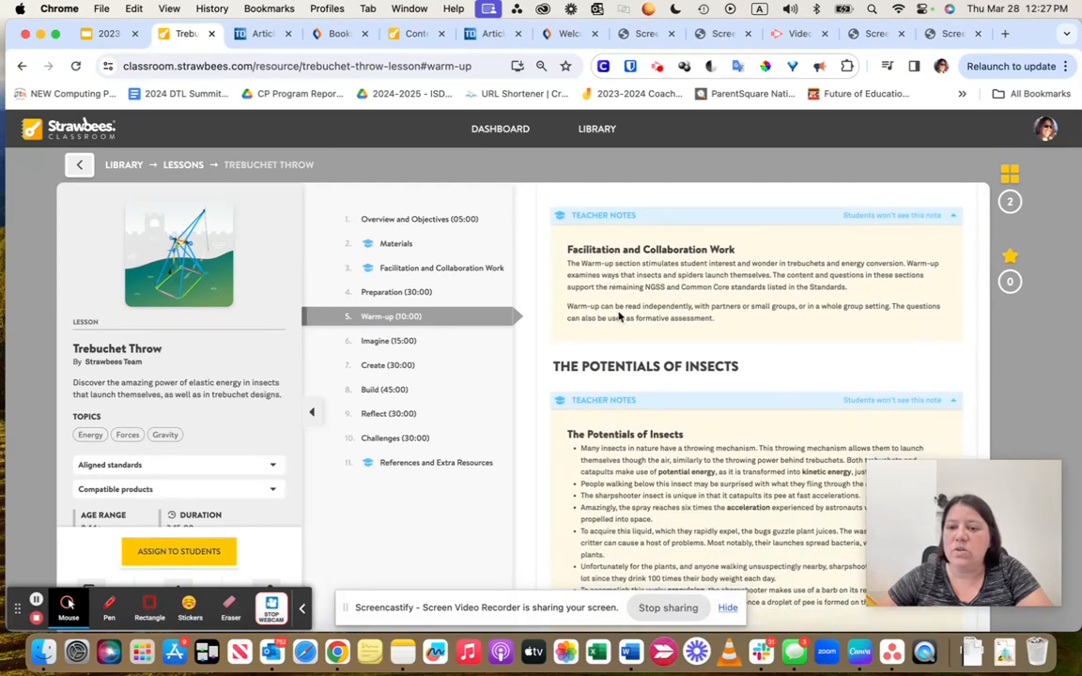
scroll("down", 3)
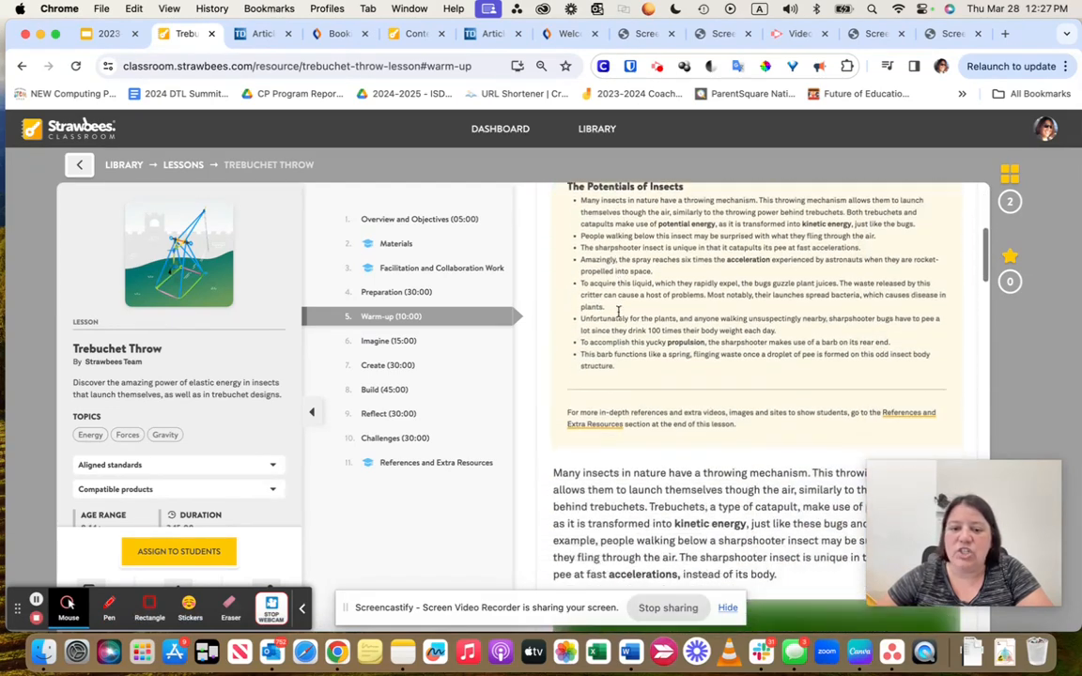
scroll("down", 3)
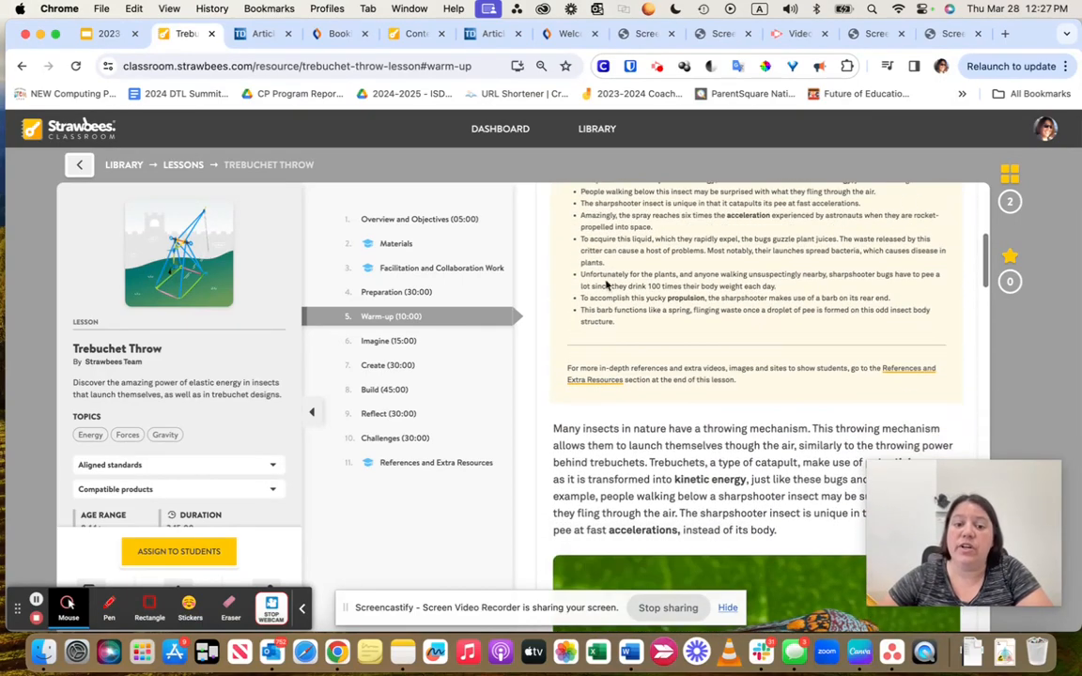
left_click(387, 340)
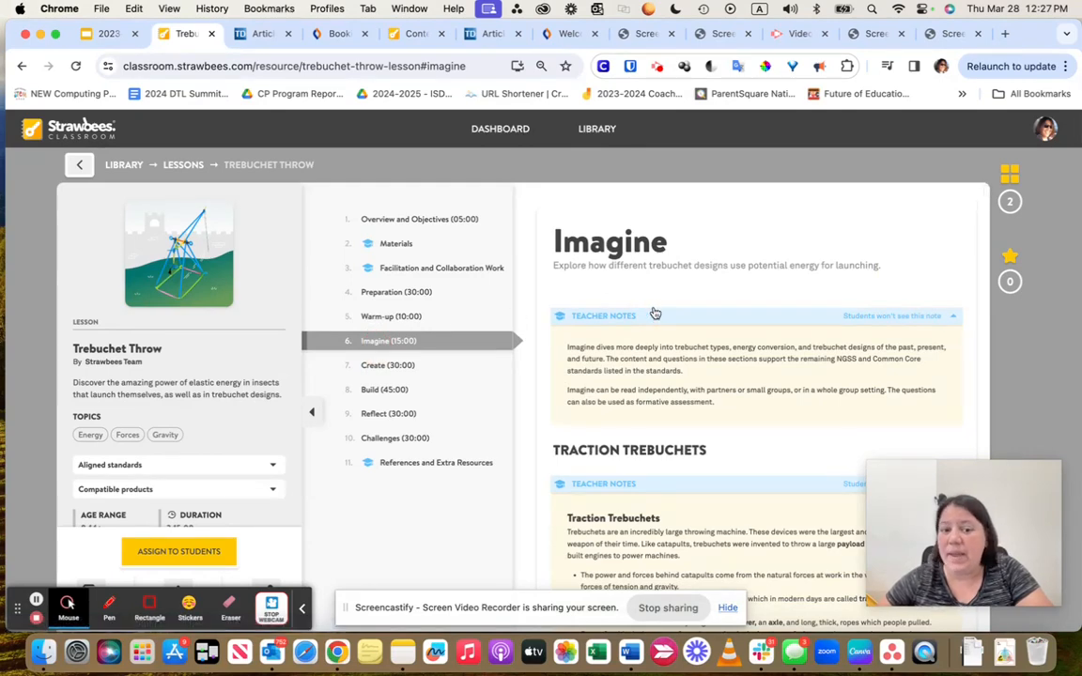
left_click(387, 364)
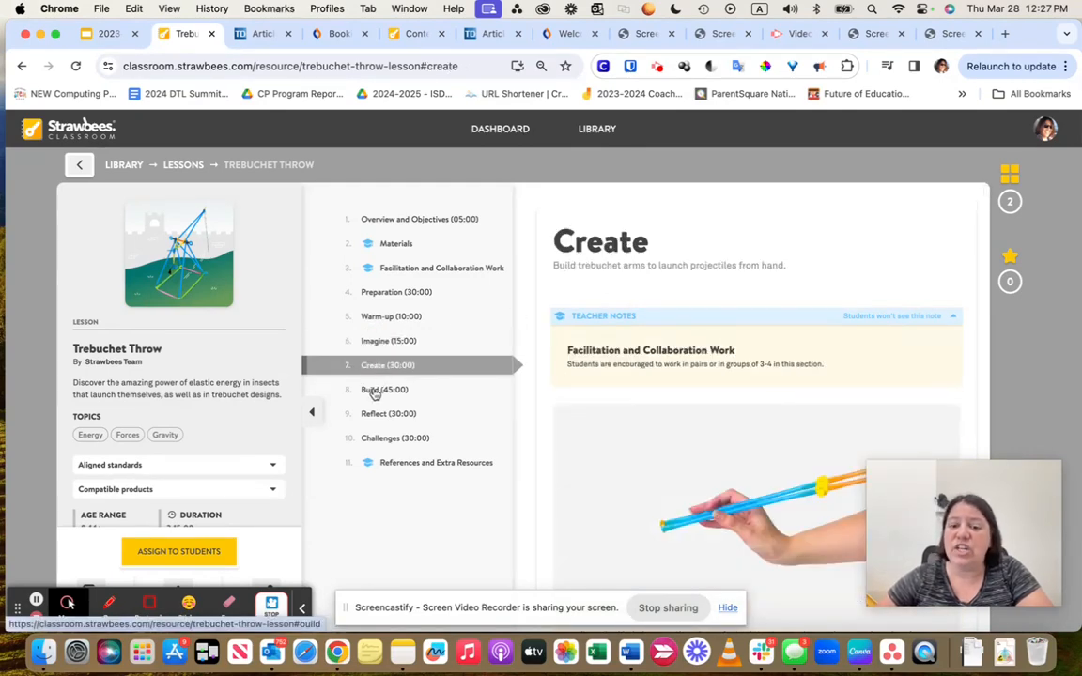
Step: Go to the Build section and scroll over its step-by-step trebuchet instructions
left_click(383, 389)
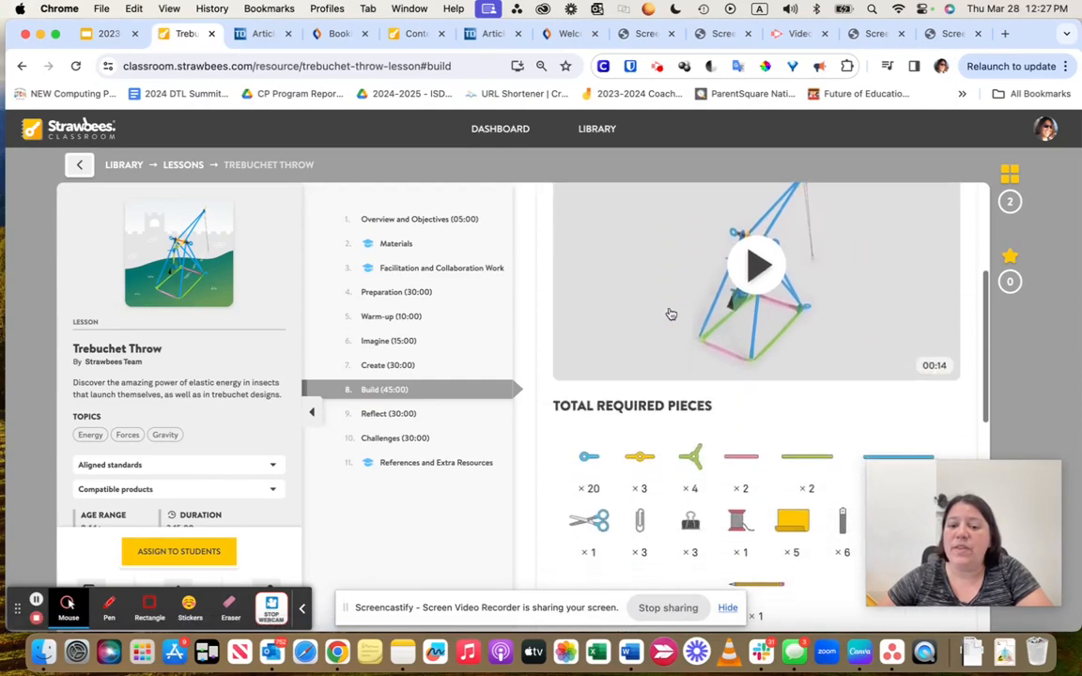
scroll("down", 3)
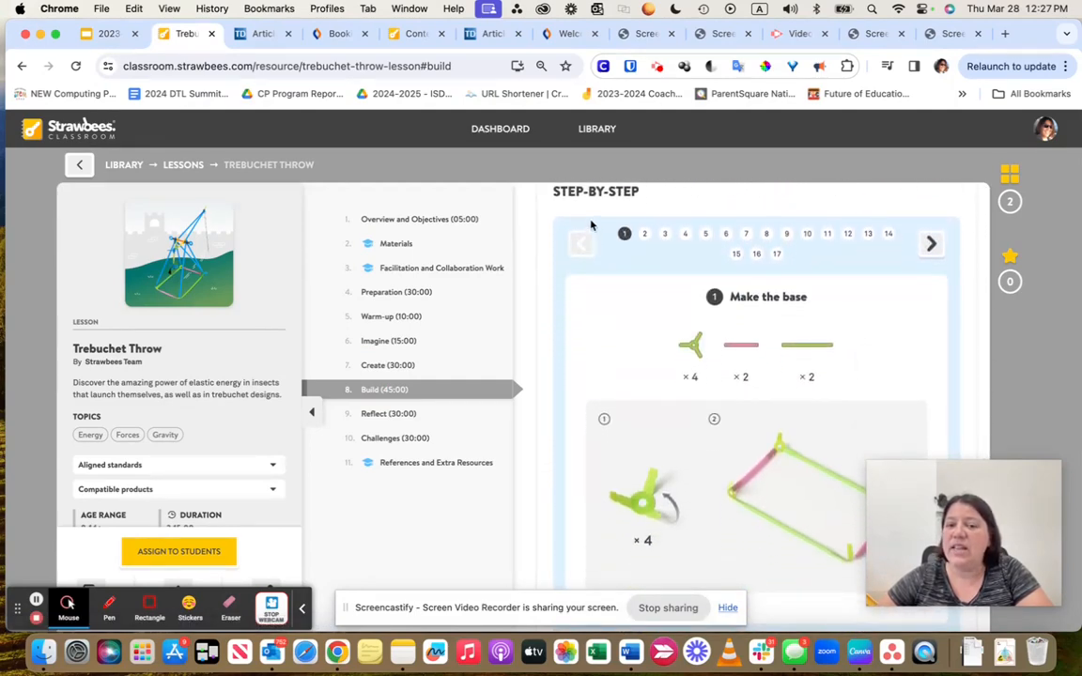
mouse_move(638, 367)
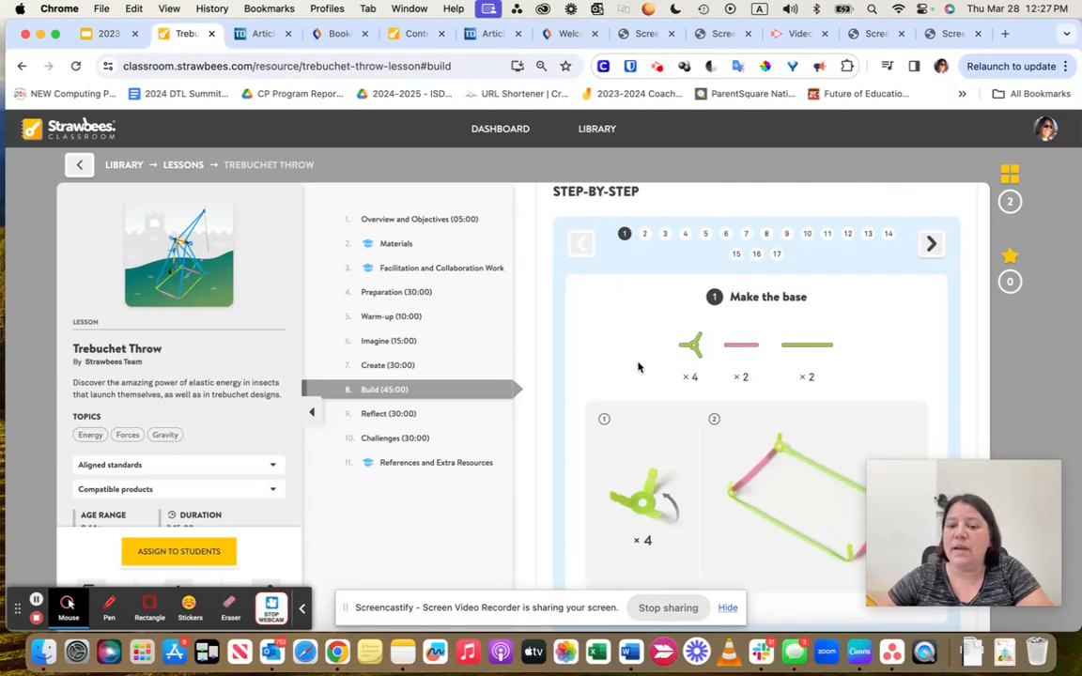
scroll("down", 3)
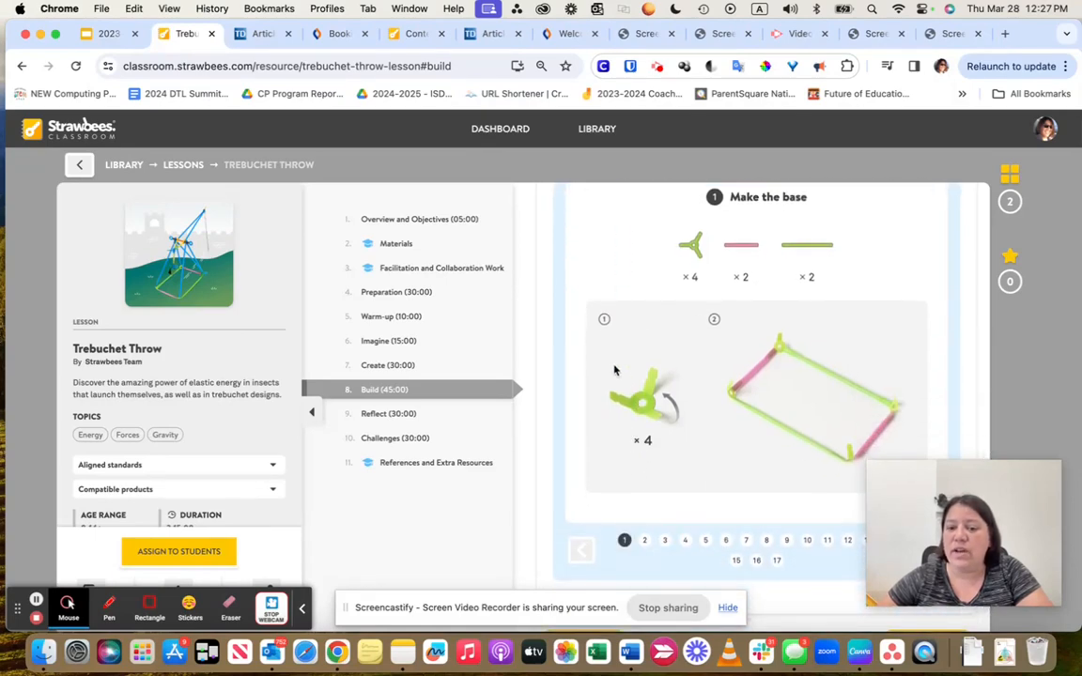
scroll("up", 3)
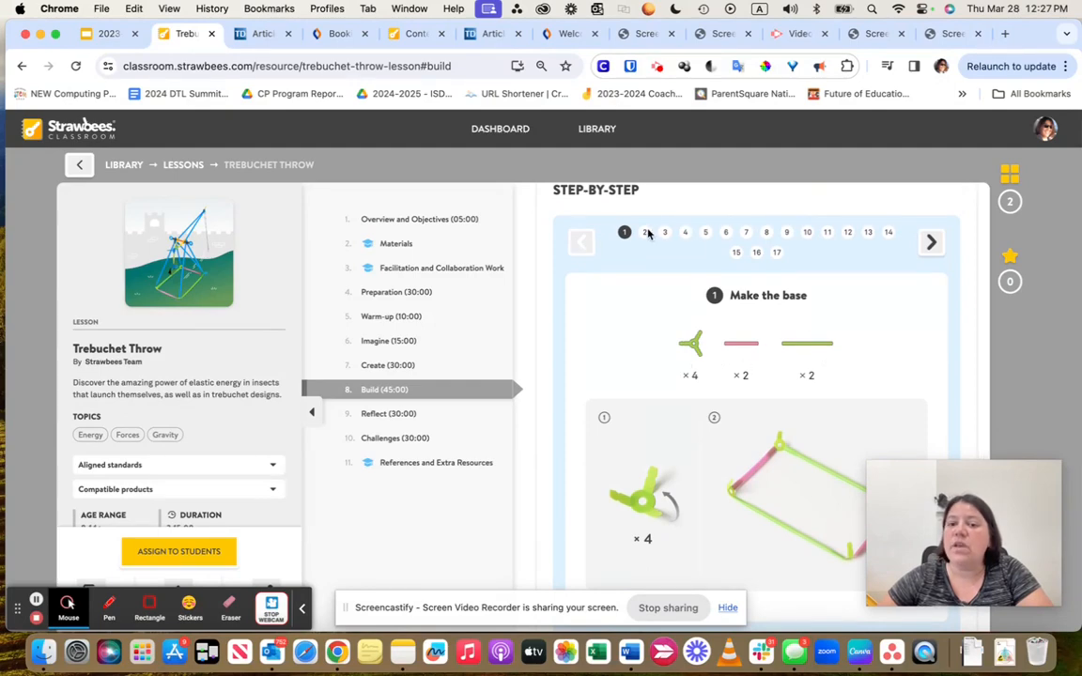
mouse_move(845, 248)
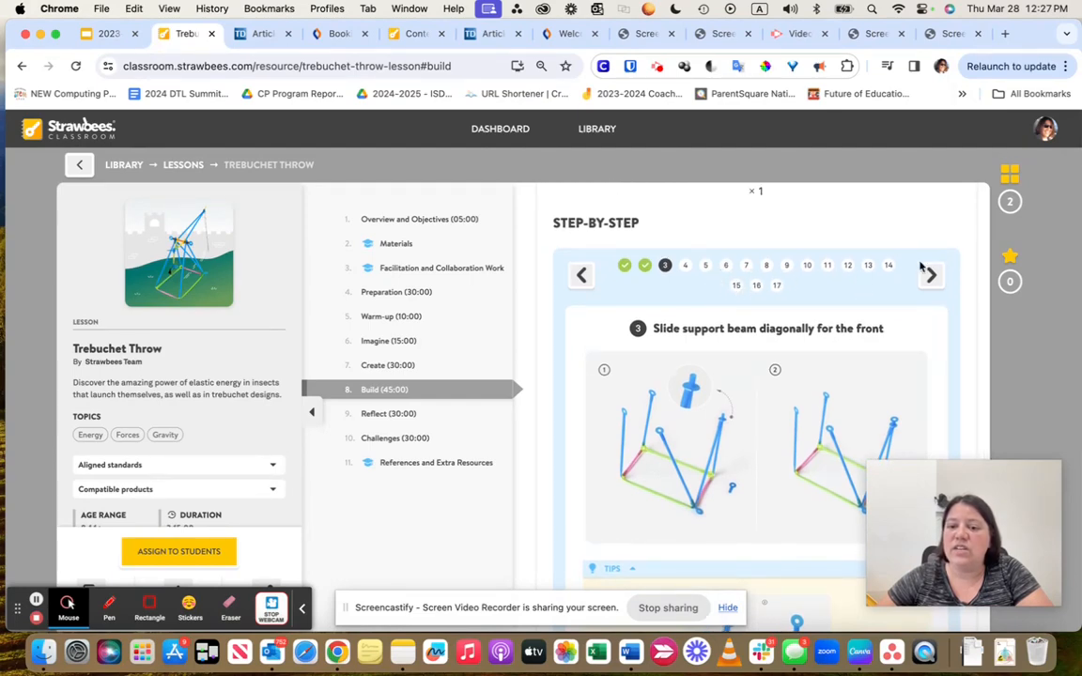
Step: Page forward through the counterweight, test launch and projectile steps, then back to making a joint
left_click(932, 275)
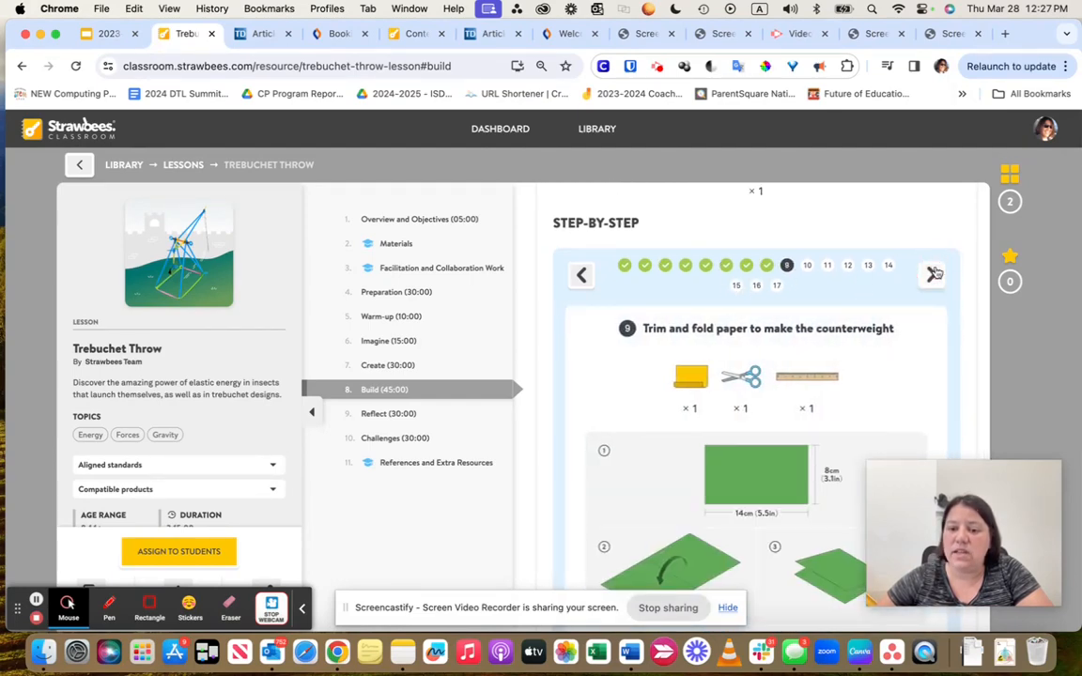
left_click(934, 274)
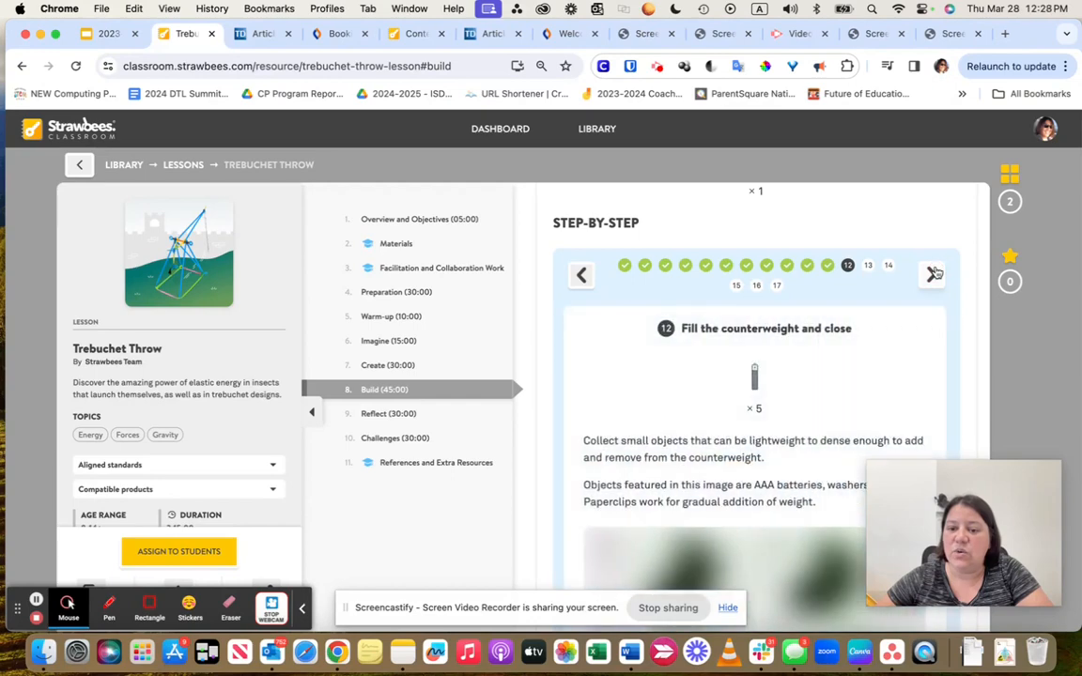
left_click(934, 275)
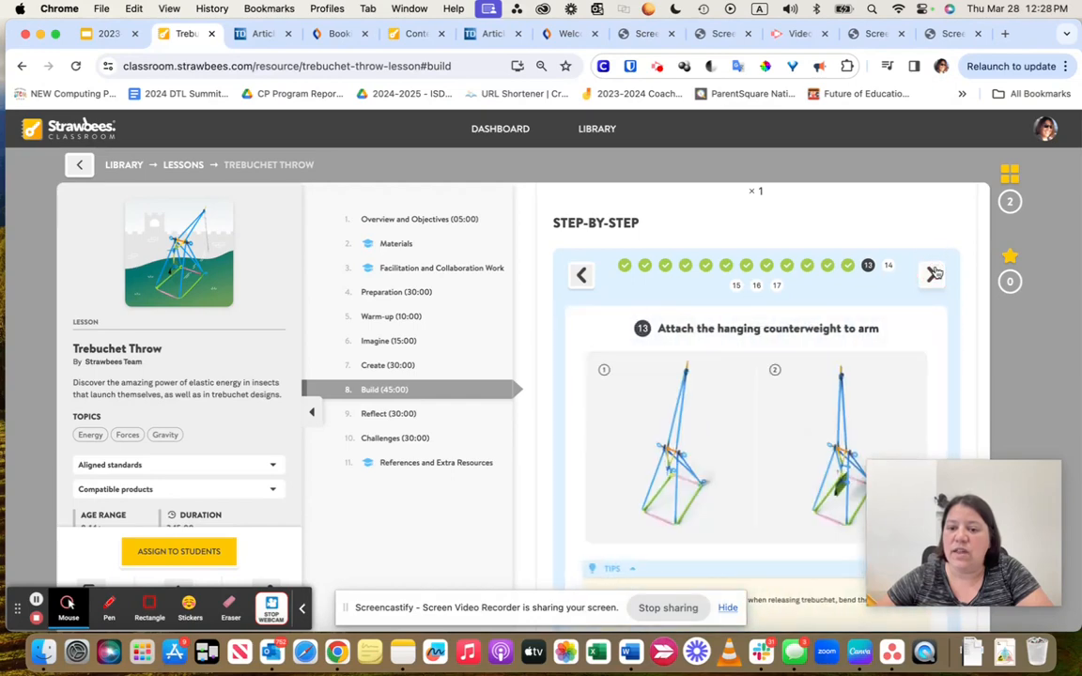
left_click(934, 274)
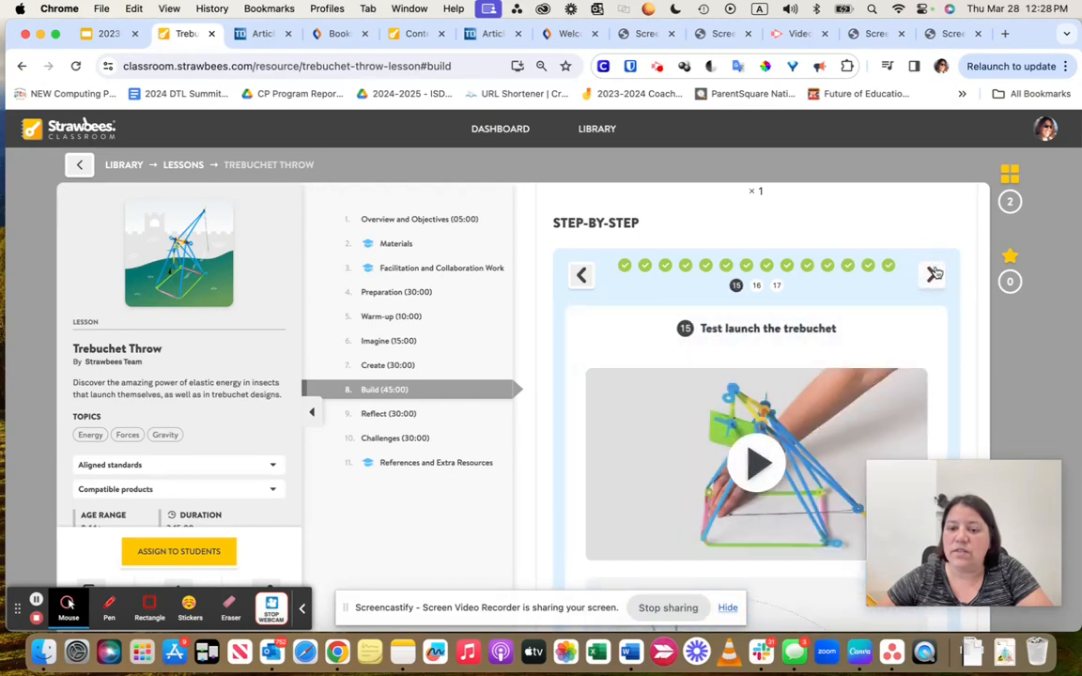
left_click(932, 274)
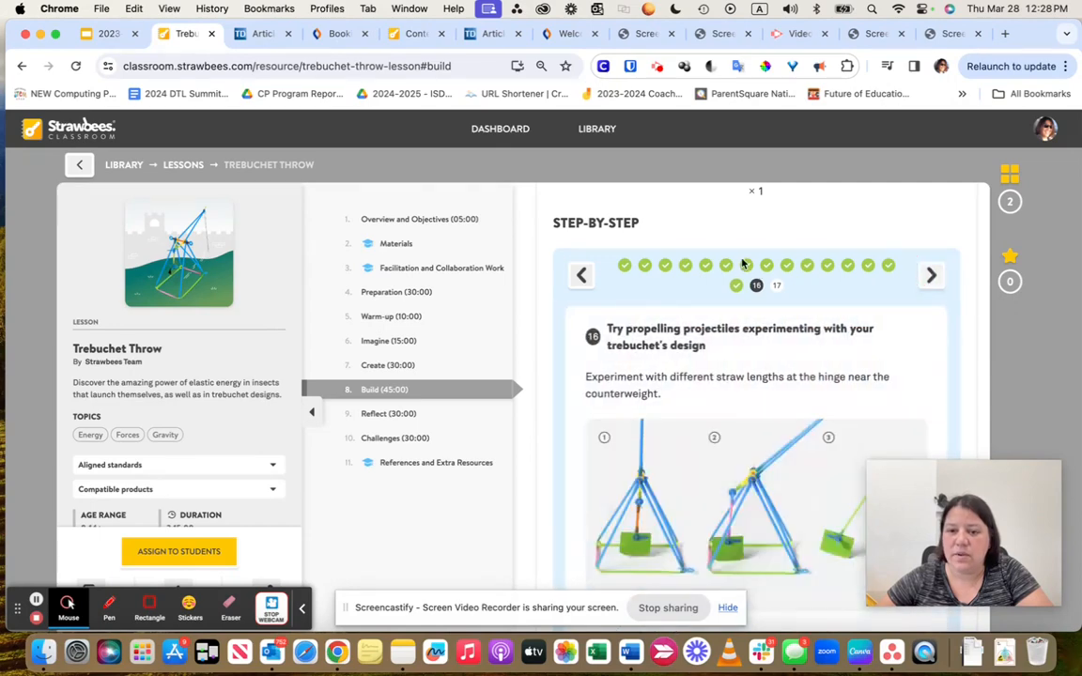
left_click(582, 275)
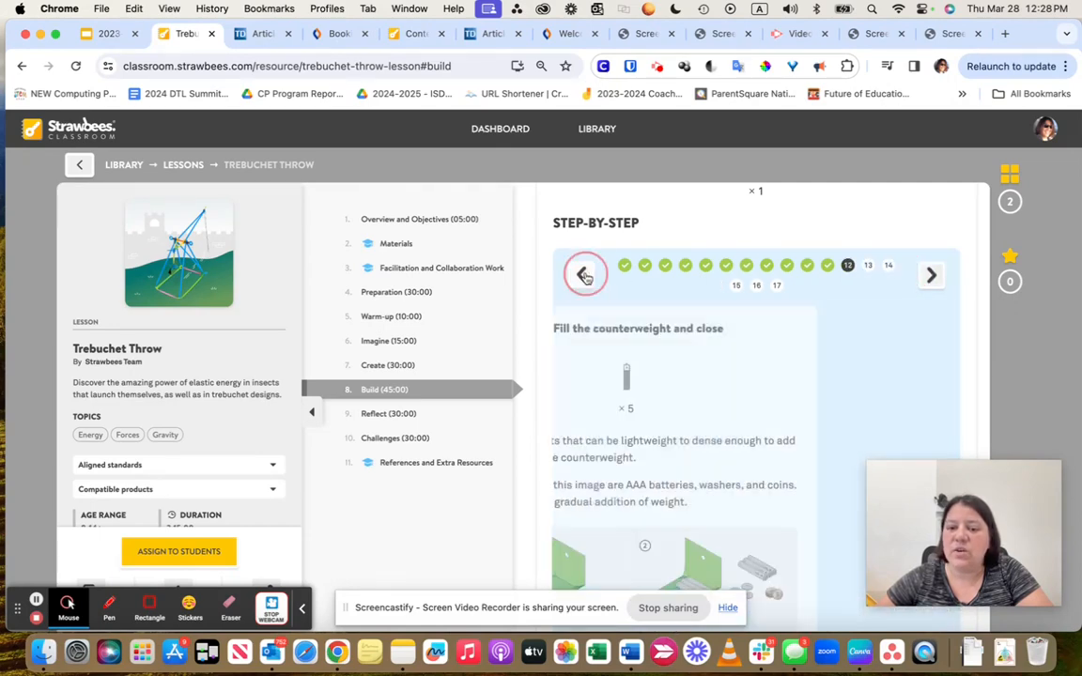
left_click(584, 274)
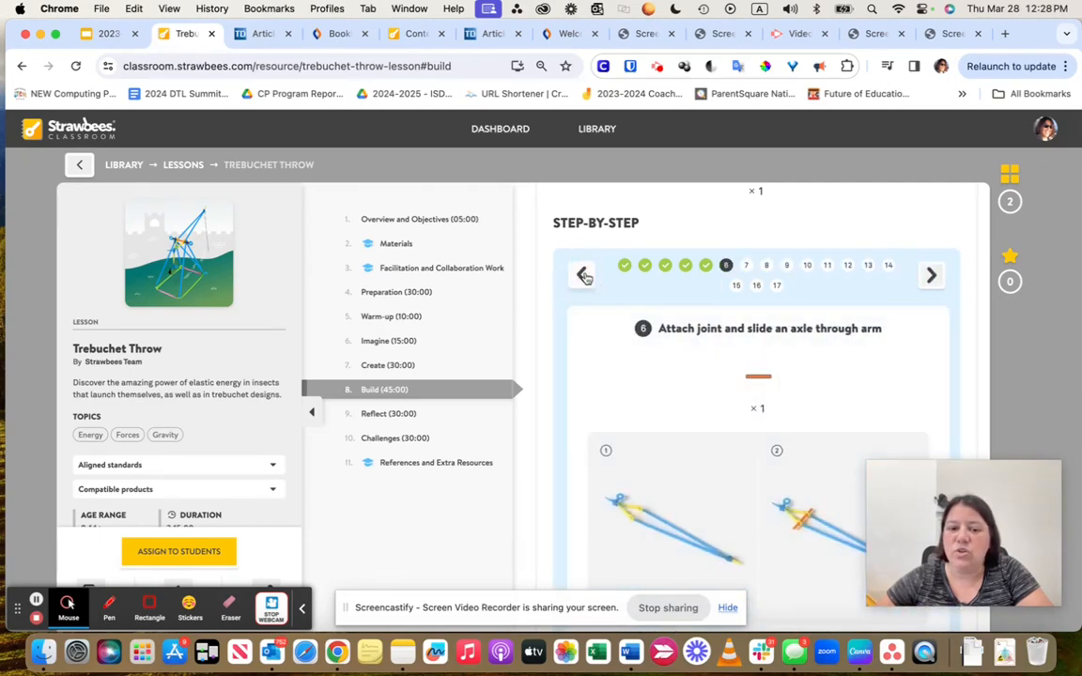
left_click(582, 274)
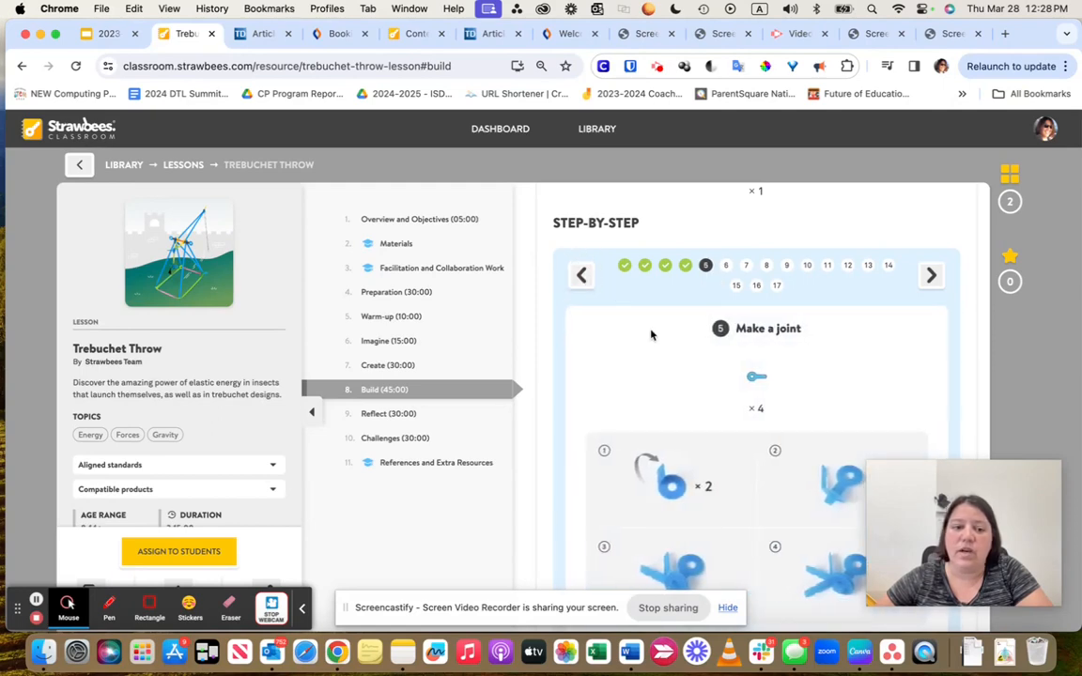
Step: Move on to the lesson's Reflect section
scroll("down", 3)
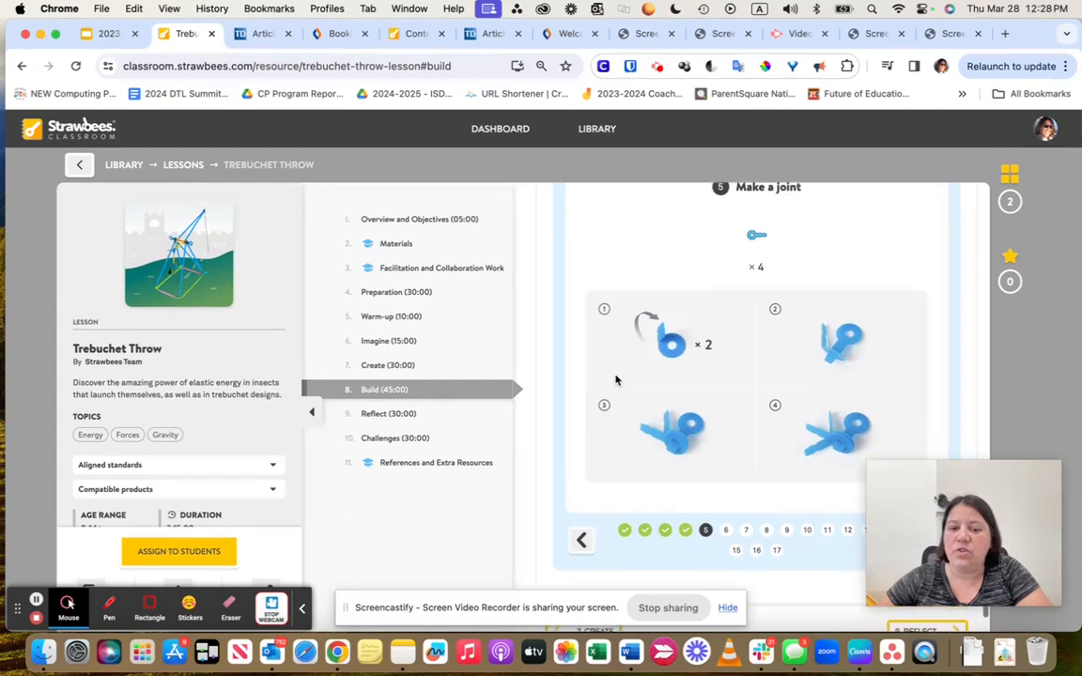
scroll("up", 3)
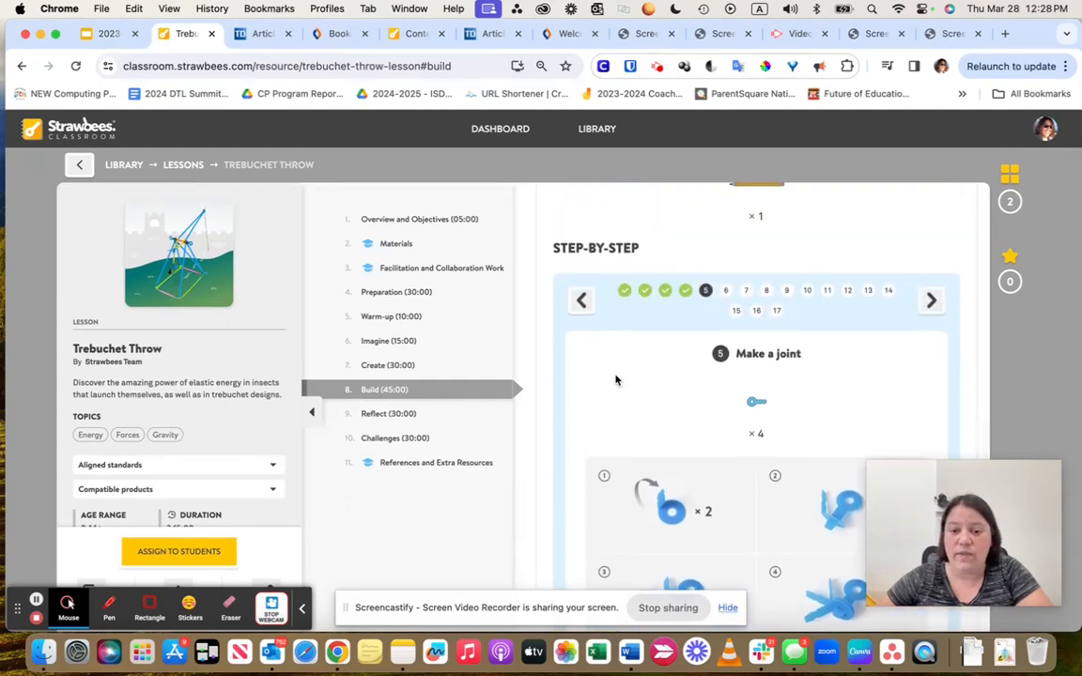
left_click(372, 413)
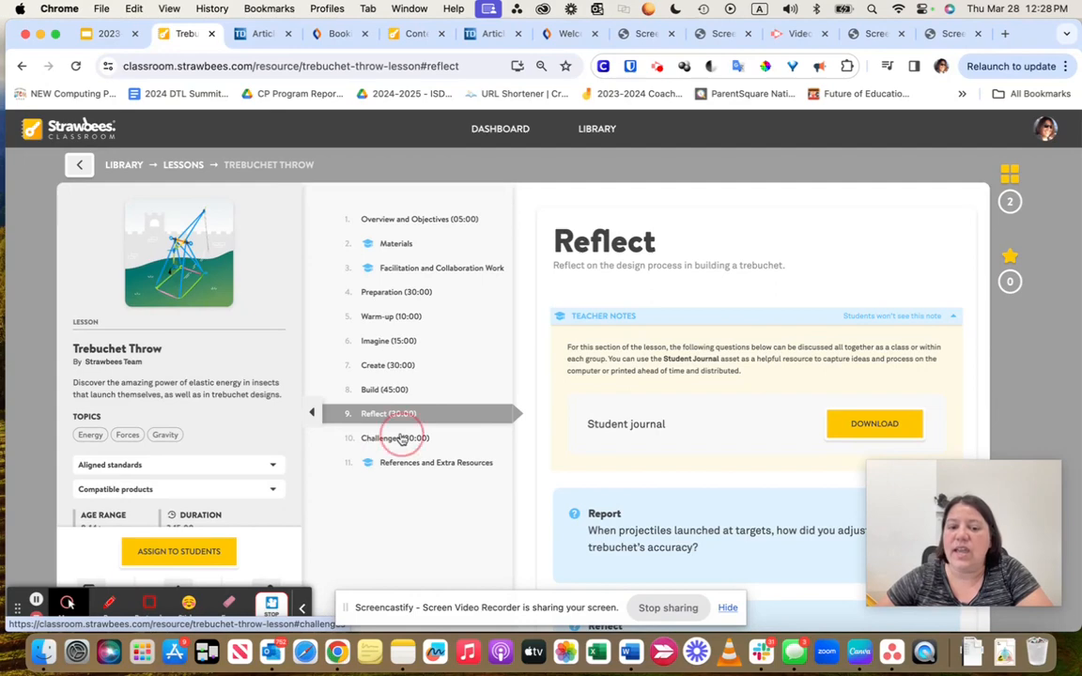
Step: Read the Challenges section through teacher notes and topics into the real-world challenge cards
left_click(394, 438)
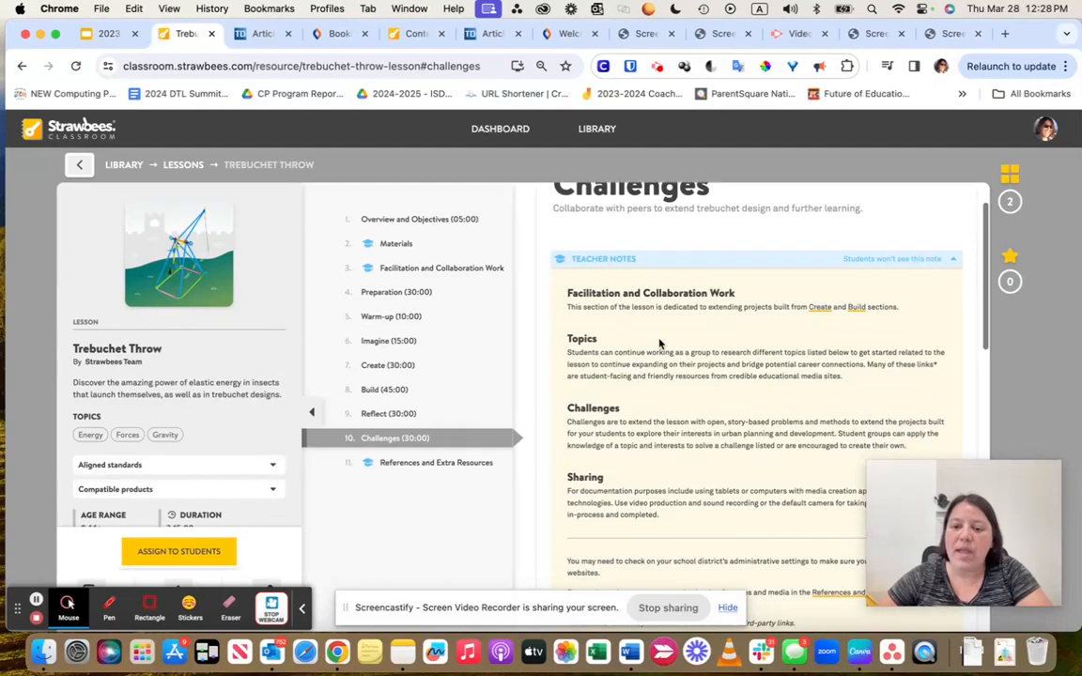
scroll("down", 3)
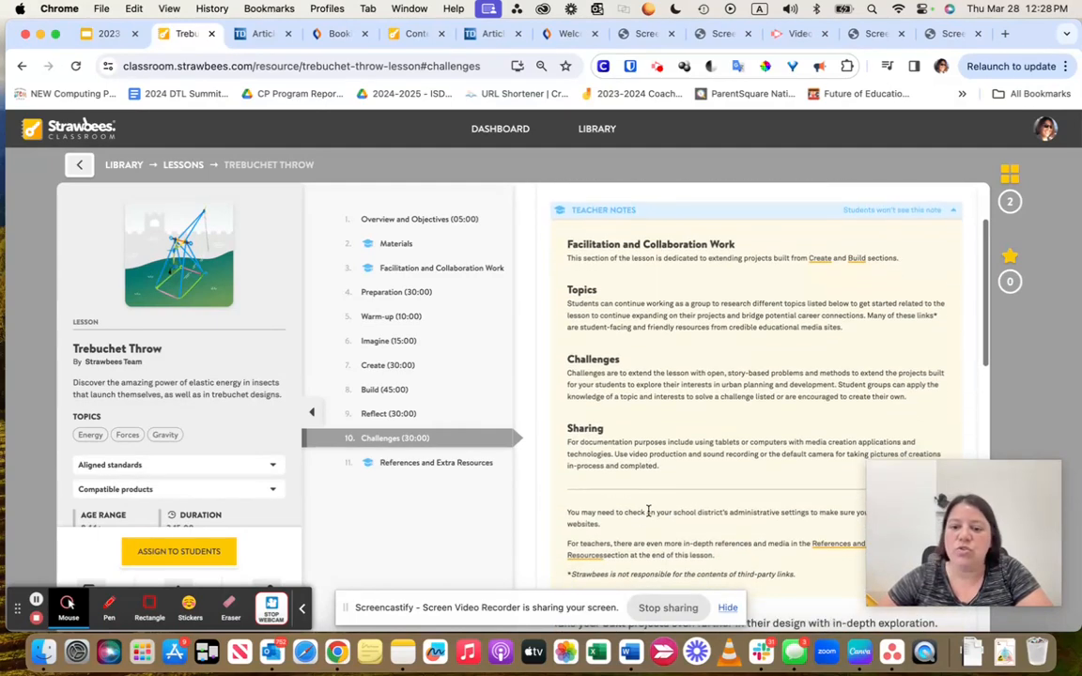
scroll("down", 3)
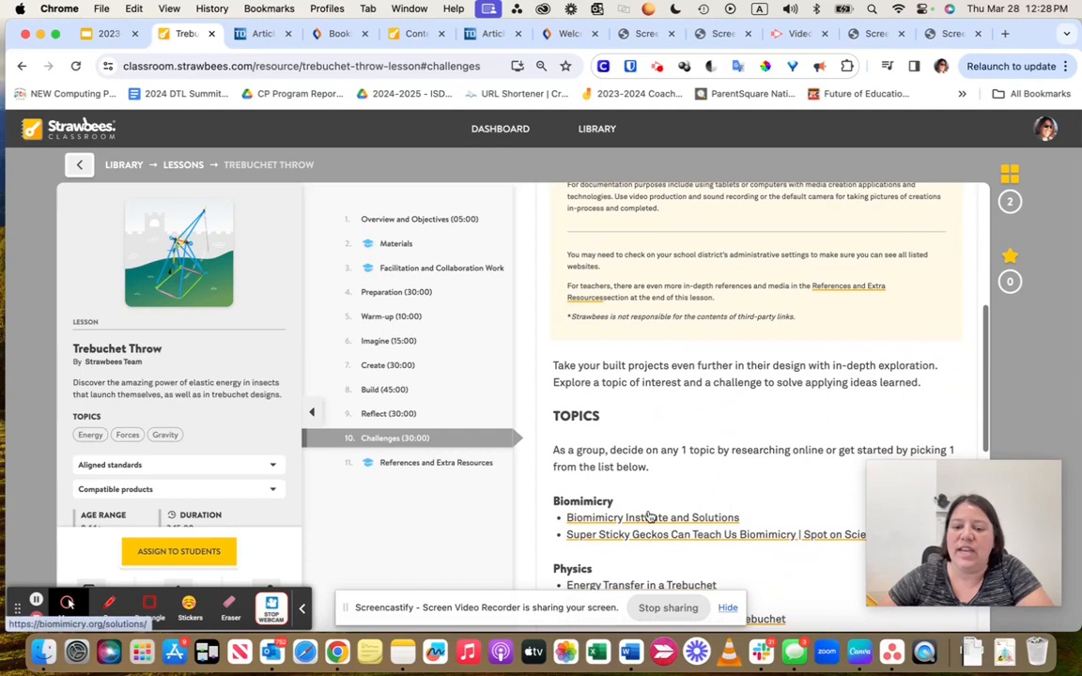
scroll("down", 3)
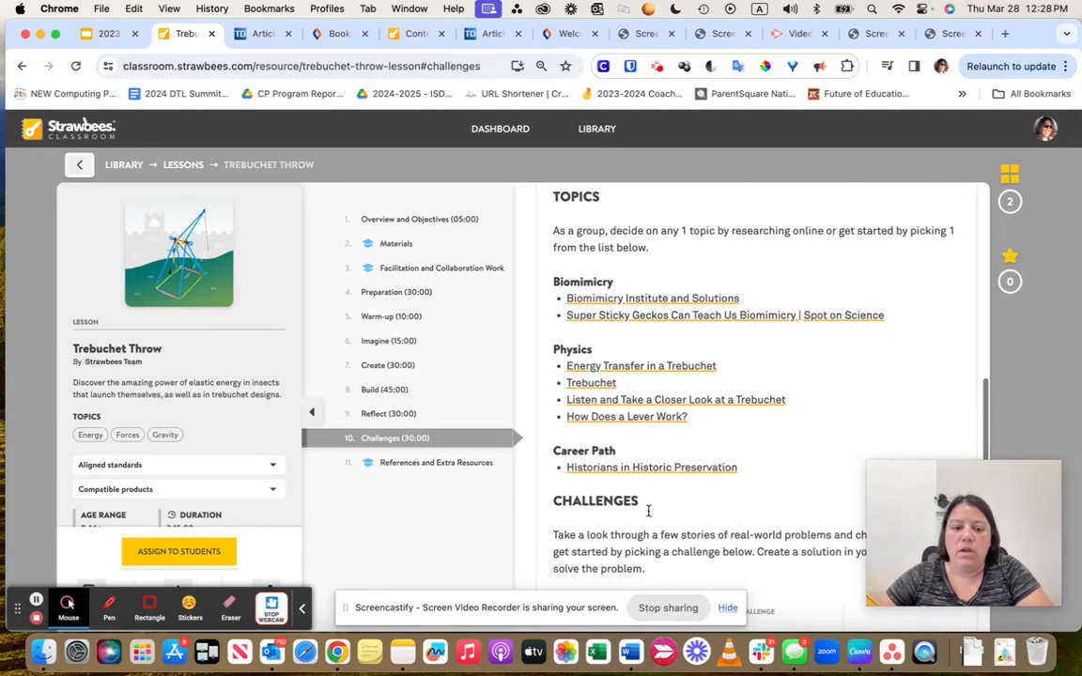
scroll("down", 3)
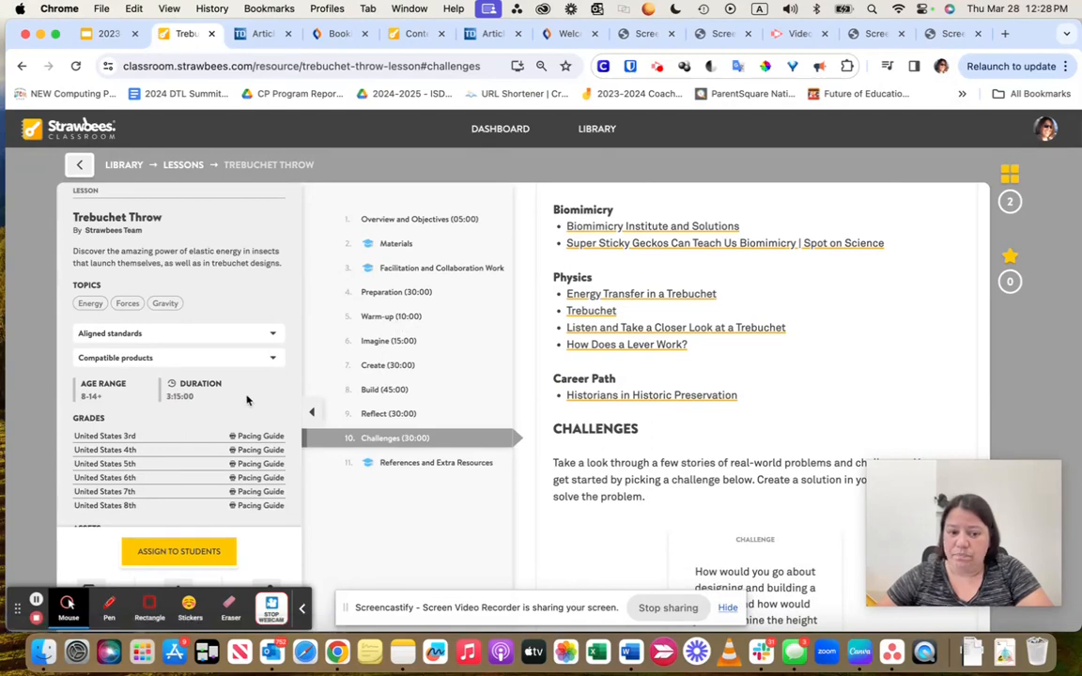
scroll("down", 3)
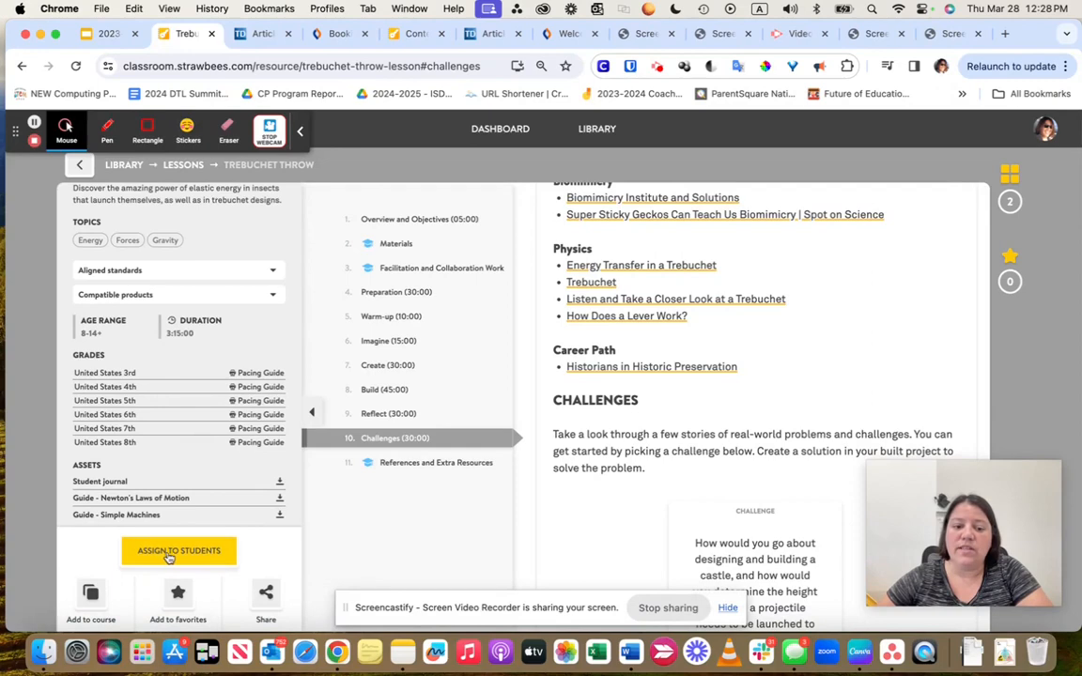
mouse_move(90, 594)
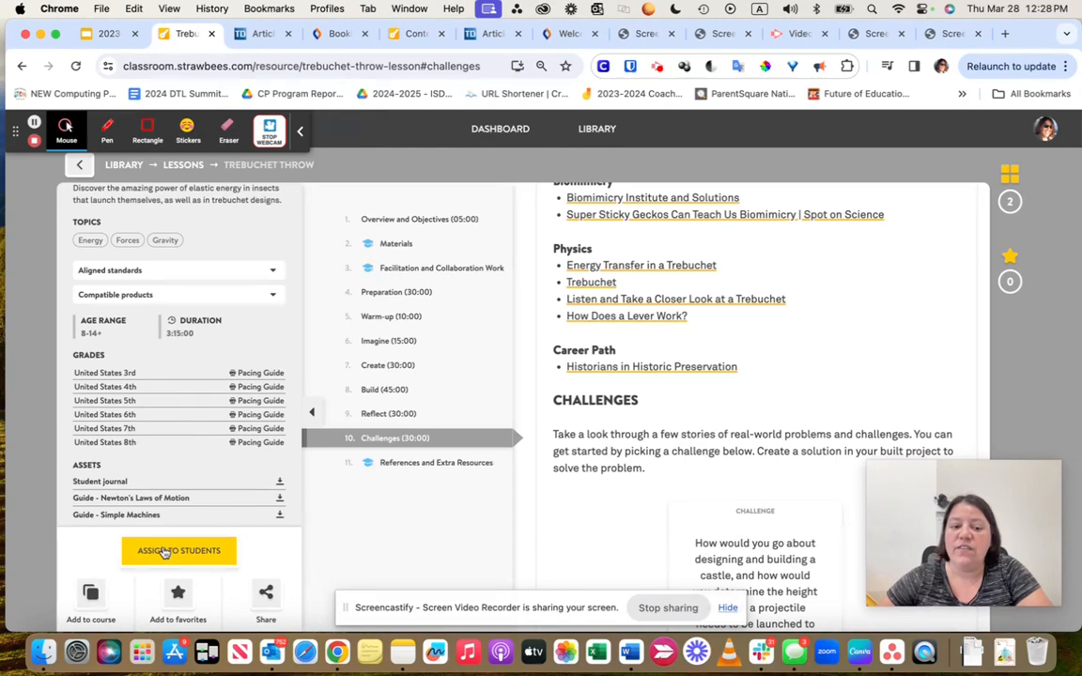
left_click(178, 551)
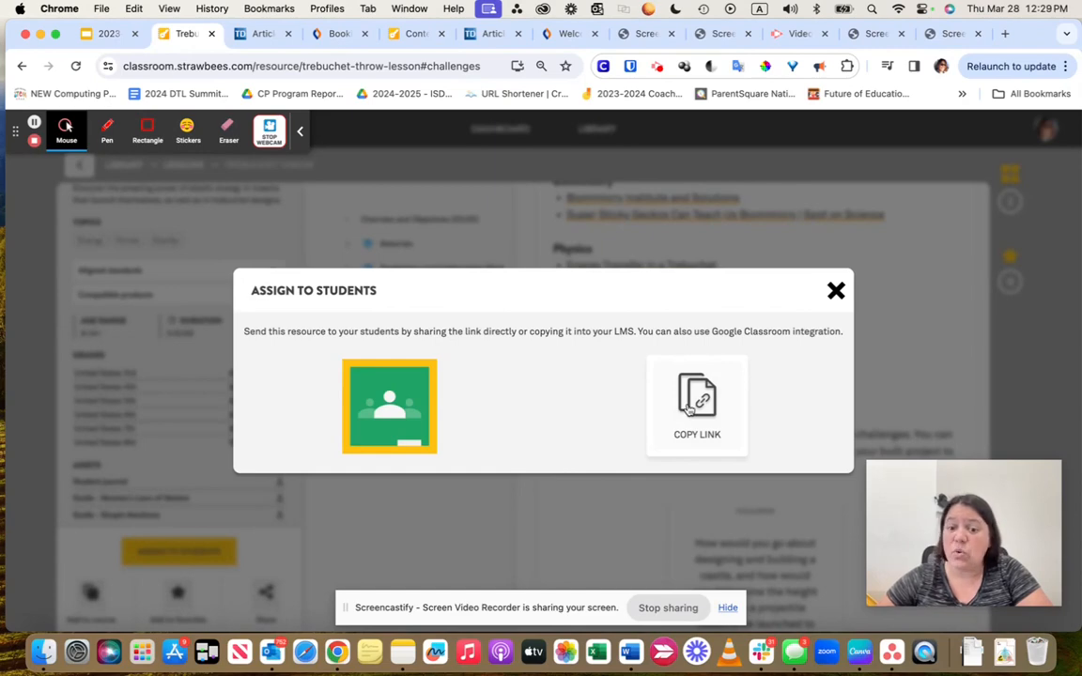
left_click(834, 289)
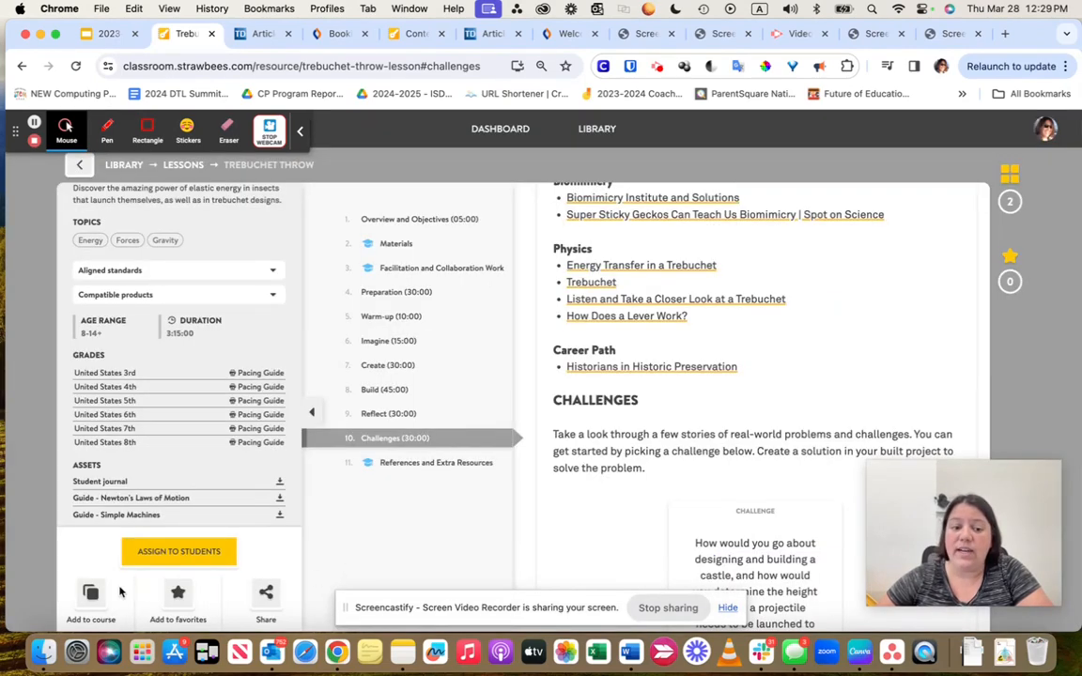
Step: Add the Trebuchet Throw lesson to a new course named 'Strawbees'
left_click(90, 601)
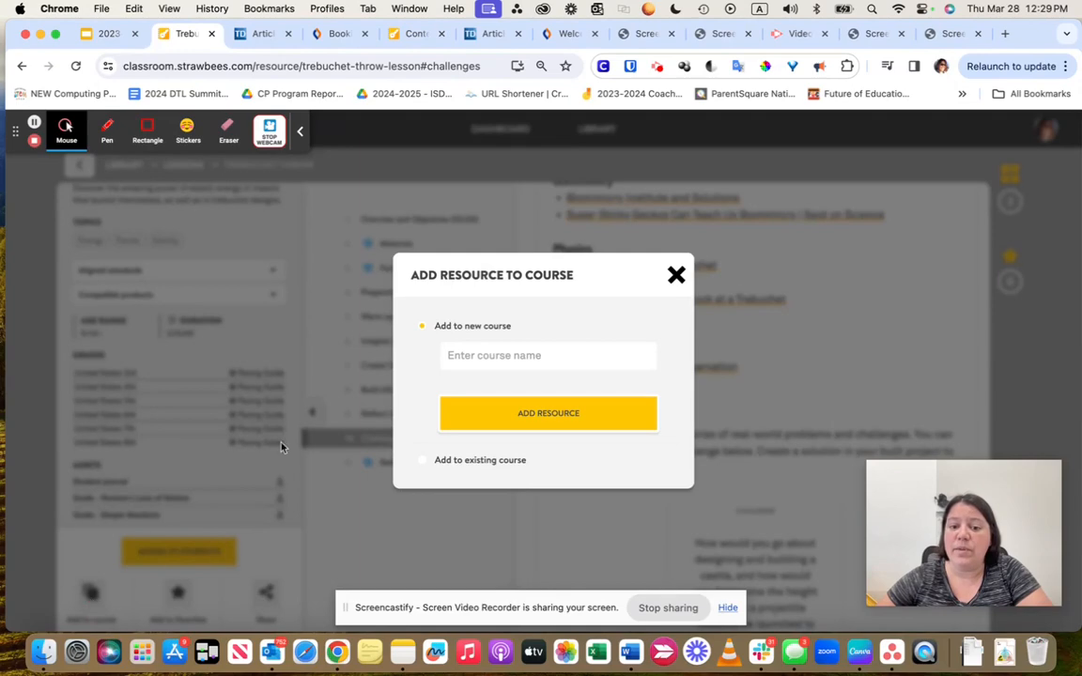
left_click(549, 355)
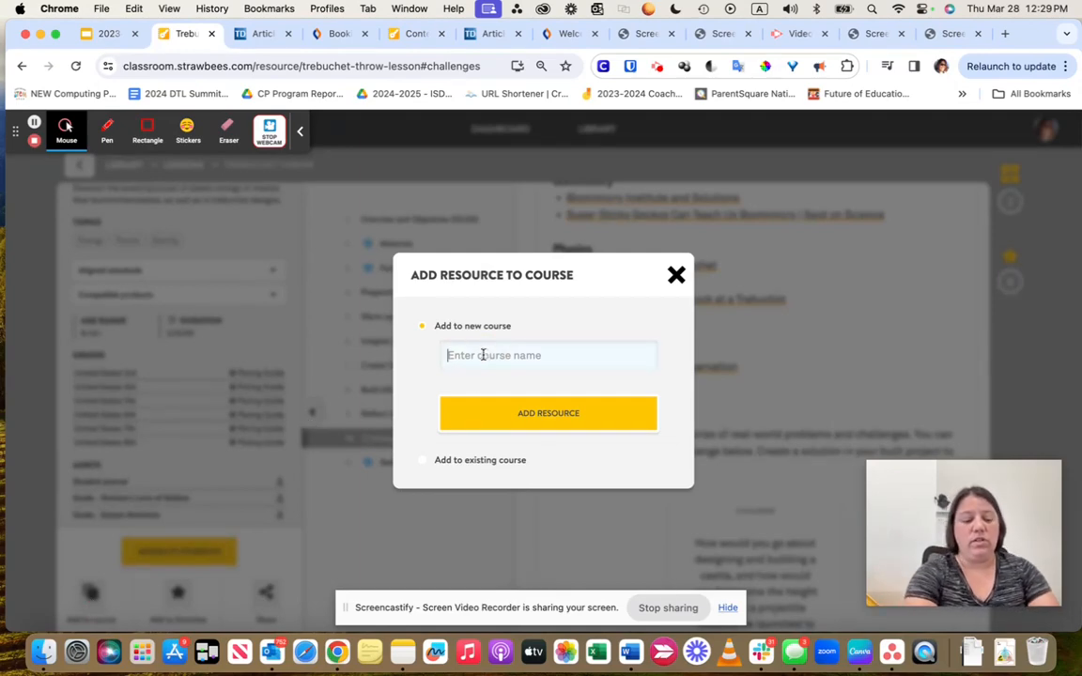
type("Strawb")
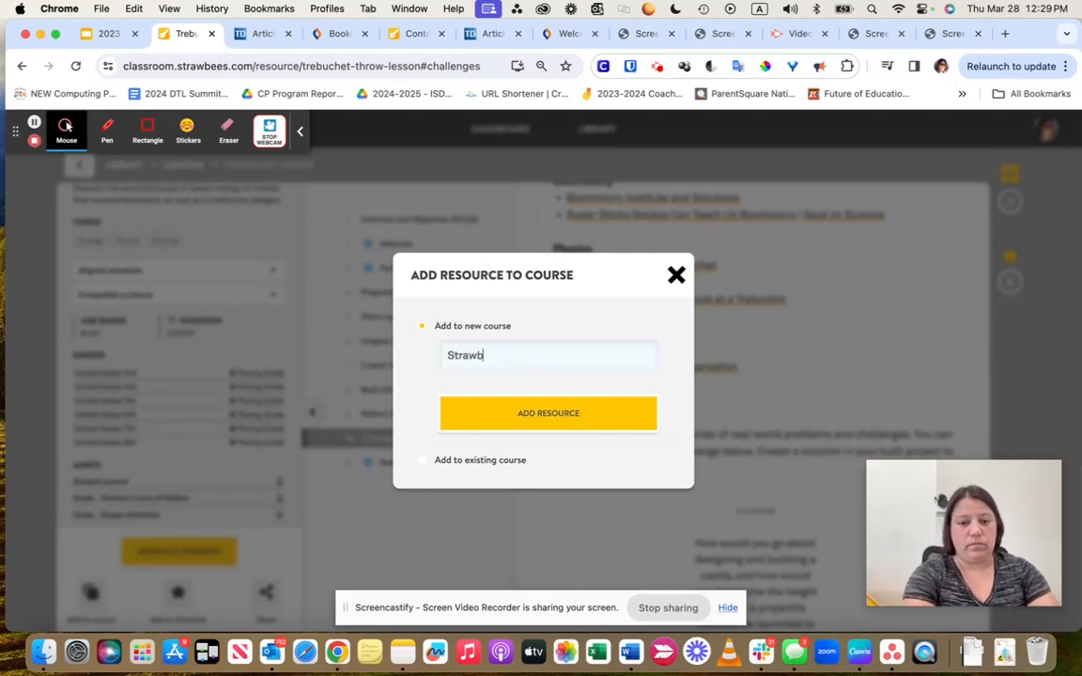
type("ees")
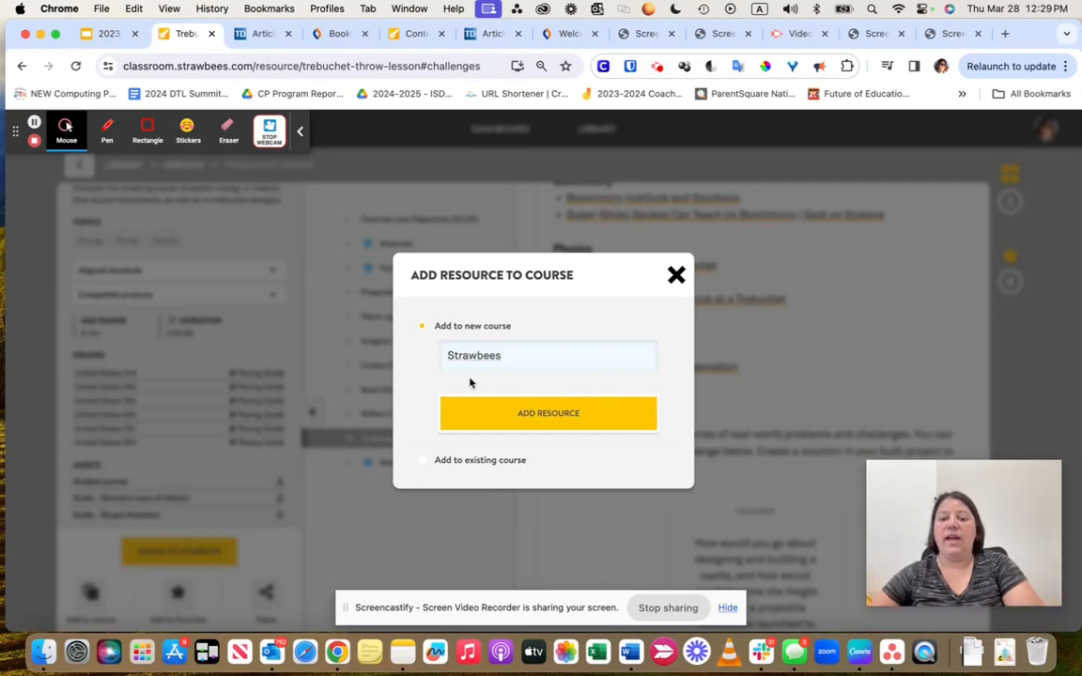
left_click(549, 413)
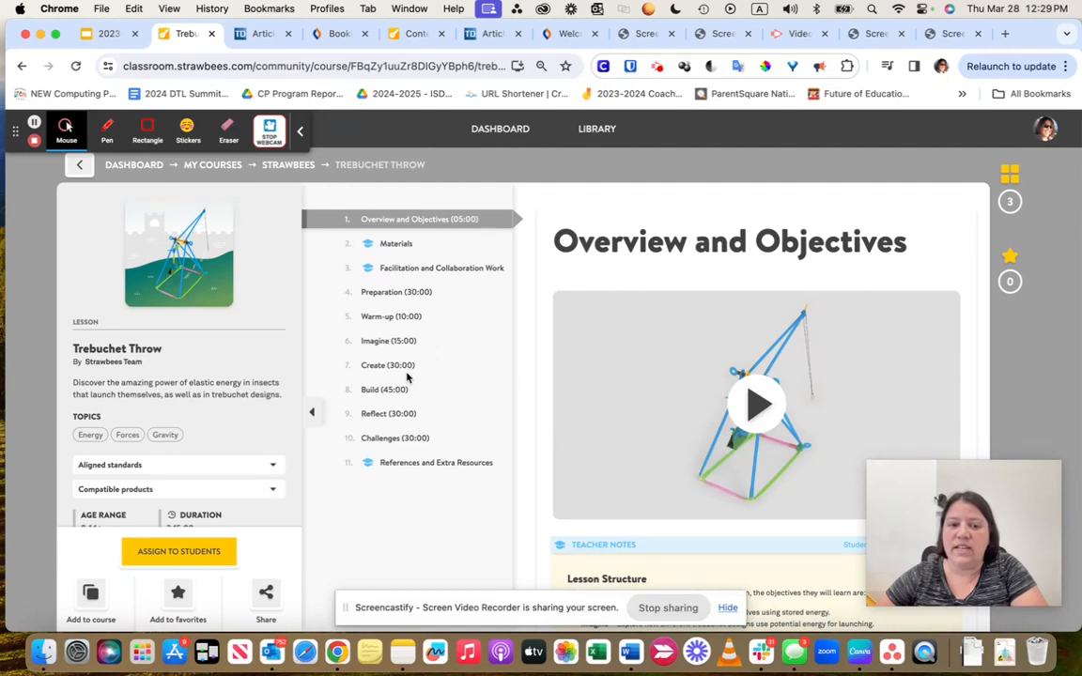
mouse_move(663, 335)
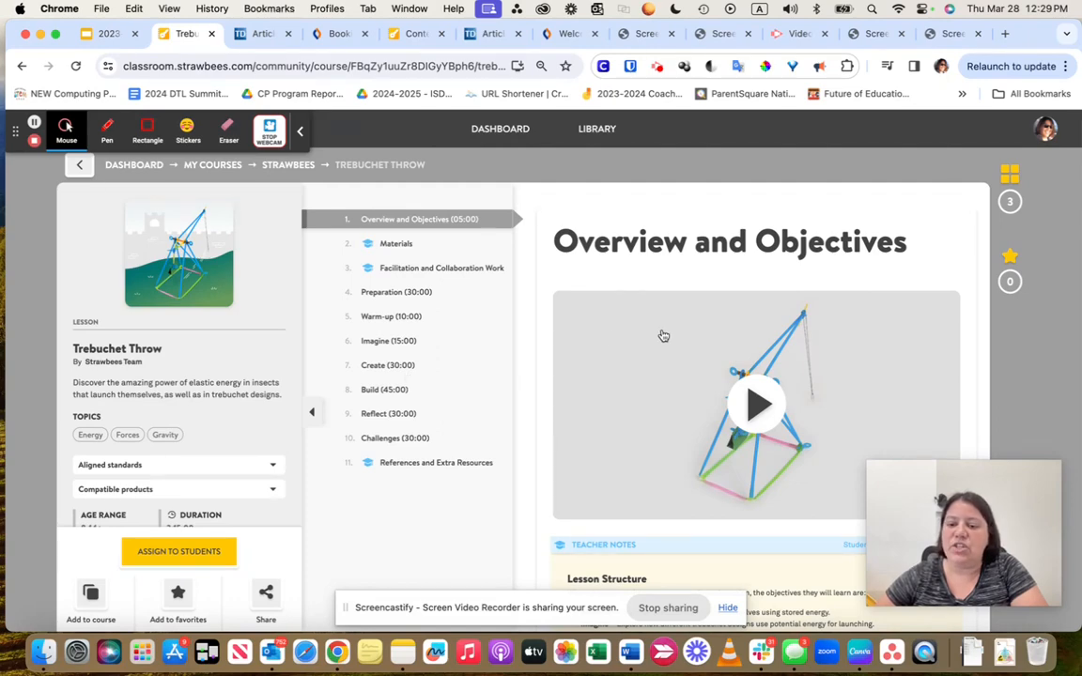
scroll("down", 3)
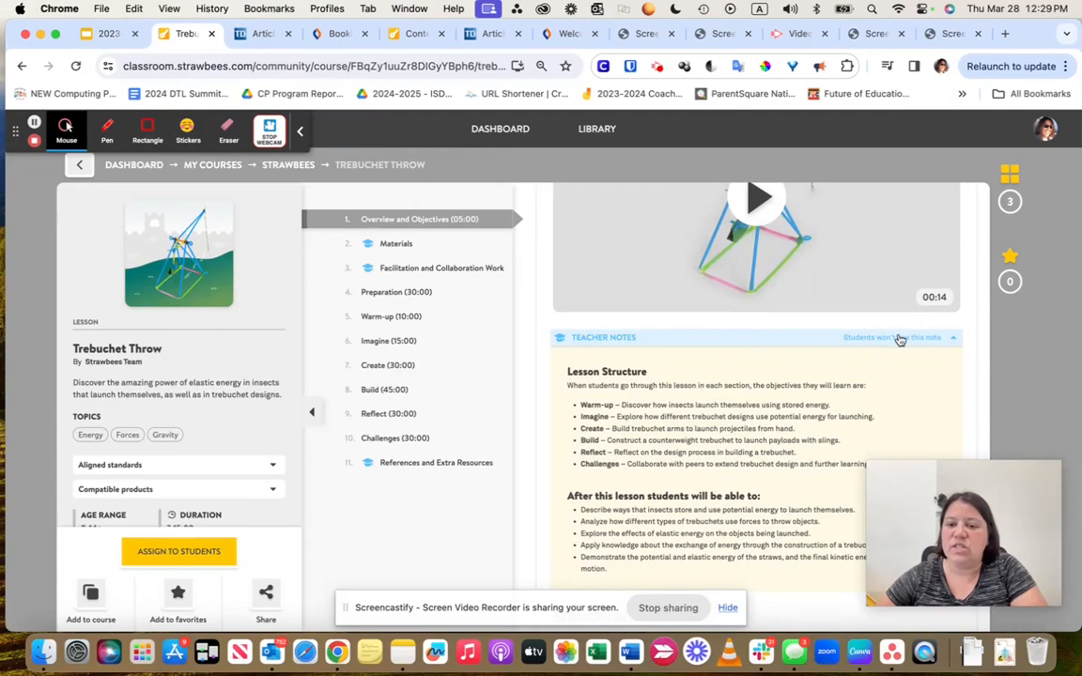
mouse_move(740, 365)
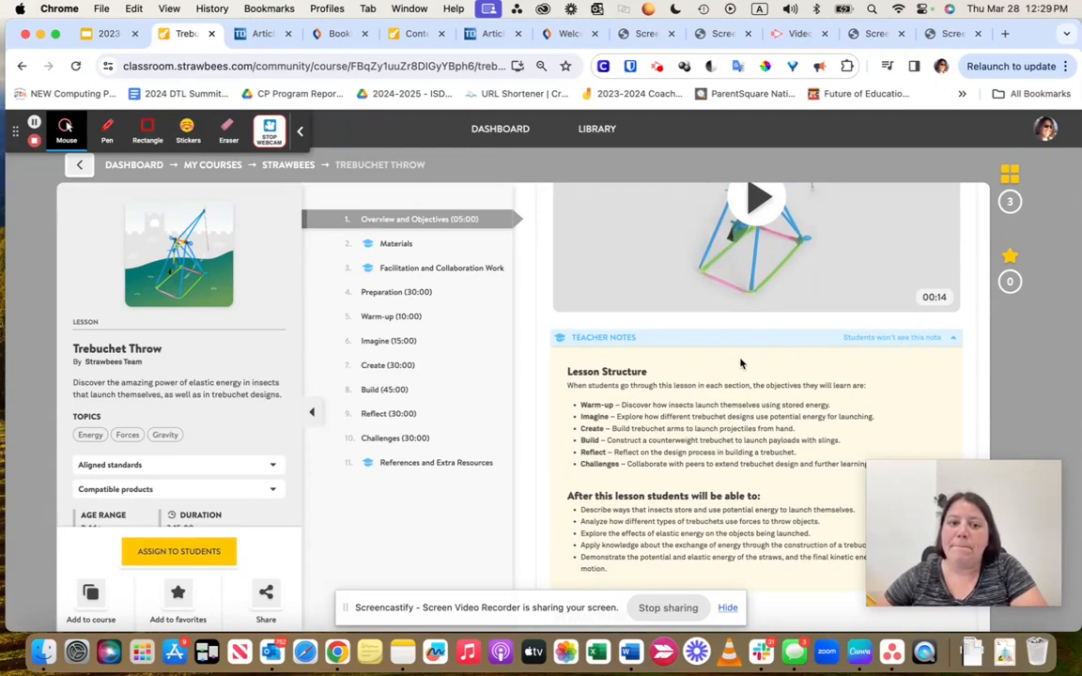
mouse_move(361, 407)
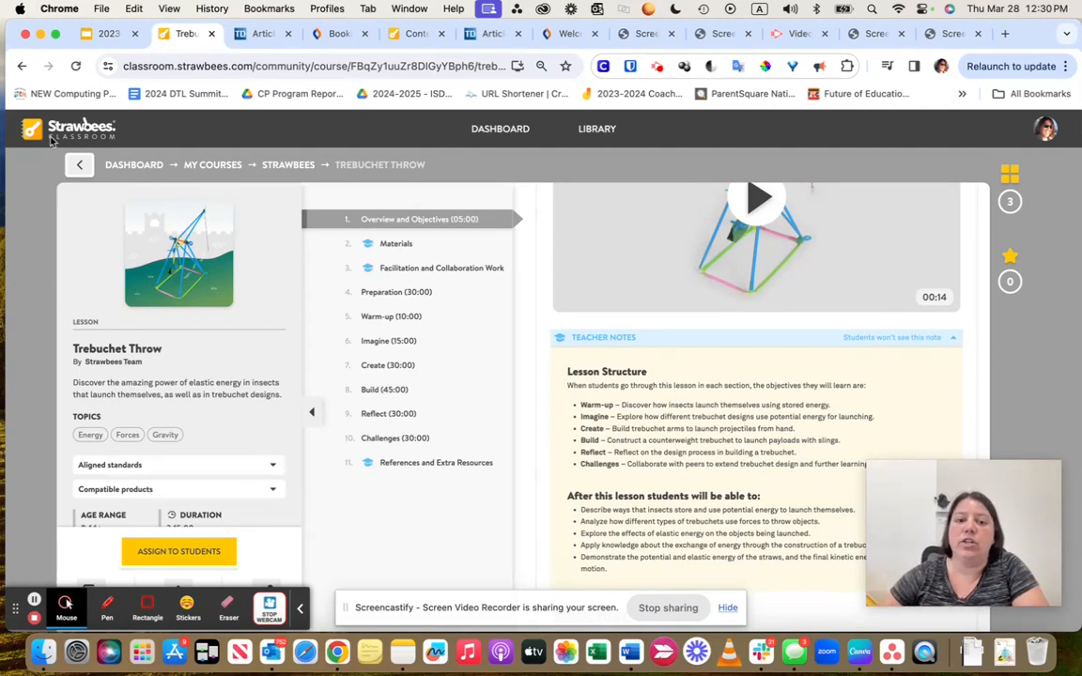
mouse_move(480, 165)
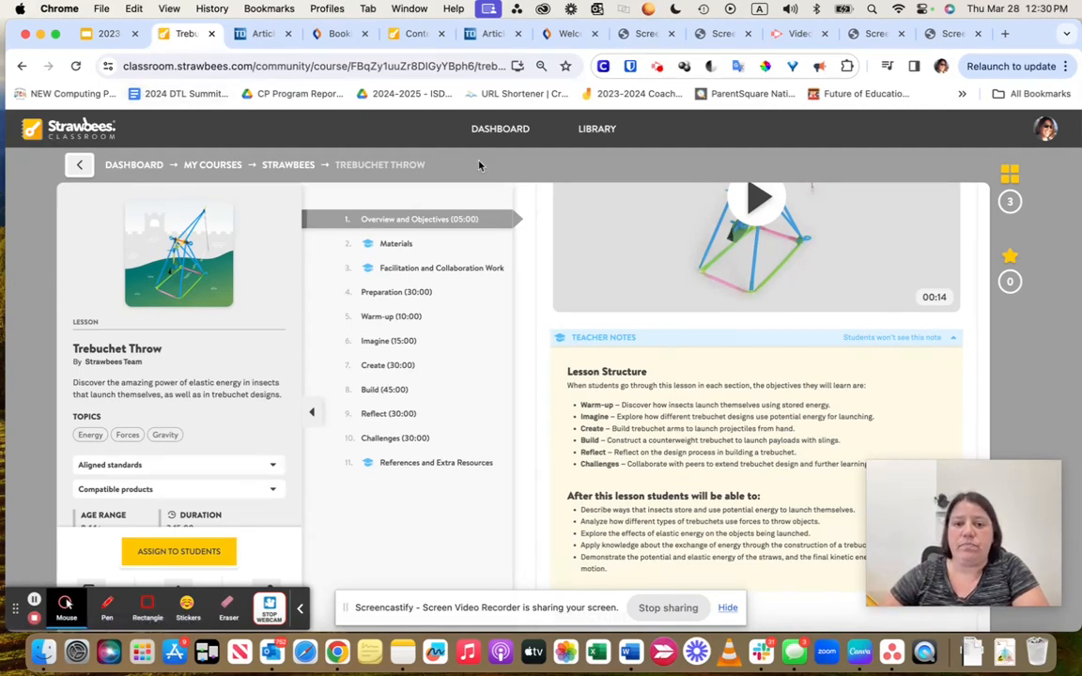
Step: Browse the Library overview, preview the Activities and Lessons collections, and return to the Library page
left_click(598, 127)
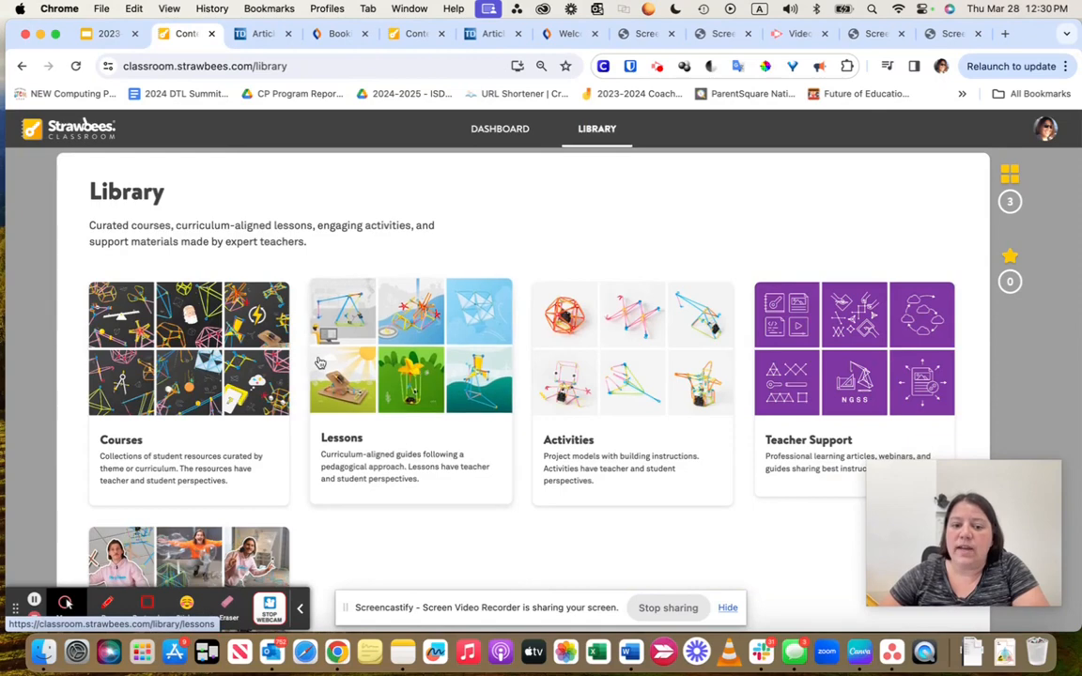
mouse_move(596, 419)
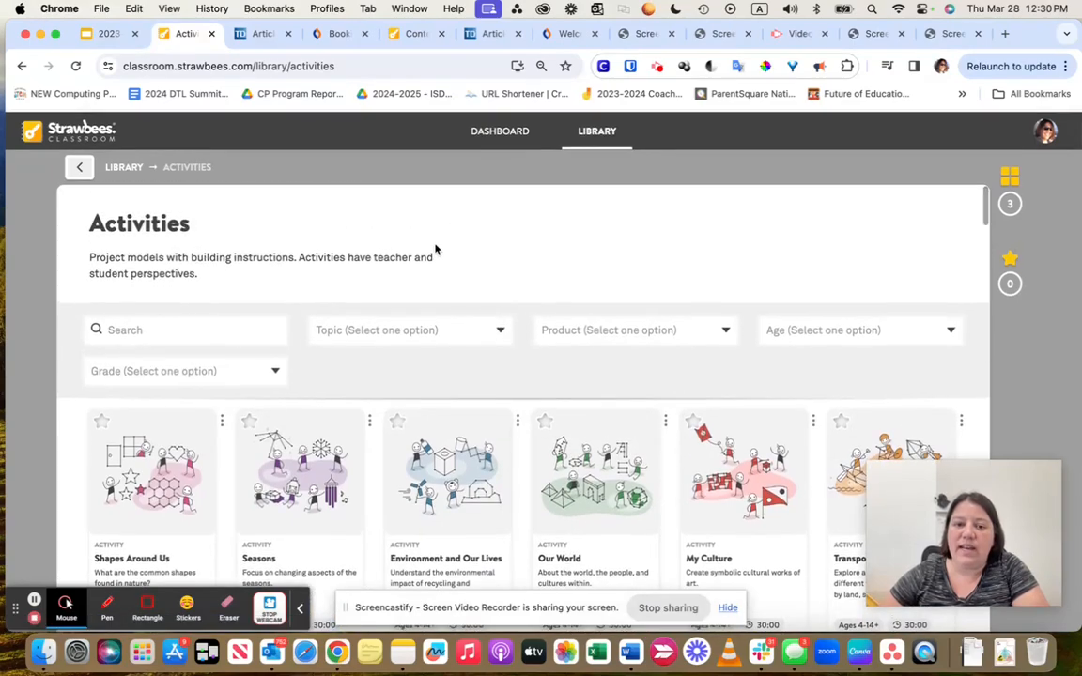
left_click(79, 167)
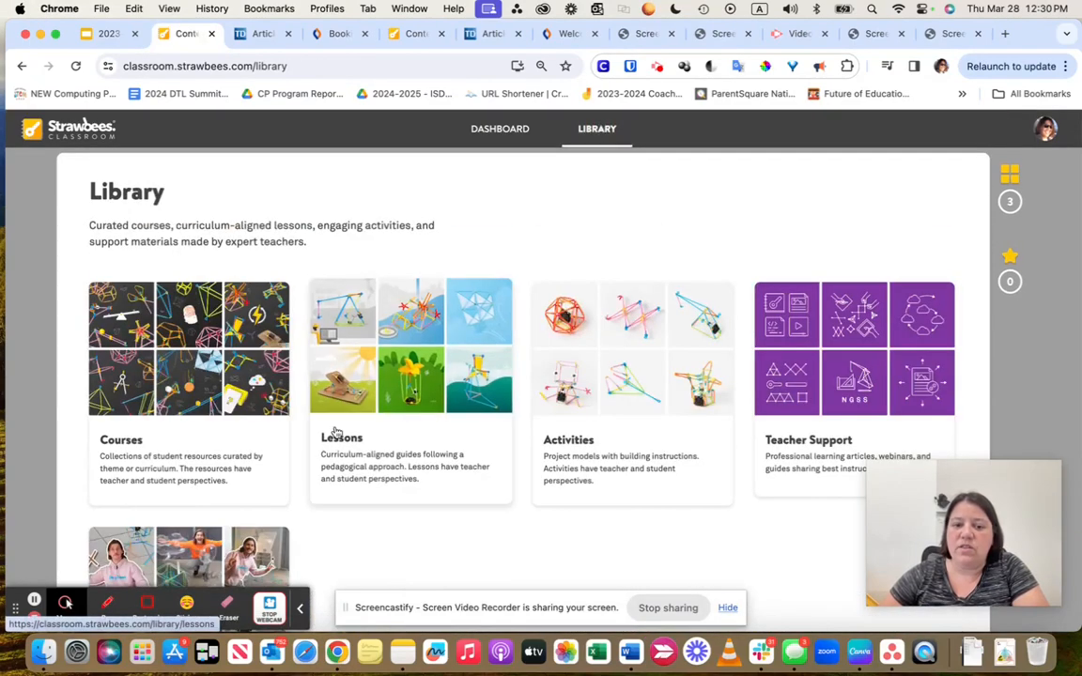
left_click(409, 376)
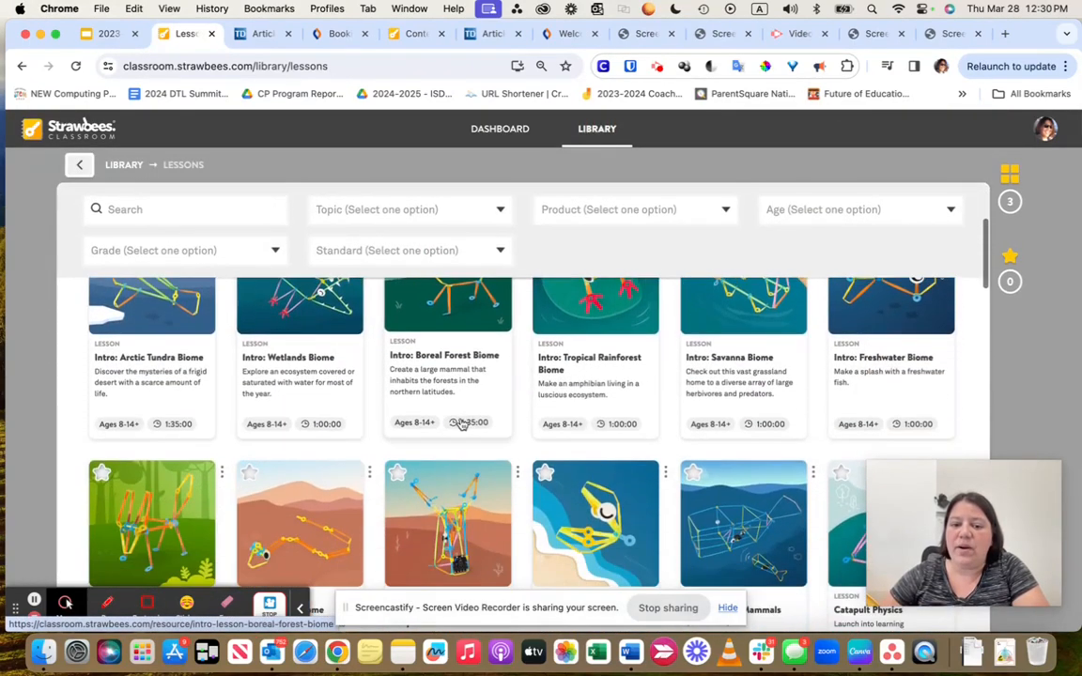
scroll("down", 3)
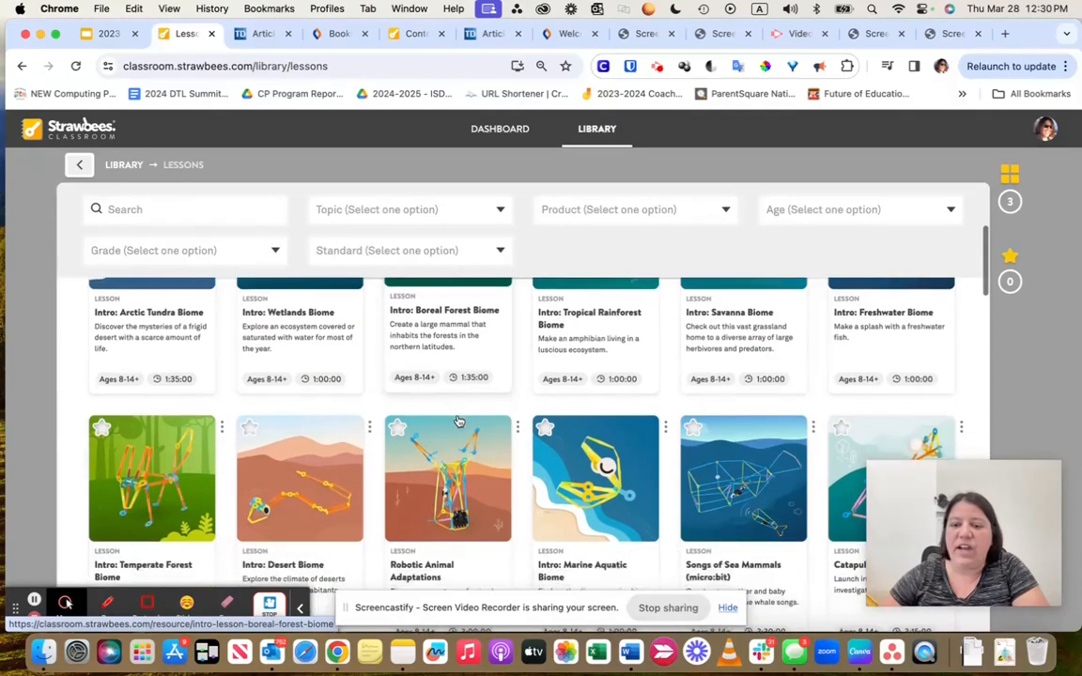
scroll("up", 3)
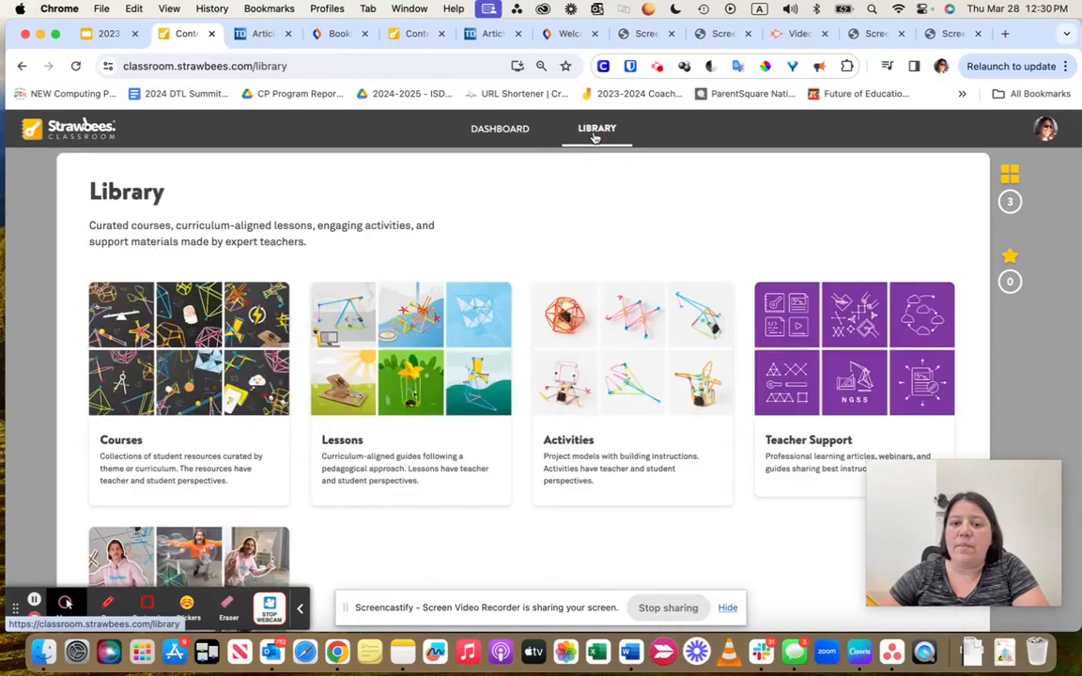
left_click(631, 395)
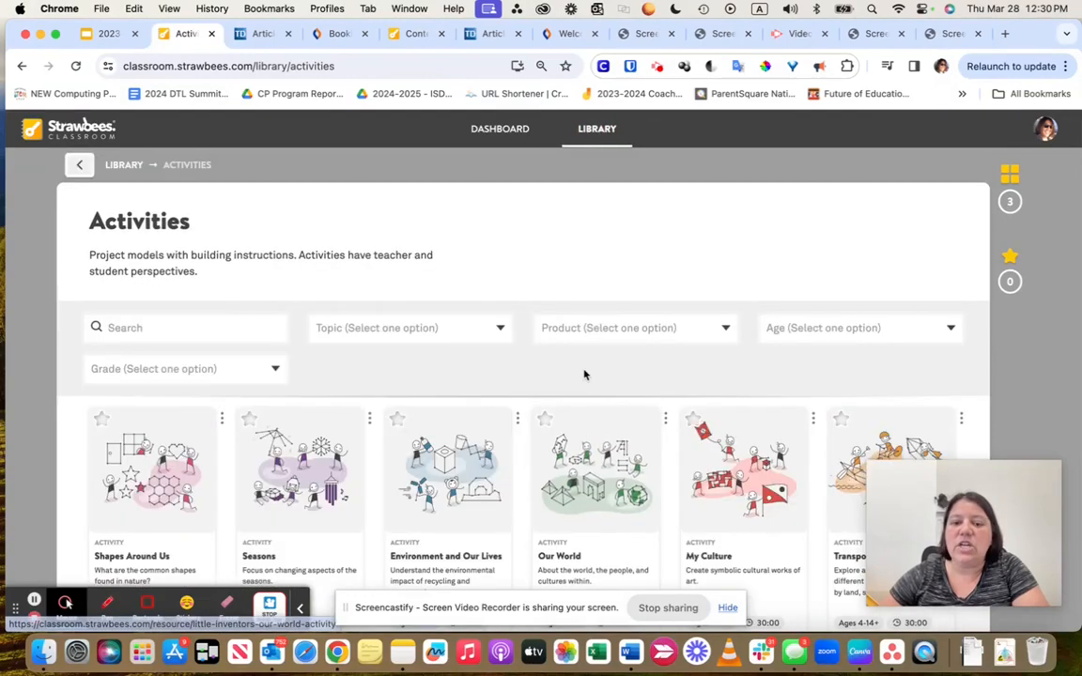
scroll("down", 3)
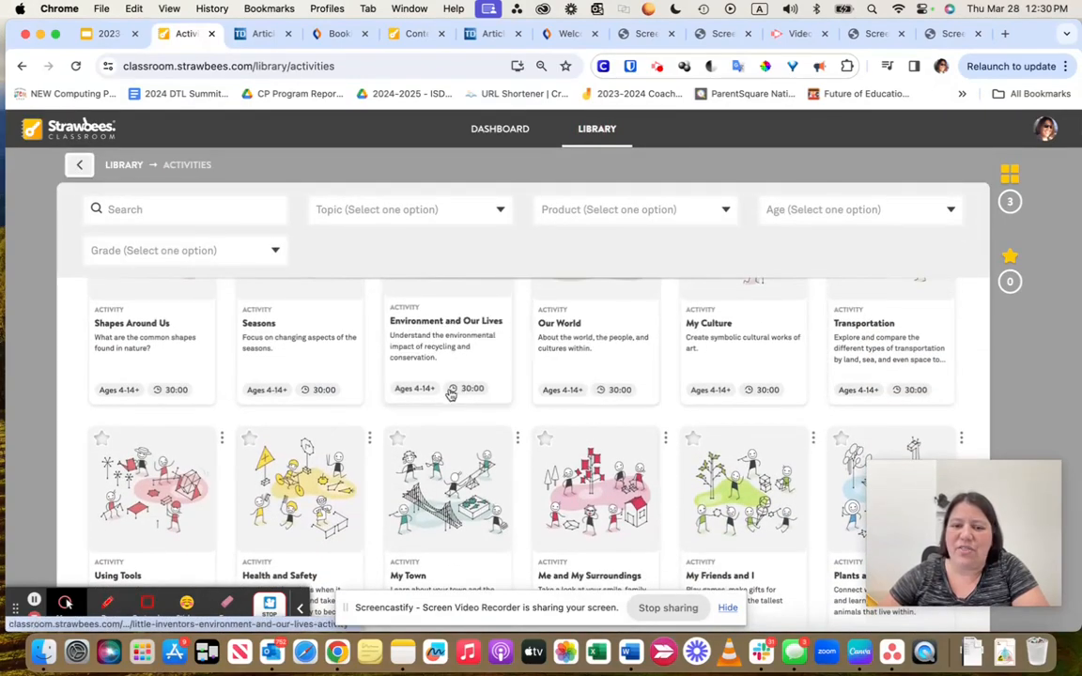
scroll("down", 3)
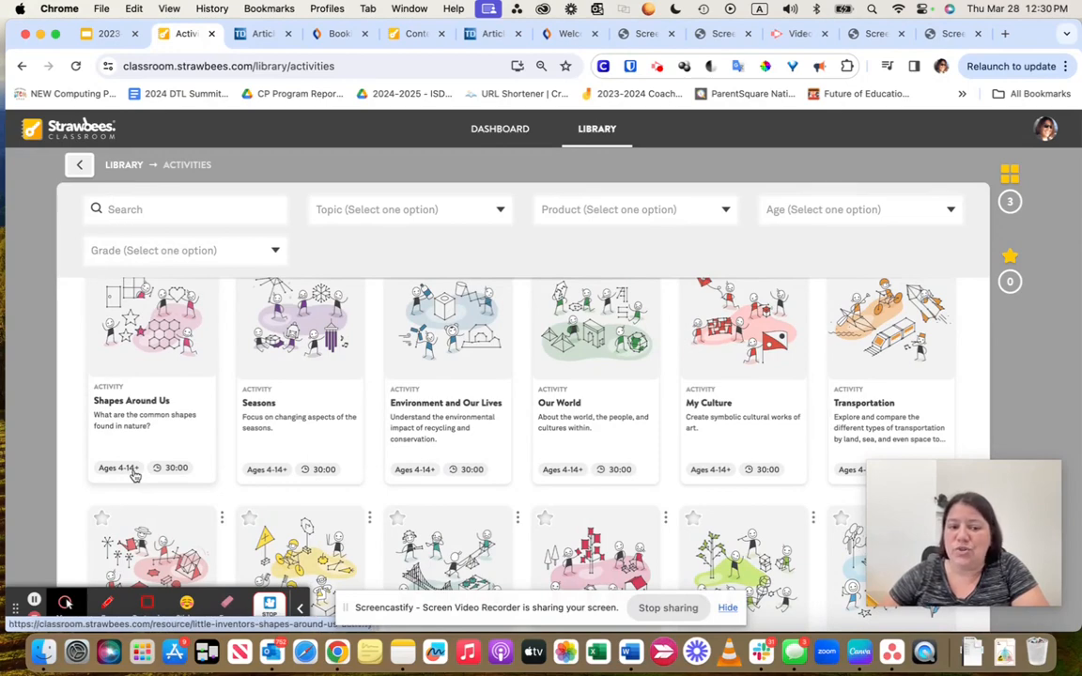
mouse_move(165, 388)
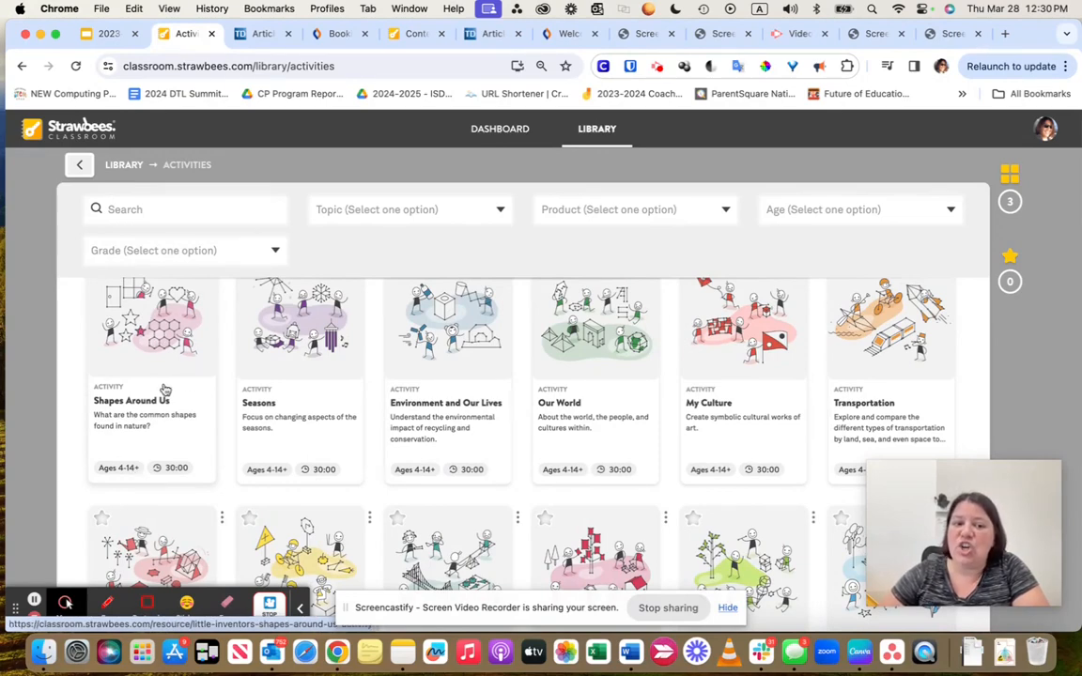
mouse_move(267, 357)
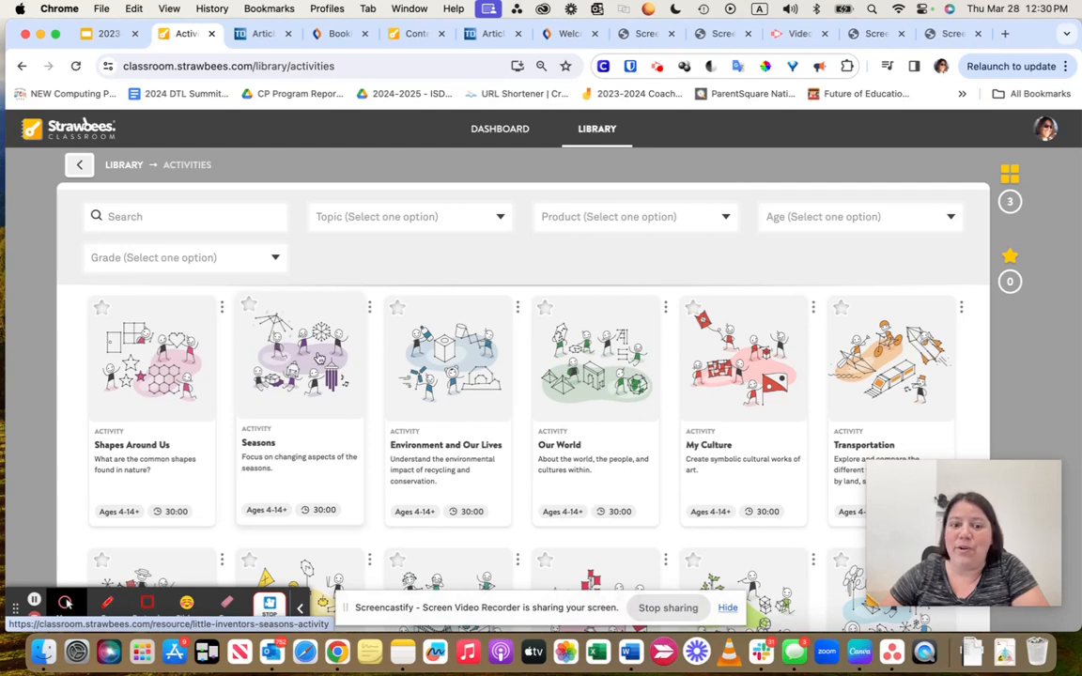
scroll("down", 3)
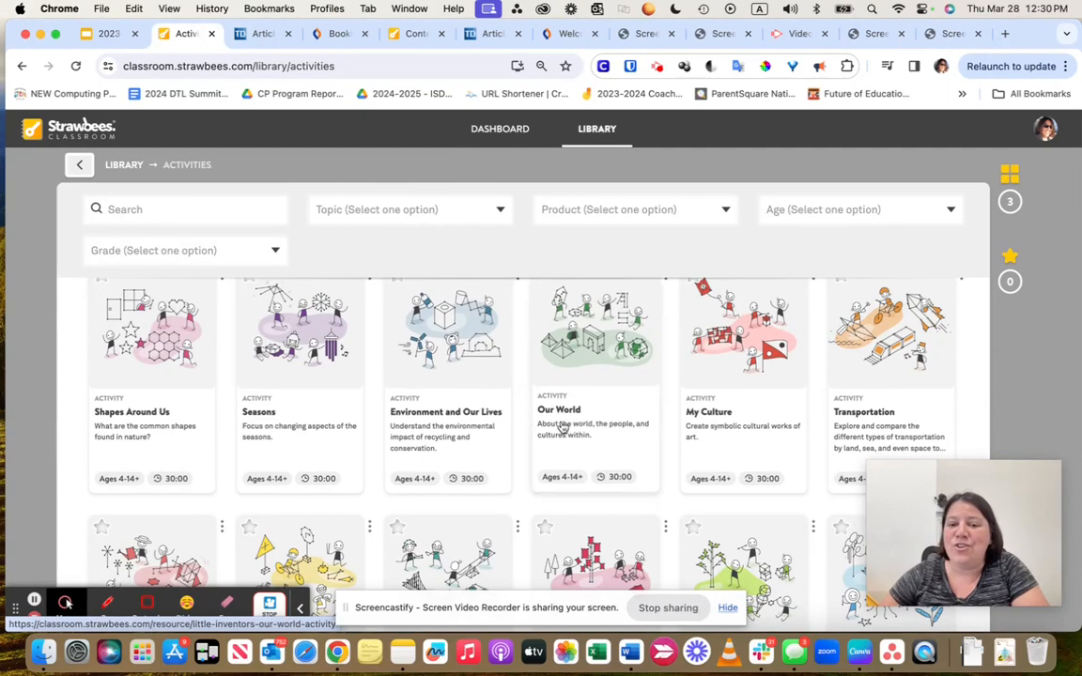
scroll("down", 3)
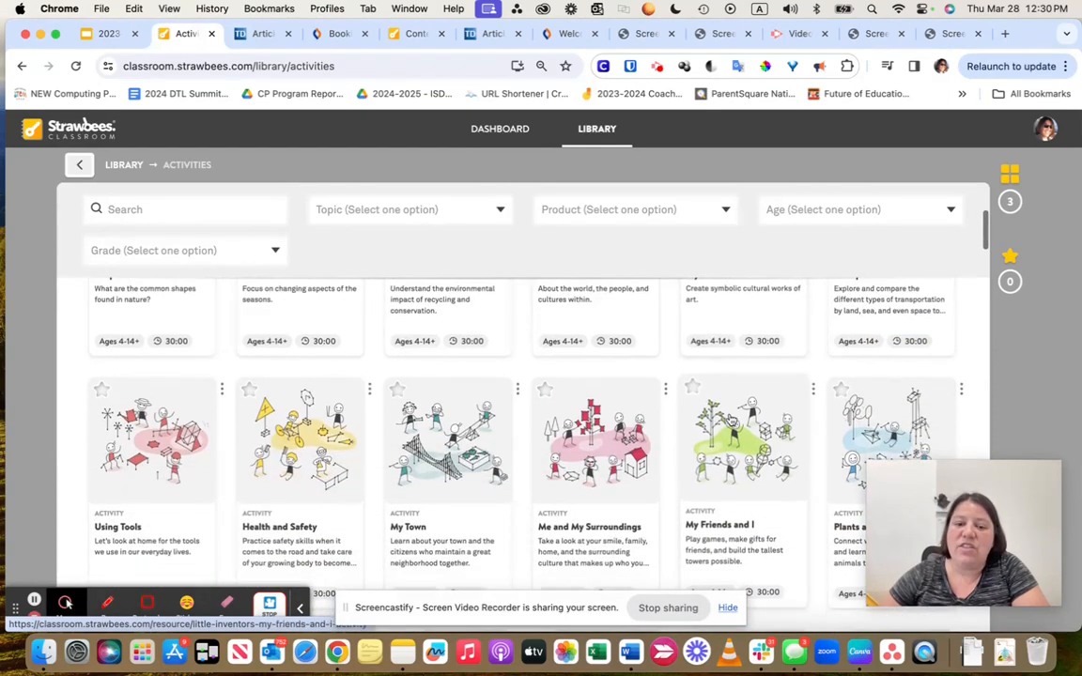
scroll("down", 3)
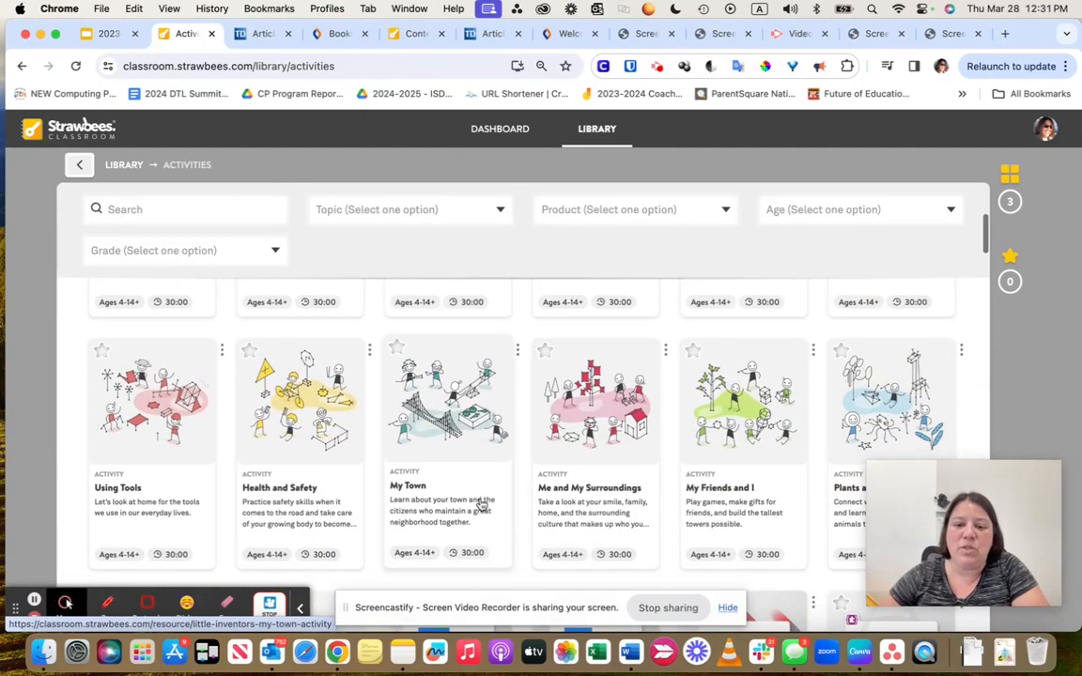
scroll("up", 3)
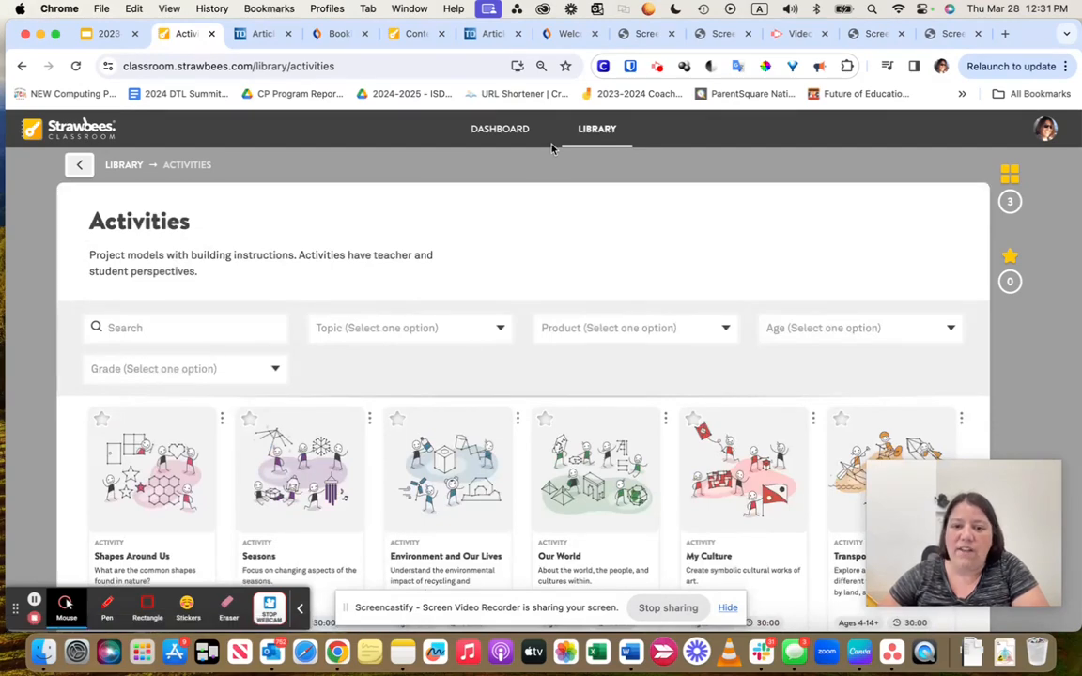
left_click(597, 128)
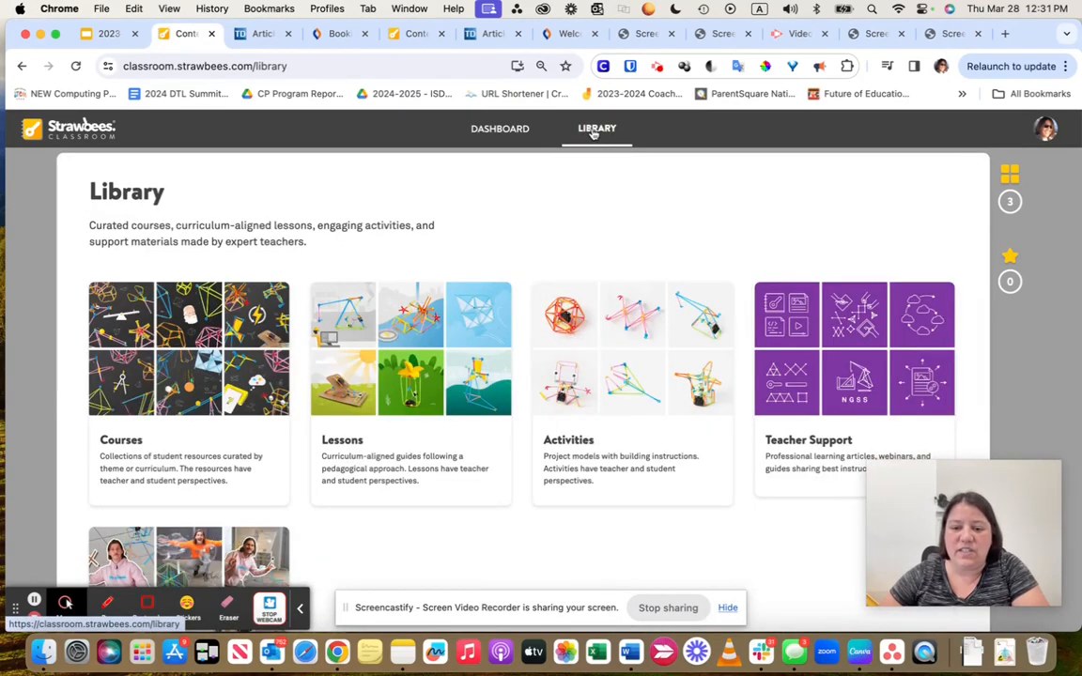
scroll("down", 3)
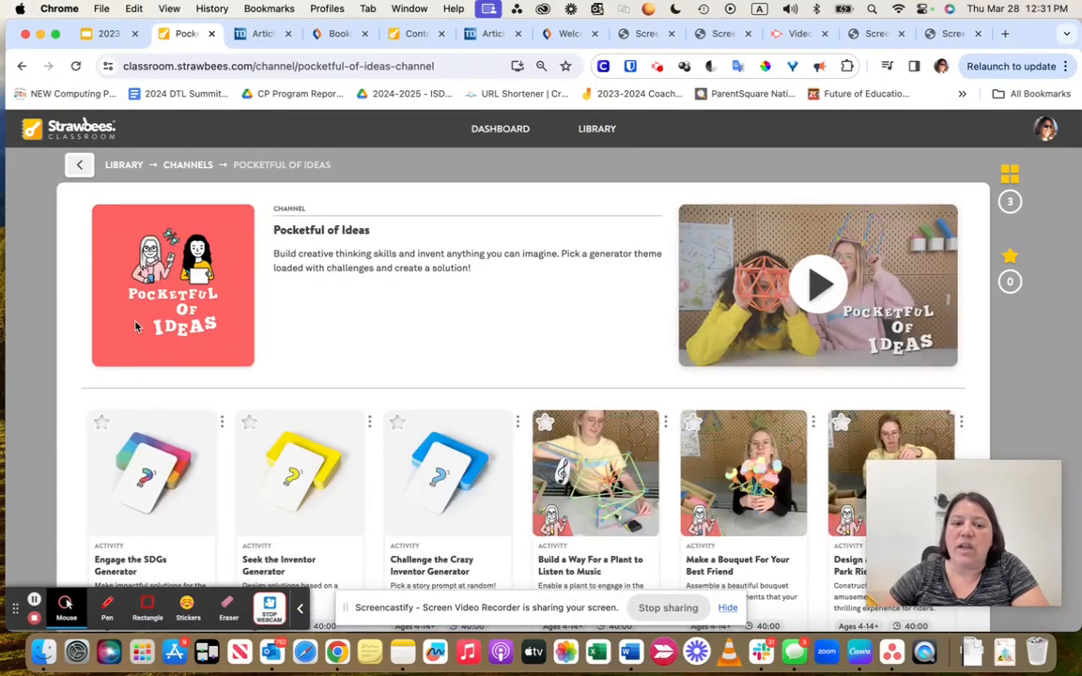
left_click(79, 165)
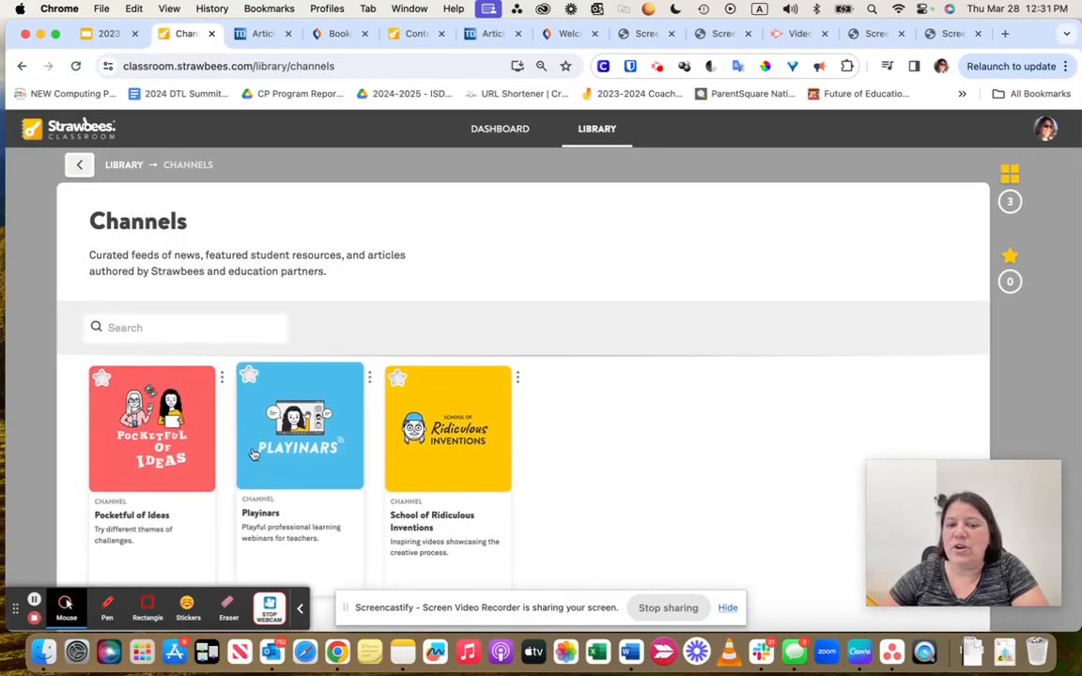
mouse_move(447, 429)
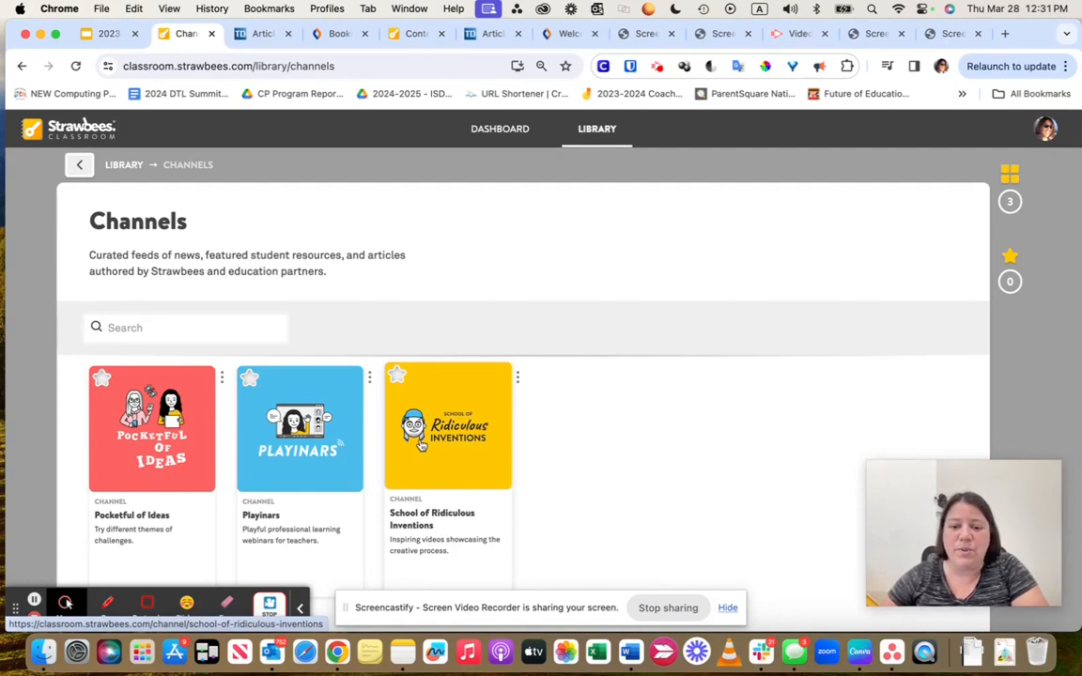
left_click(150, 429)
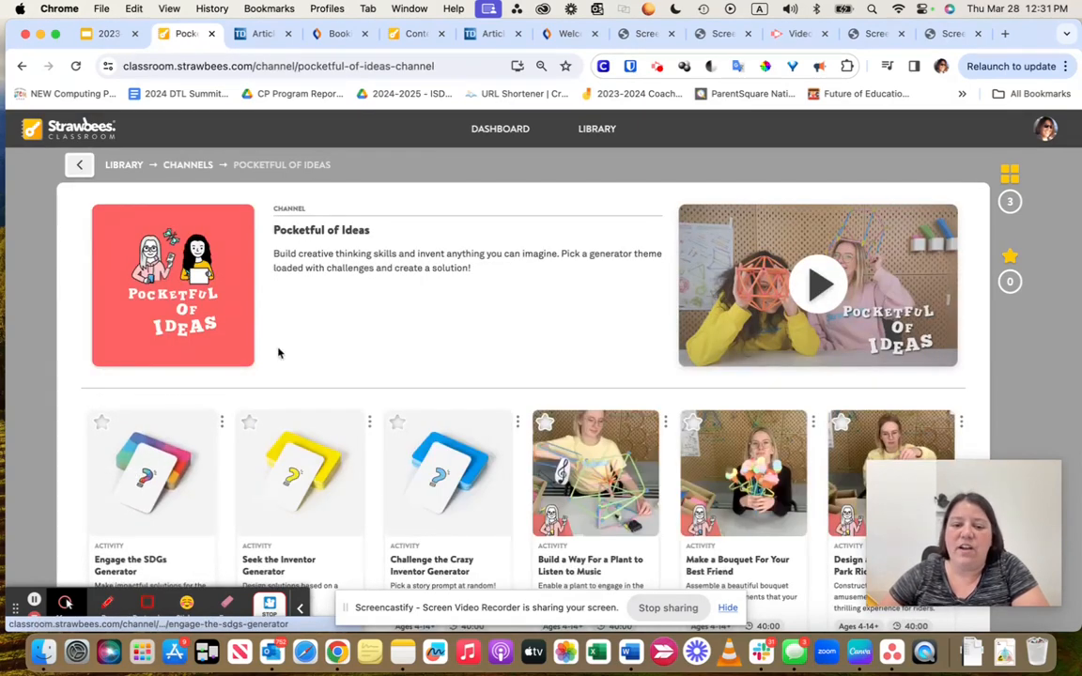
scroll("down", 3)
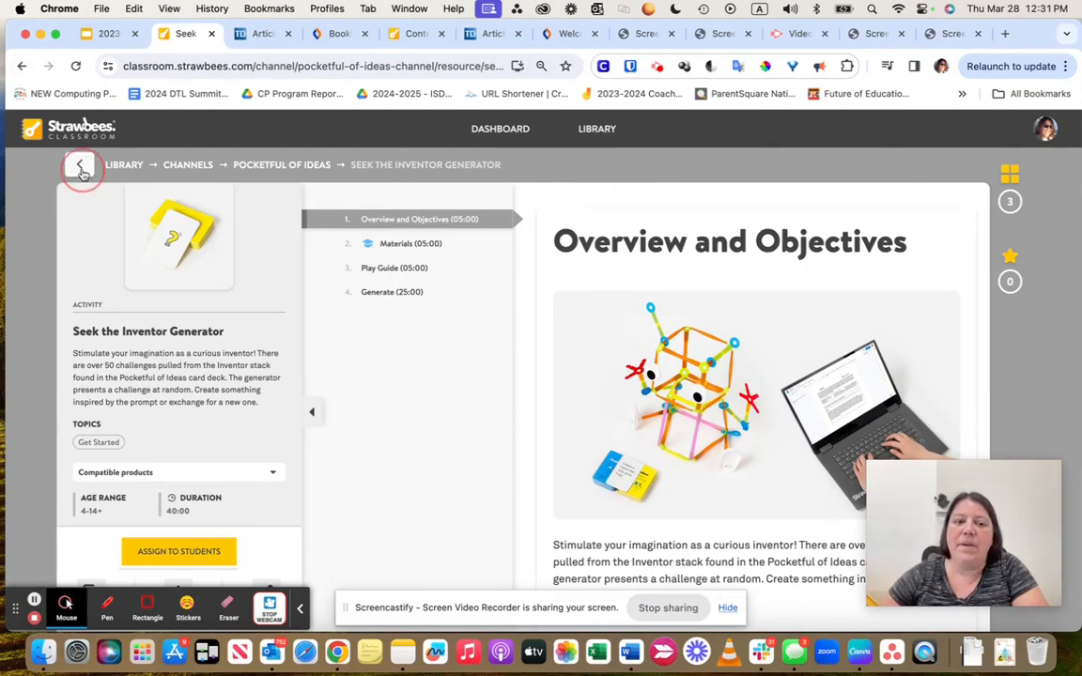
left_click(79, 166)
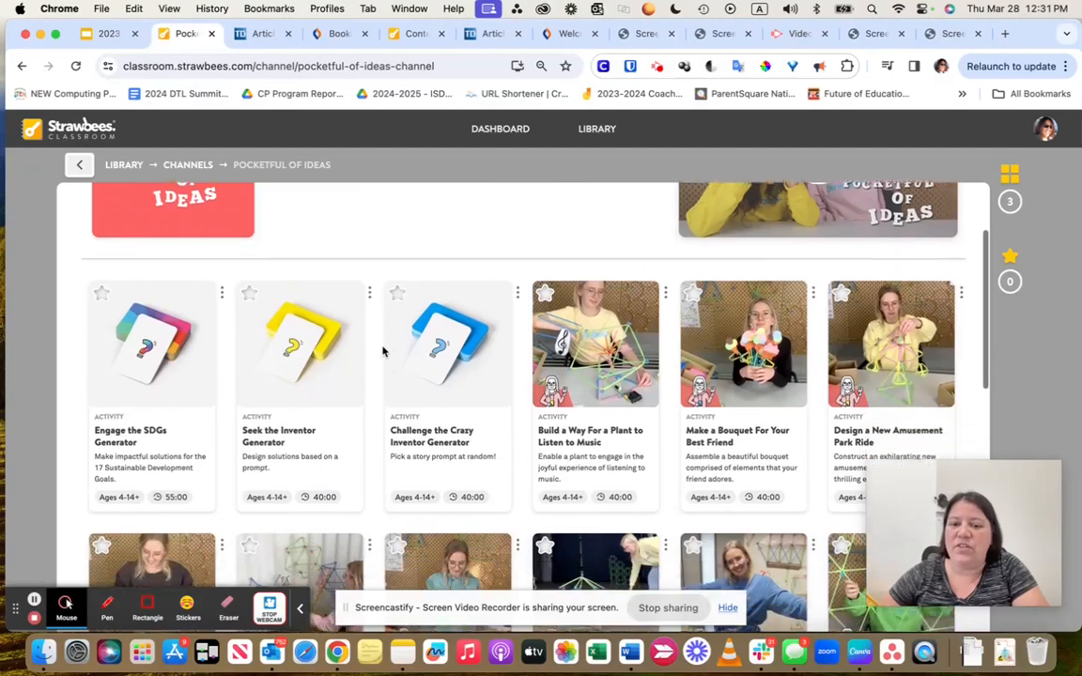
scroll("down", 3)
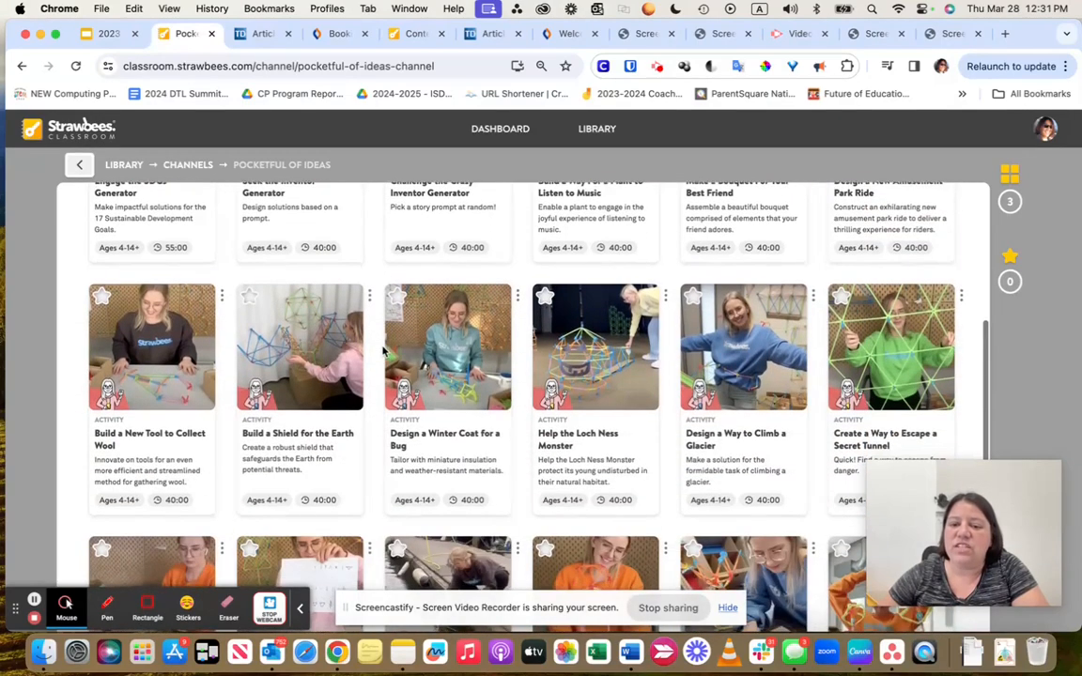
scroll("down", 3)
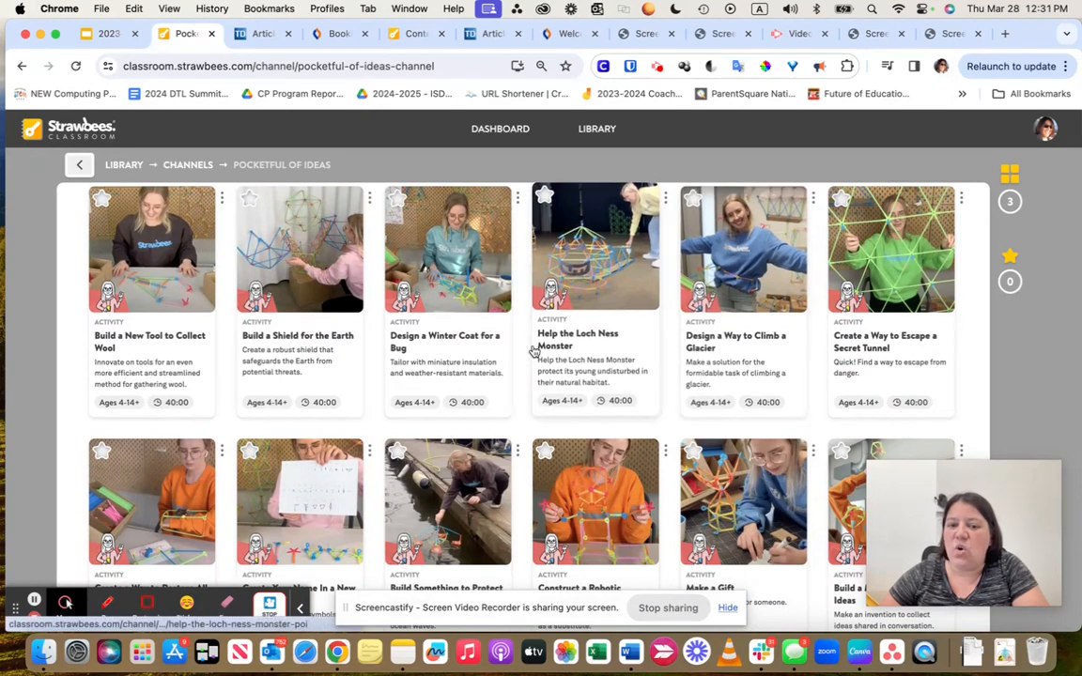
mouse_move(597, 354)
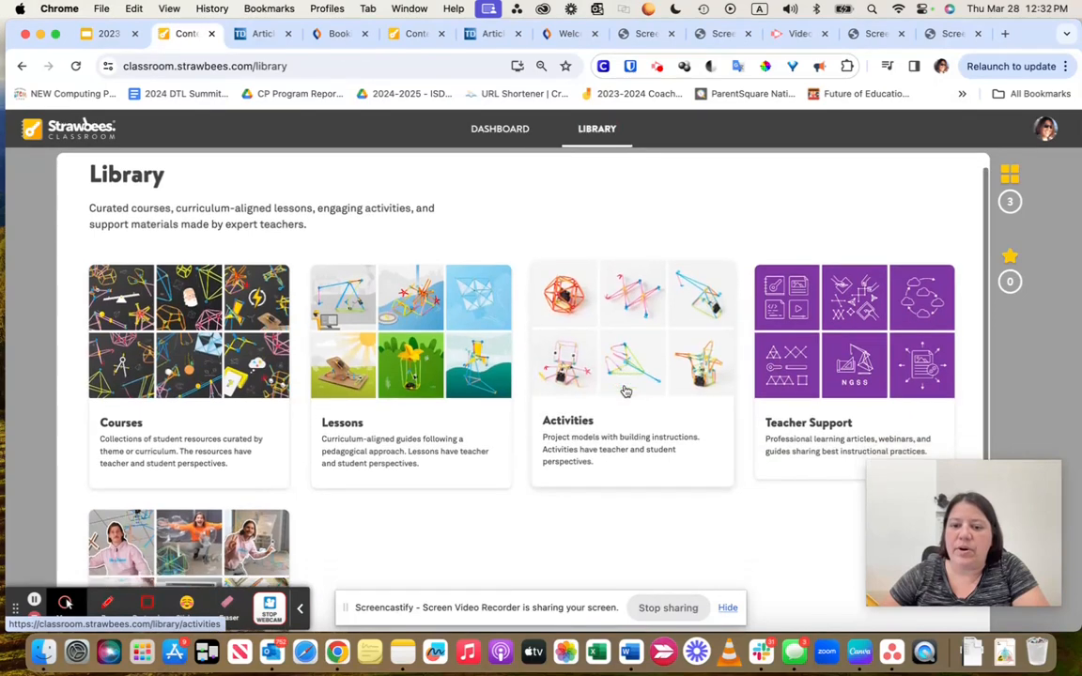
scroll("down", 3)
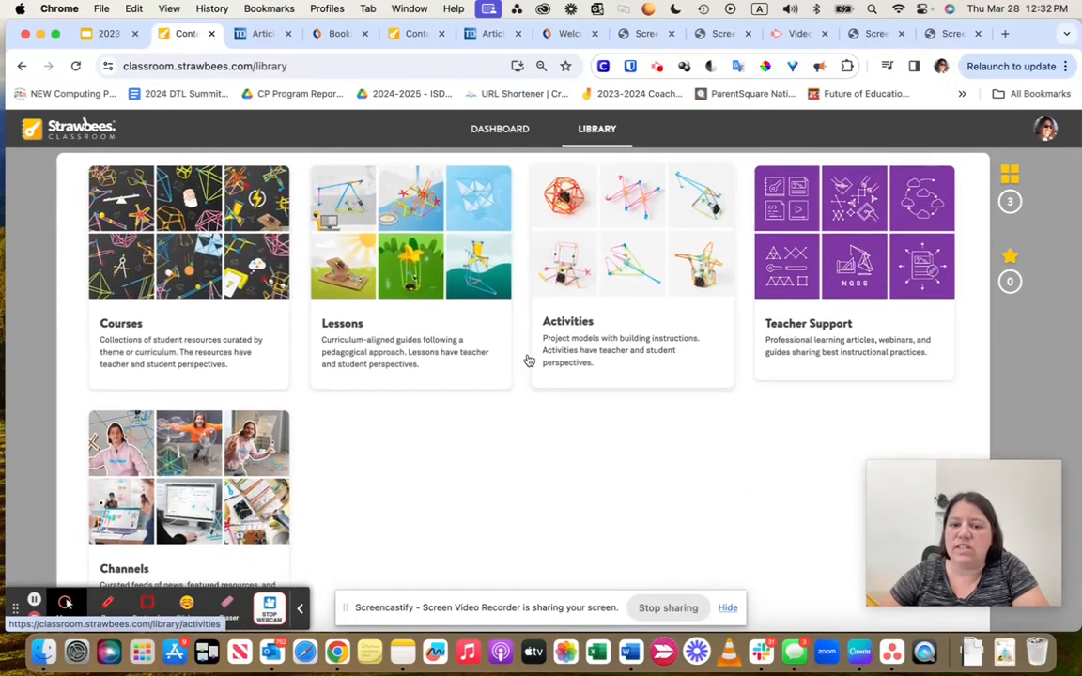
mouse_move(774, 315)
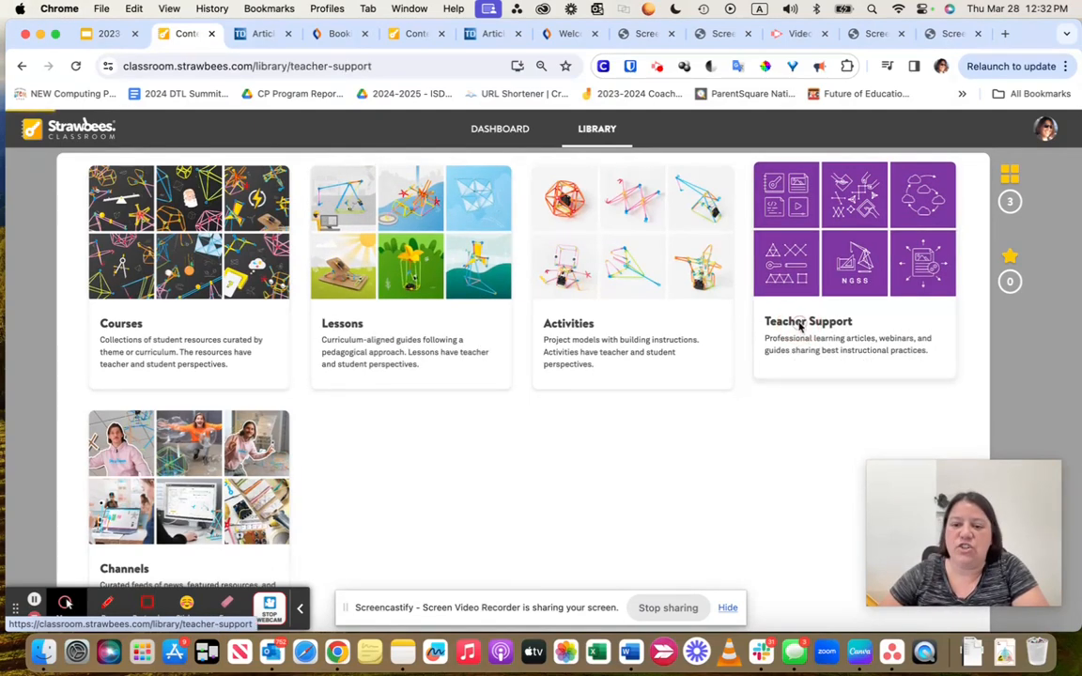
Step: Scroll through the Teacher Support collection's standards articles and resource cards
left_click(808, 319)
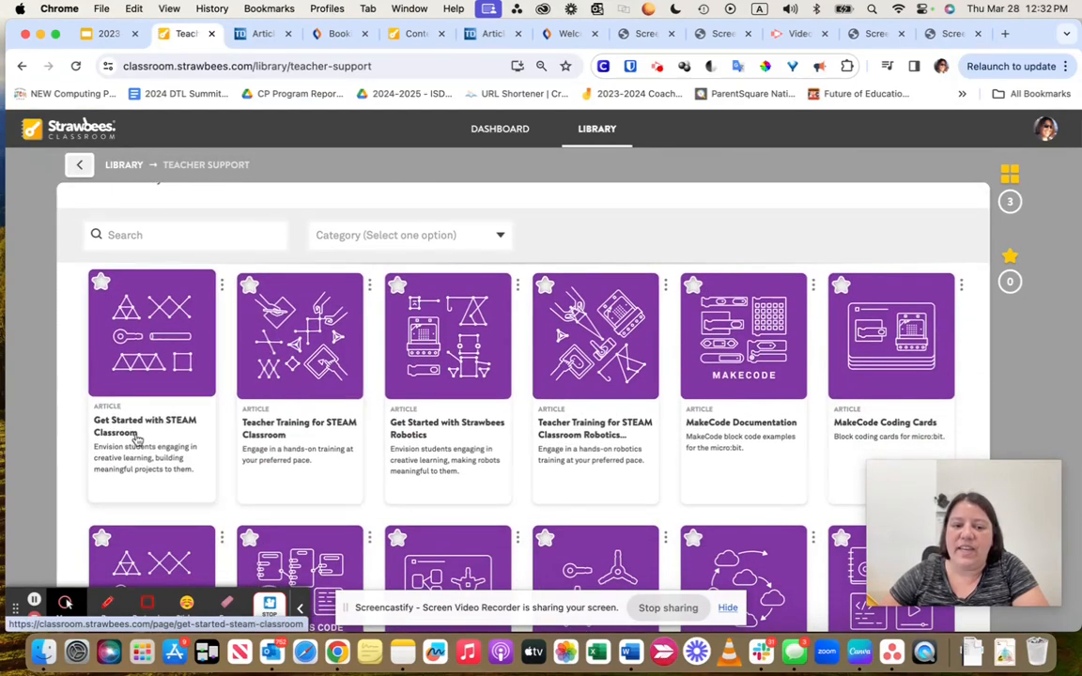
scroll("down", 3)
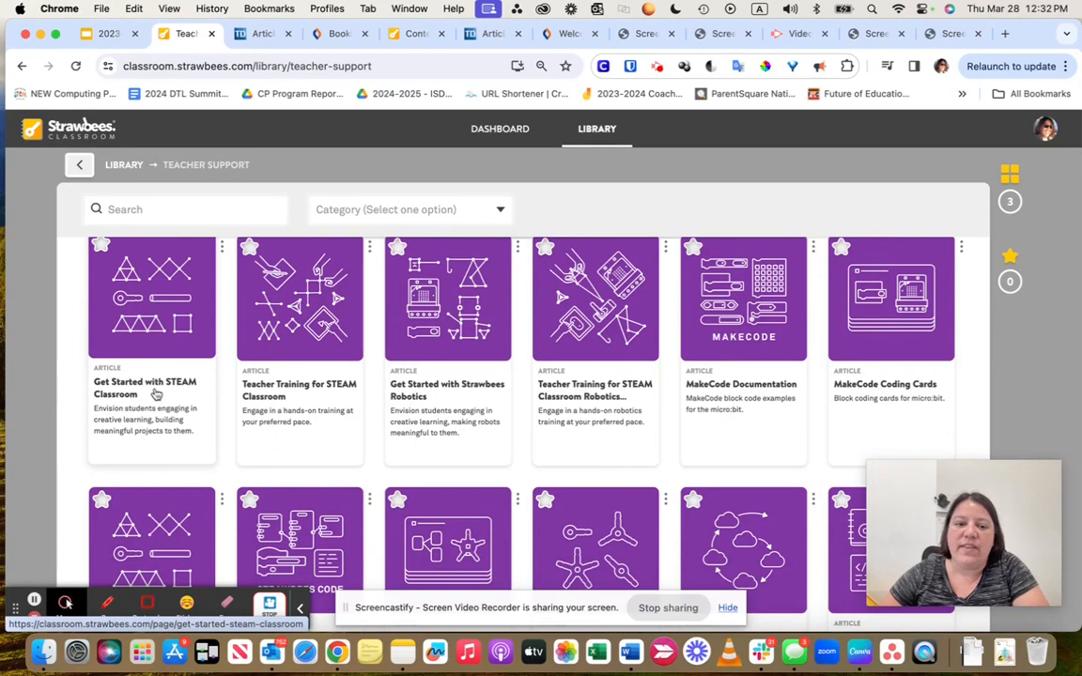
mouse_move(296, 389)
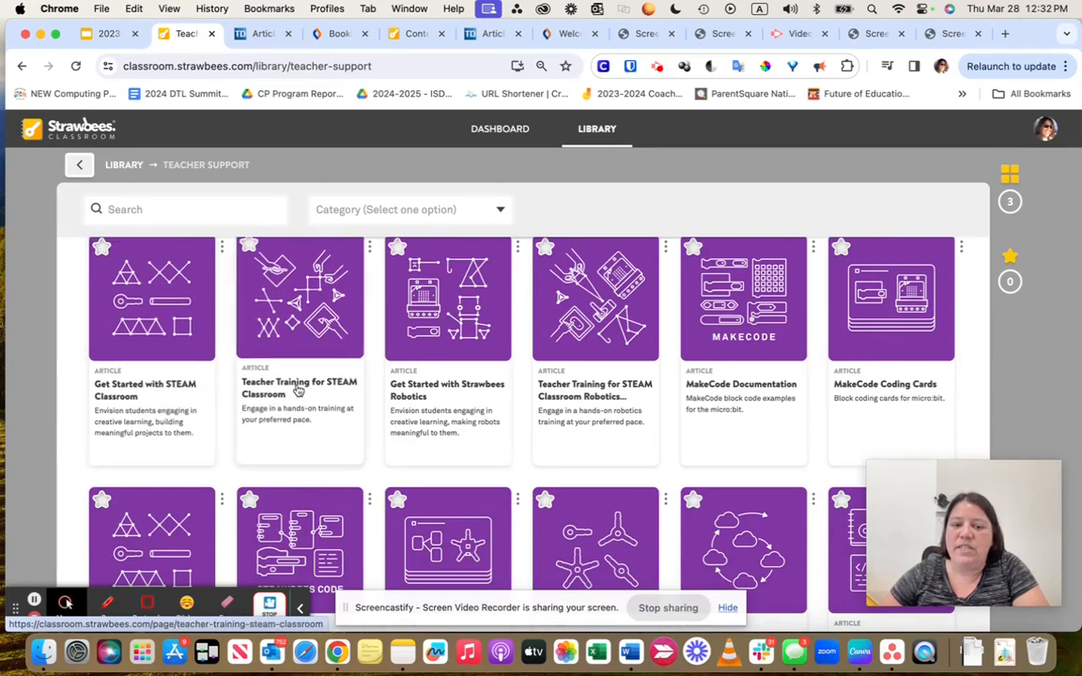
scroll("down", 3)
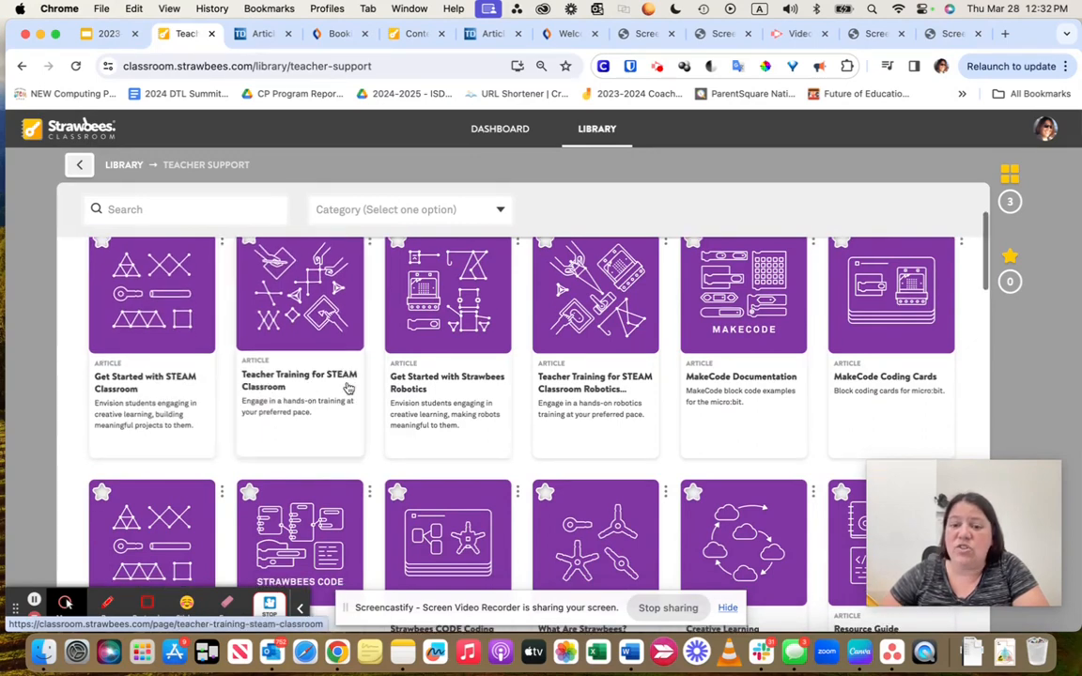
scroll("down", 3)
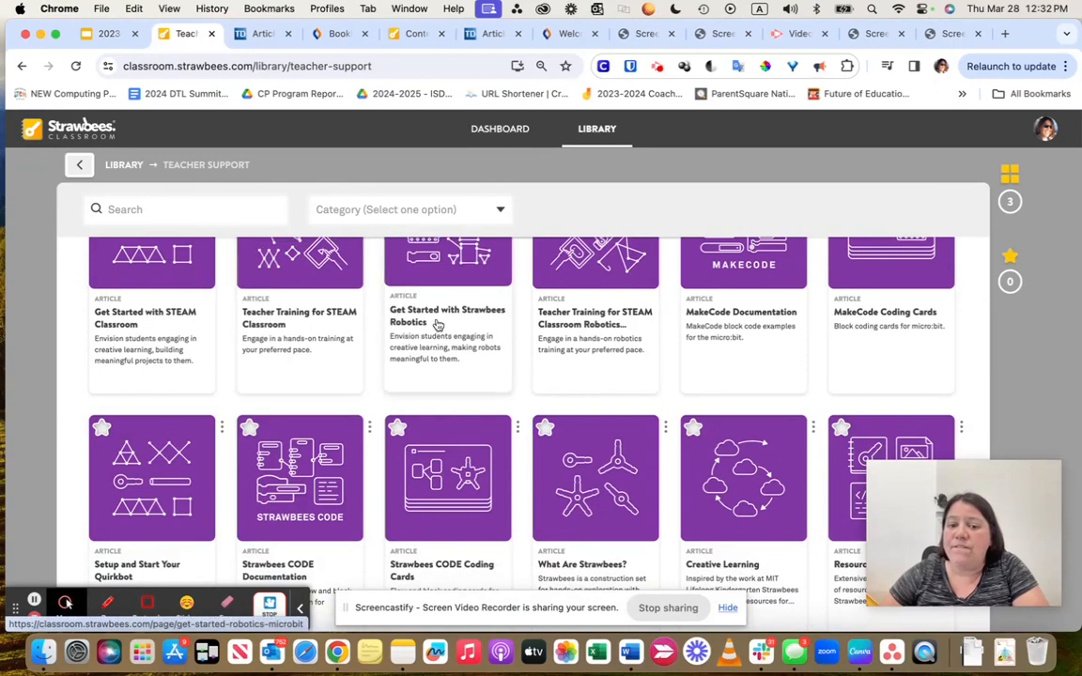
mouse_move(425, 346)
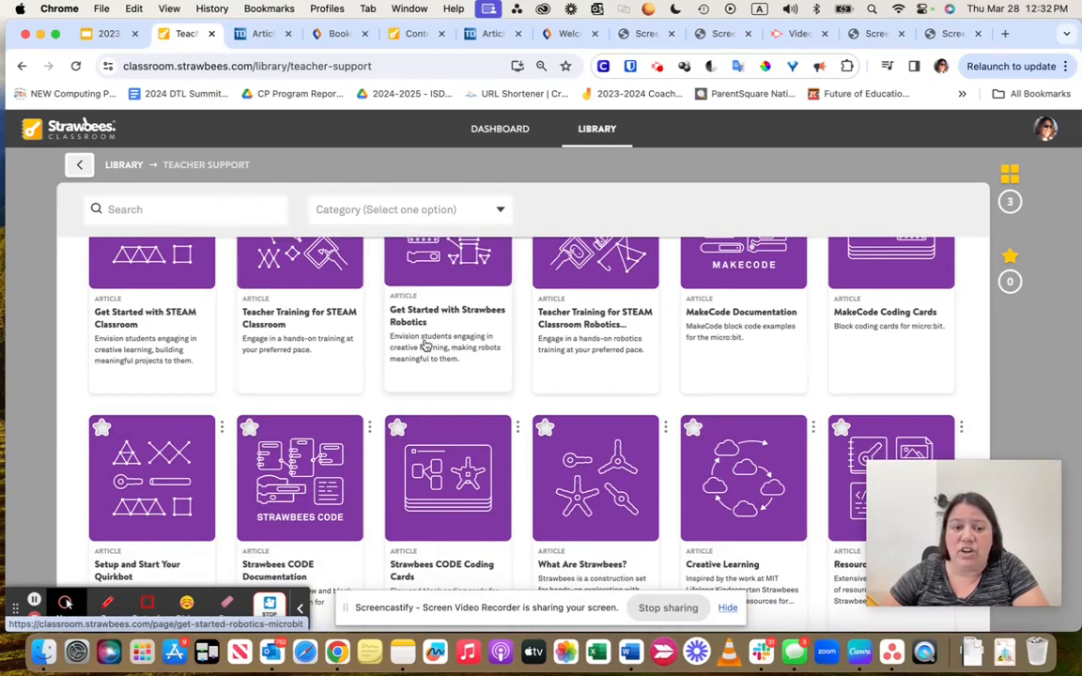
mouse_move(594, 316)
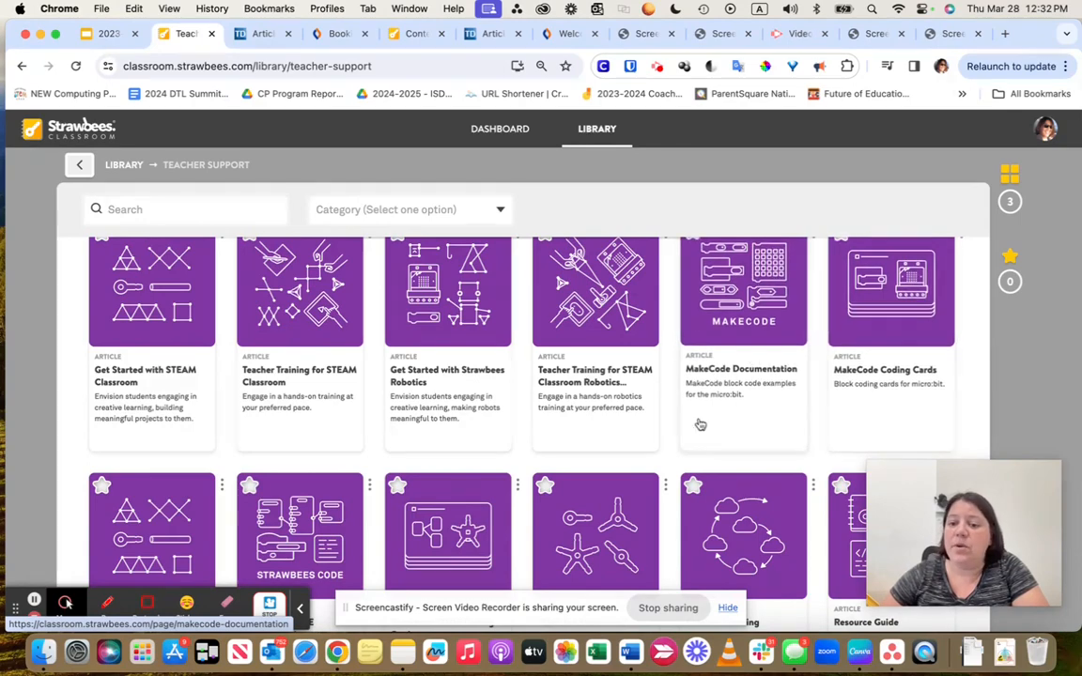
scroll("down", 3)
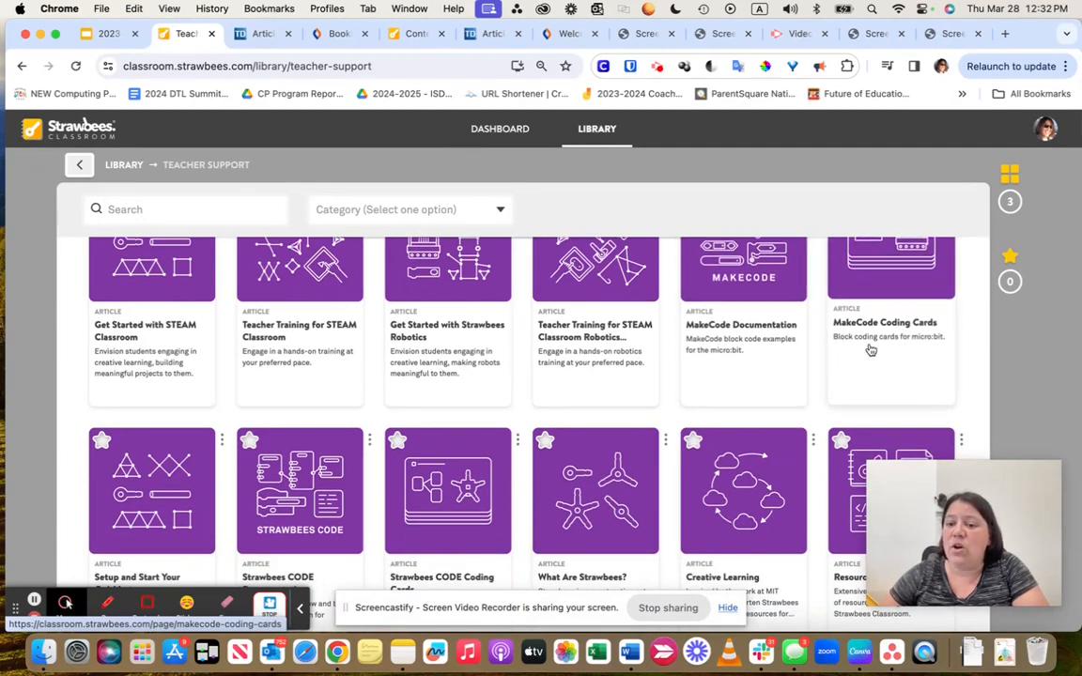
scroll("down", 3)
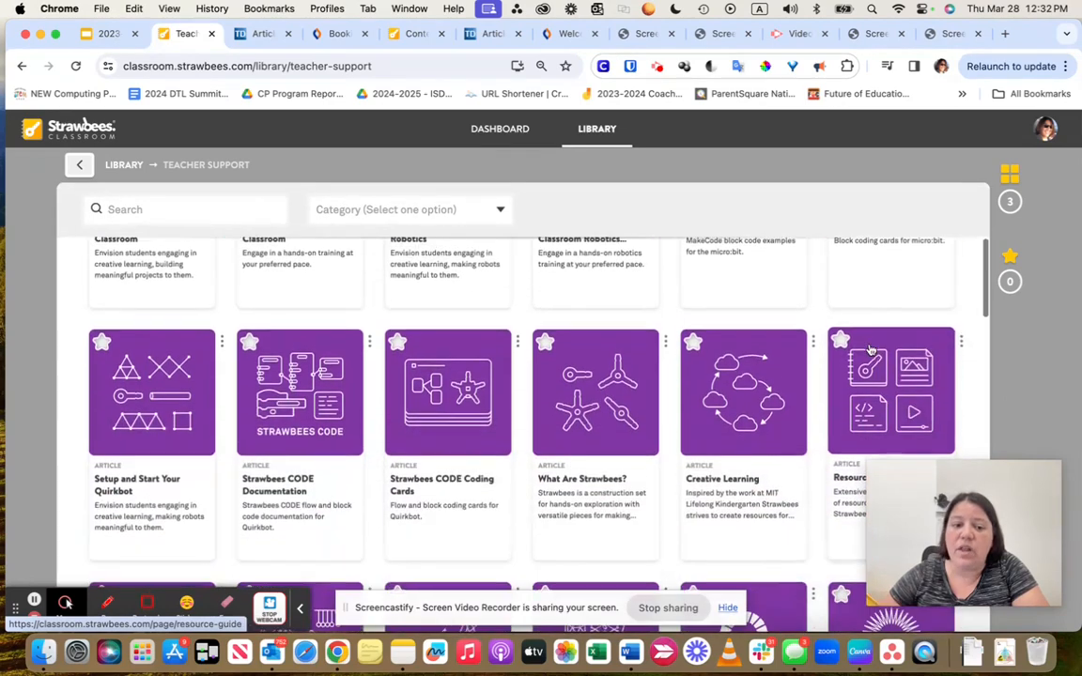
scroll("down", 3)
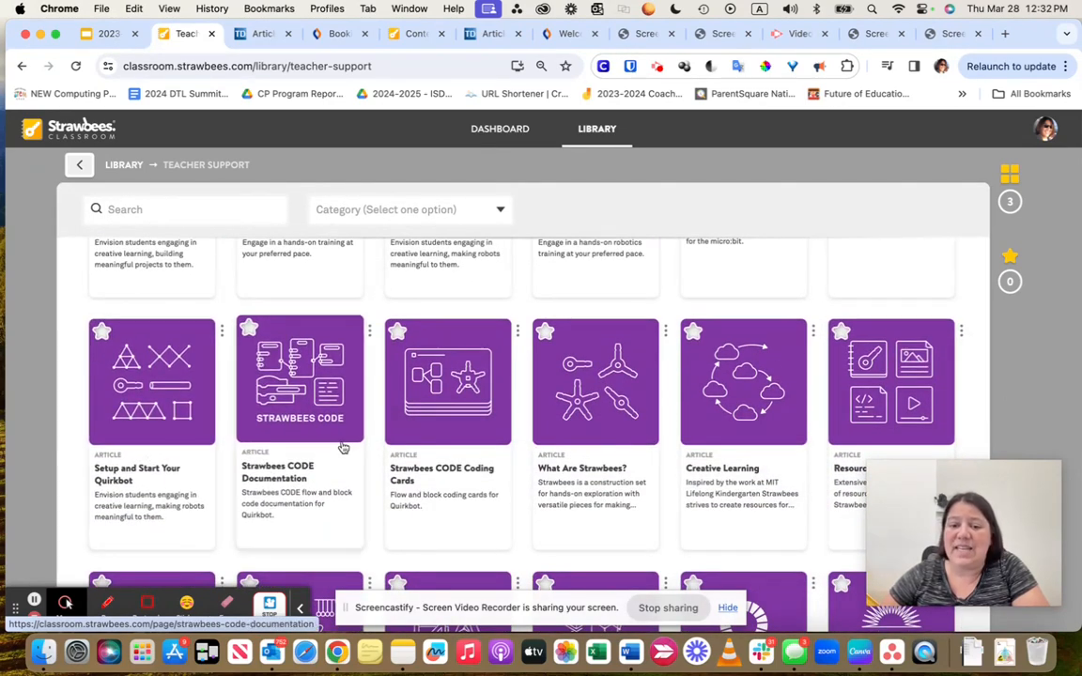
scroll("down", 3)
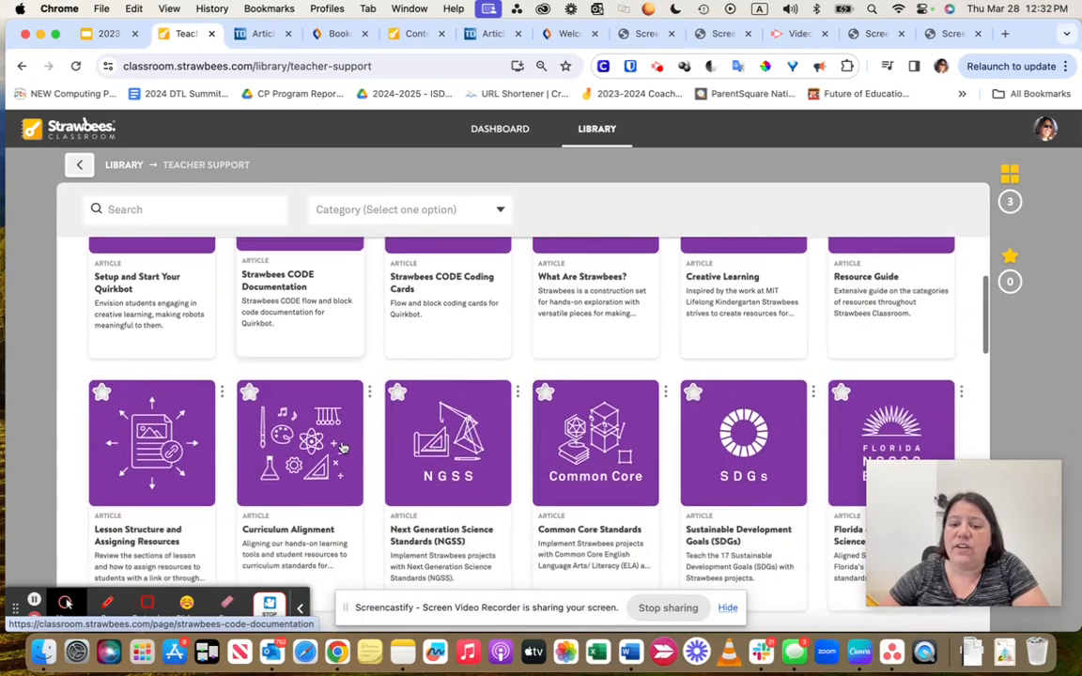
scroll("down", 3)
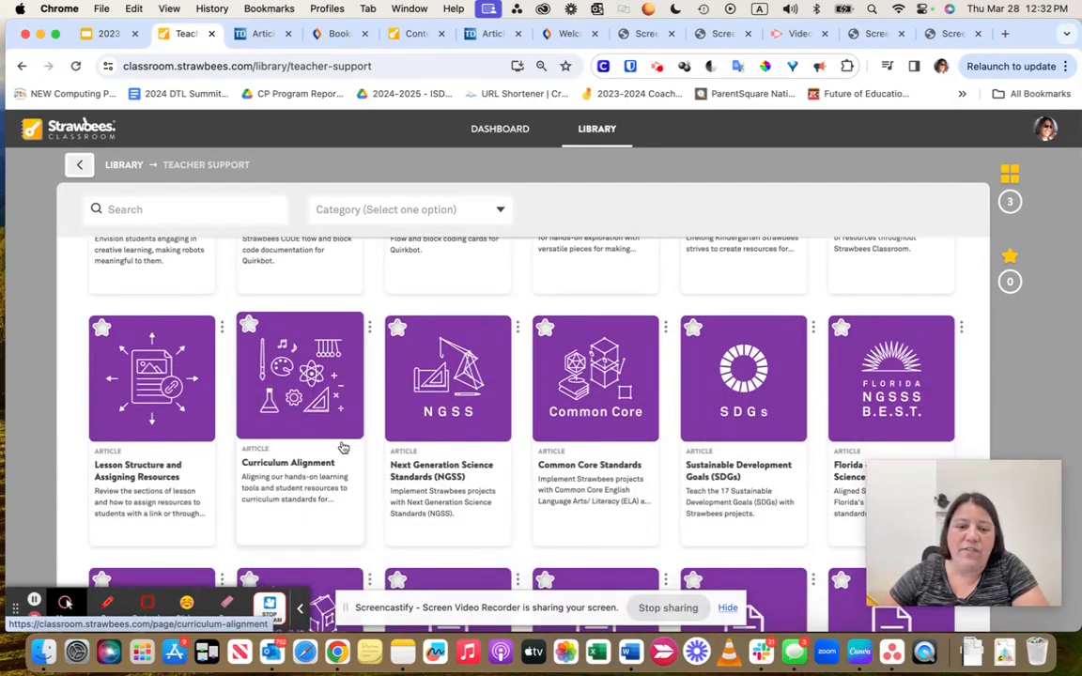
Step: Continue through the Teacher Support webinars, then return to the personal dashboard
scroll("up", 3)
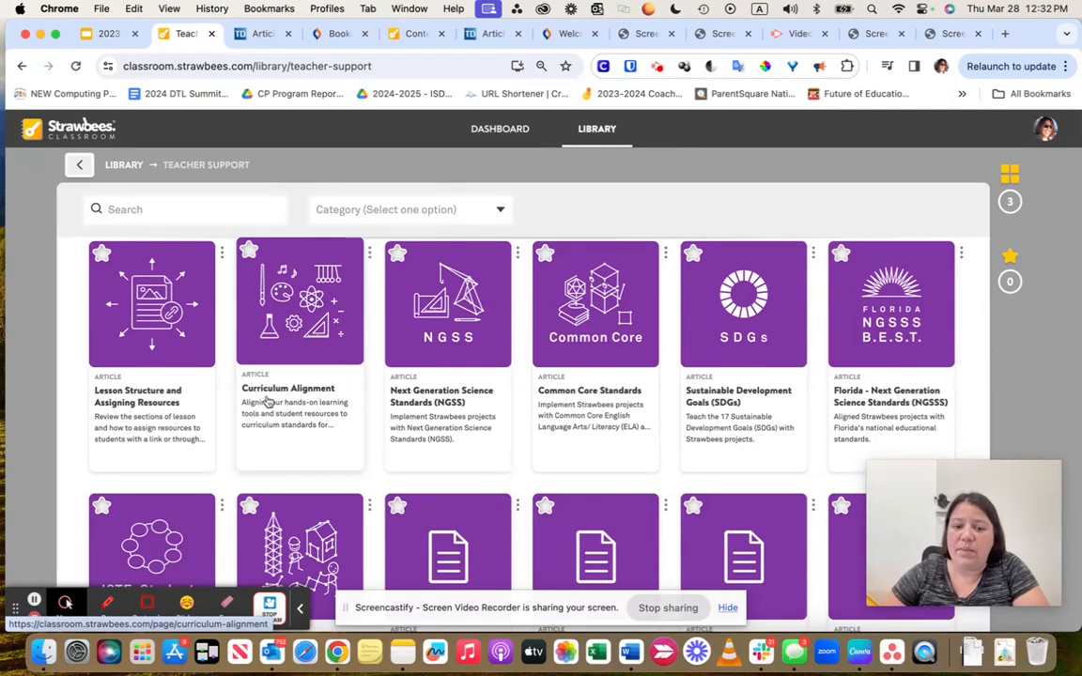
scroll("down", 3)
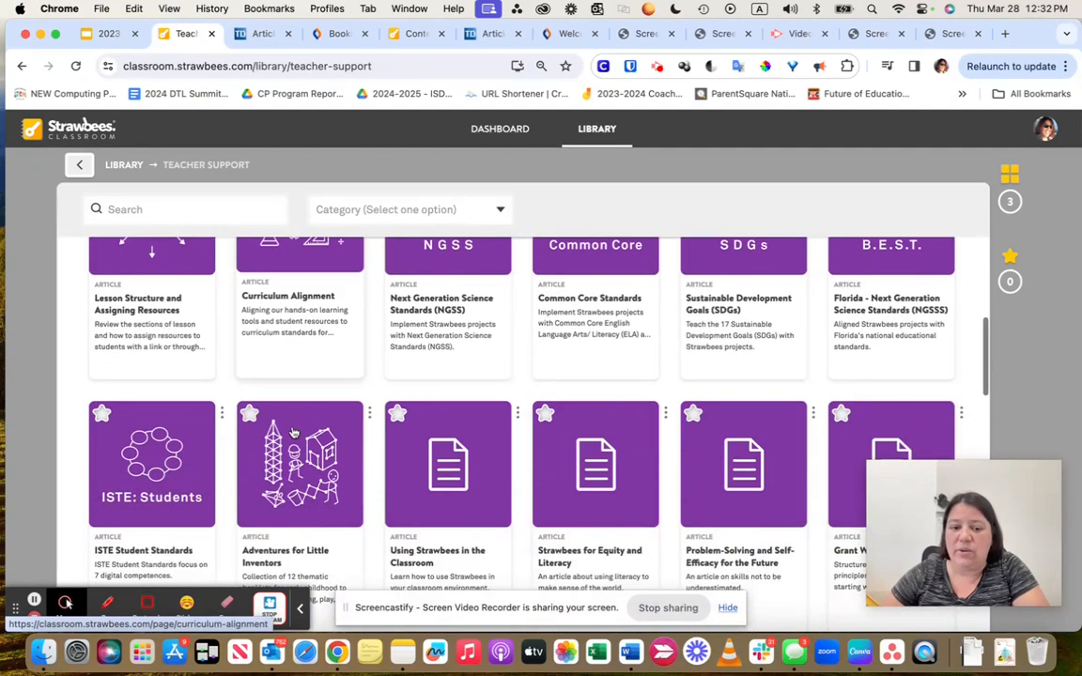
scroll("down", 3)
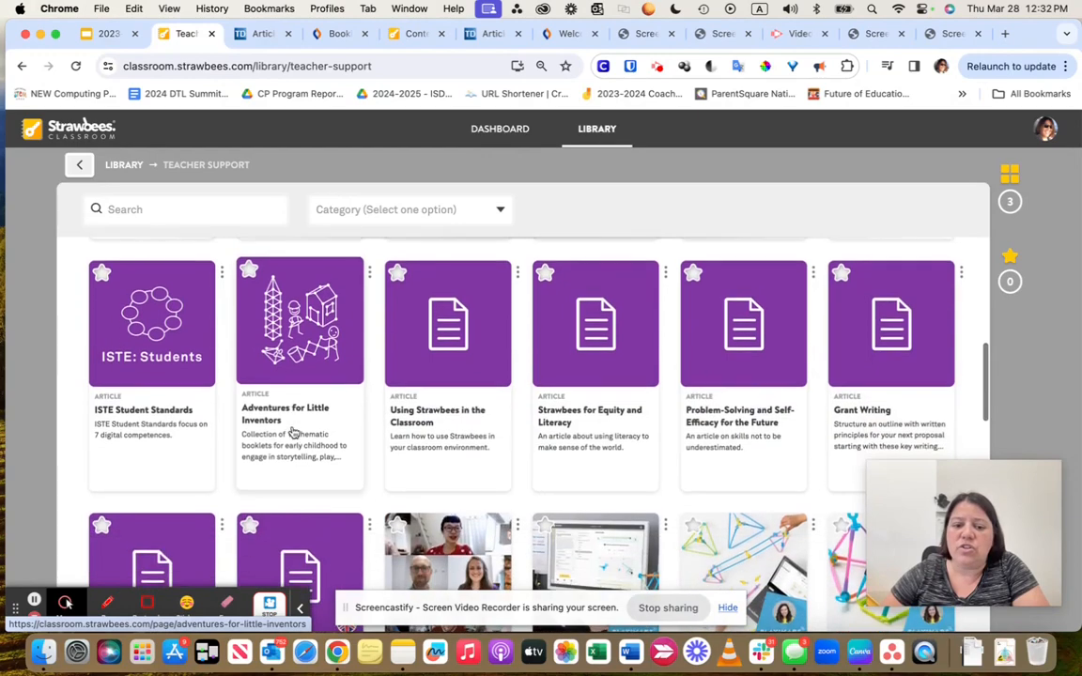
scroll("down", 3)
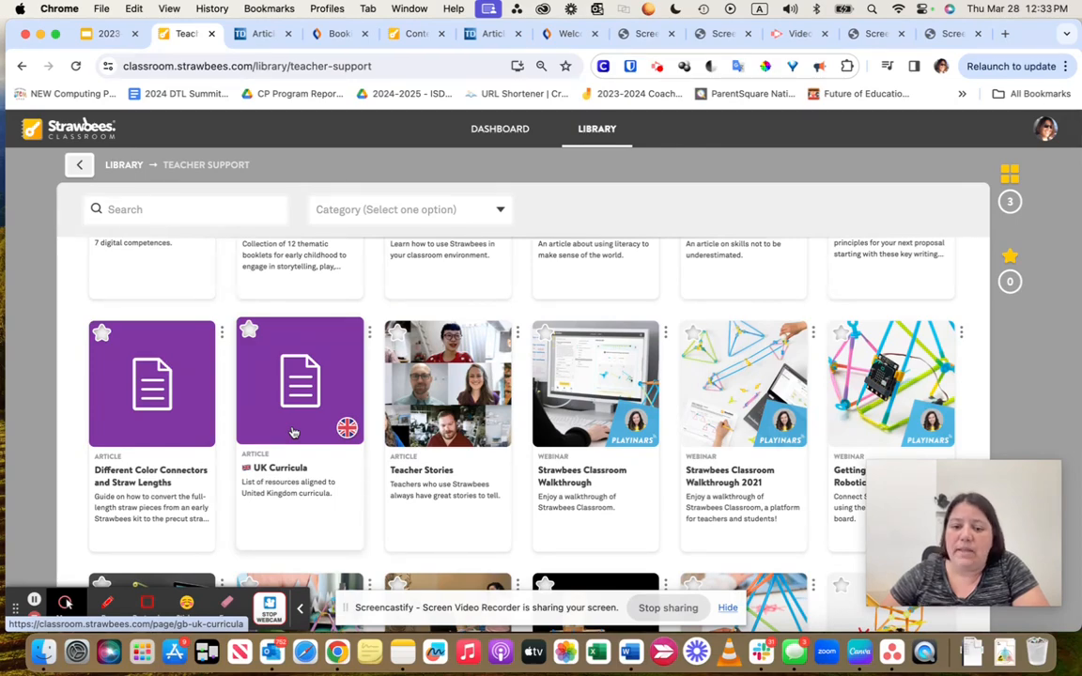
scroll("down", 3)
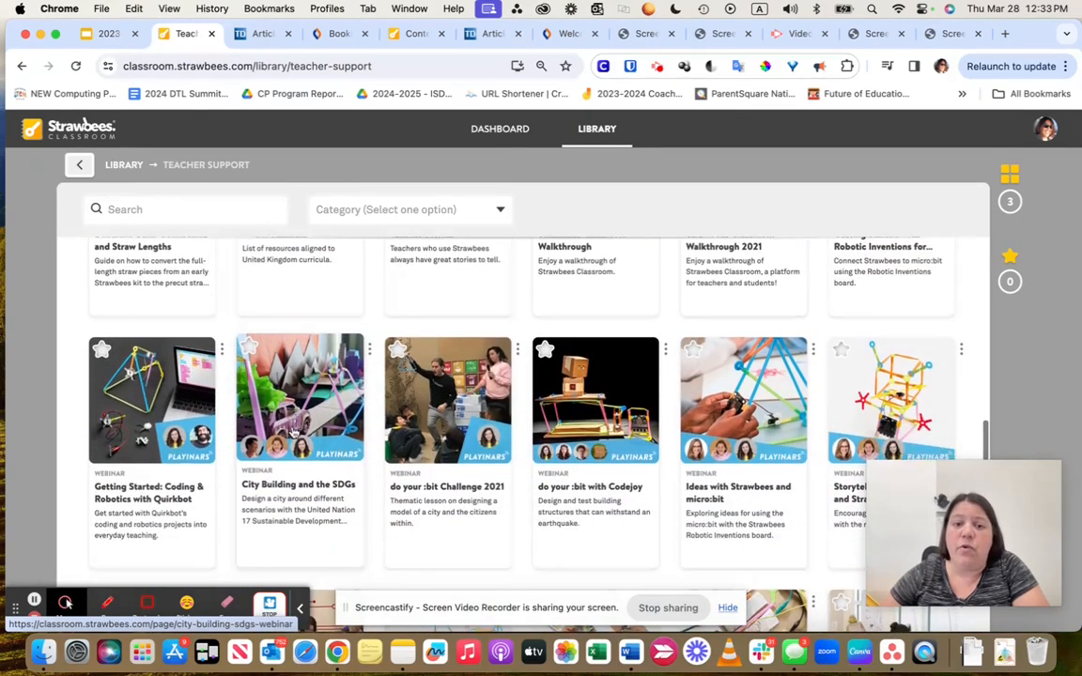
scroll("up", 3)
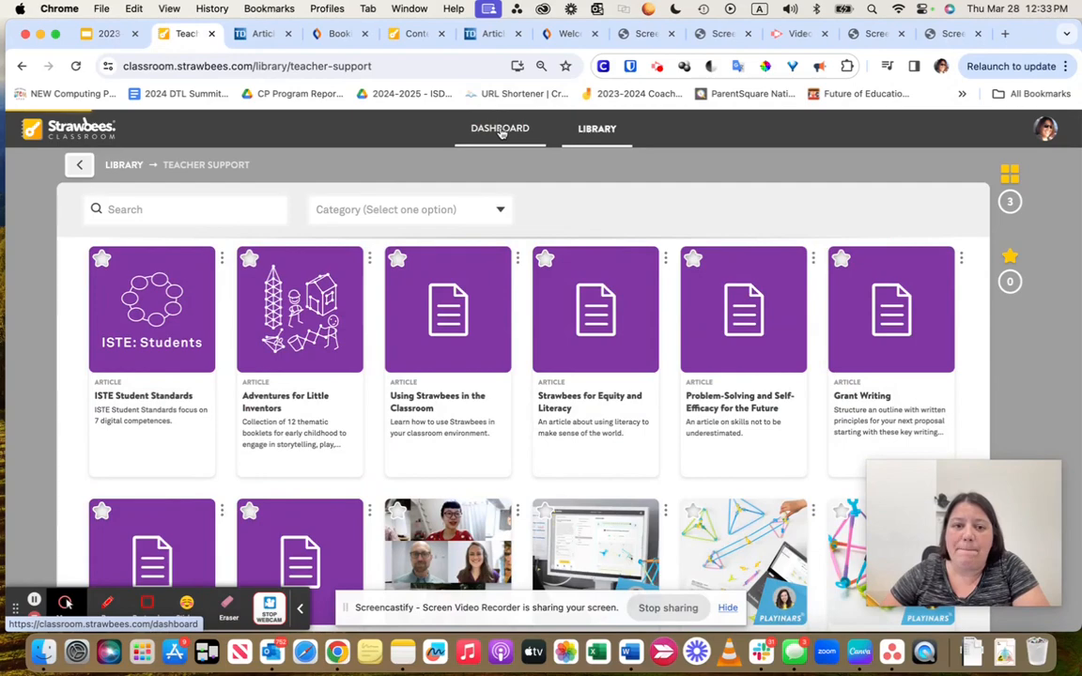
left_click(500, 128)
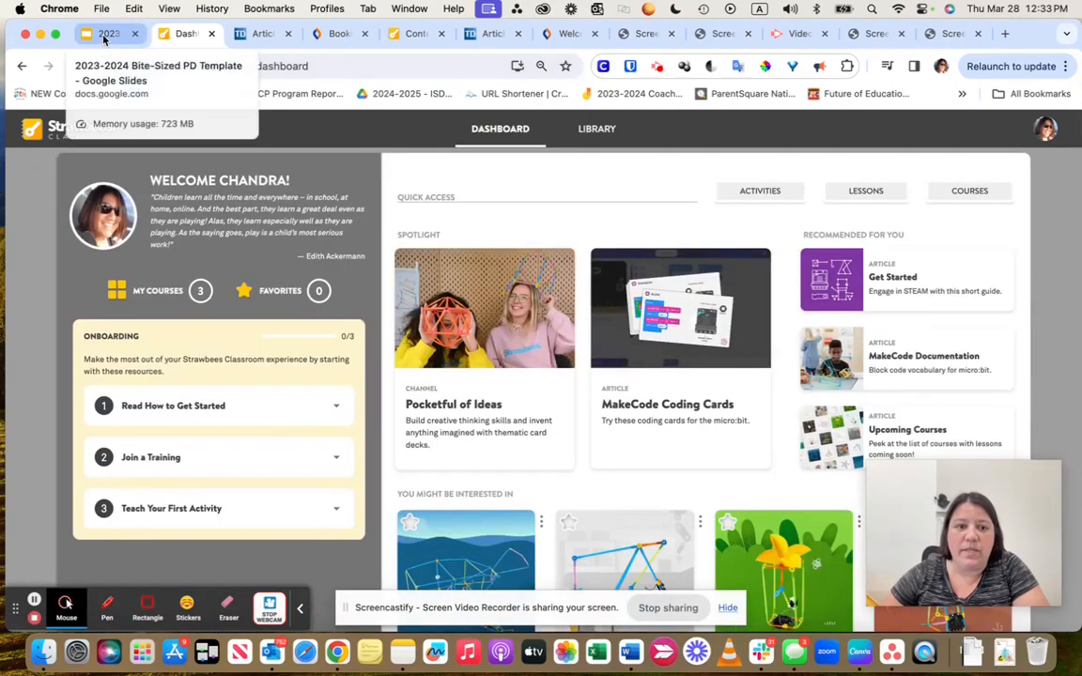
Step: Switch to the Google Slides training presentation on the Strawbees Classroom sign-up slide
left_click(104, 34)
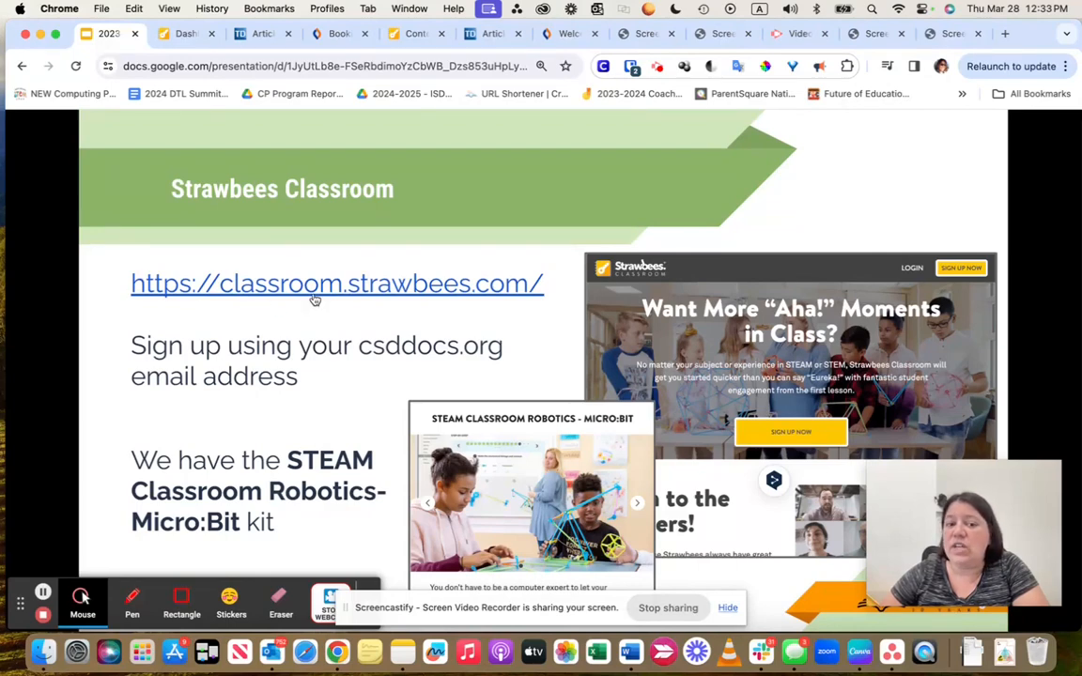
mouse_move(364, 298)
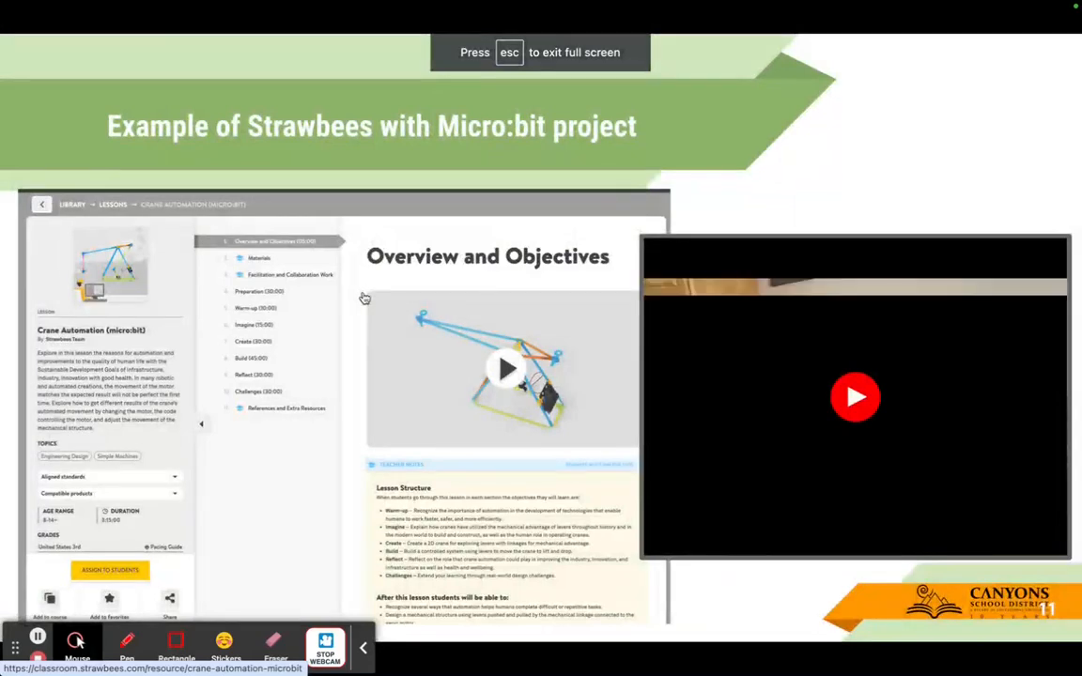
Step: Play the Micro:bit crane automation demo video, then advance to the closing Thanks slide
left_click(855, 397)
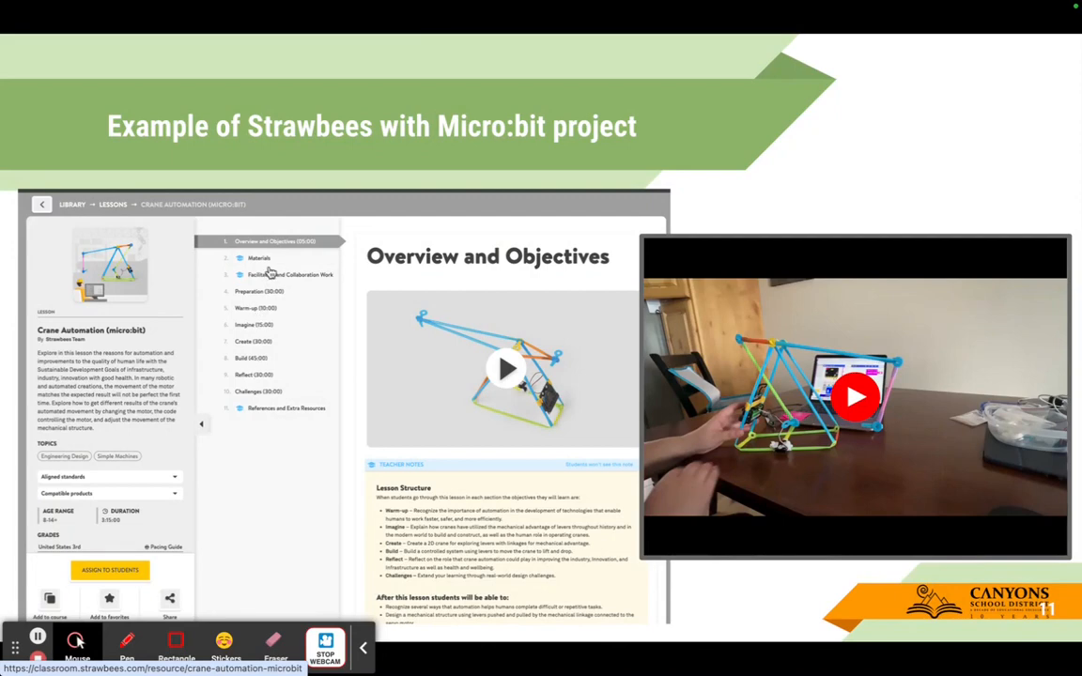
mouse_move(568, 342)
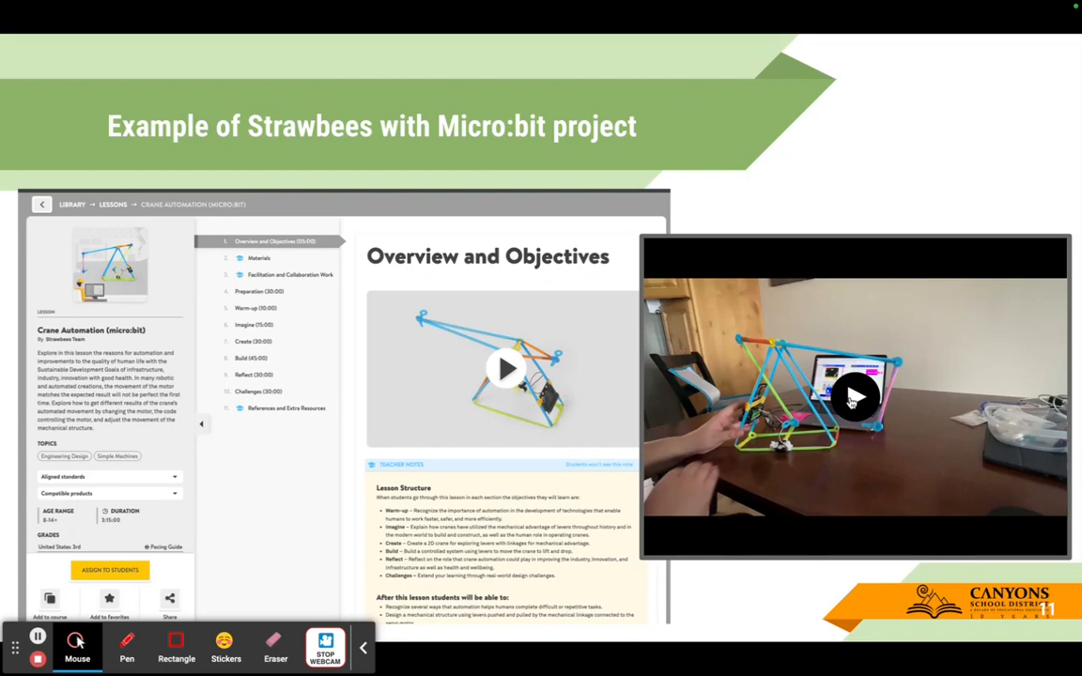
mouse_move(853, 396)
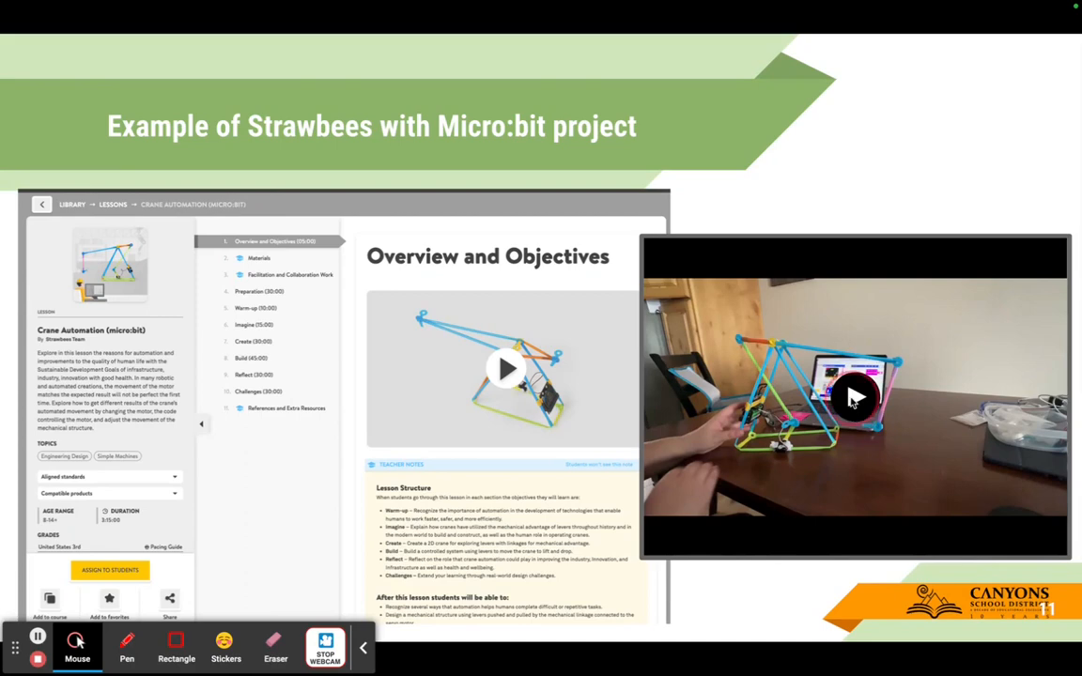
left_click(853, 396)
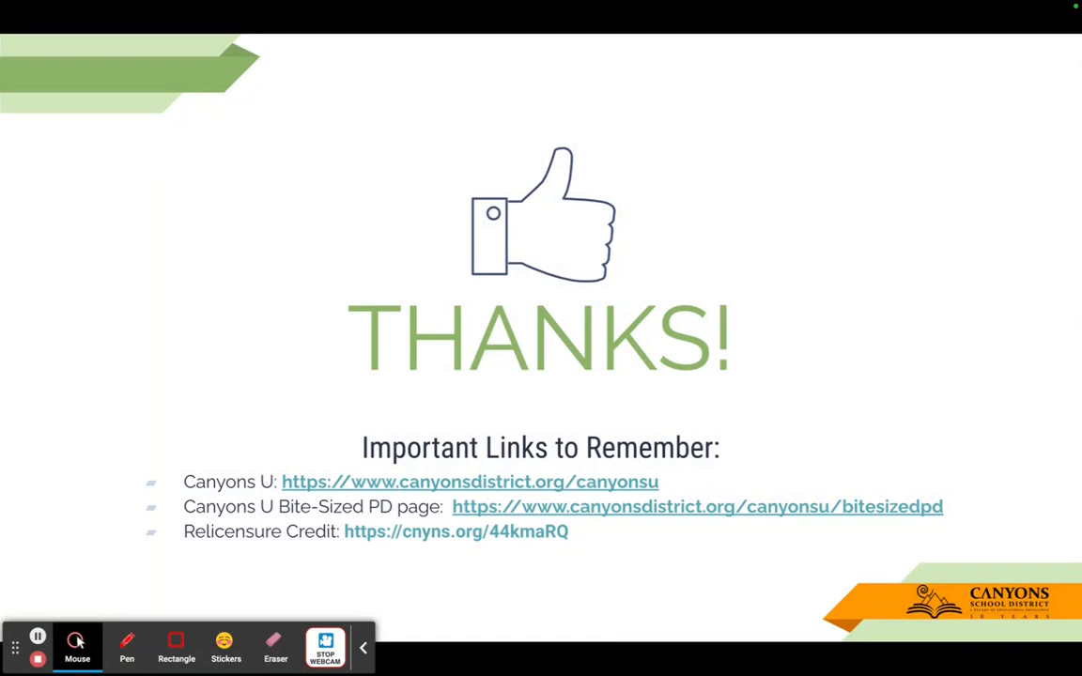
mouse_move(511, 376)
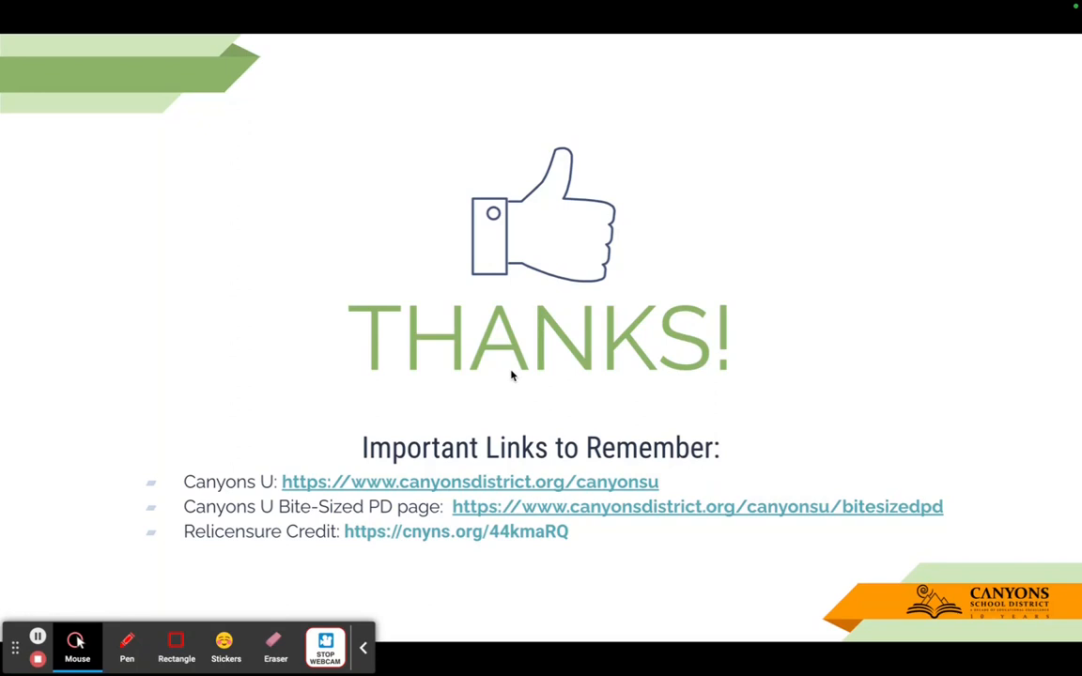
mouse_move(236, 537)
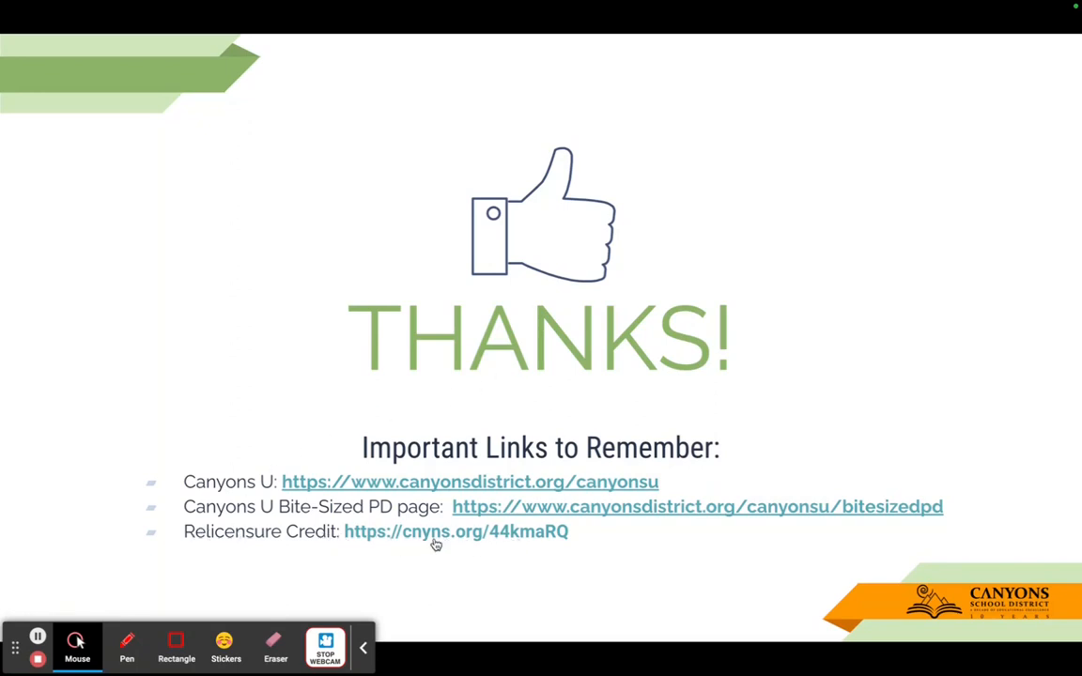
mouse_move(496, 538)
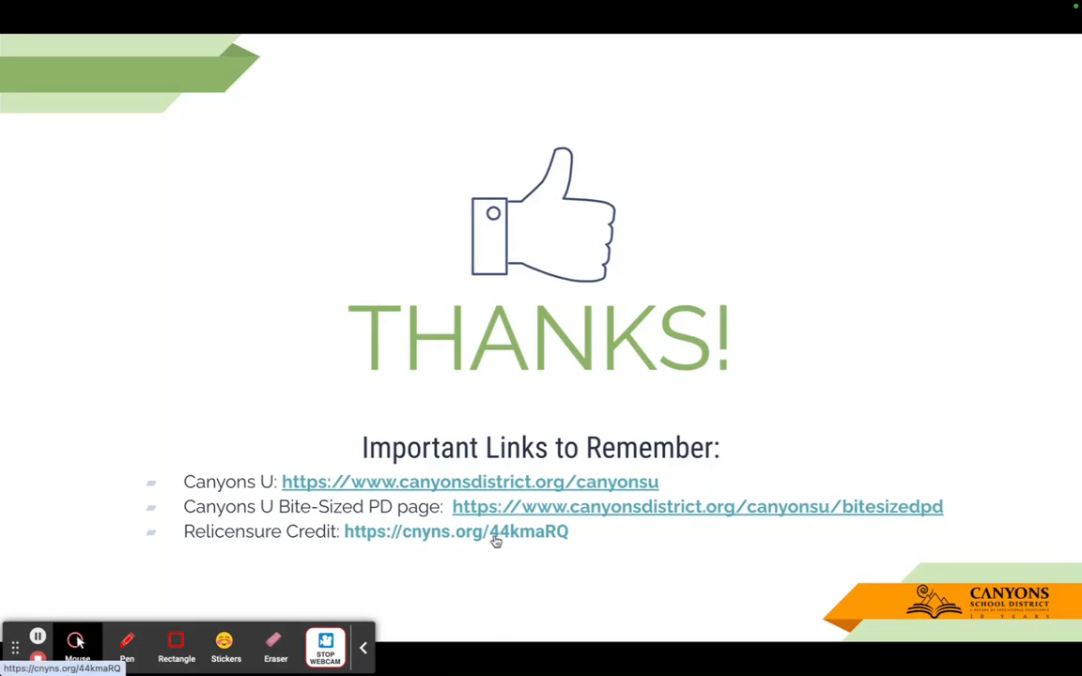